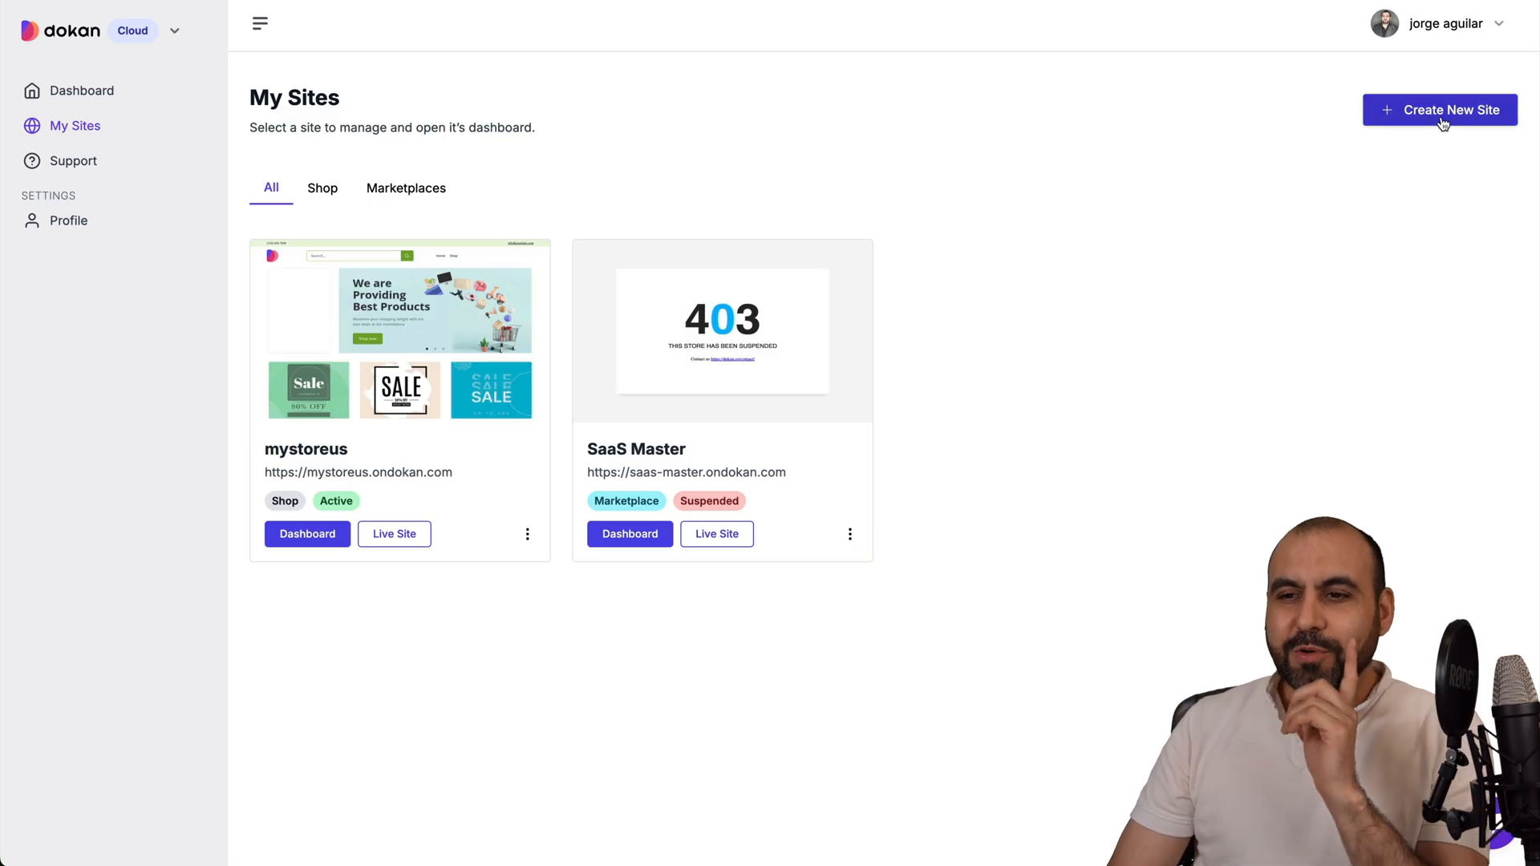
Step: Start a new standalone shop named 'Mystore test' with subdomain mystore-test
click(1439, 110)
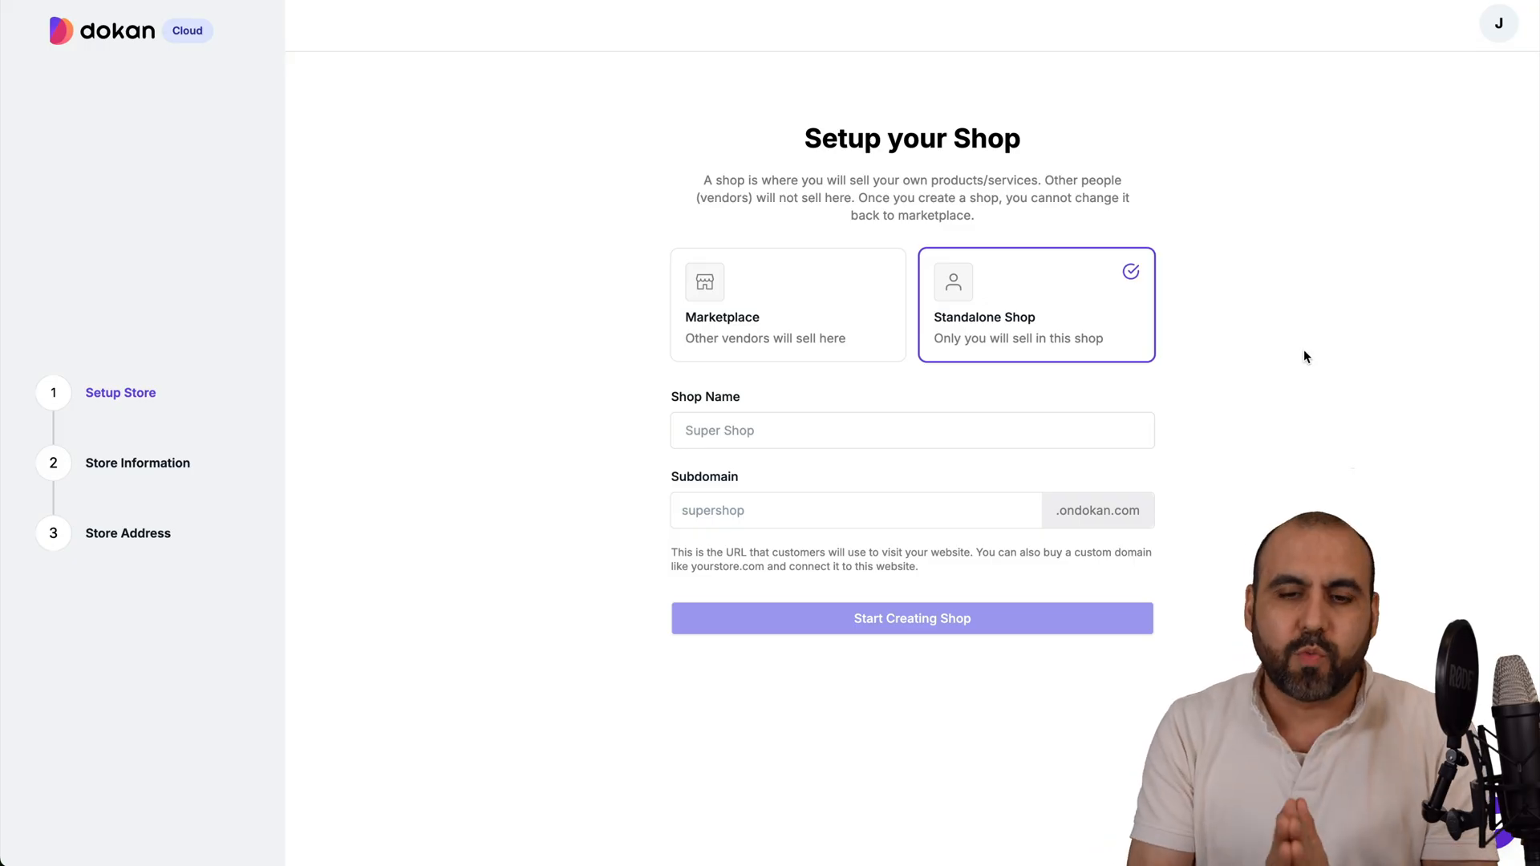
click(911, 430)
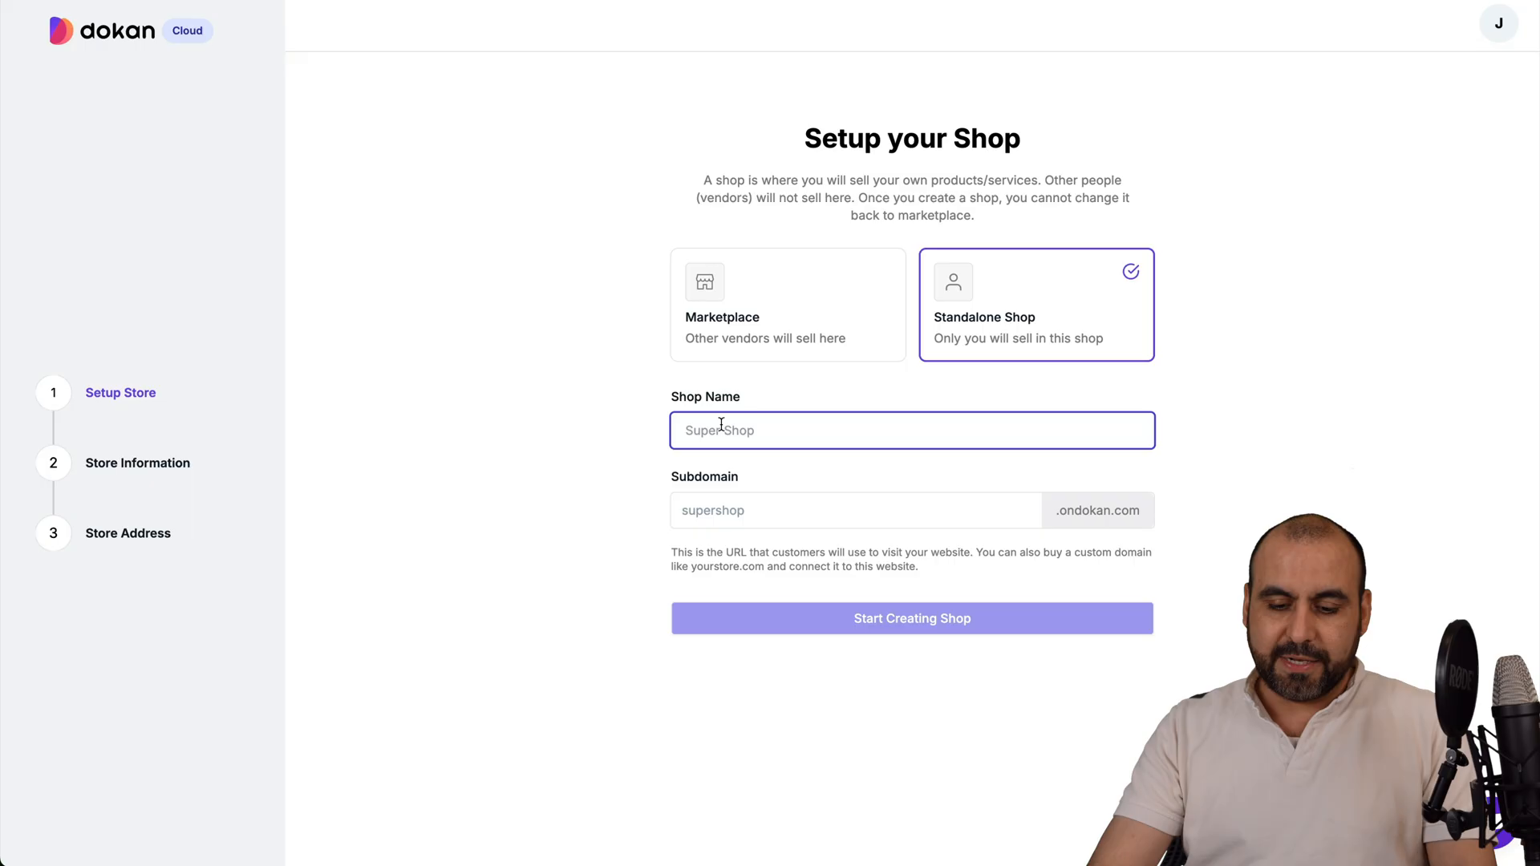
text(Mystore te)
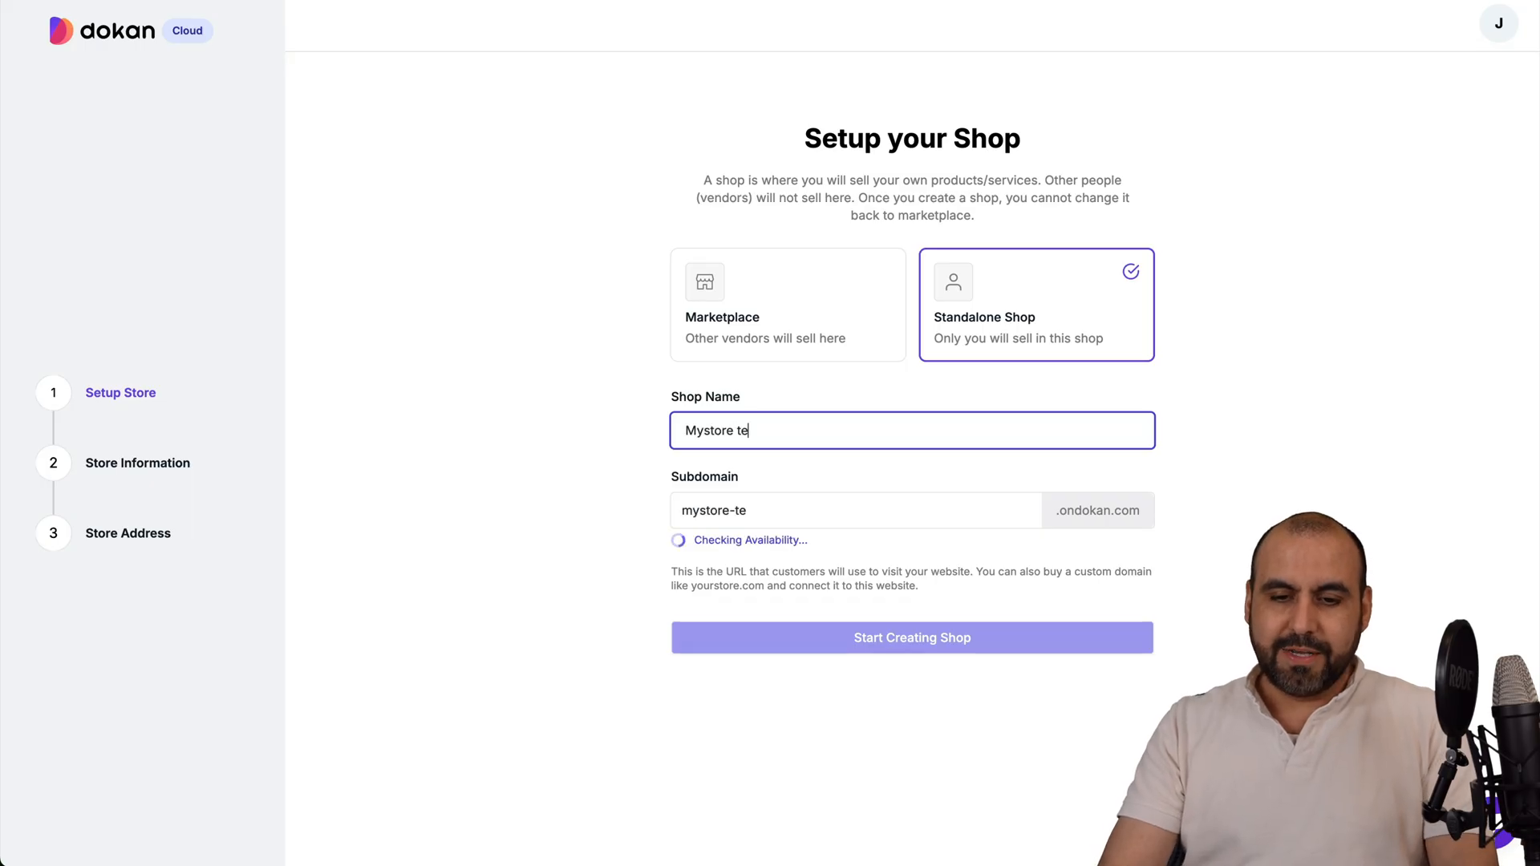
text(st)
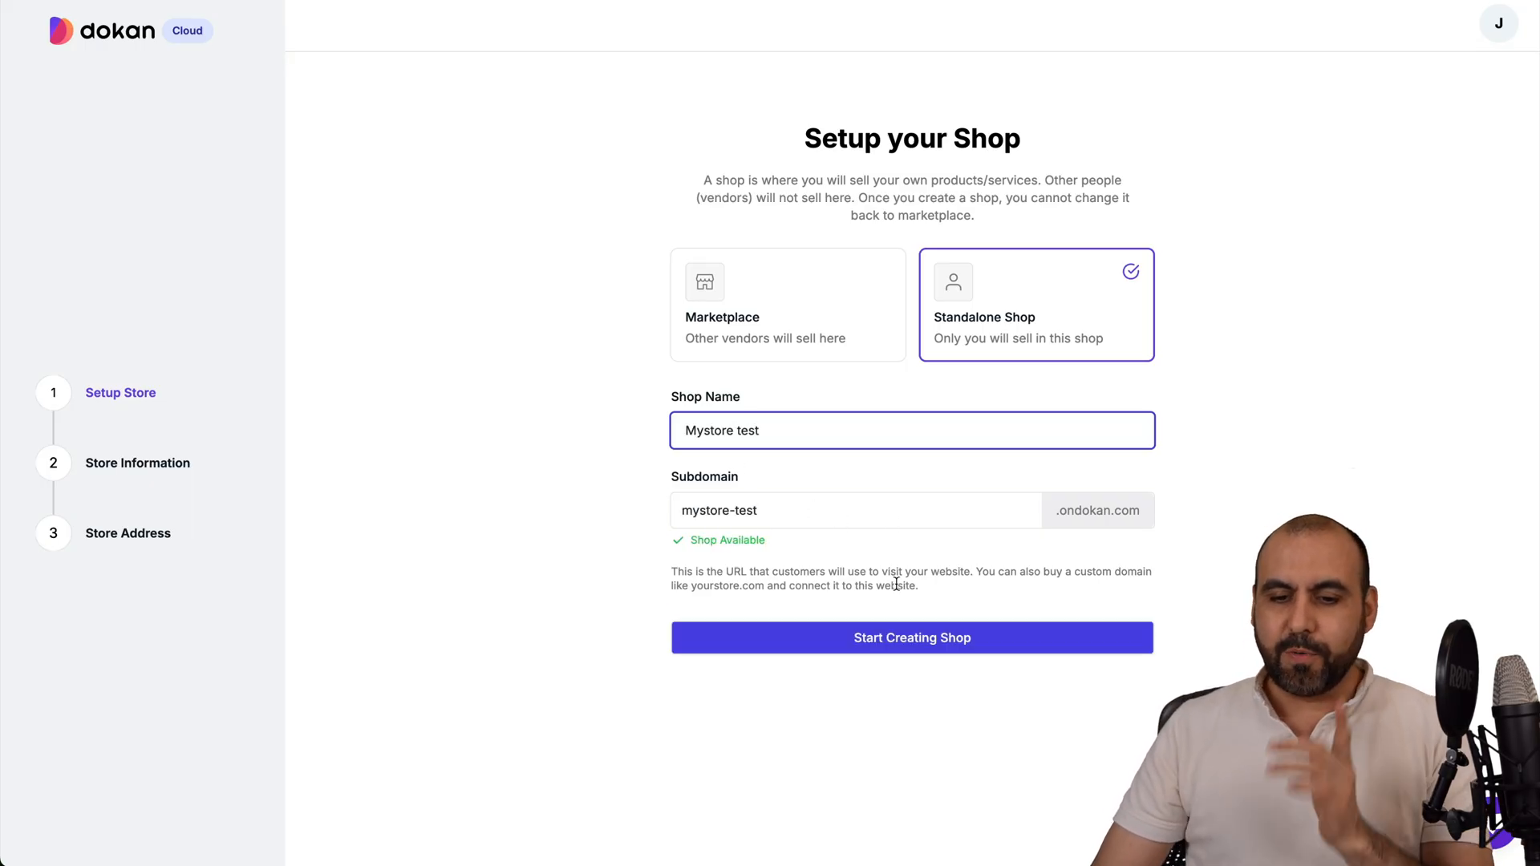
mouse_move(976, 543)
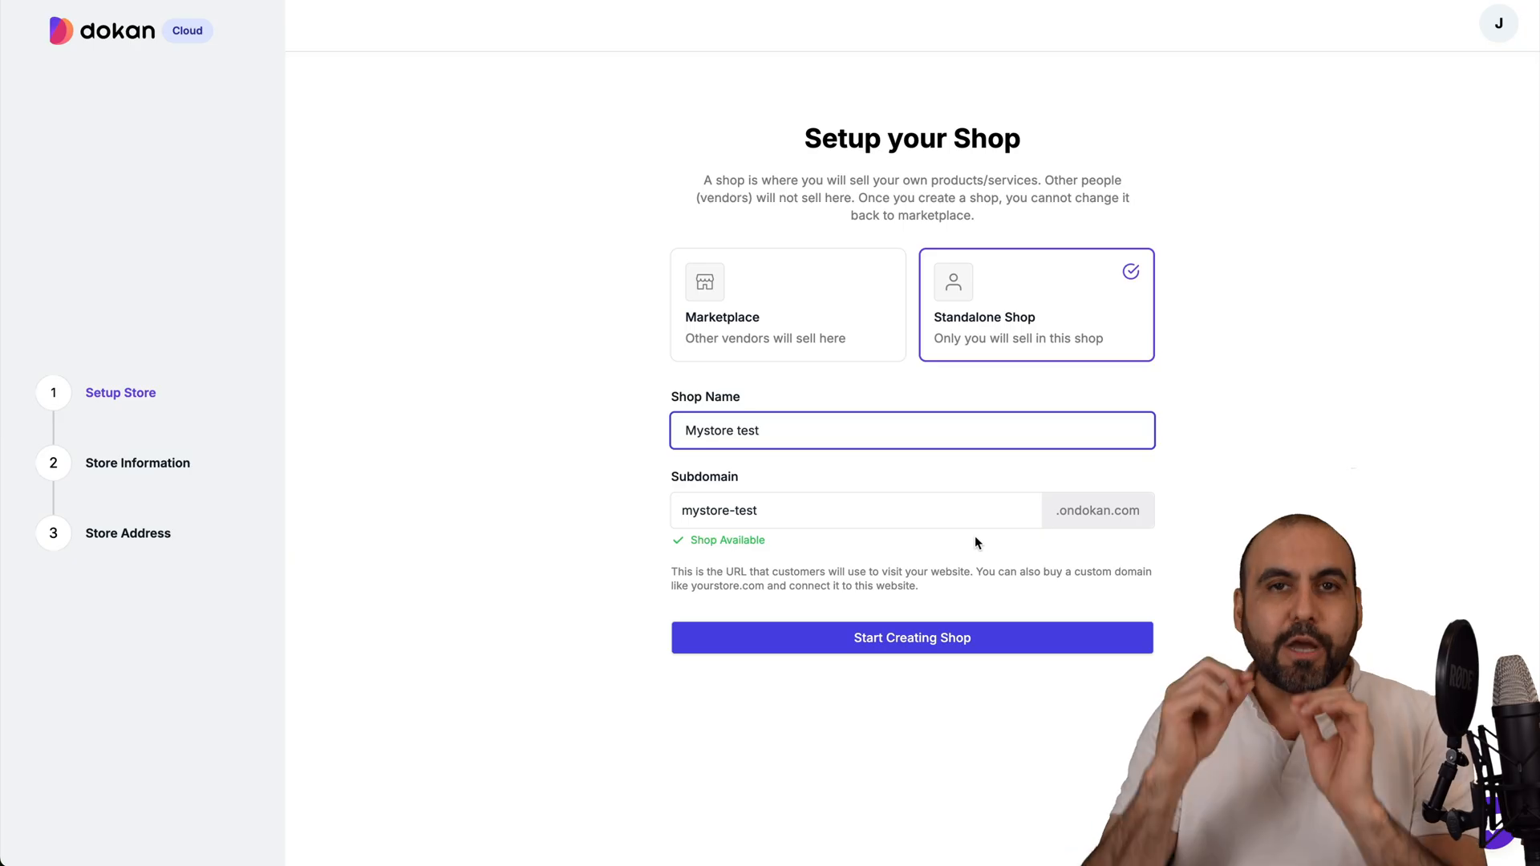
mouse_move(1089, 512)
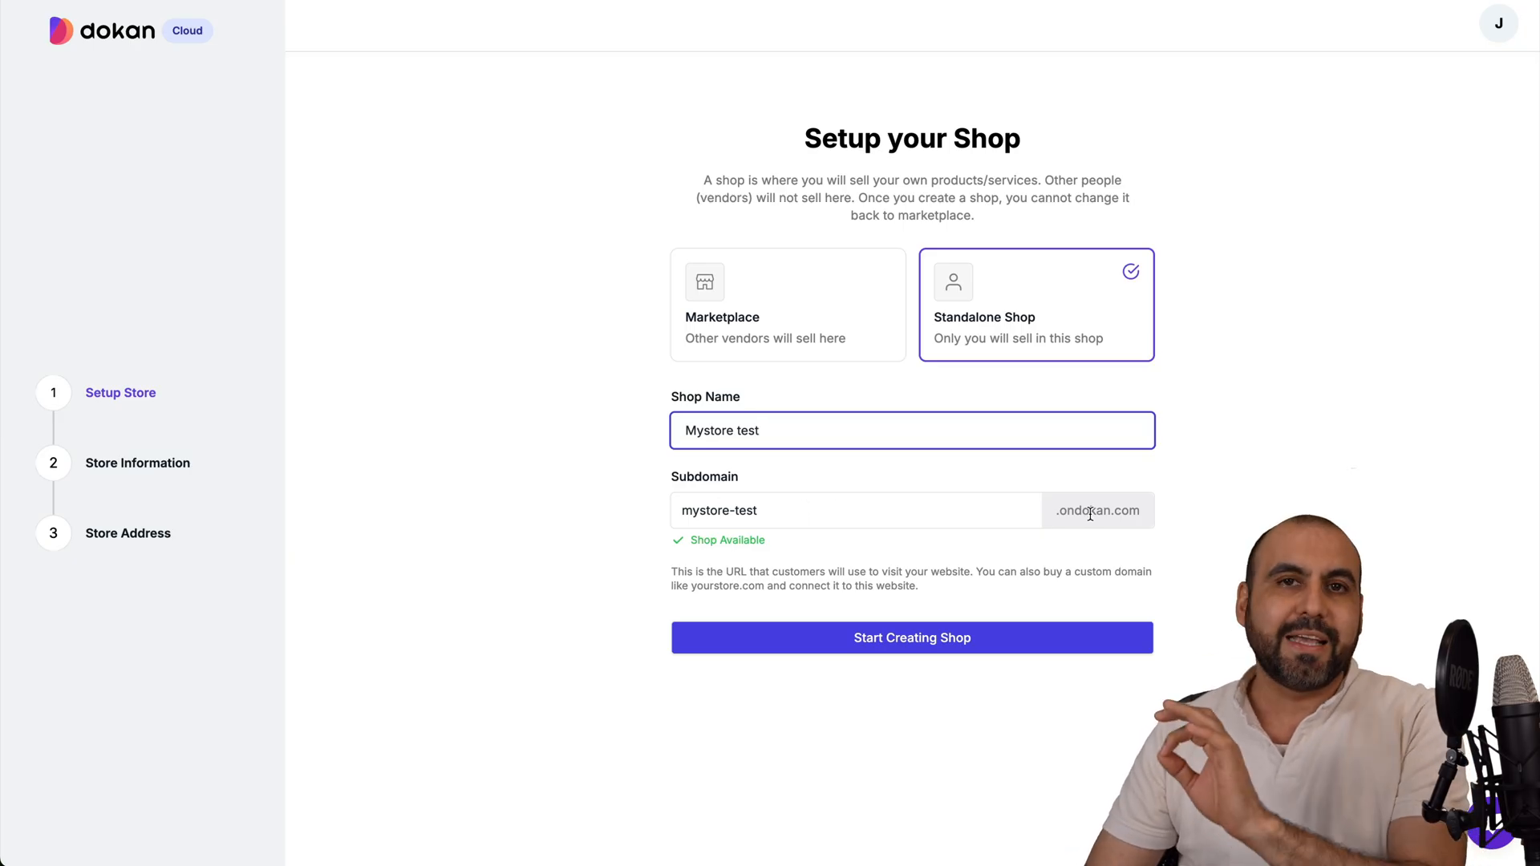
mouse_move(1066, 525)
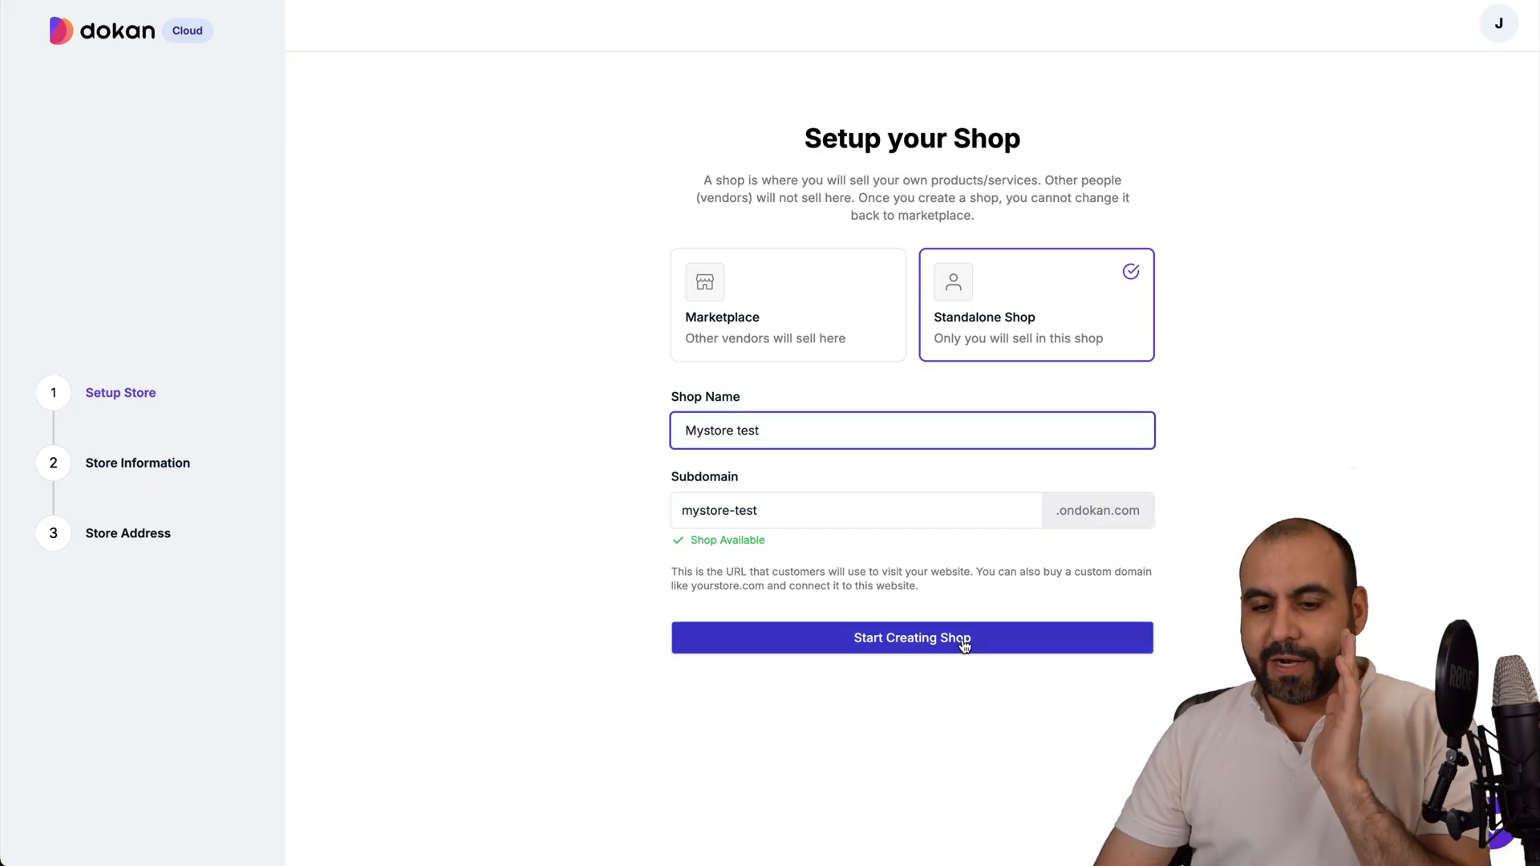
Step: Submit the shop and answer the business stage, audience size and language questions
click(911, 638)
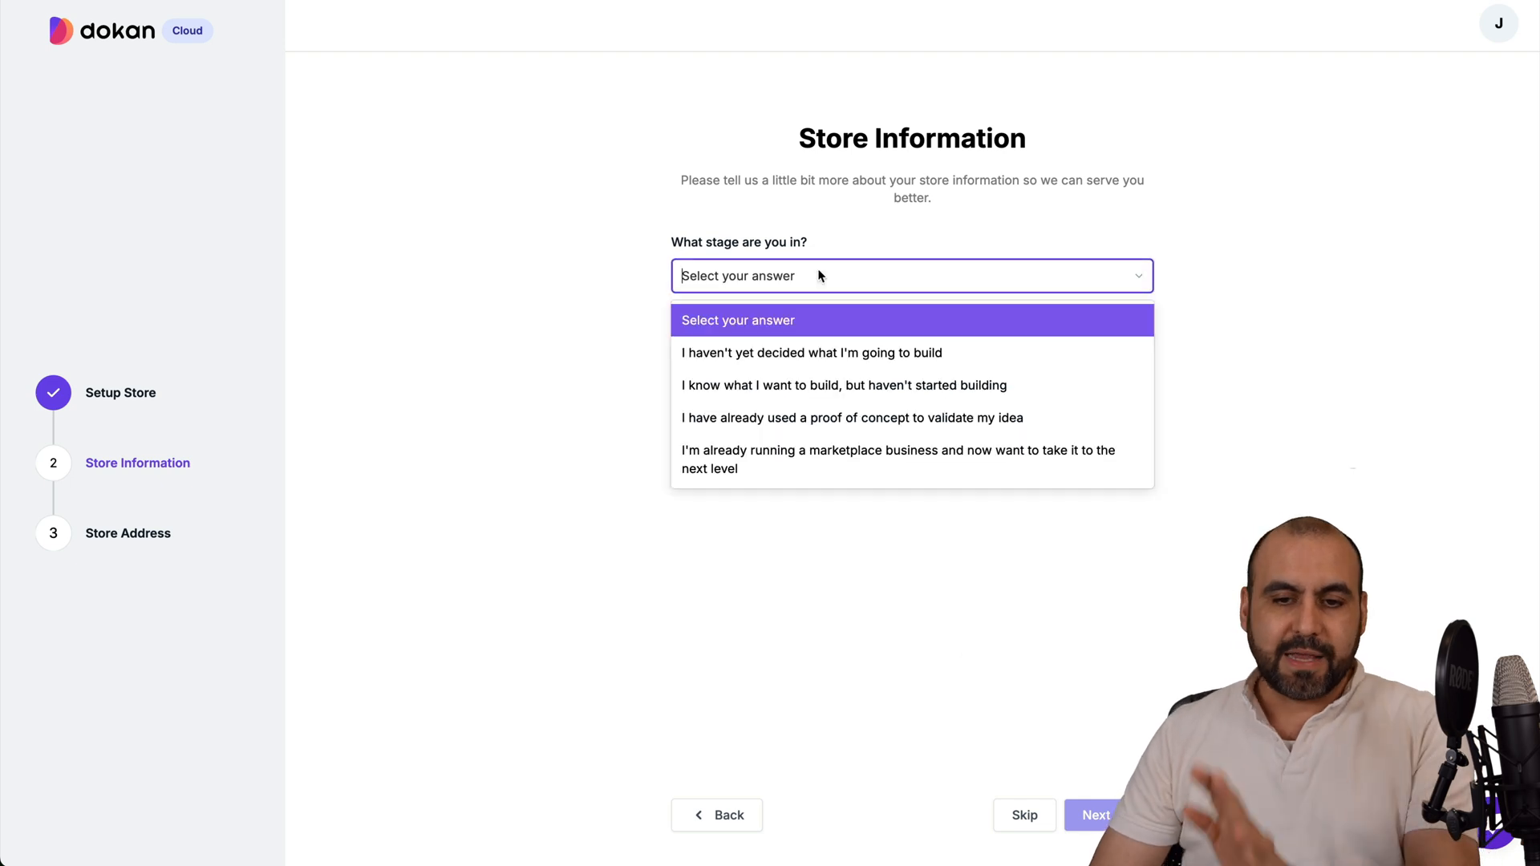
click(810, 353)
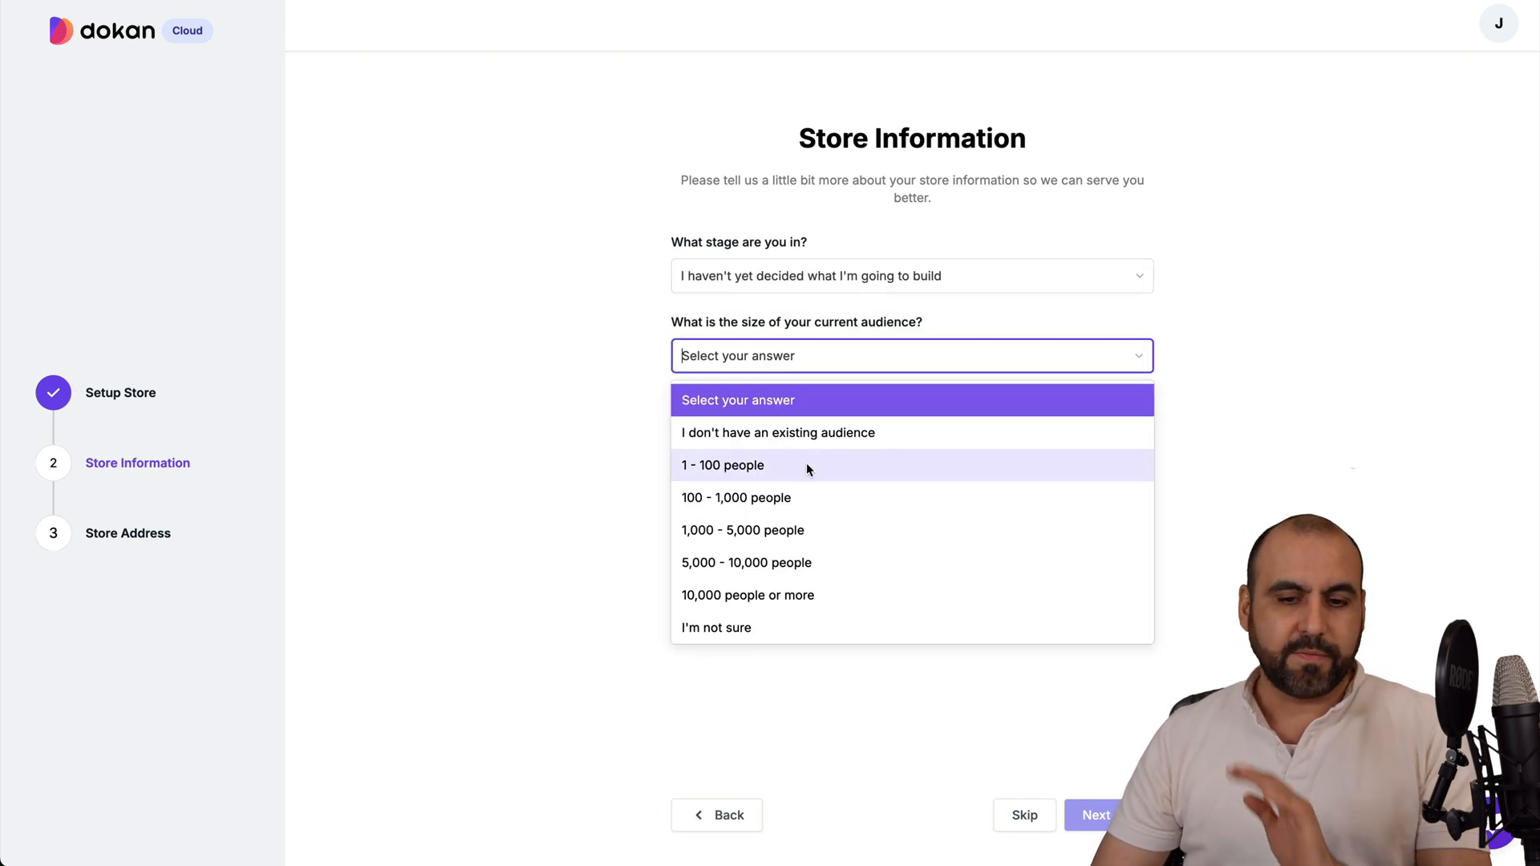
click(723, 464)
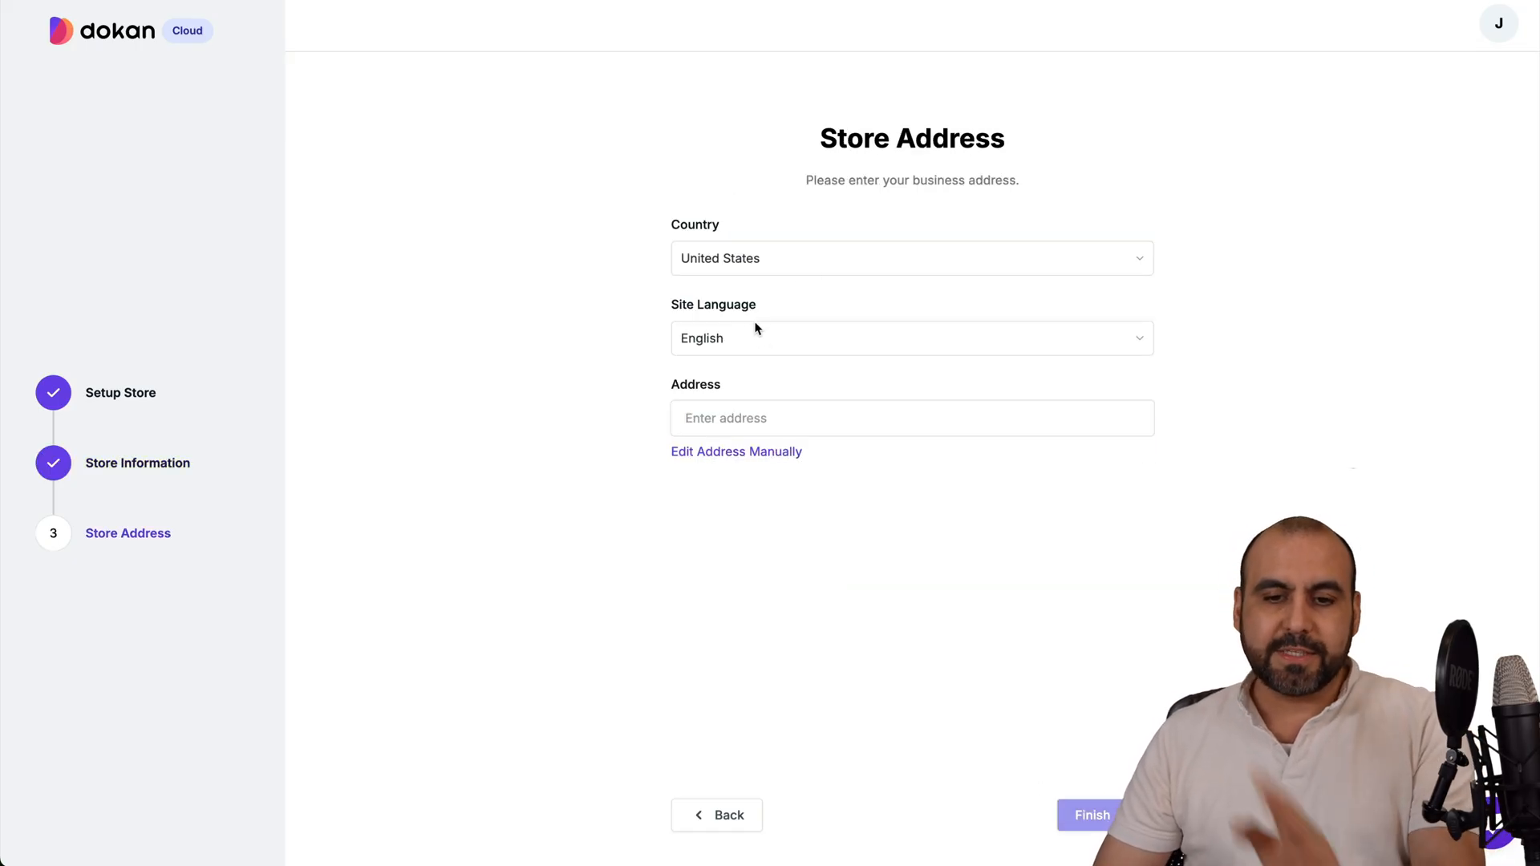
click(909, 337)
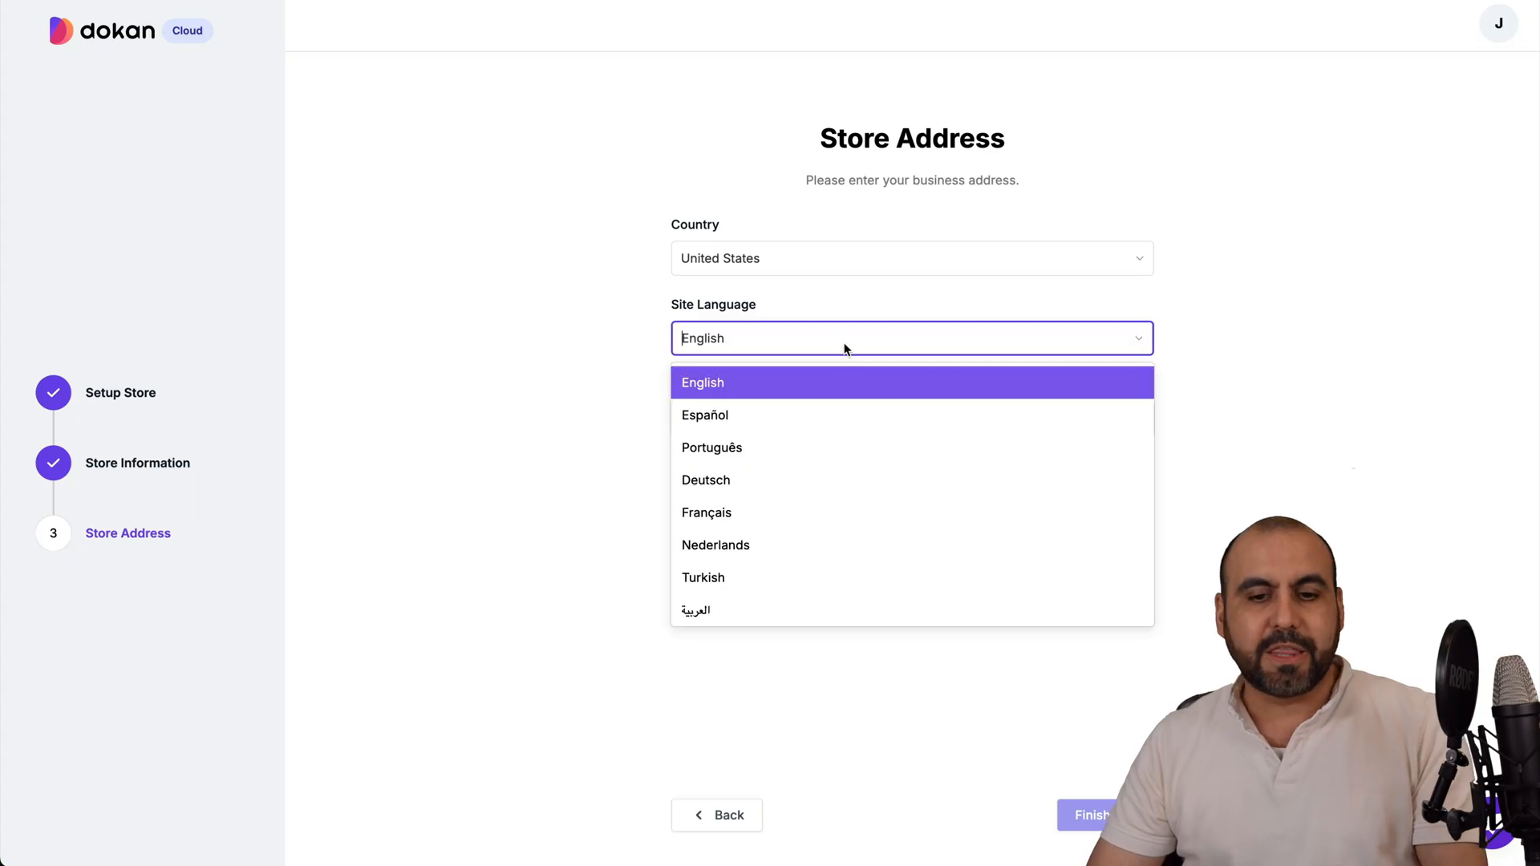
Step: Enter the store address 11 Howard Street, New York, NY, and finish onboarding
click(702, 382)
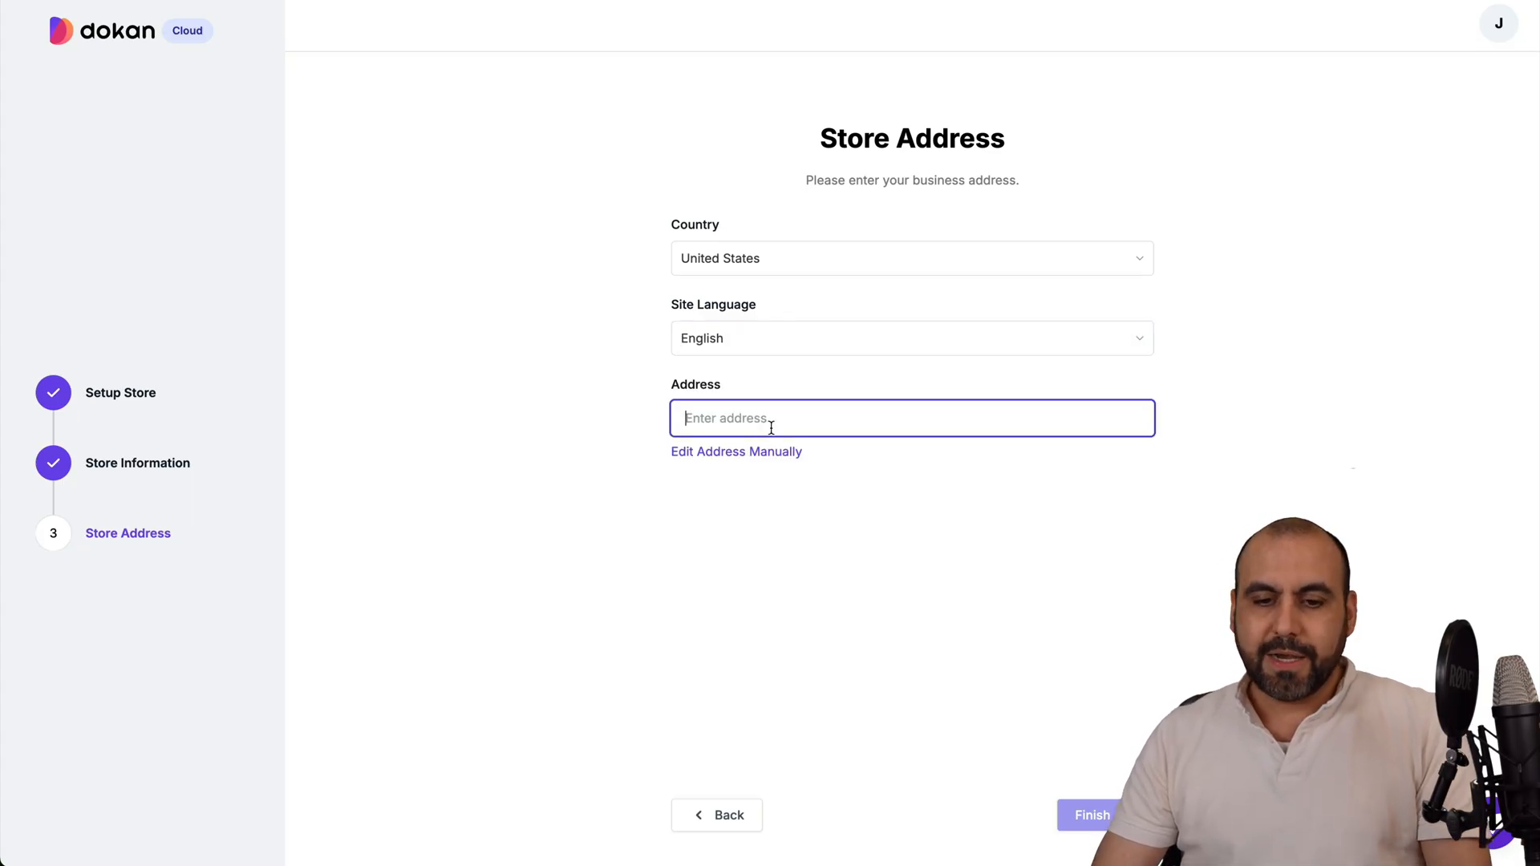
text(11 Howard, Howard Street, New York, NY, USA)
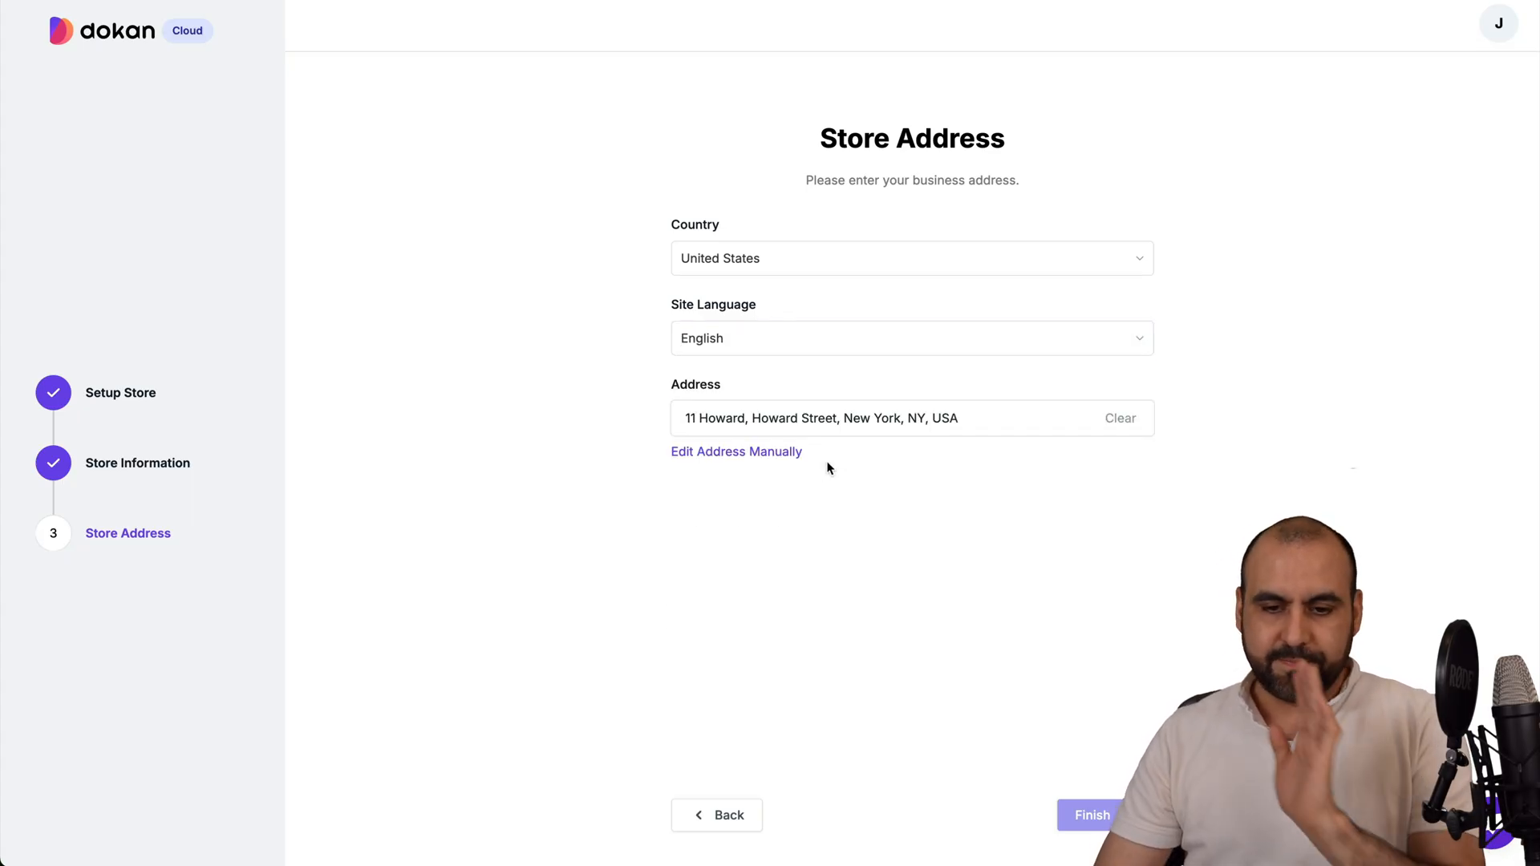
click(736, 451)
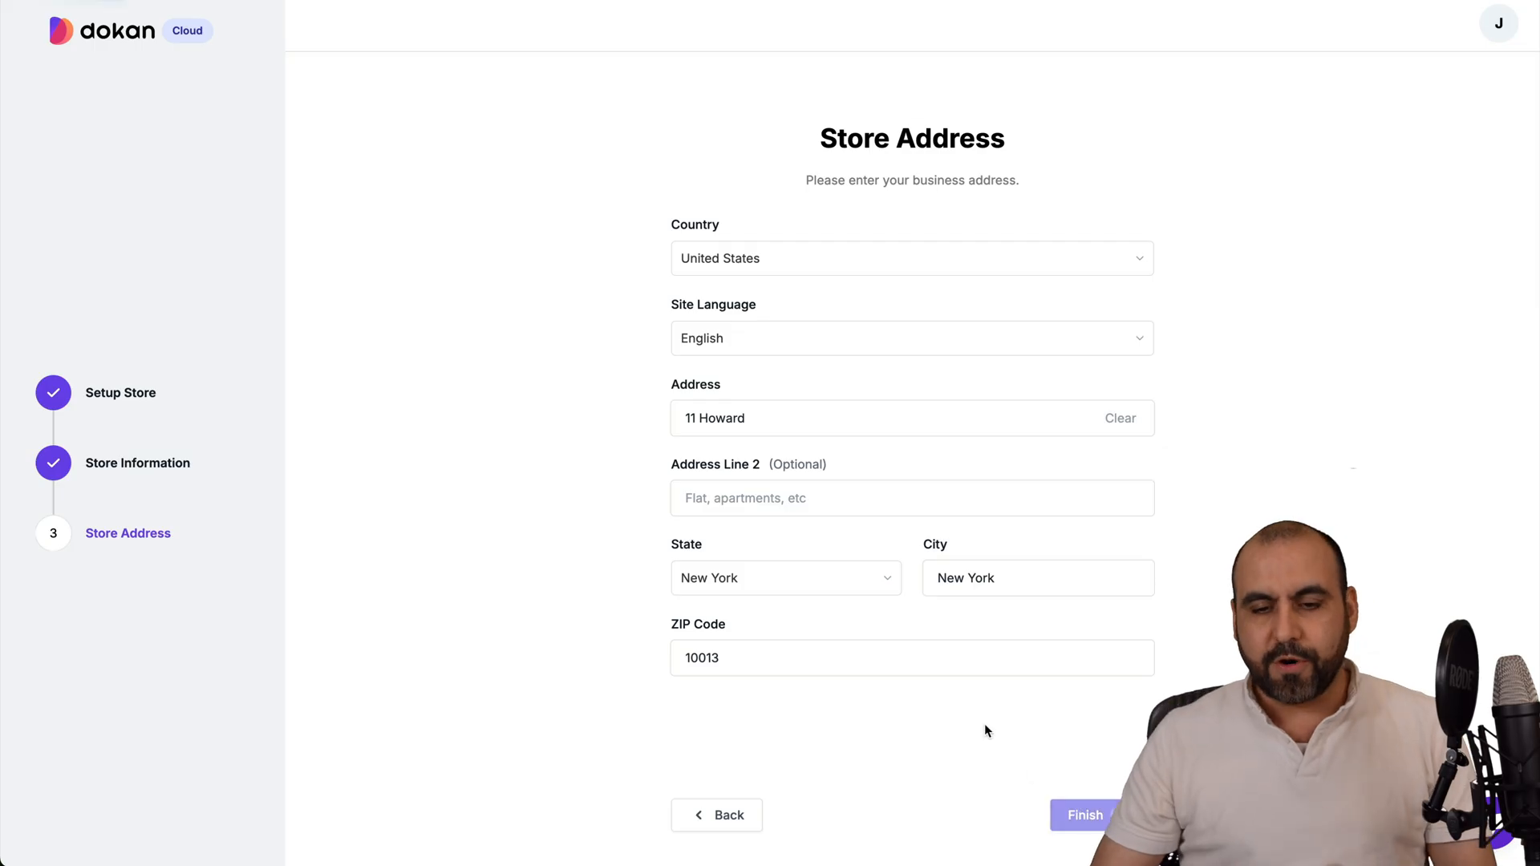
click(1084, 815)
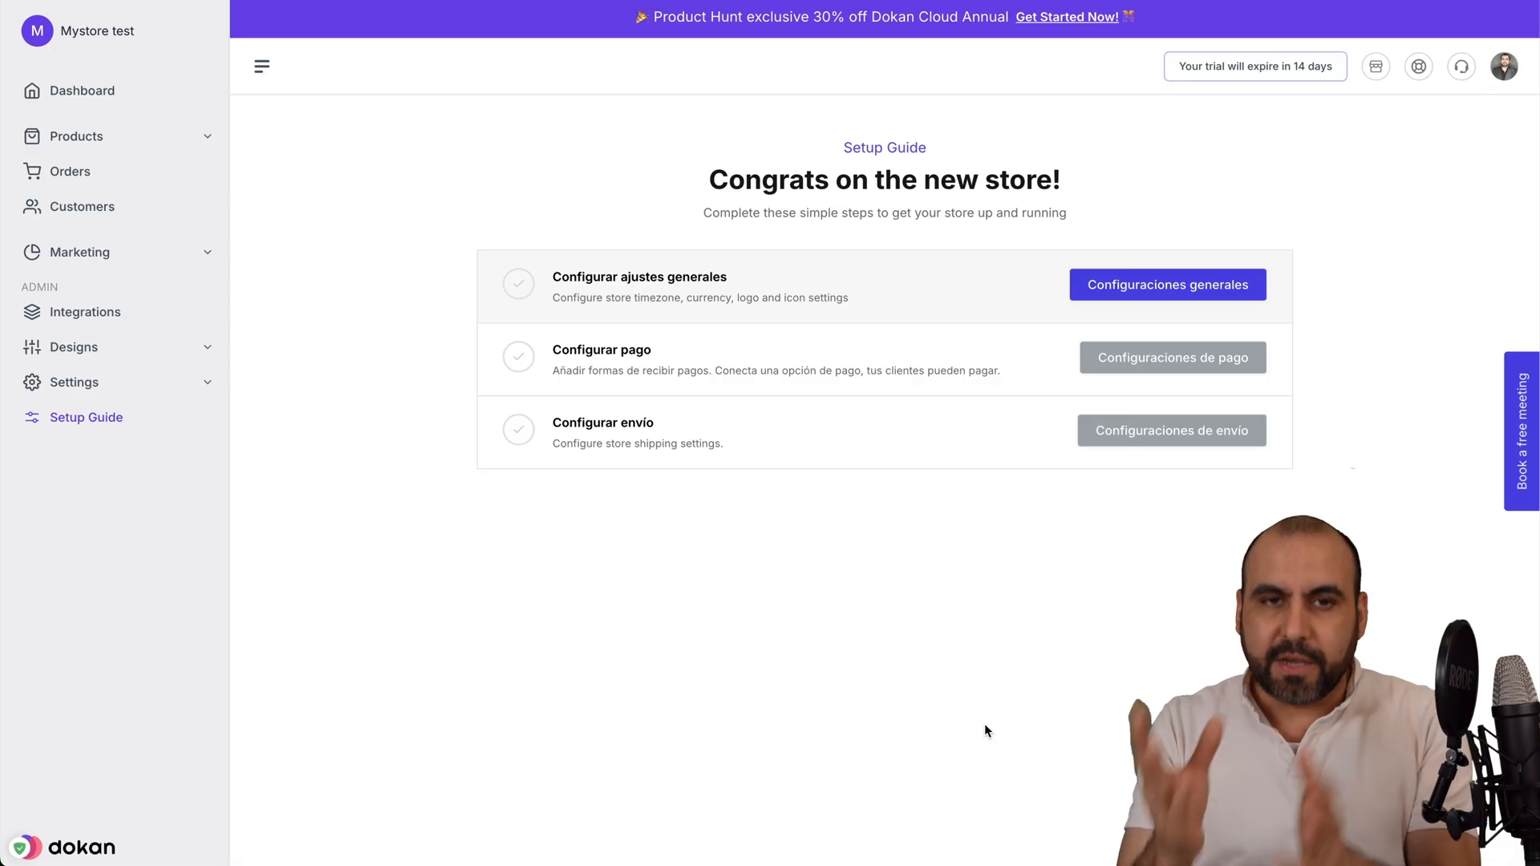
click(73, 382)
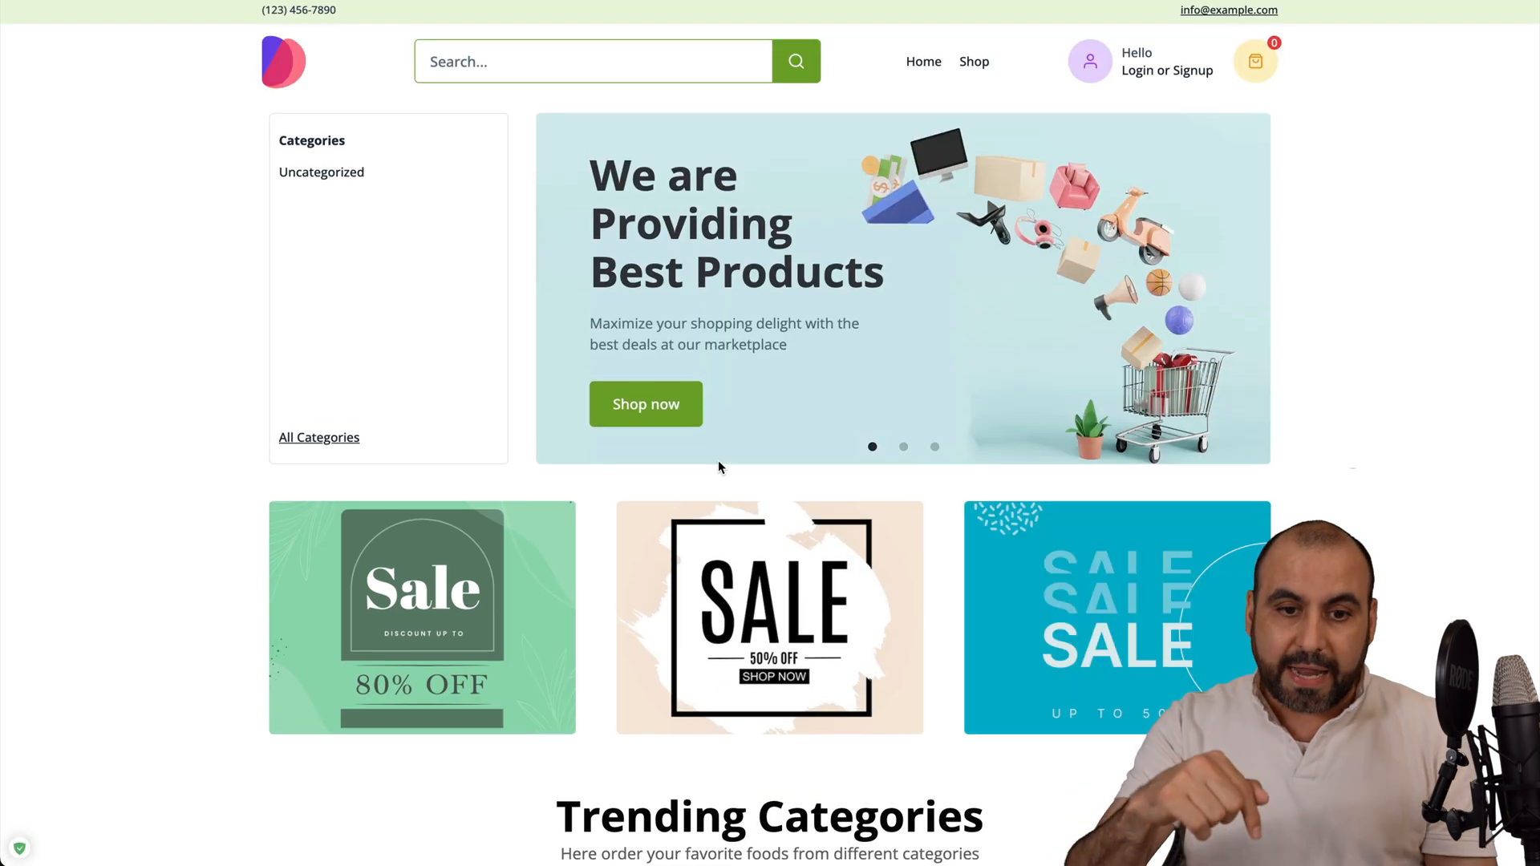
scroll(down, 3)
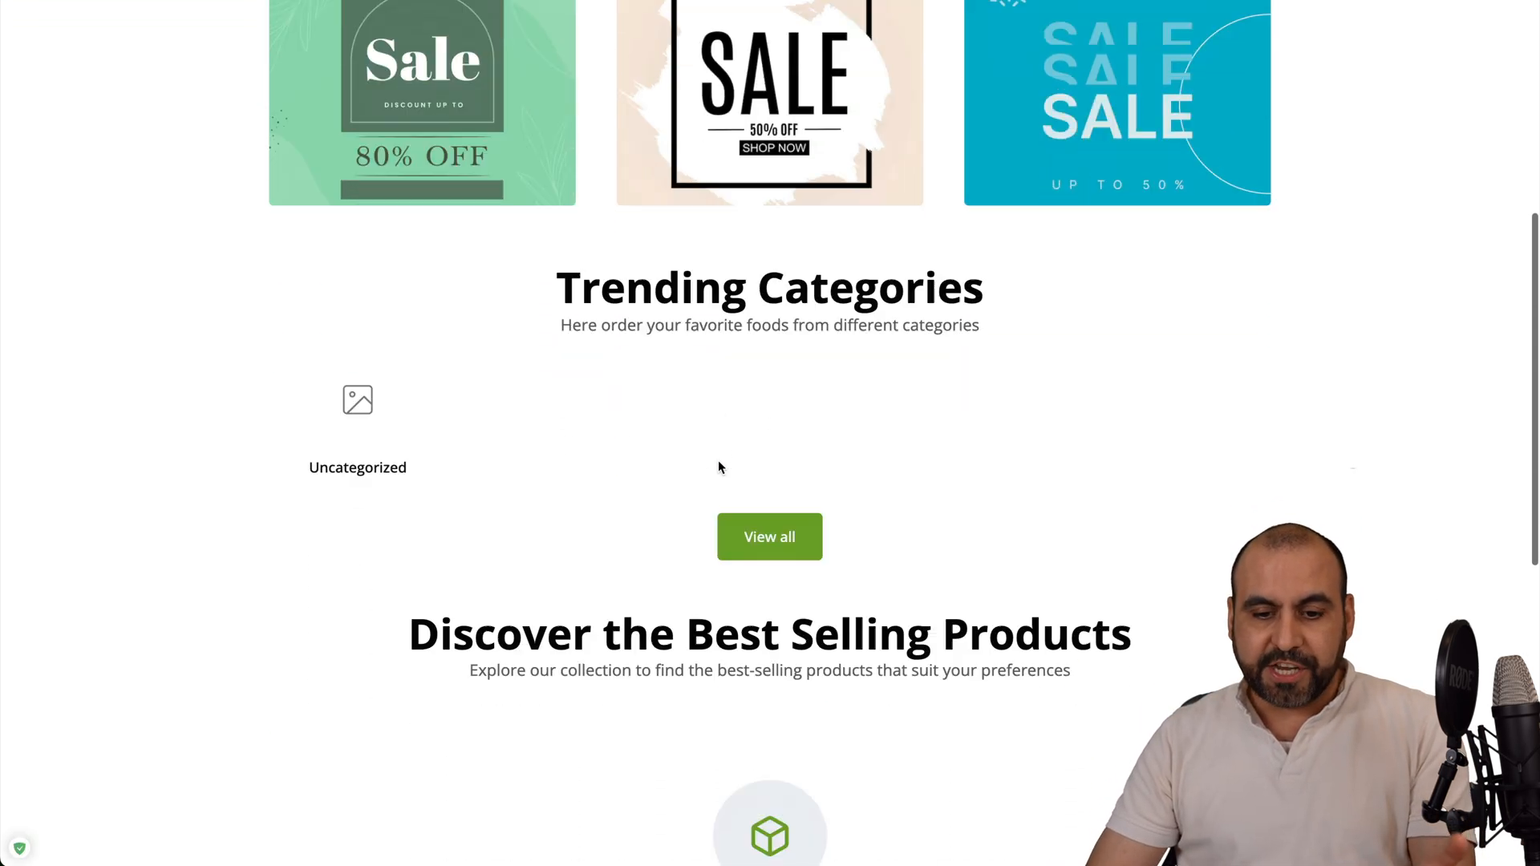
scroll(down, 3)
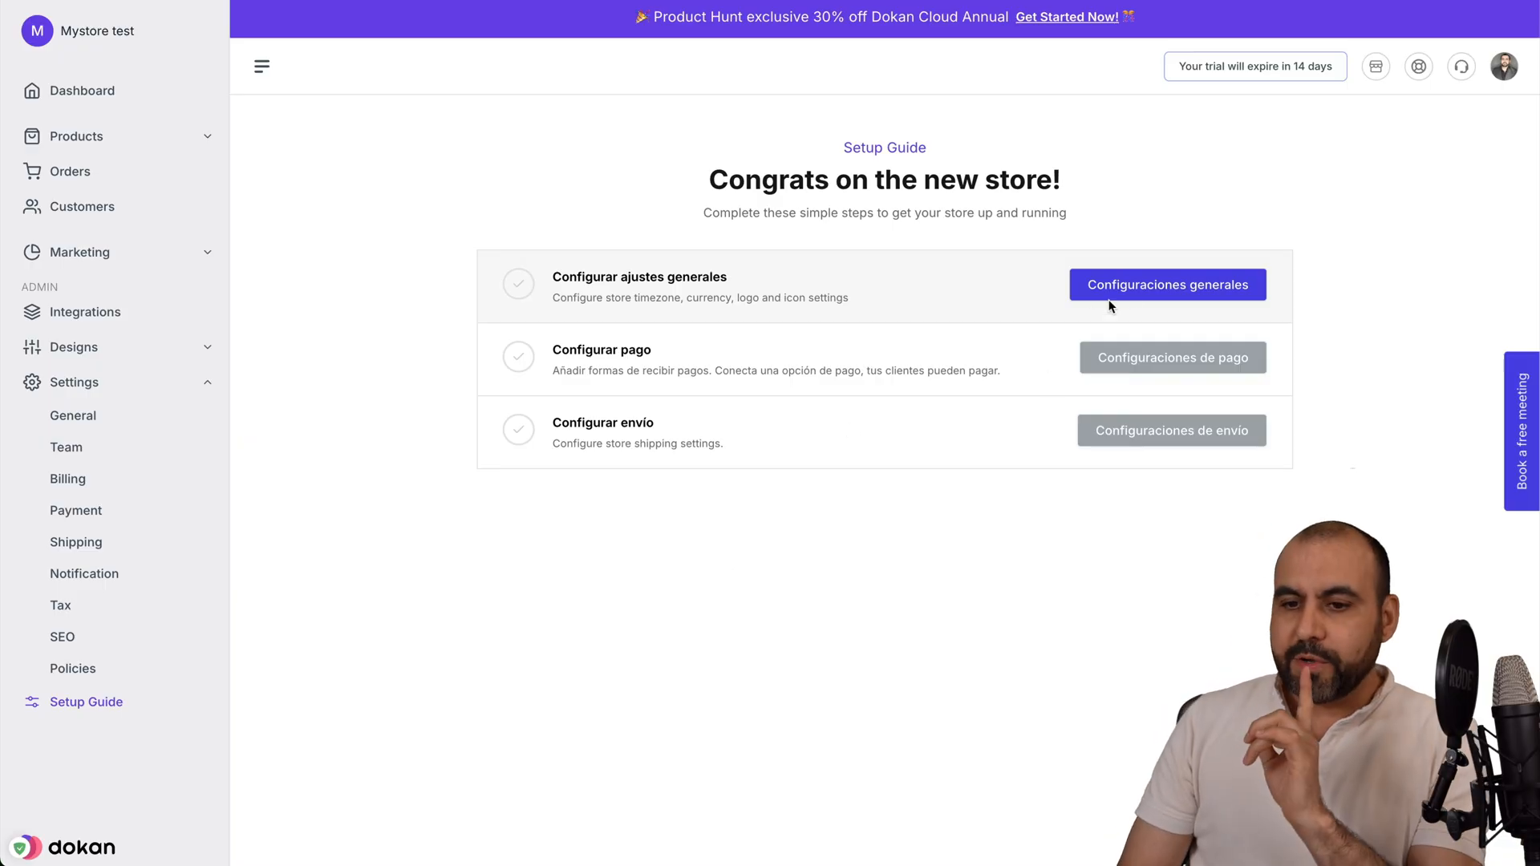
Step: In general settings, let customers check out without an account
click(1167, 285)
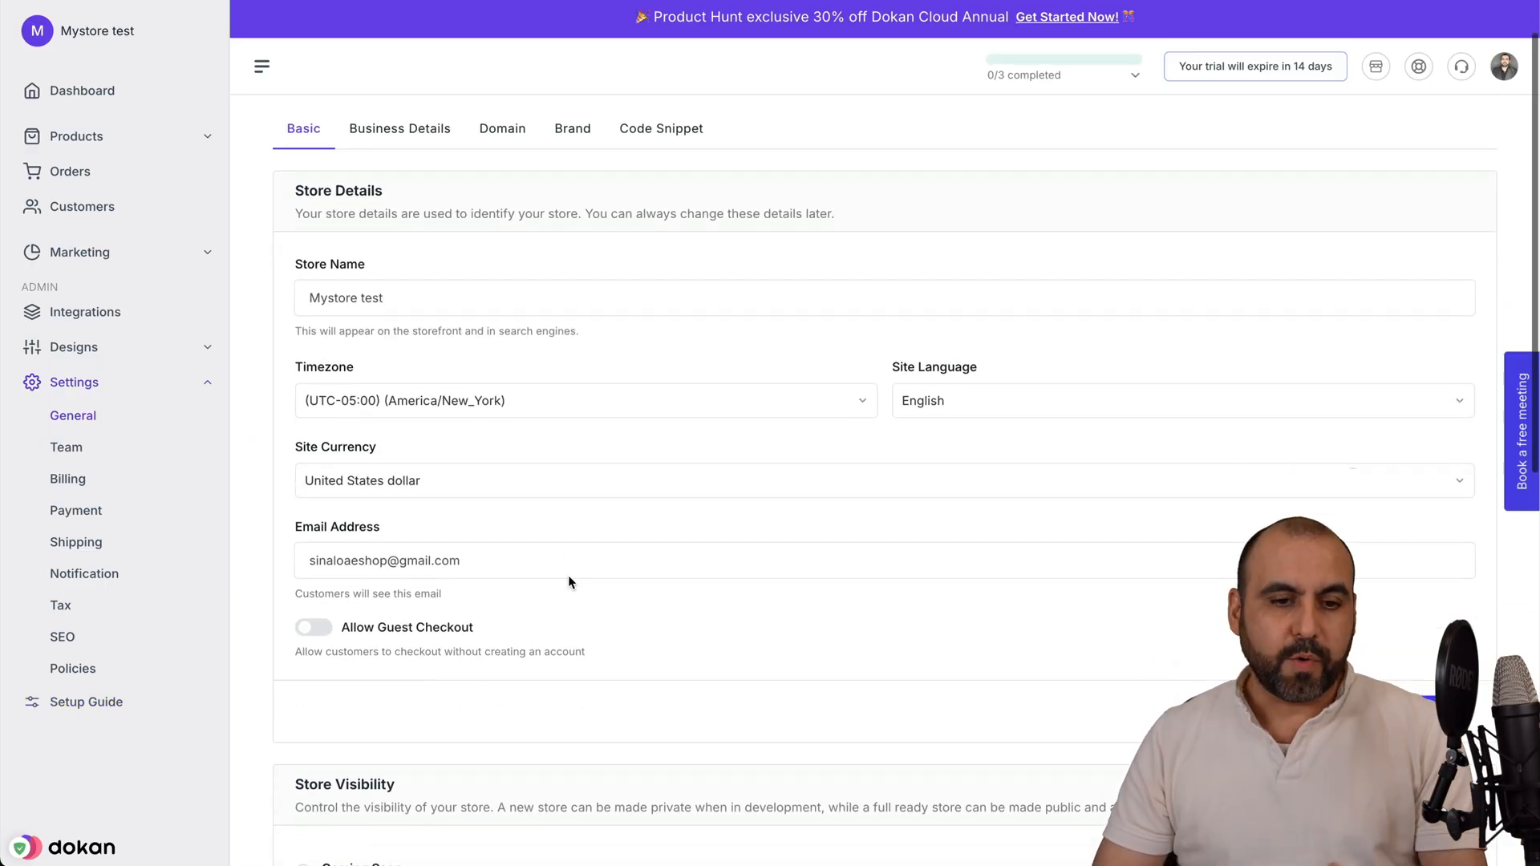
scroll(down, 3)
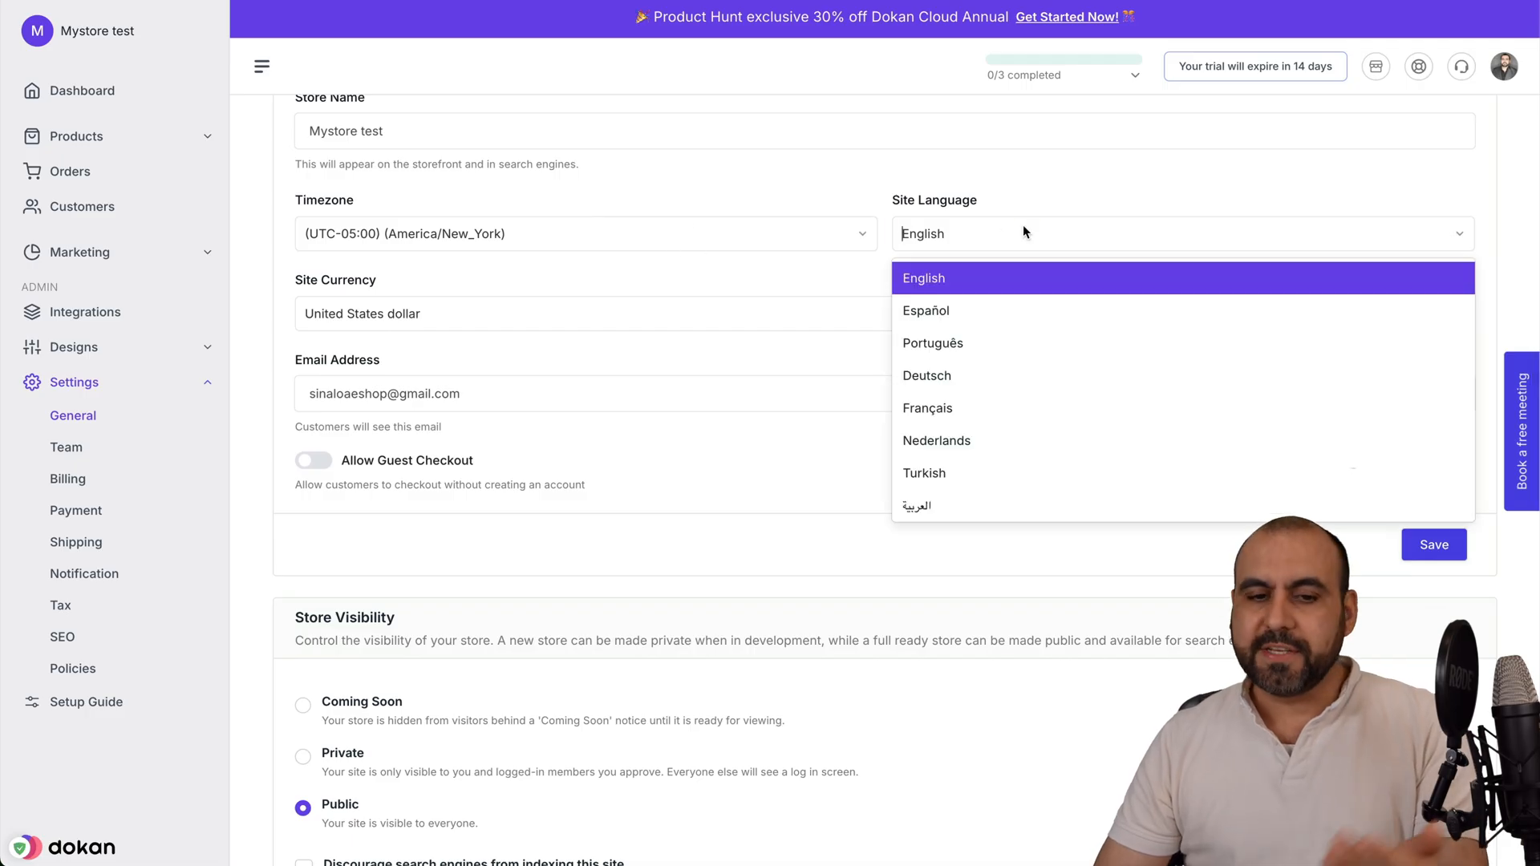
scroll(down, 3)
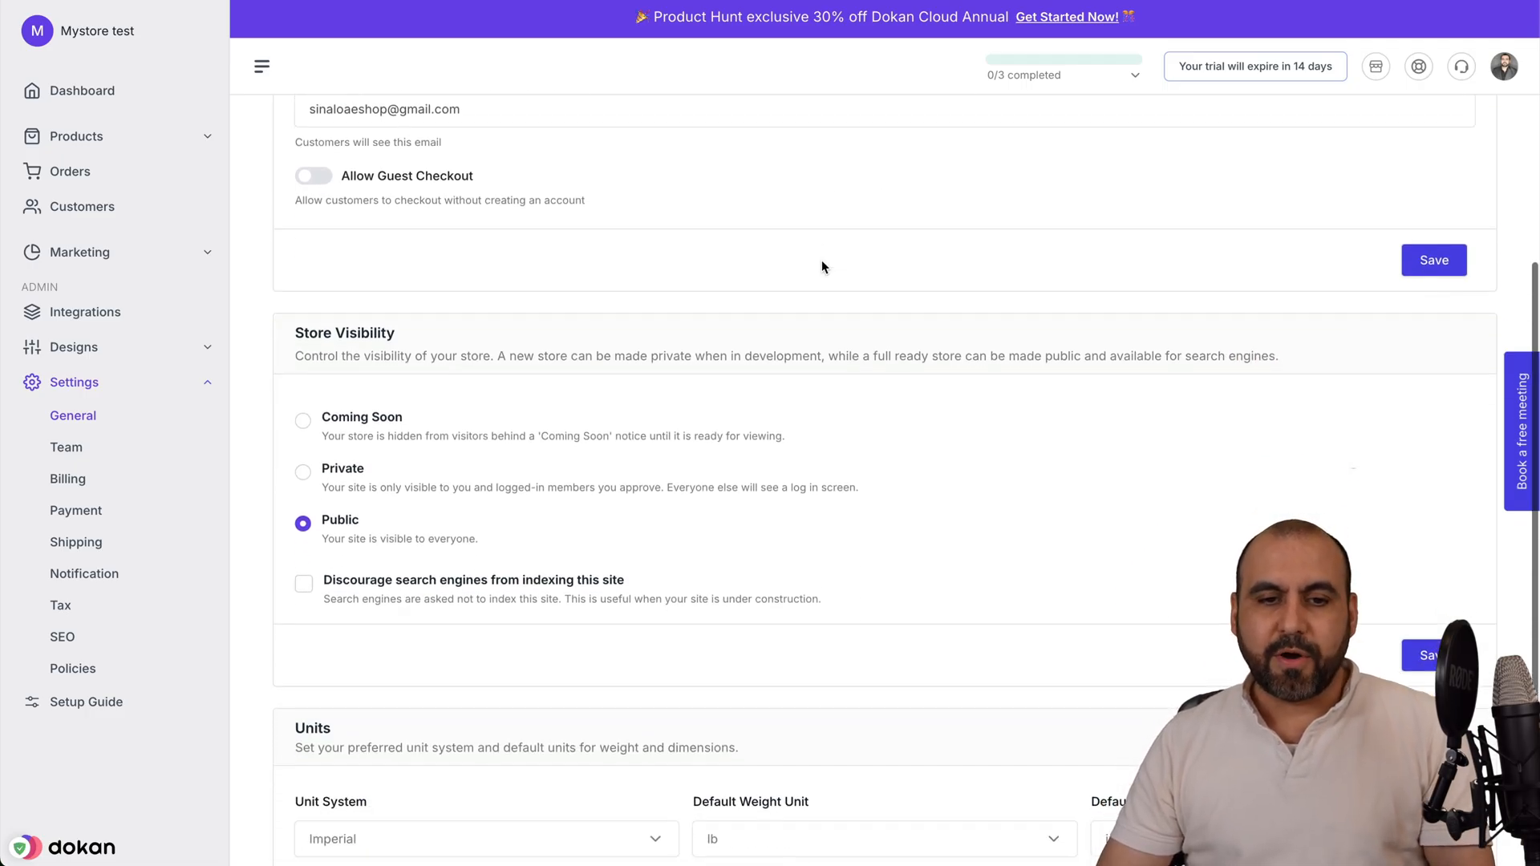
scroll(down, 3)
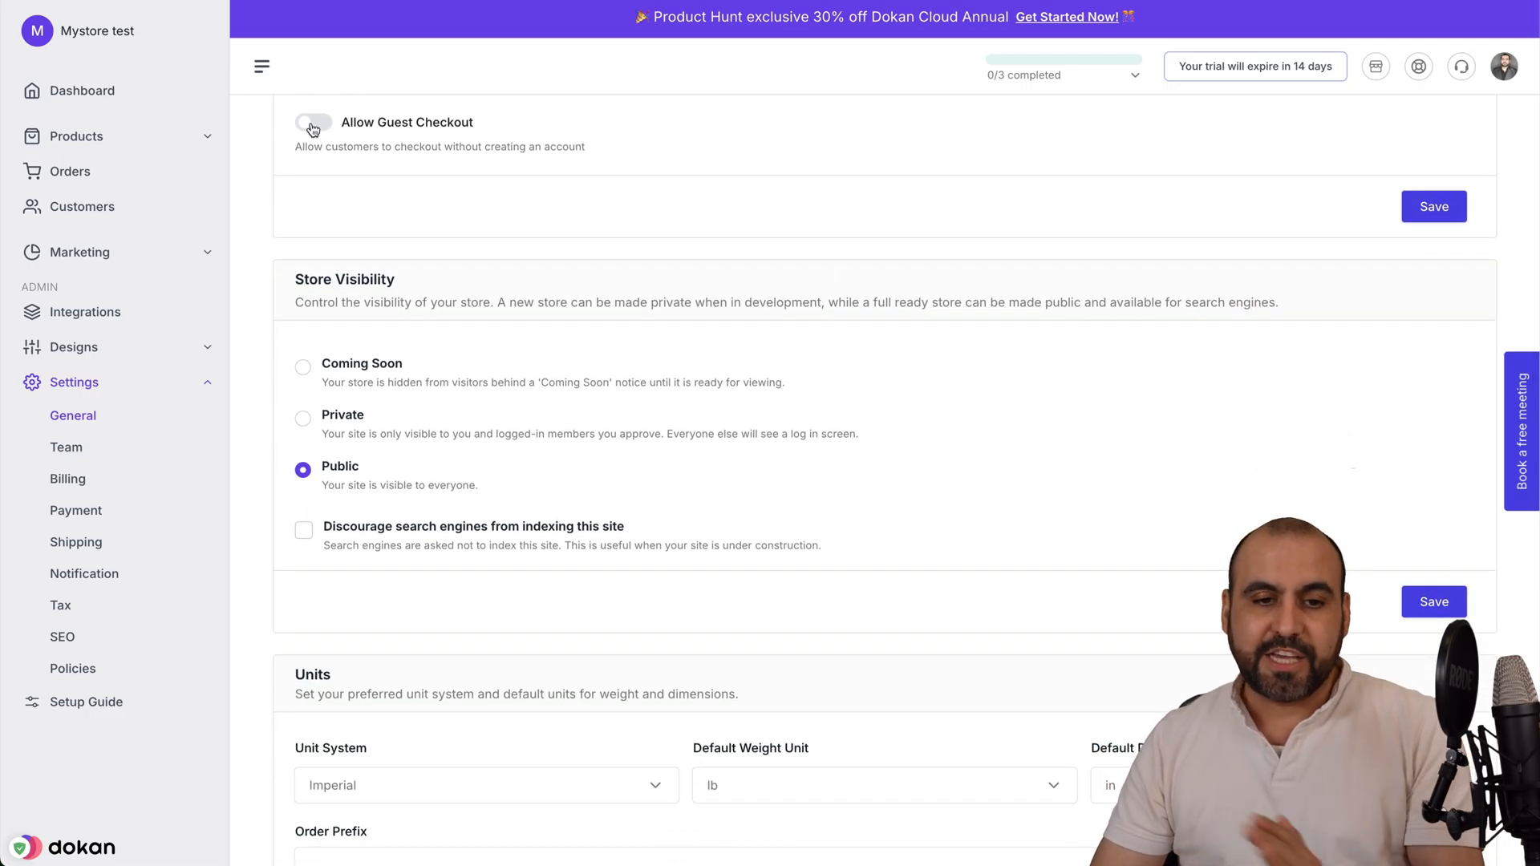
click(311, 122)
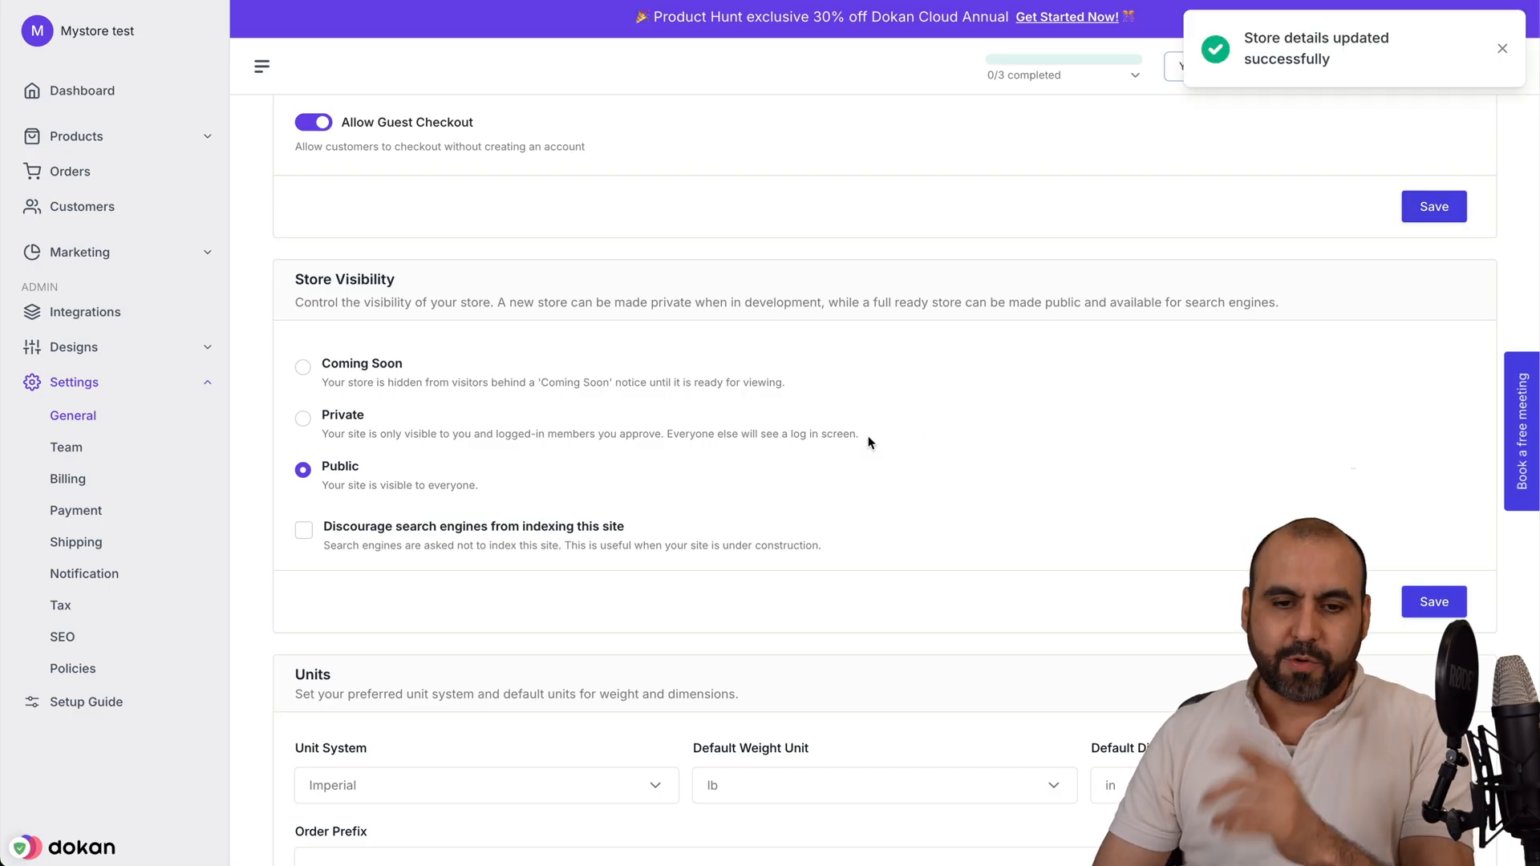
scroll(down, 3)
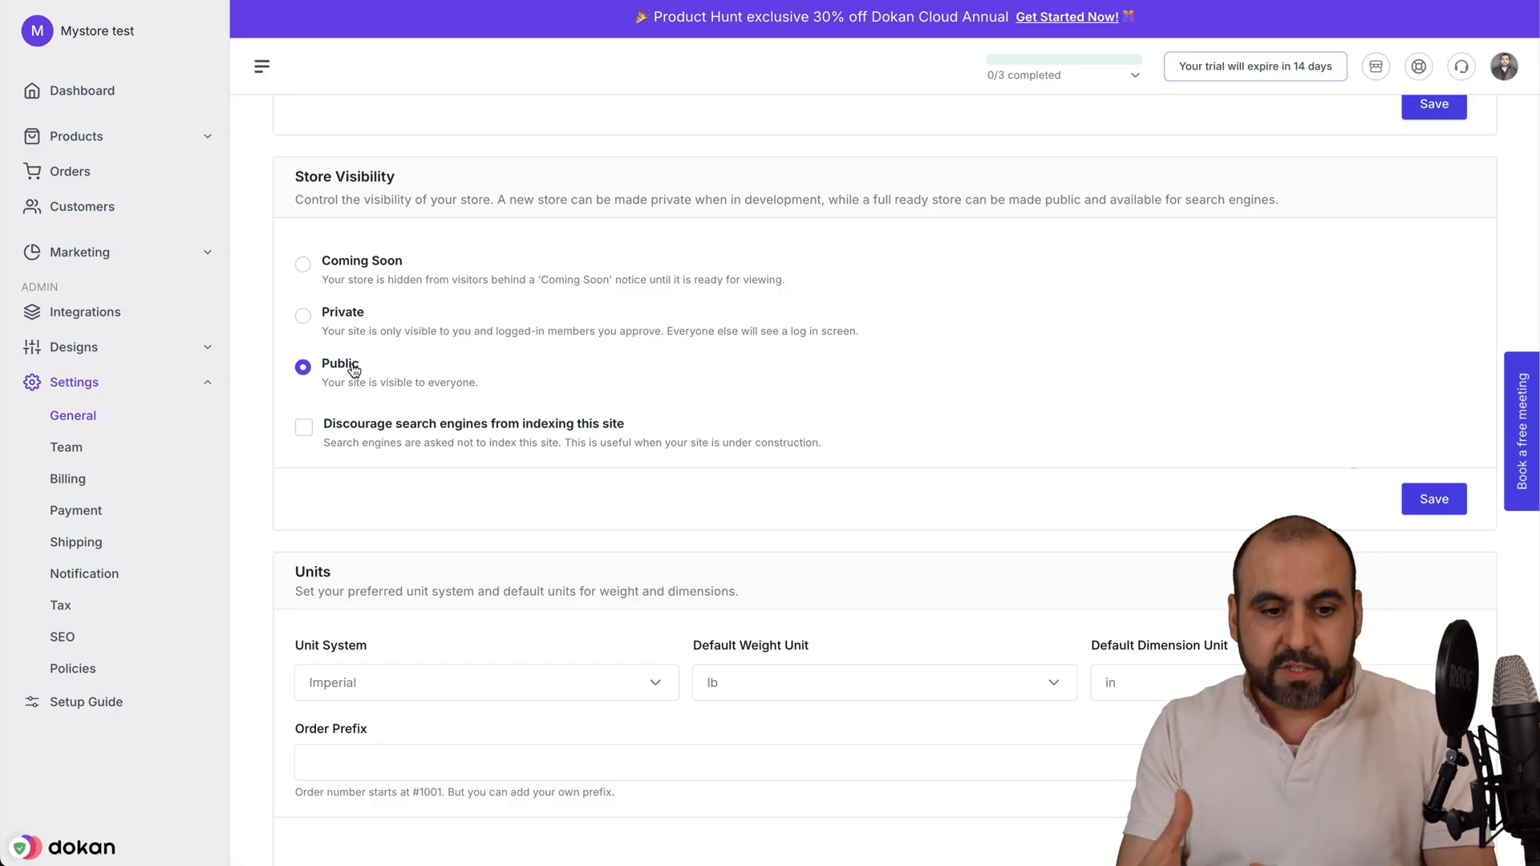
mouse_move(350, 274)
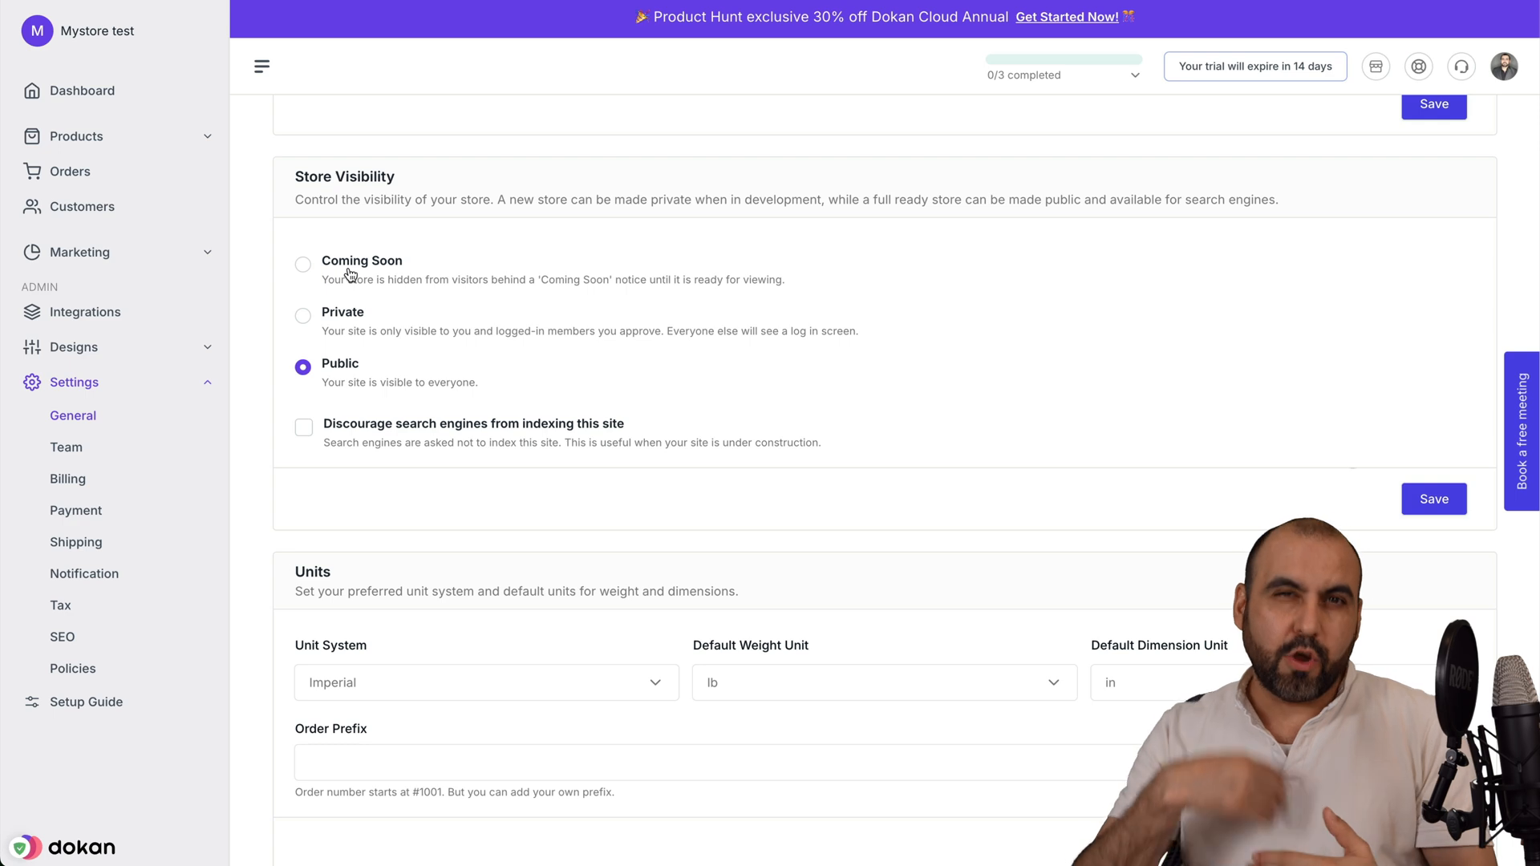
Step: Keep the store's unit system set to Imperial
scroll(down, 3)
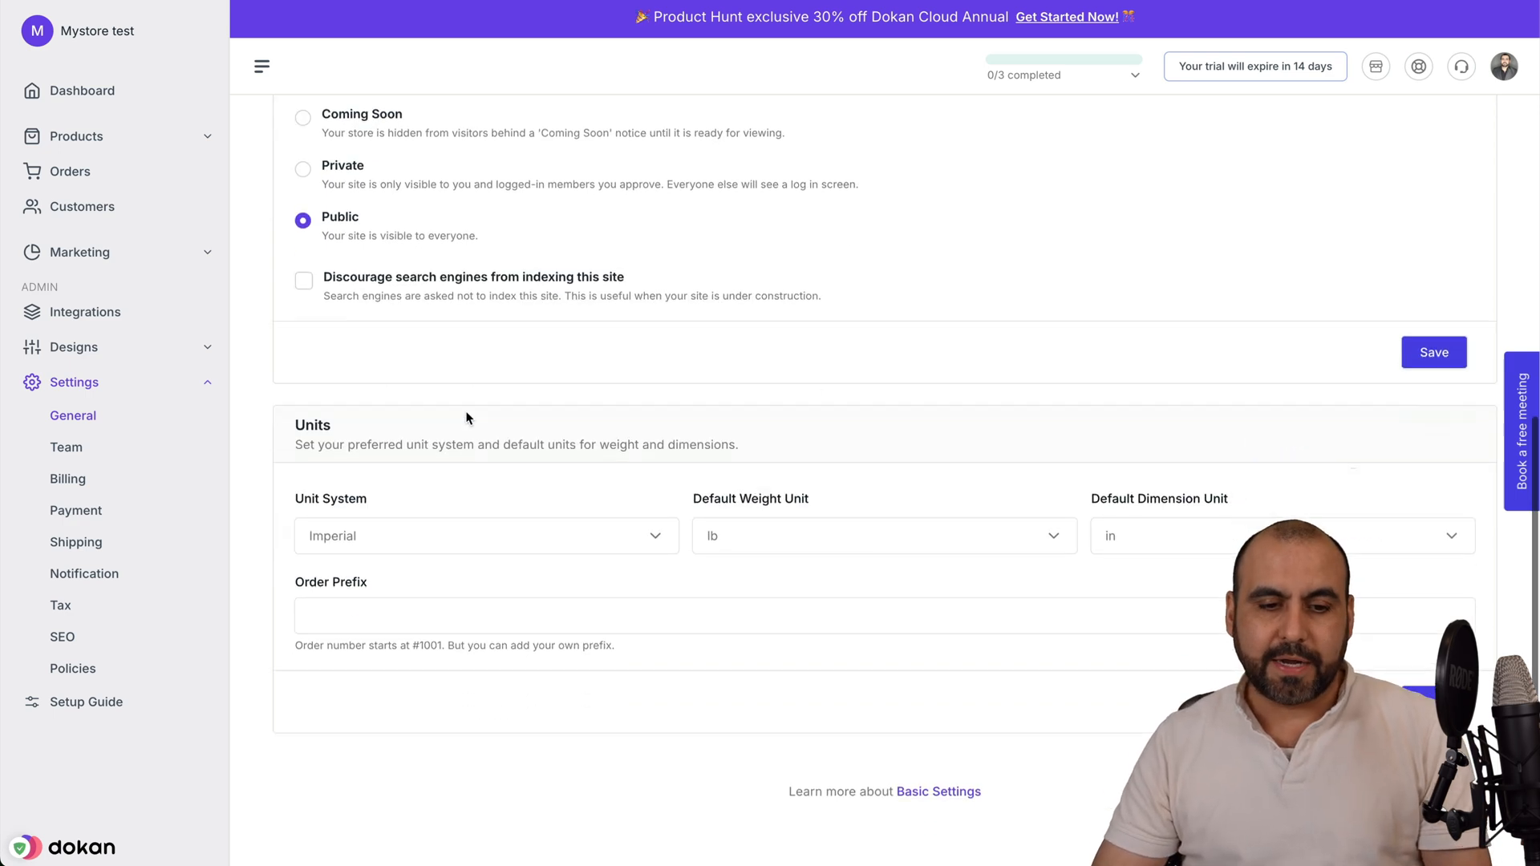
scroll(down, 3)
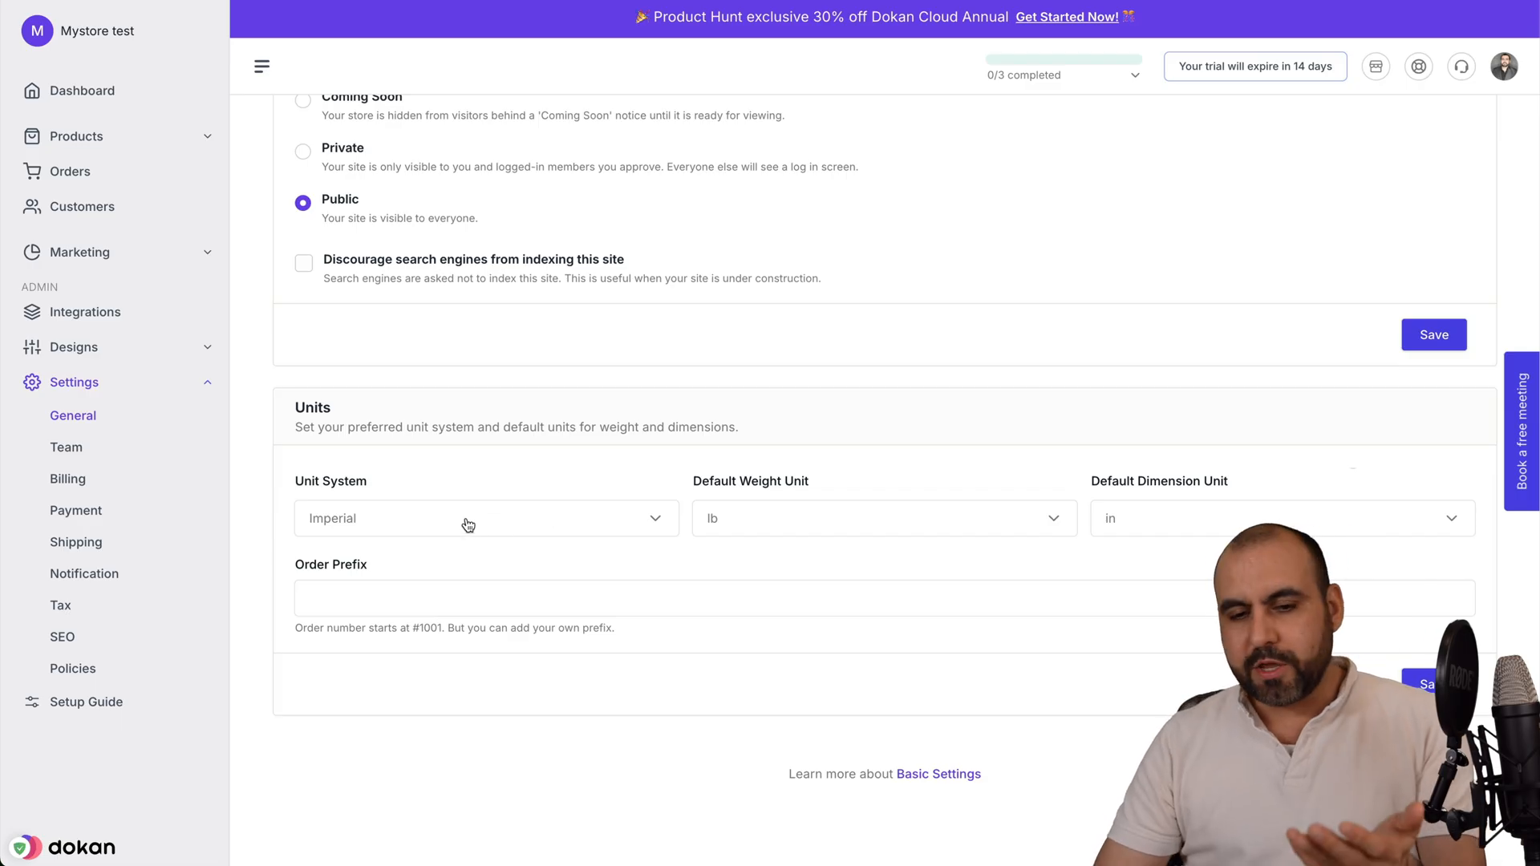
mouse_move(1126, 517)
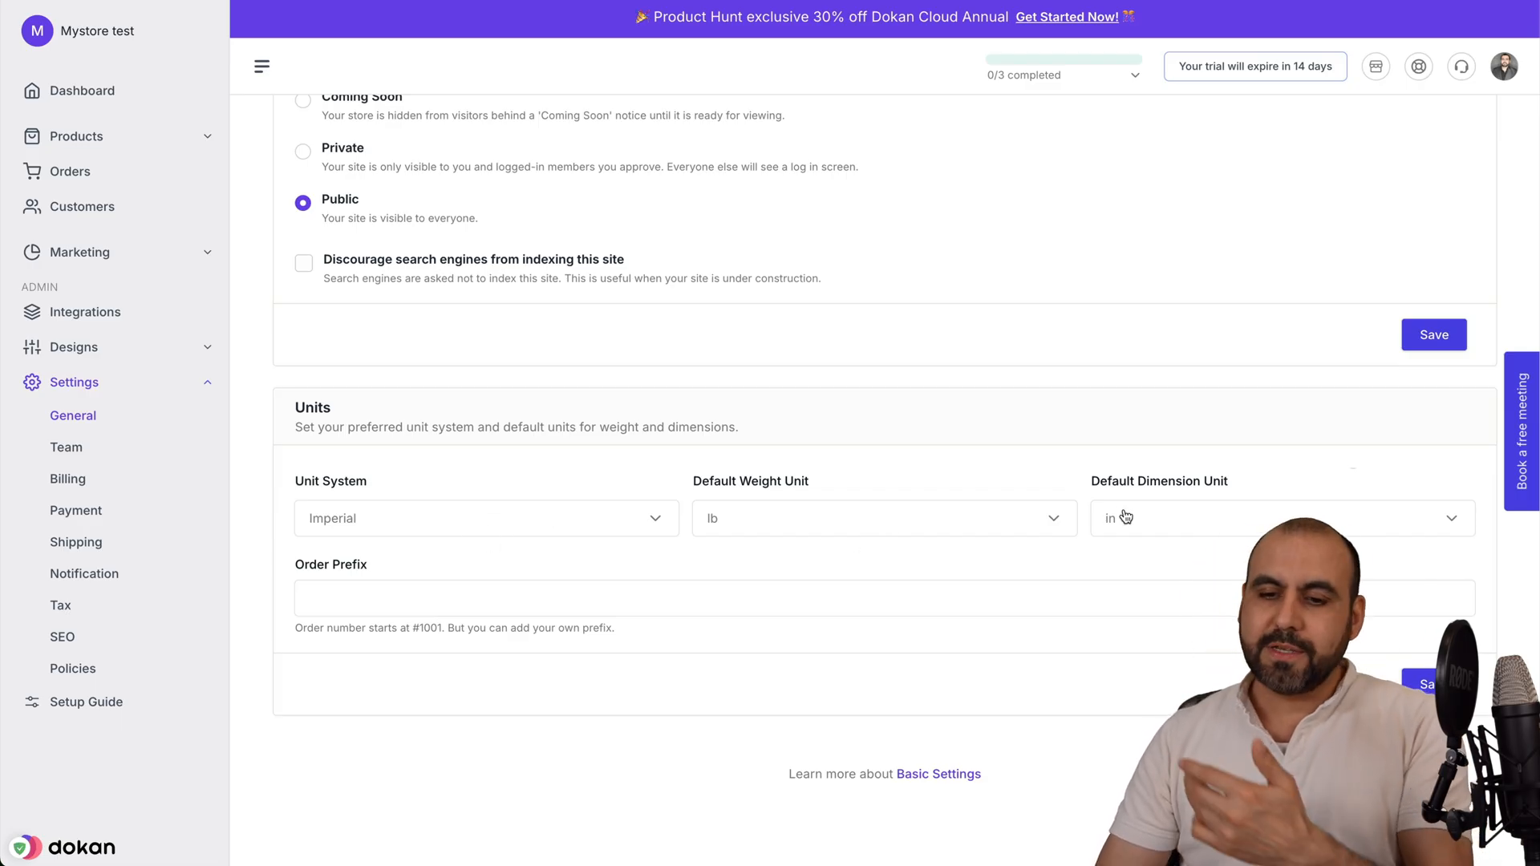
click(485, 518)
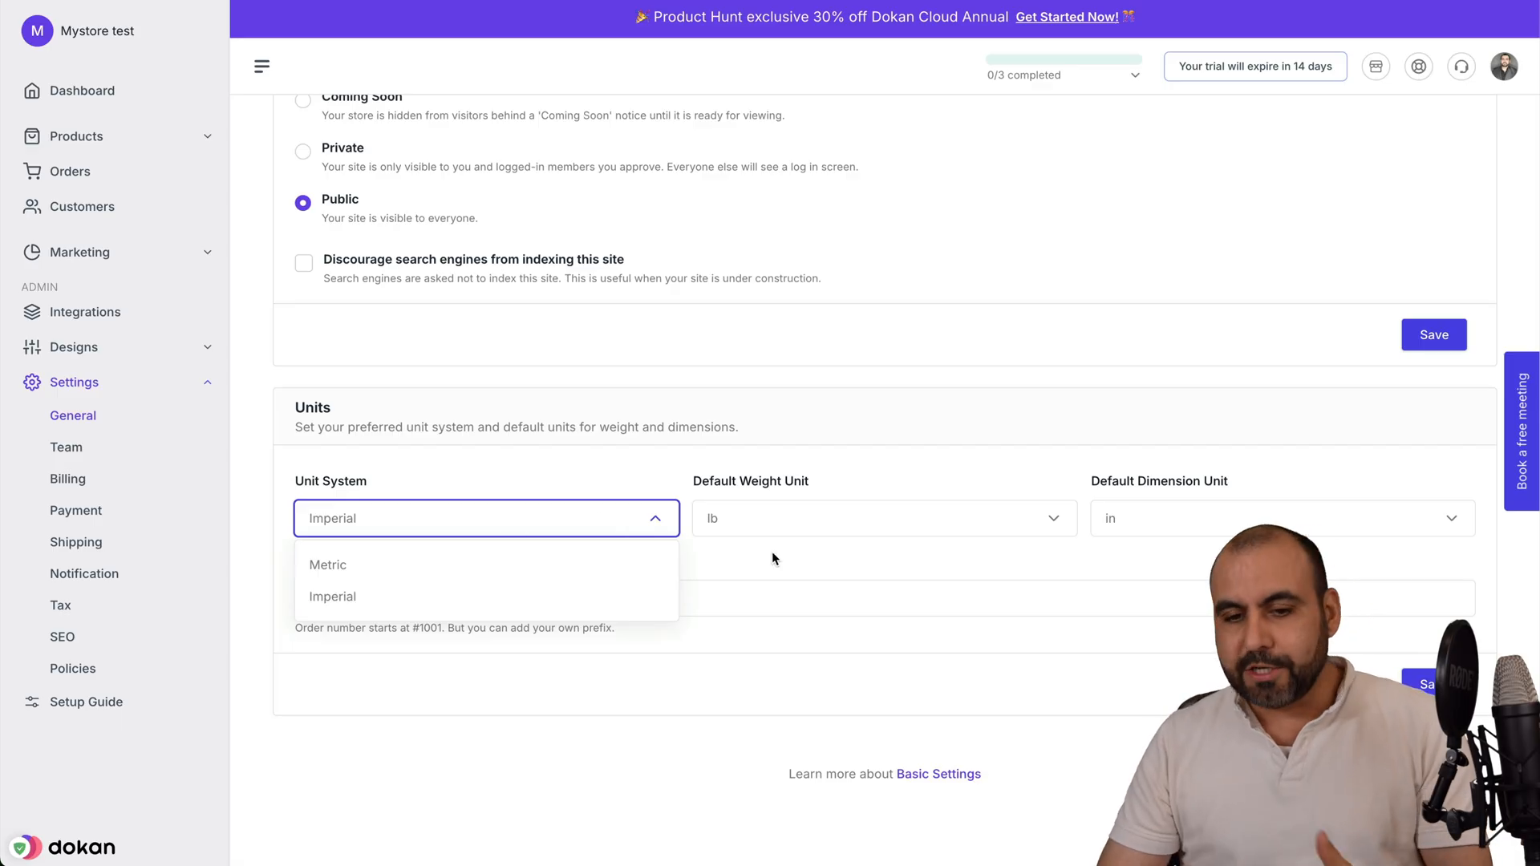
click(332, 596)
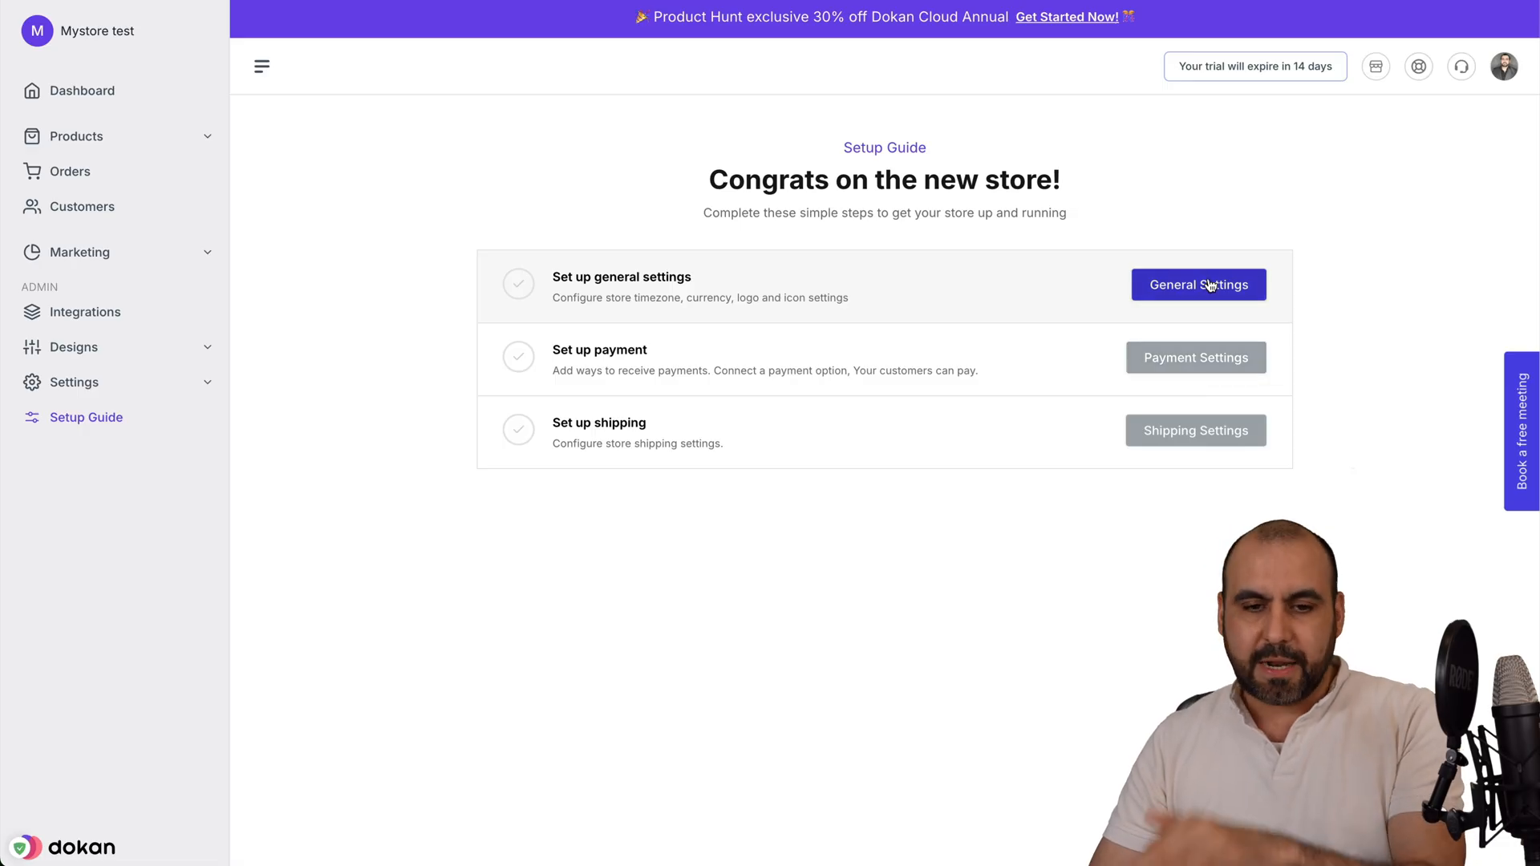
Step: Enable Test Gateway and Cash on Delivery payments, then return to the setup guide
click(74, 381)
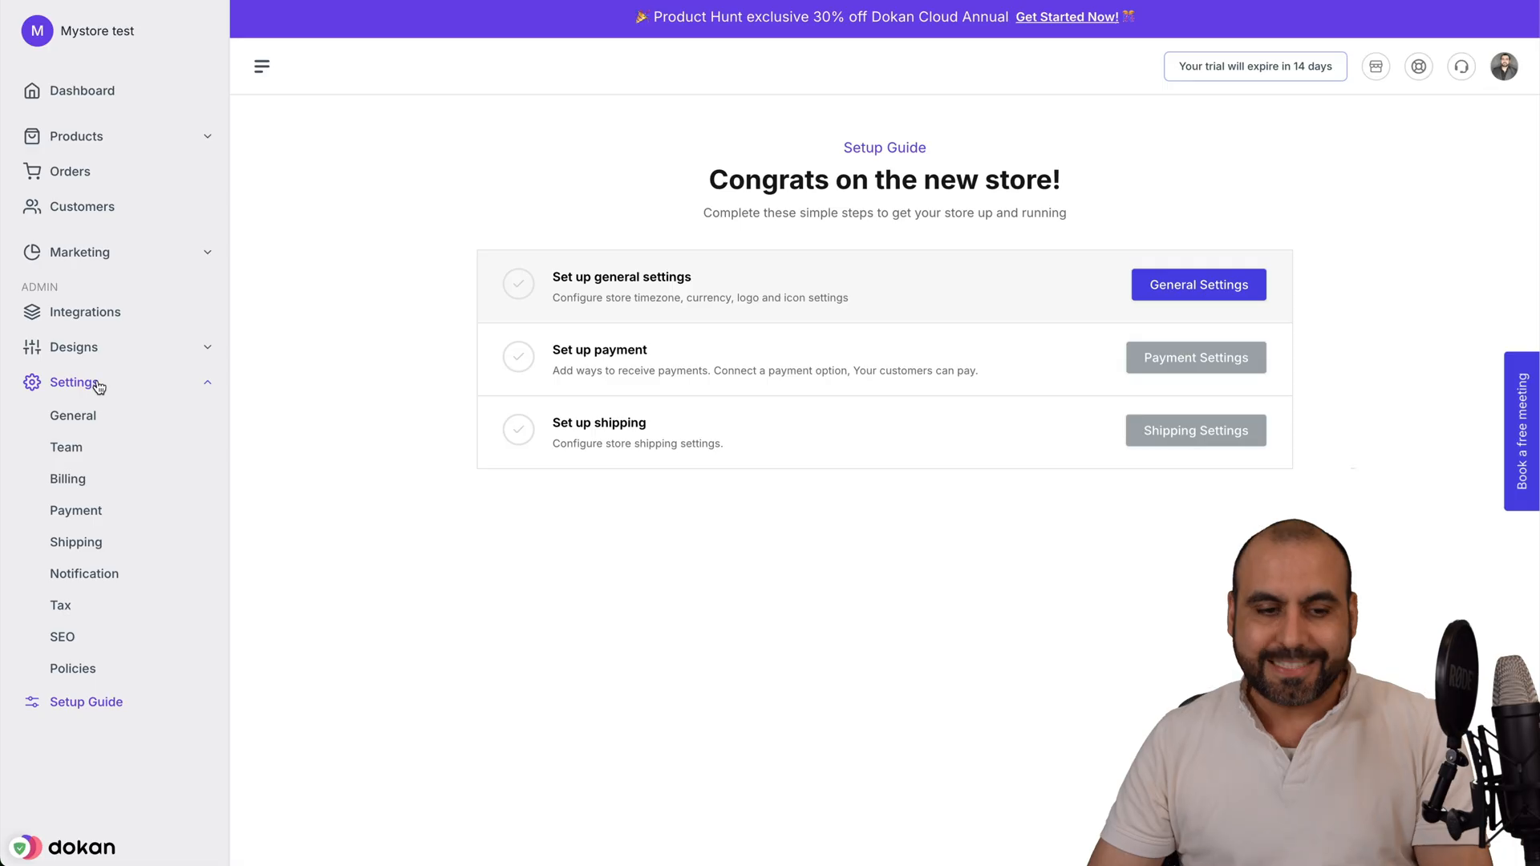
click(75, 510)
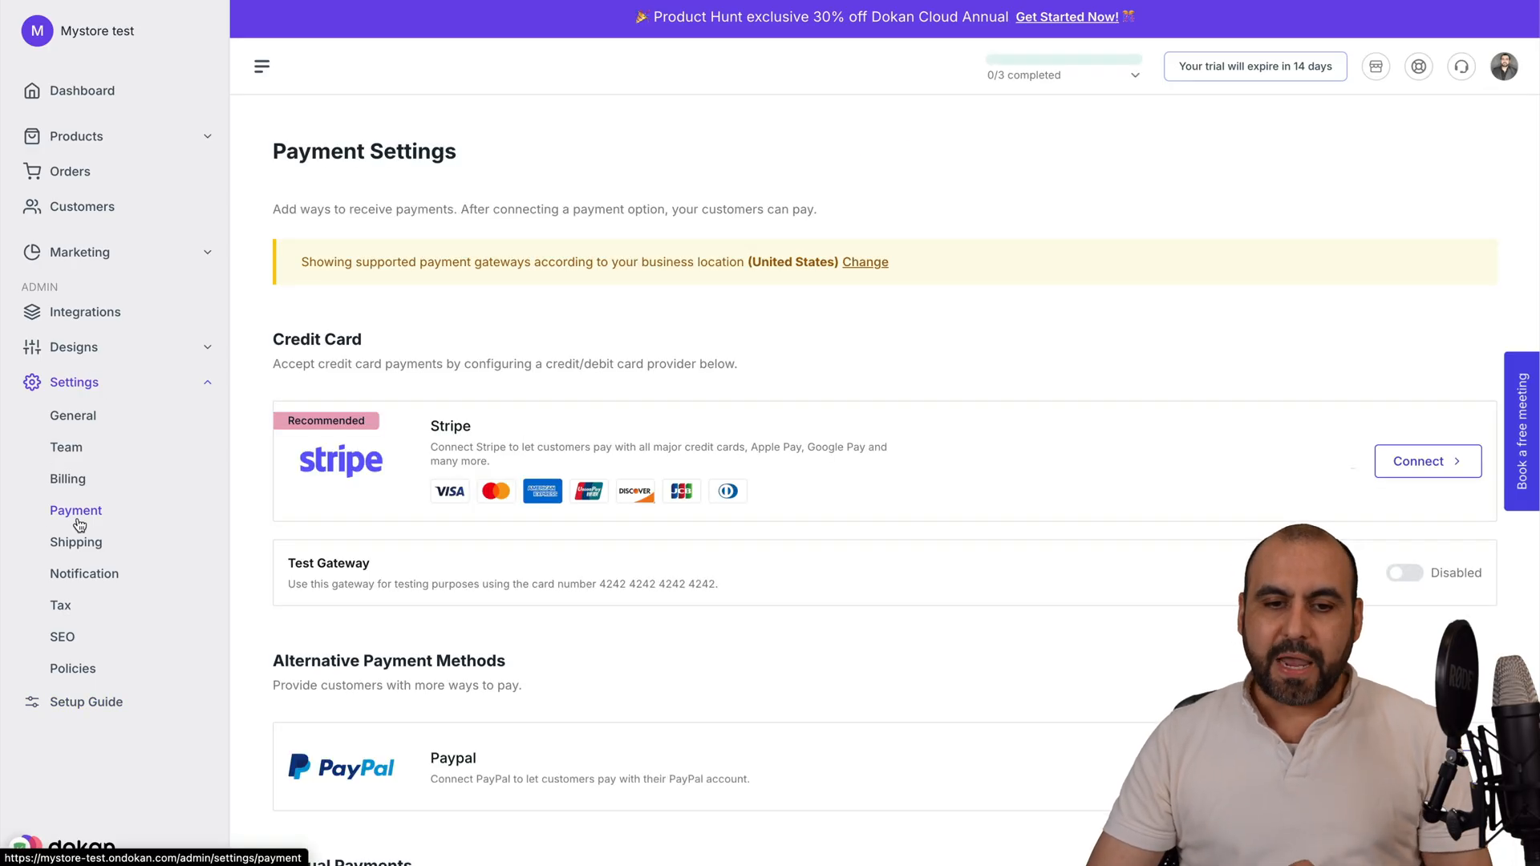
scroll(down, 3)
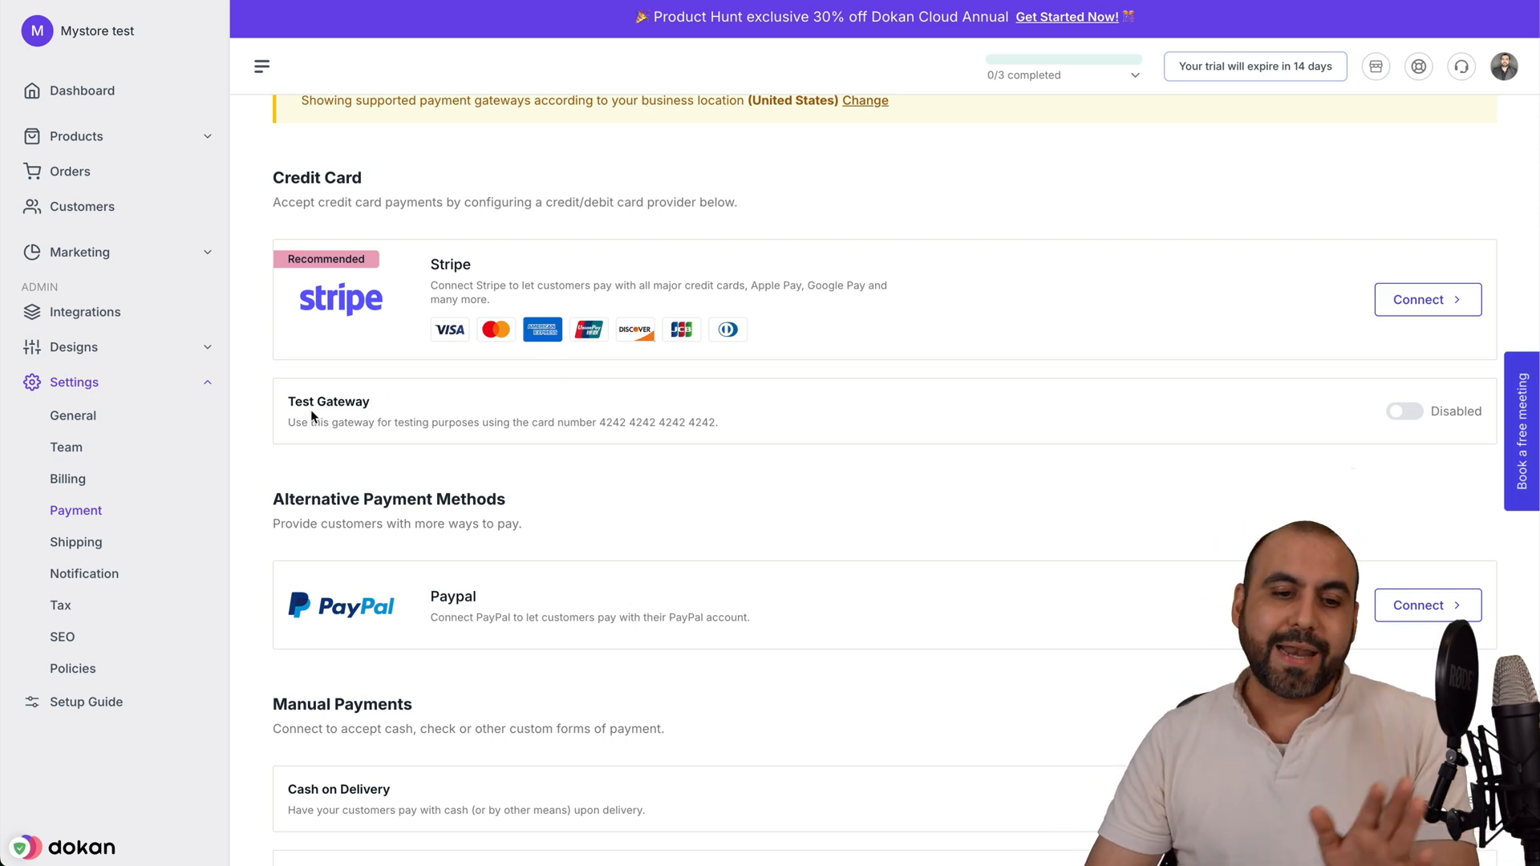
click(1403, 411)
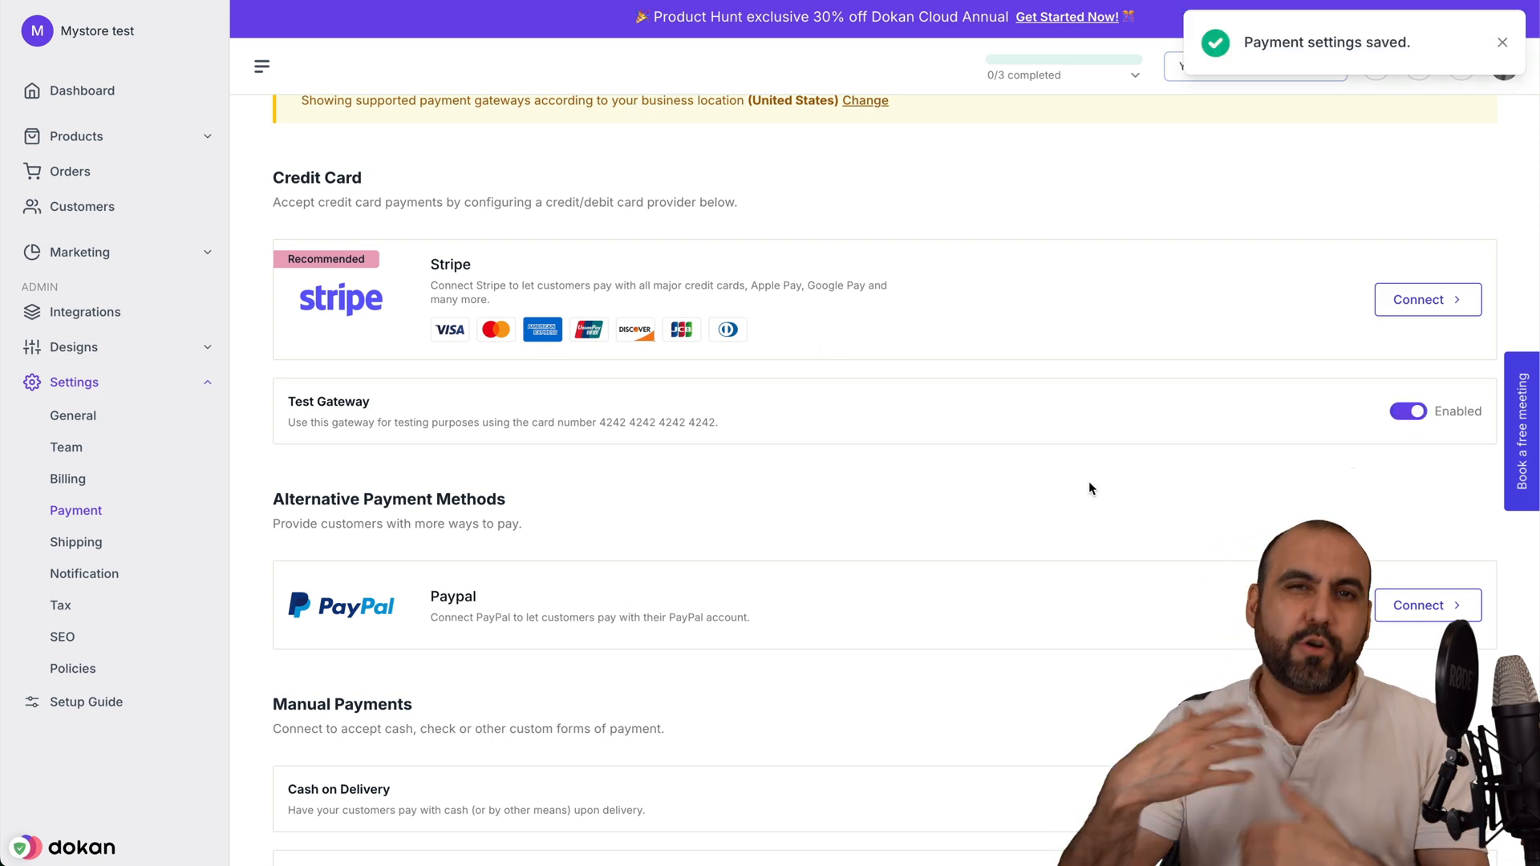
scroll(down, 3)
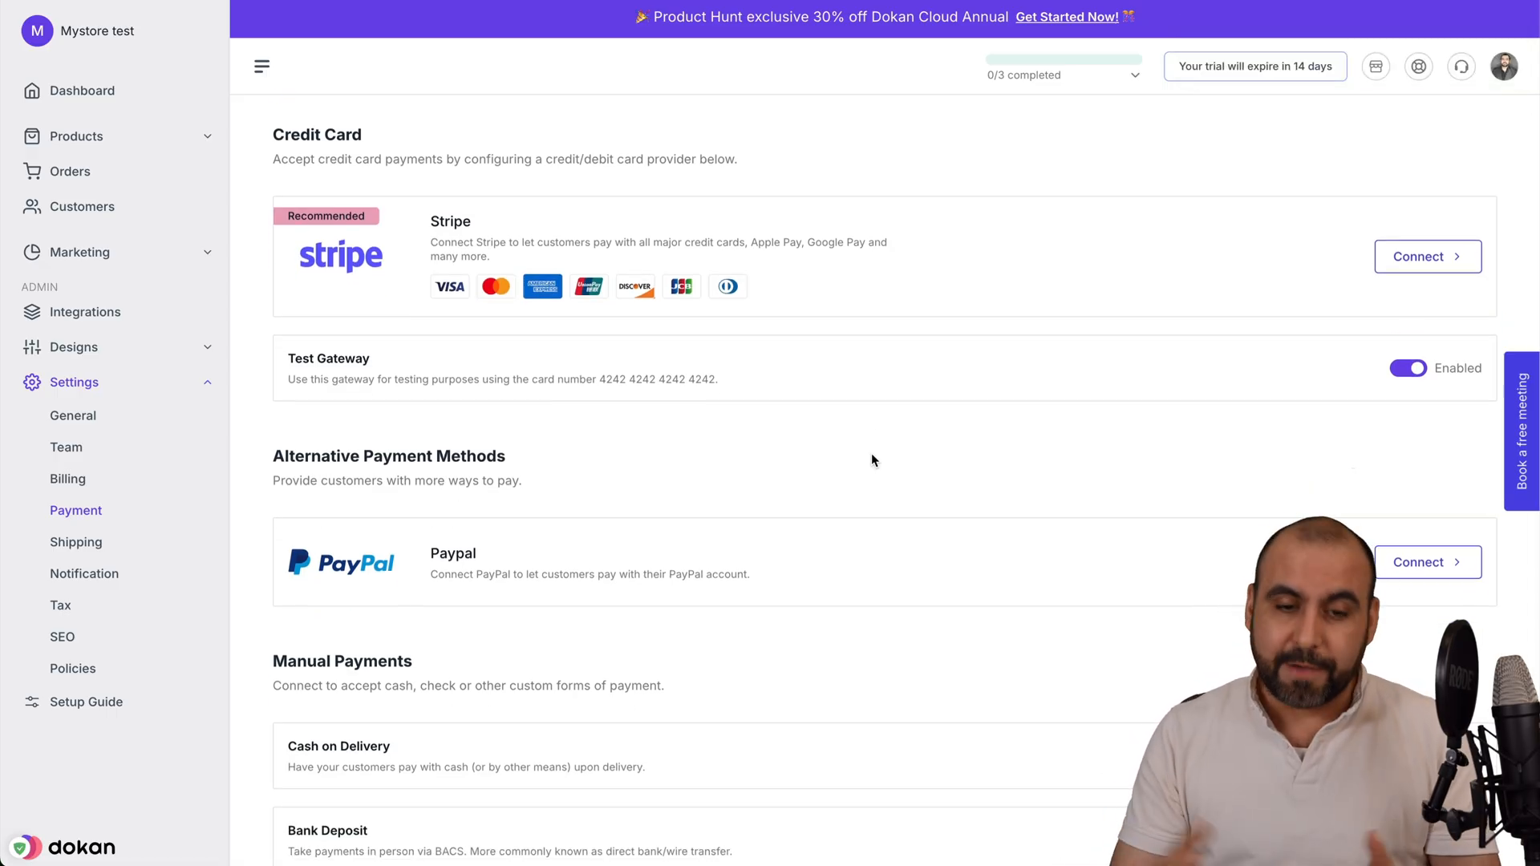
scroll(down, 3)
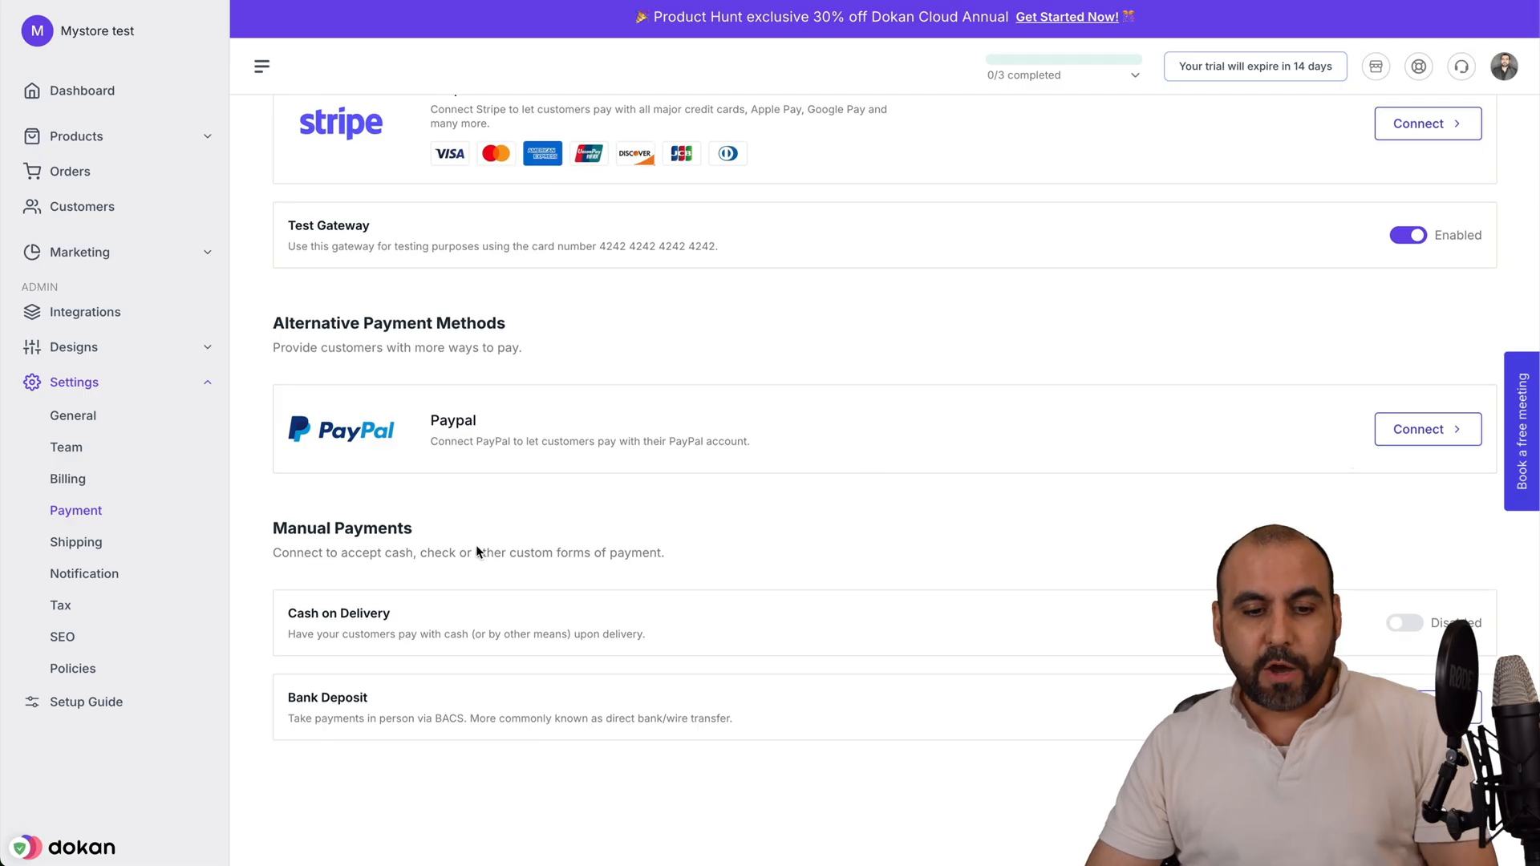
click(1403, 622)
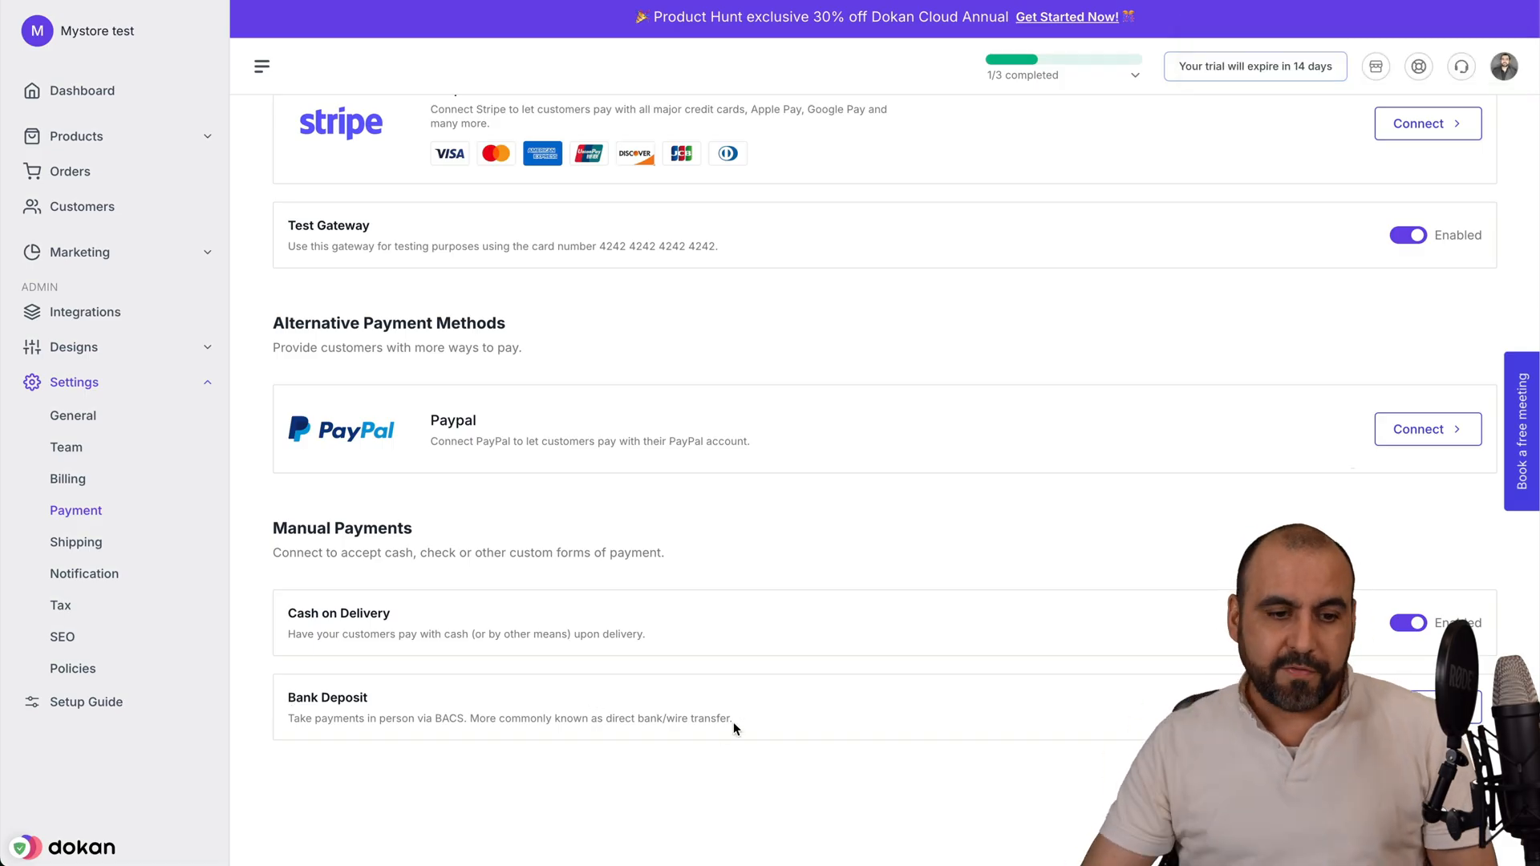
click(87, 416)
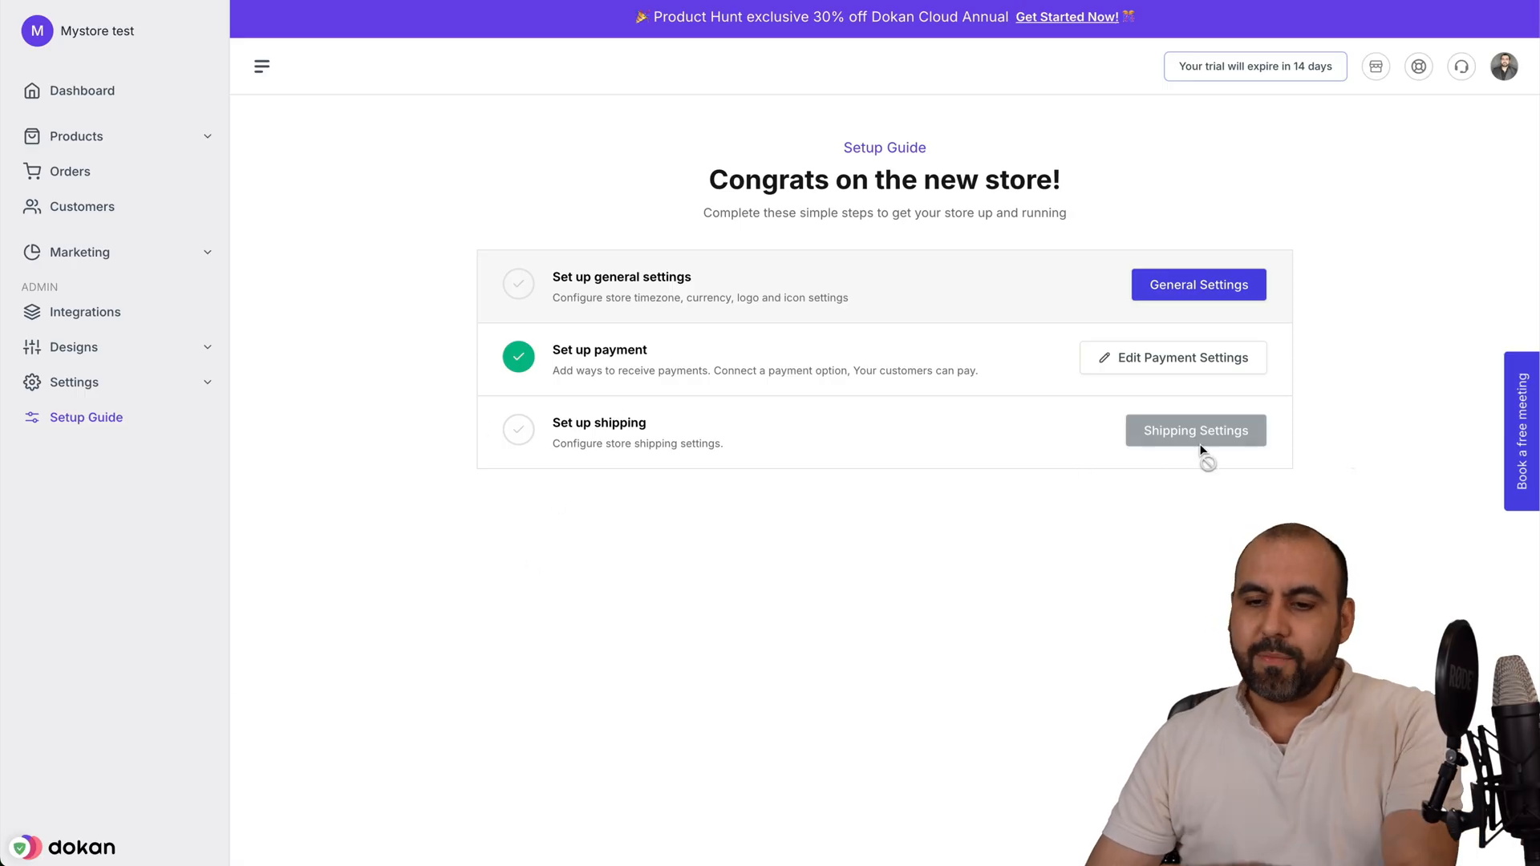
Step: Turn on shipping for the store in the shipping settings
click(73, 381)
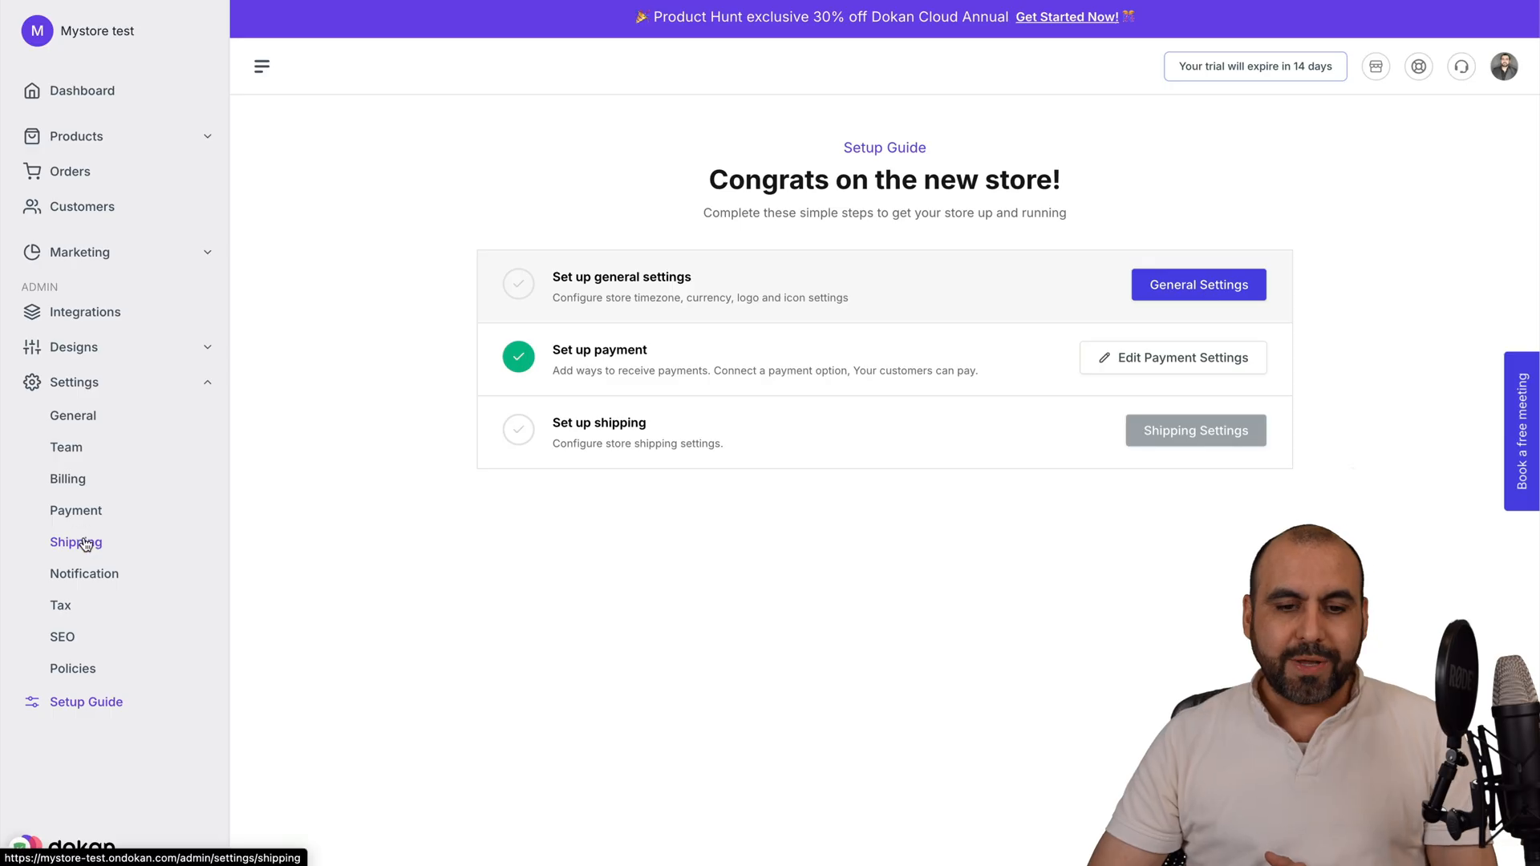
click(76, 543)
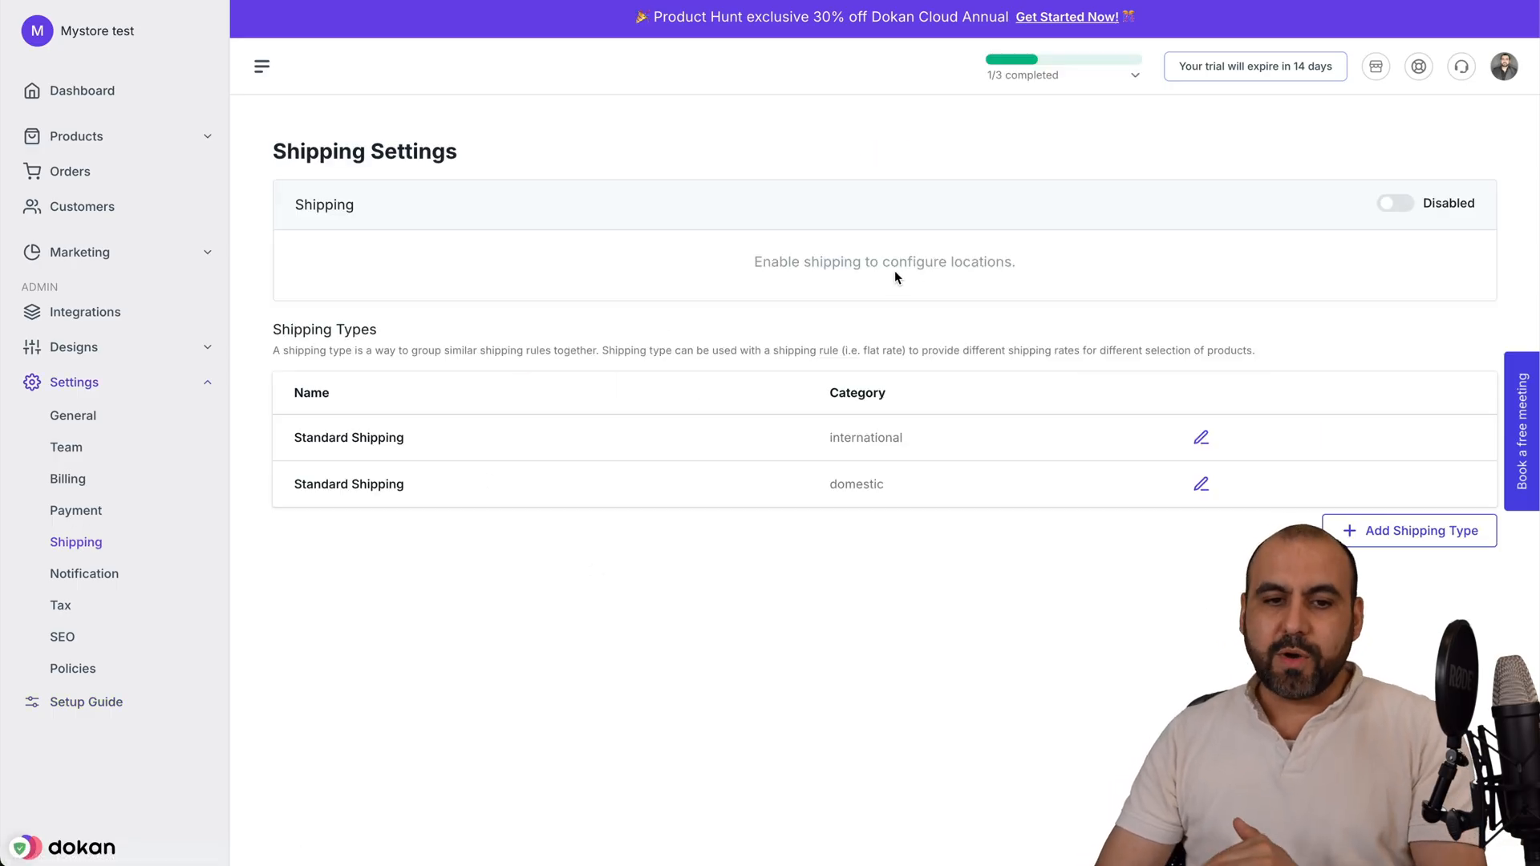
click(1395, 202)
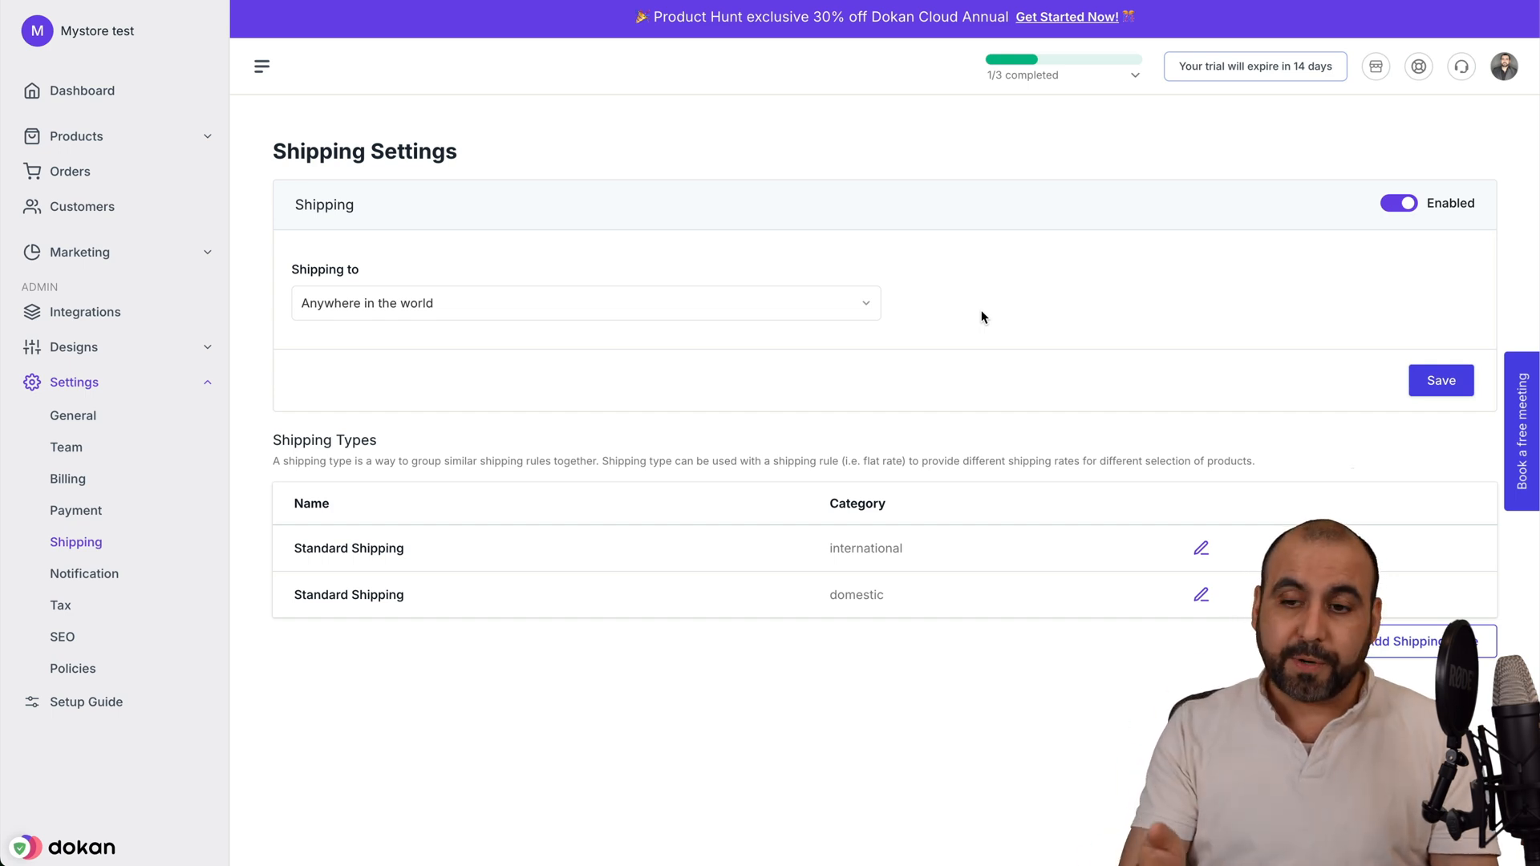
mouse_move(425, 307)
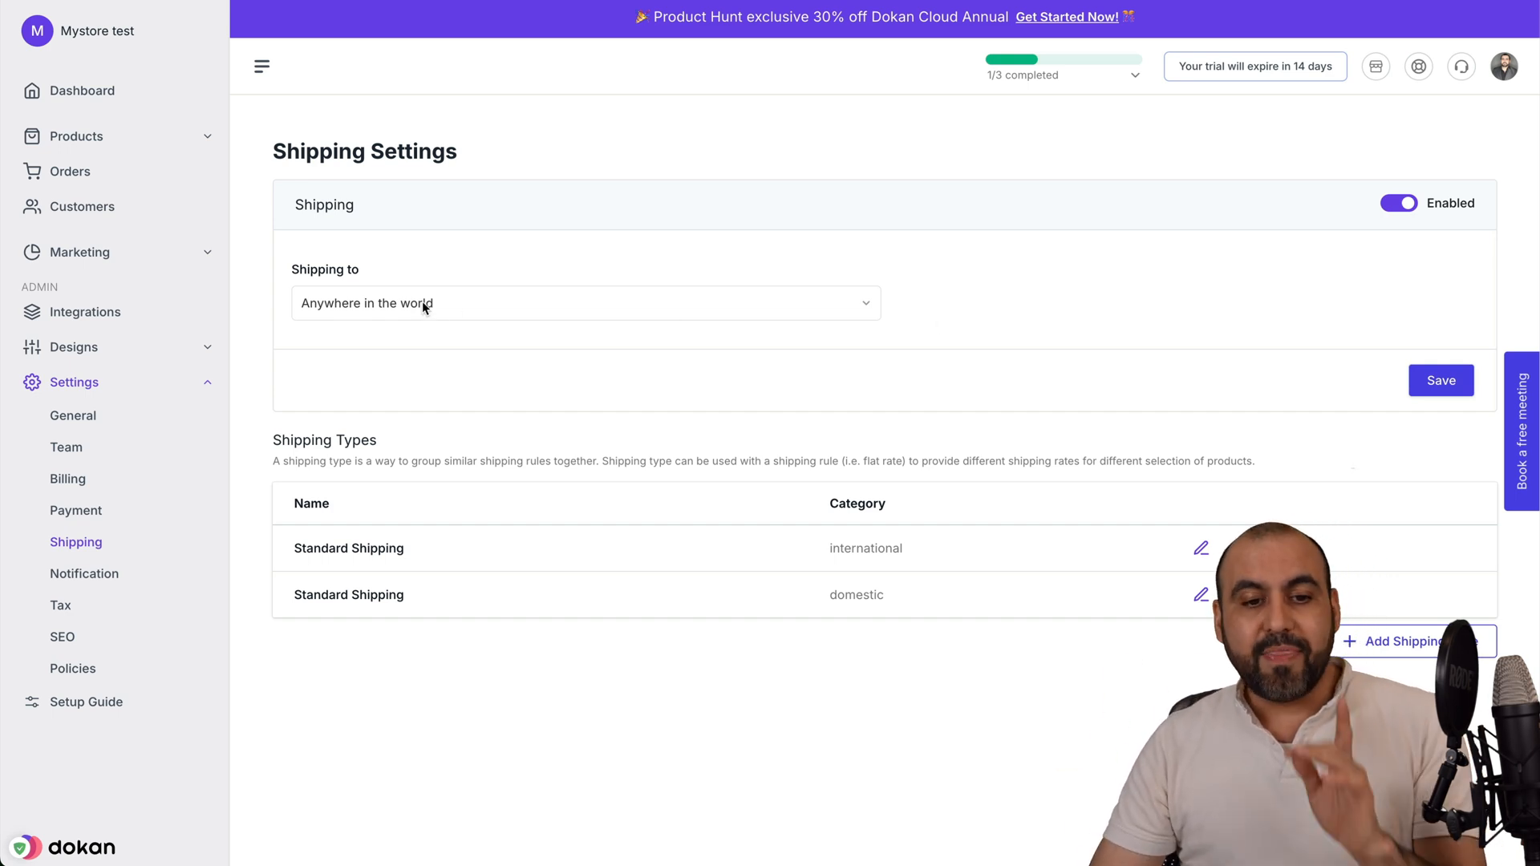
Step: Try shipping only to Andorra, then set destinations to anywhere in the world
click(585, 302)
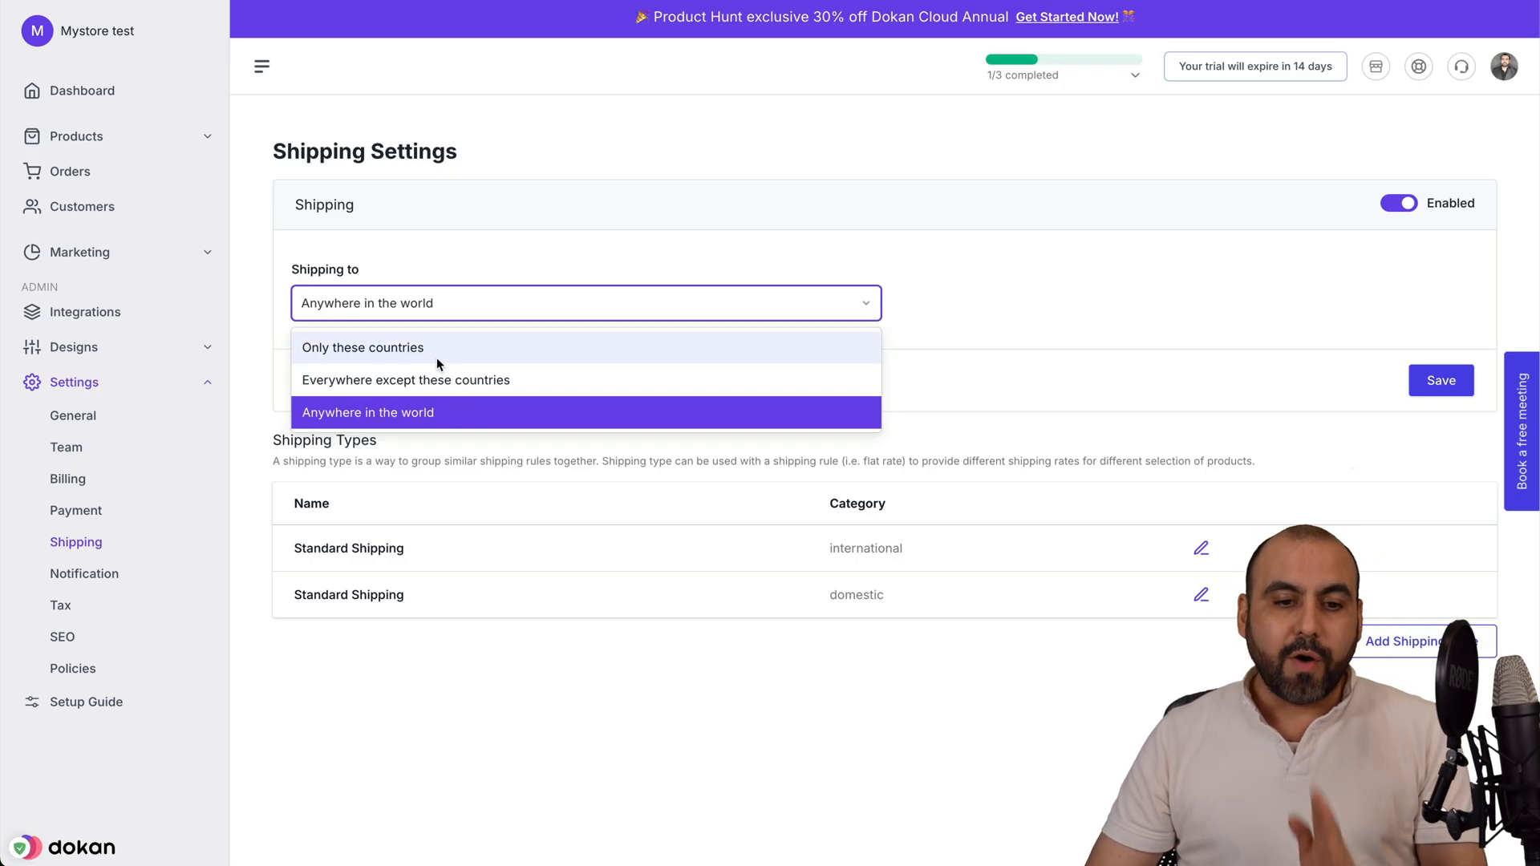
click(362, 346)
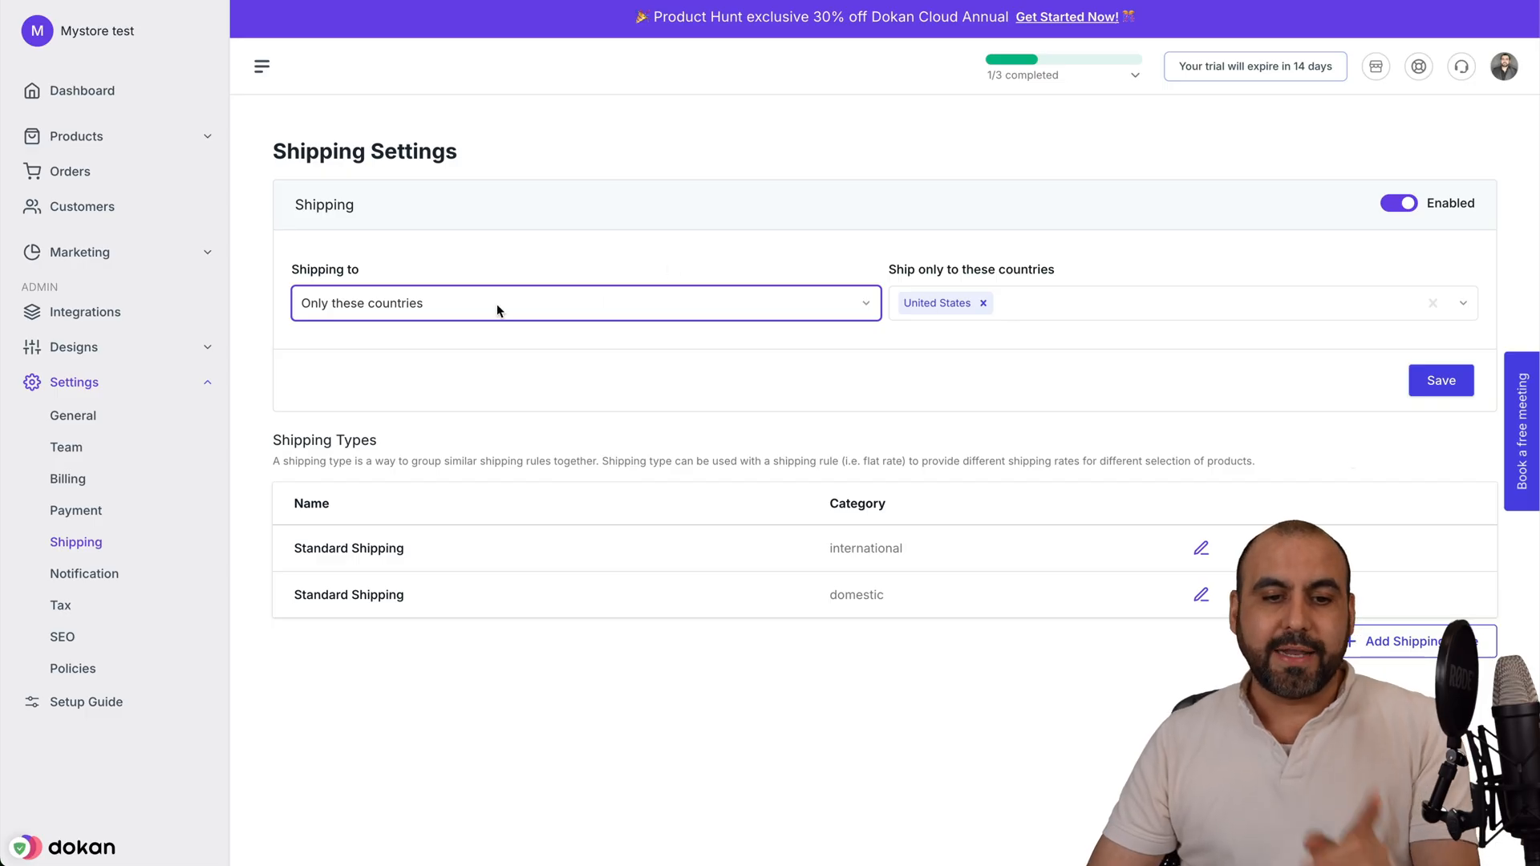
click(1178, 302)
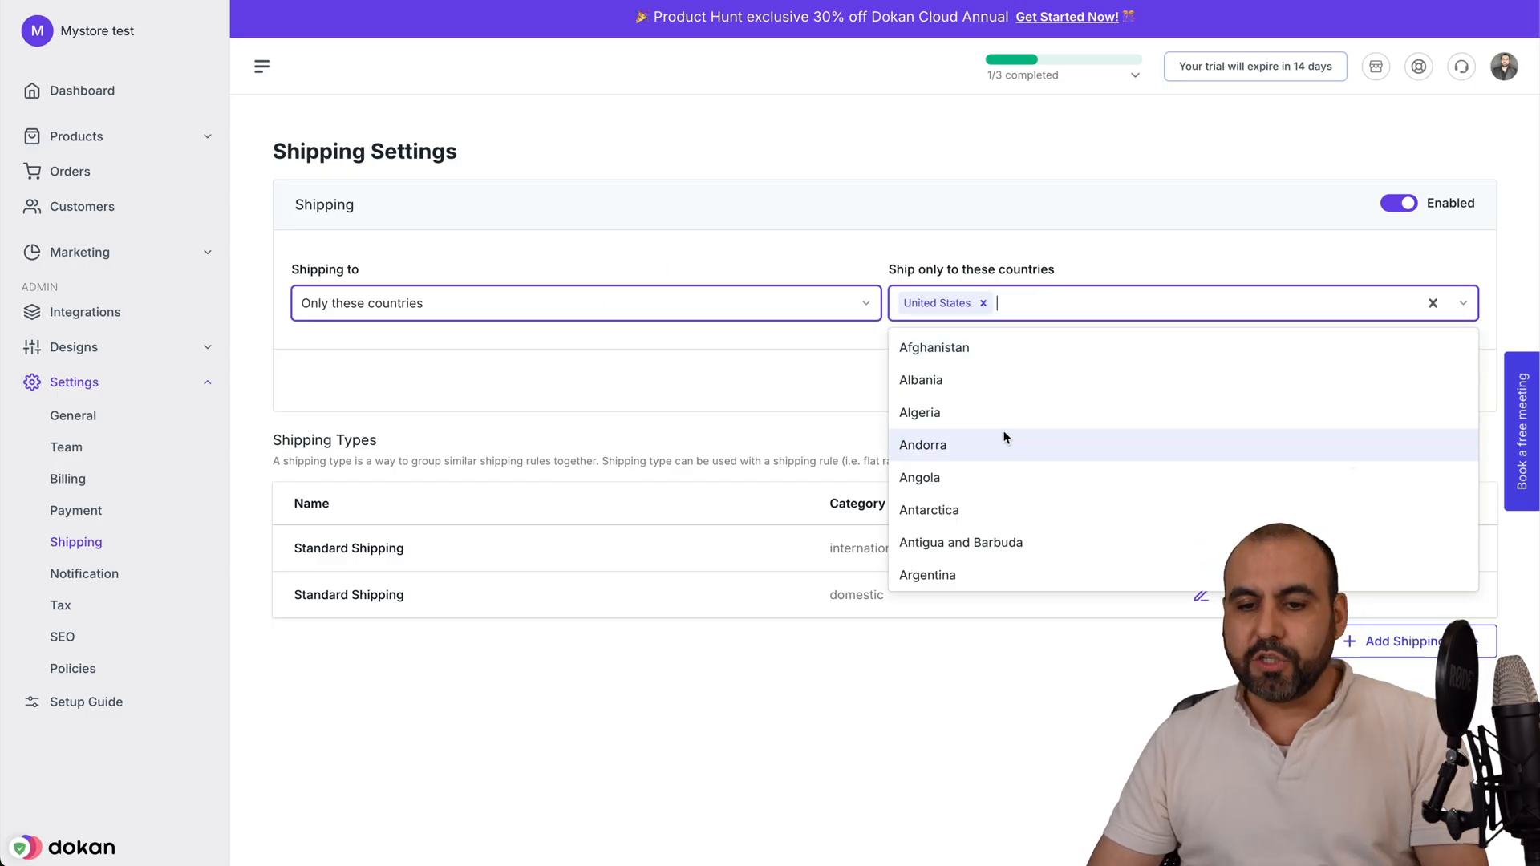
click(961, 542)
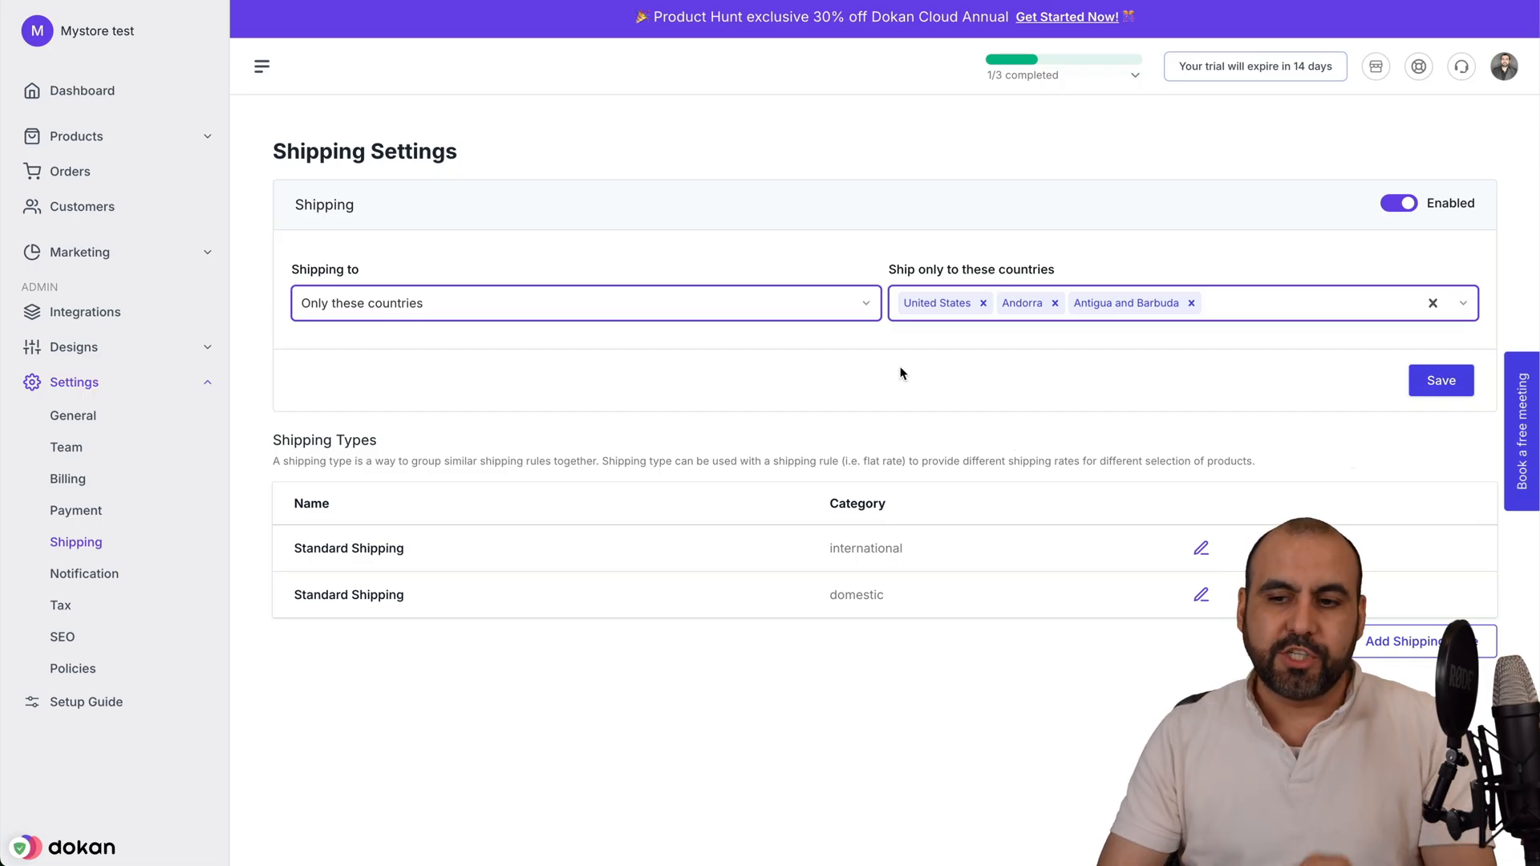
click(583, 302)
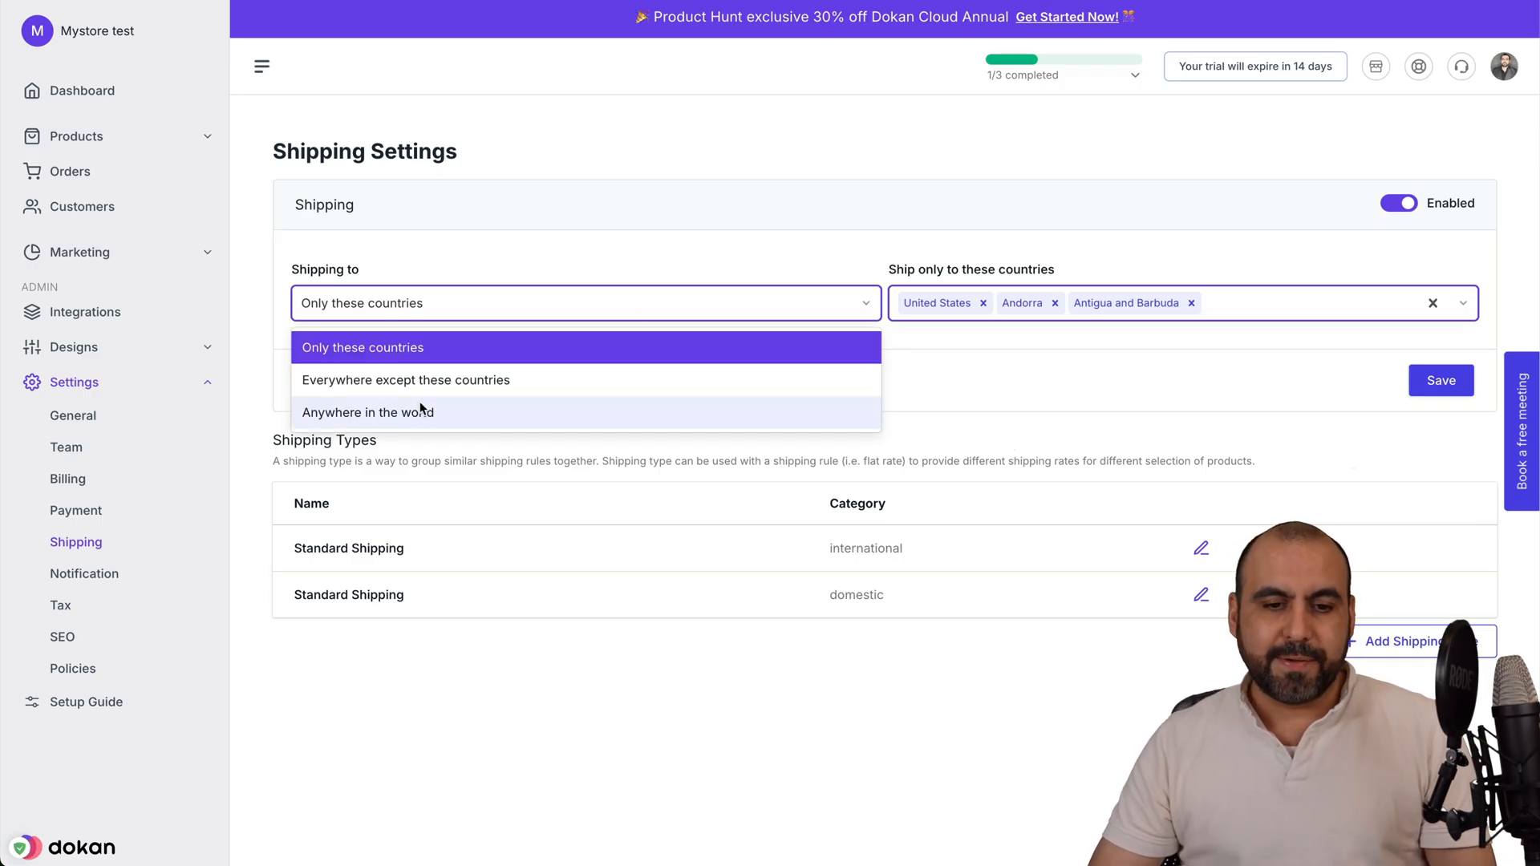
click(368, 411)
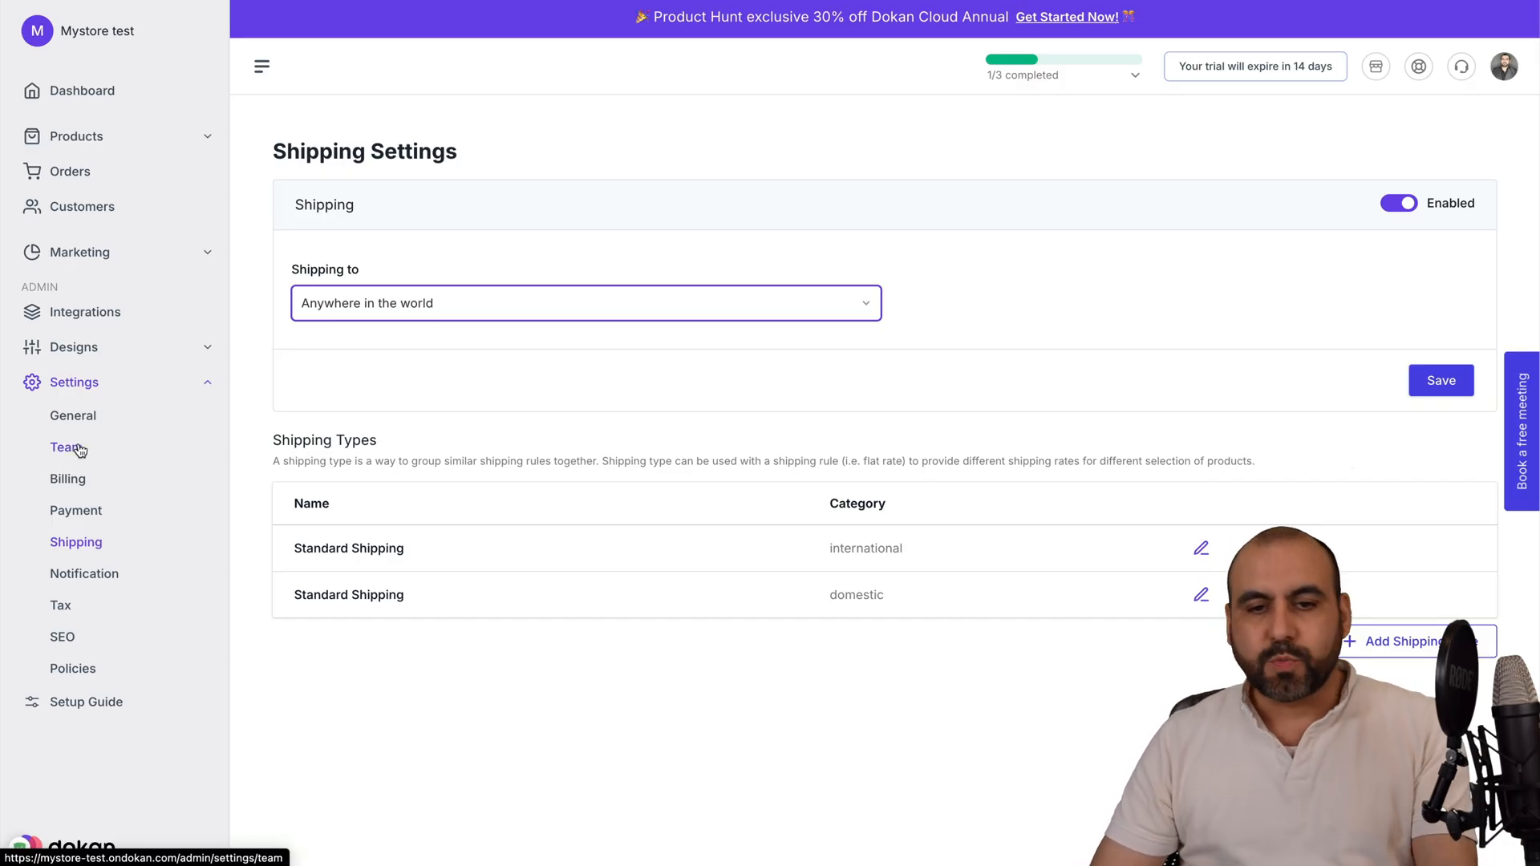
Step: Browse the Team Members, Email Notifications and Tax settings pages
click(65, 448)
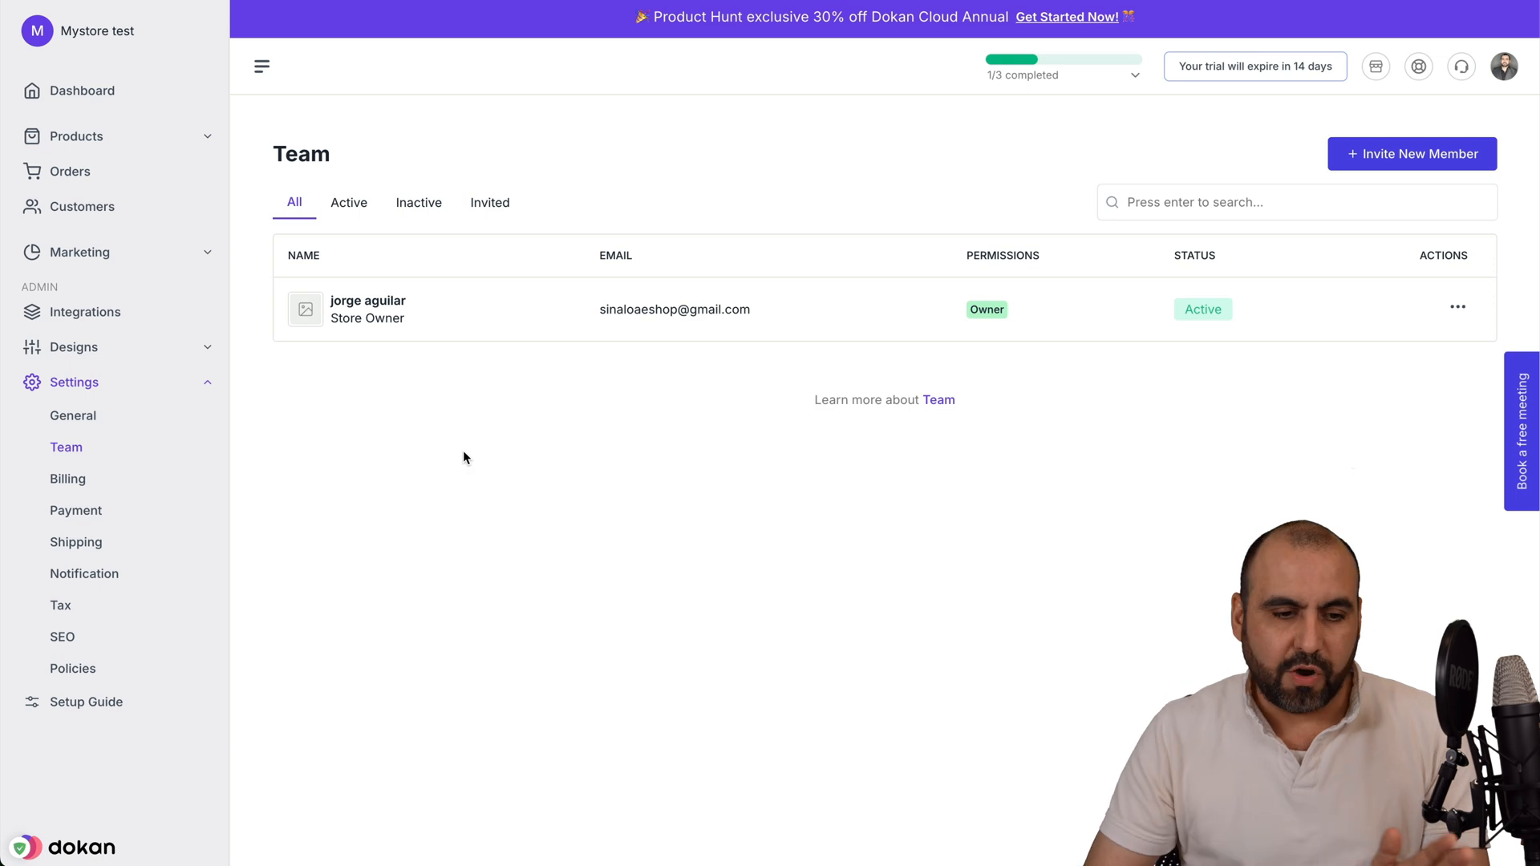
mouse_move(84, 573)
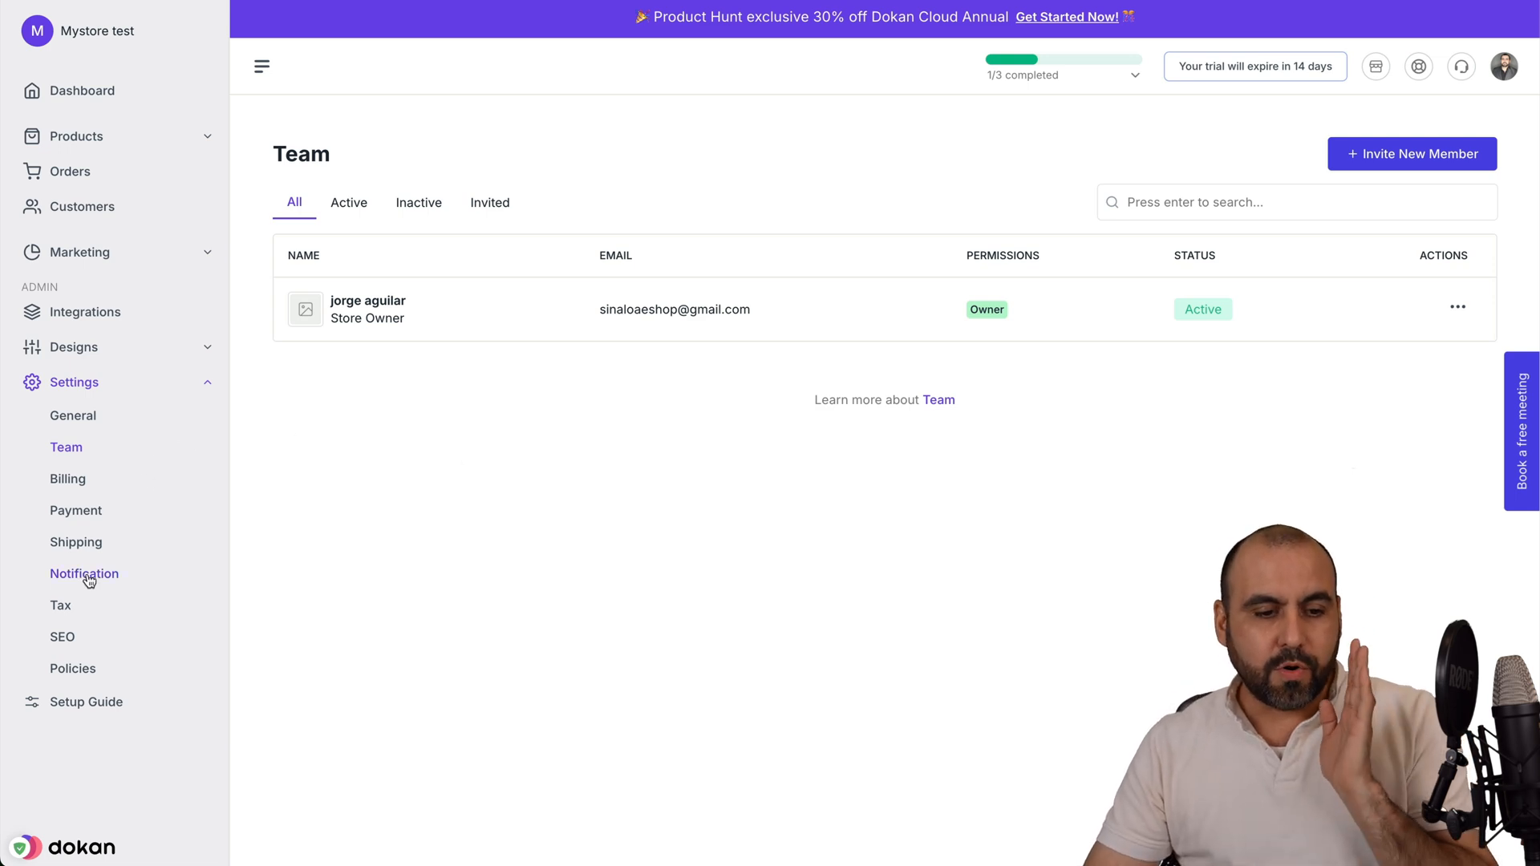
click(84, 574)
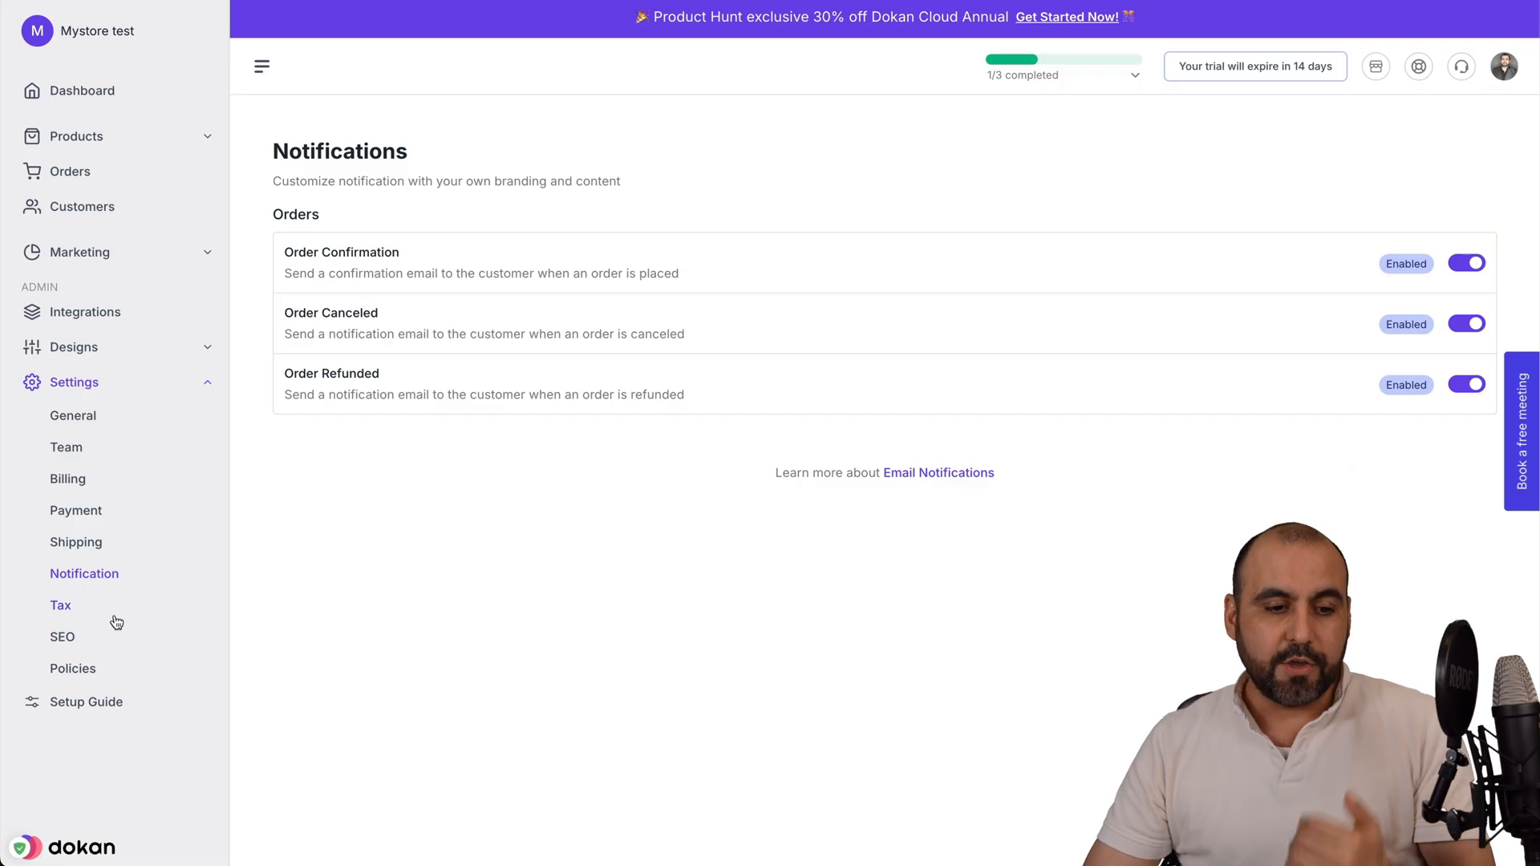
click(60, 605)
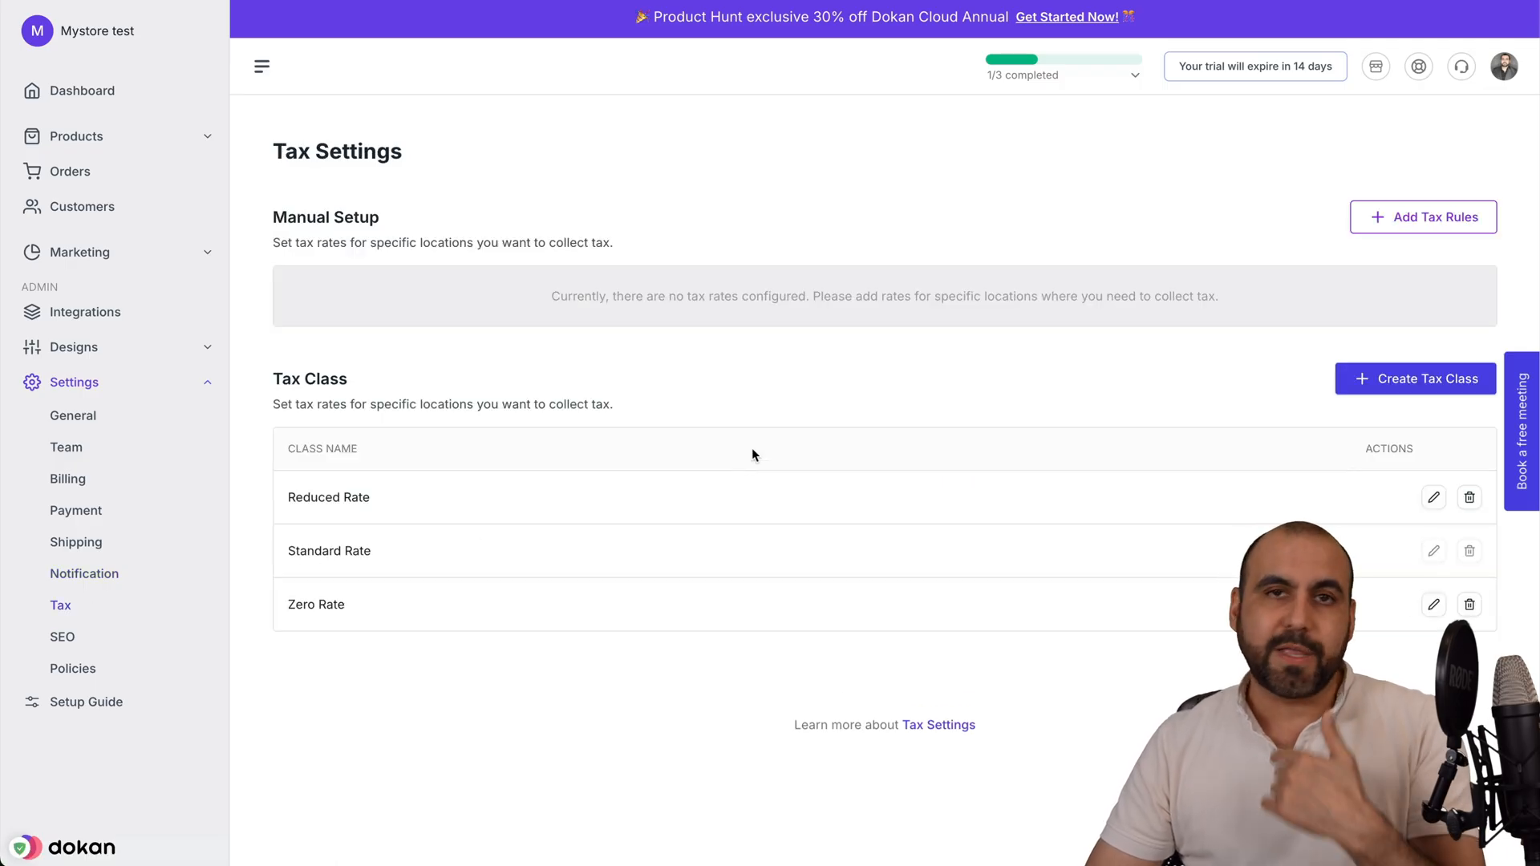
mouse_move(456, 528)
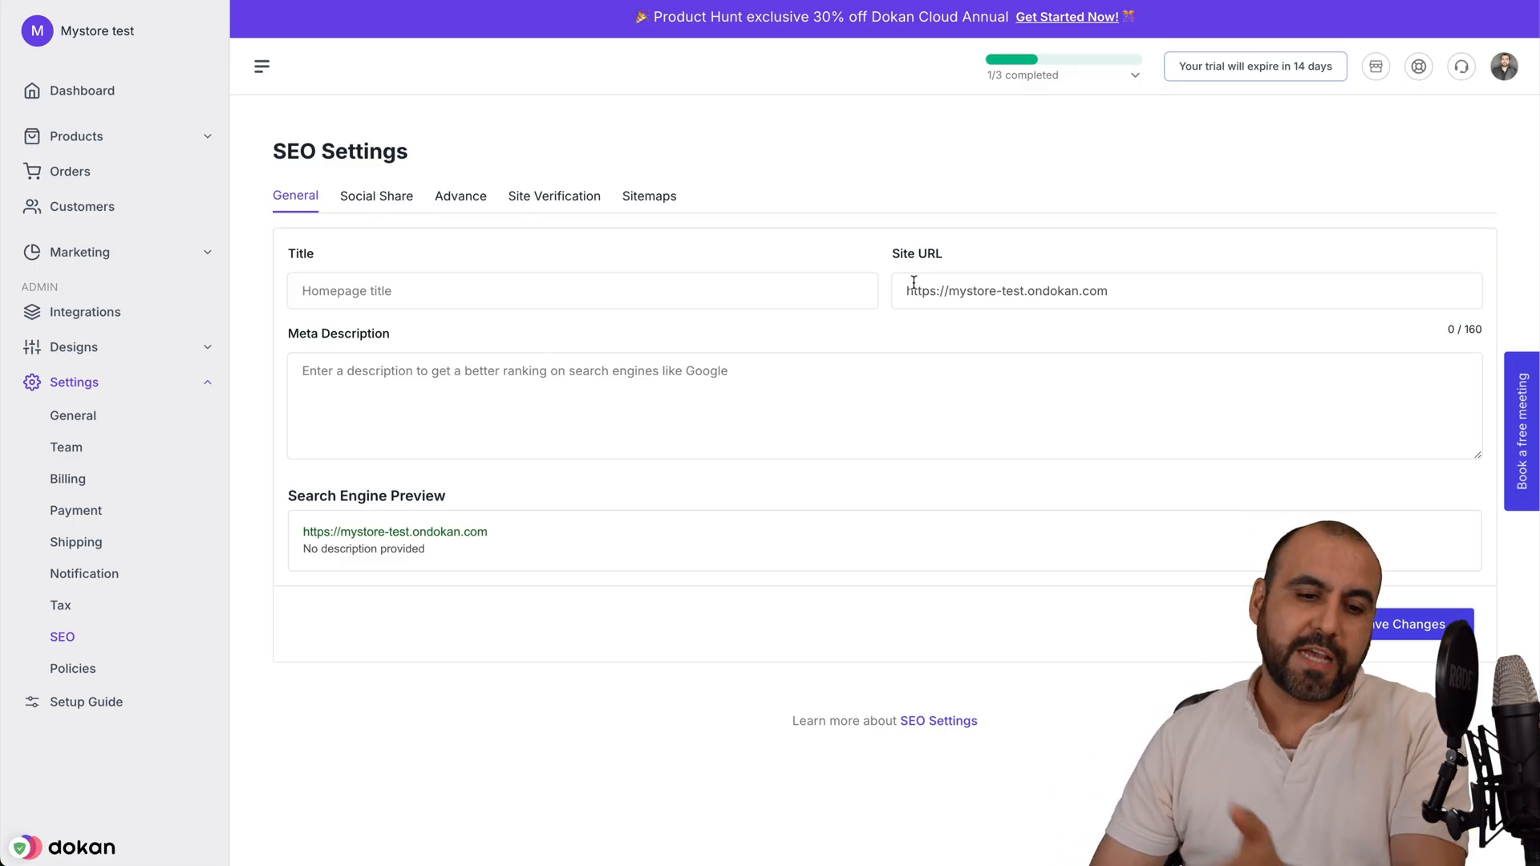
Step: View the Social Share, Site Verification and Sitemaps SEO tabs, then the Policies page
click(376, 196)
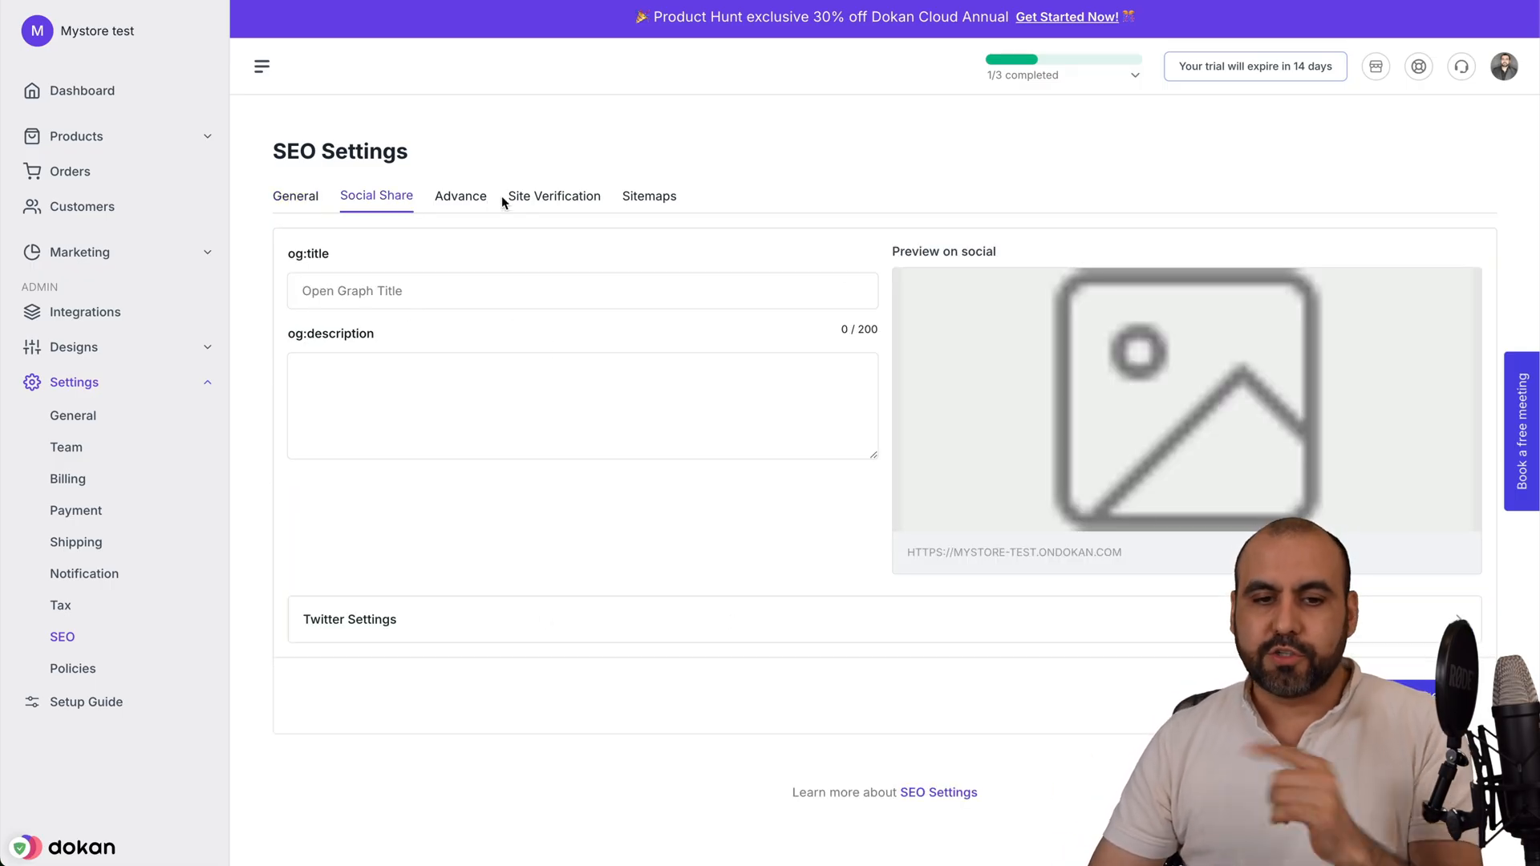
click(553, 195)
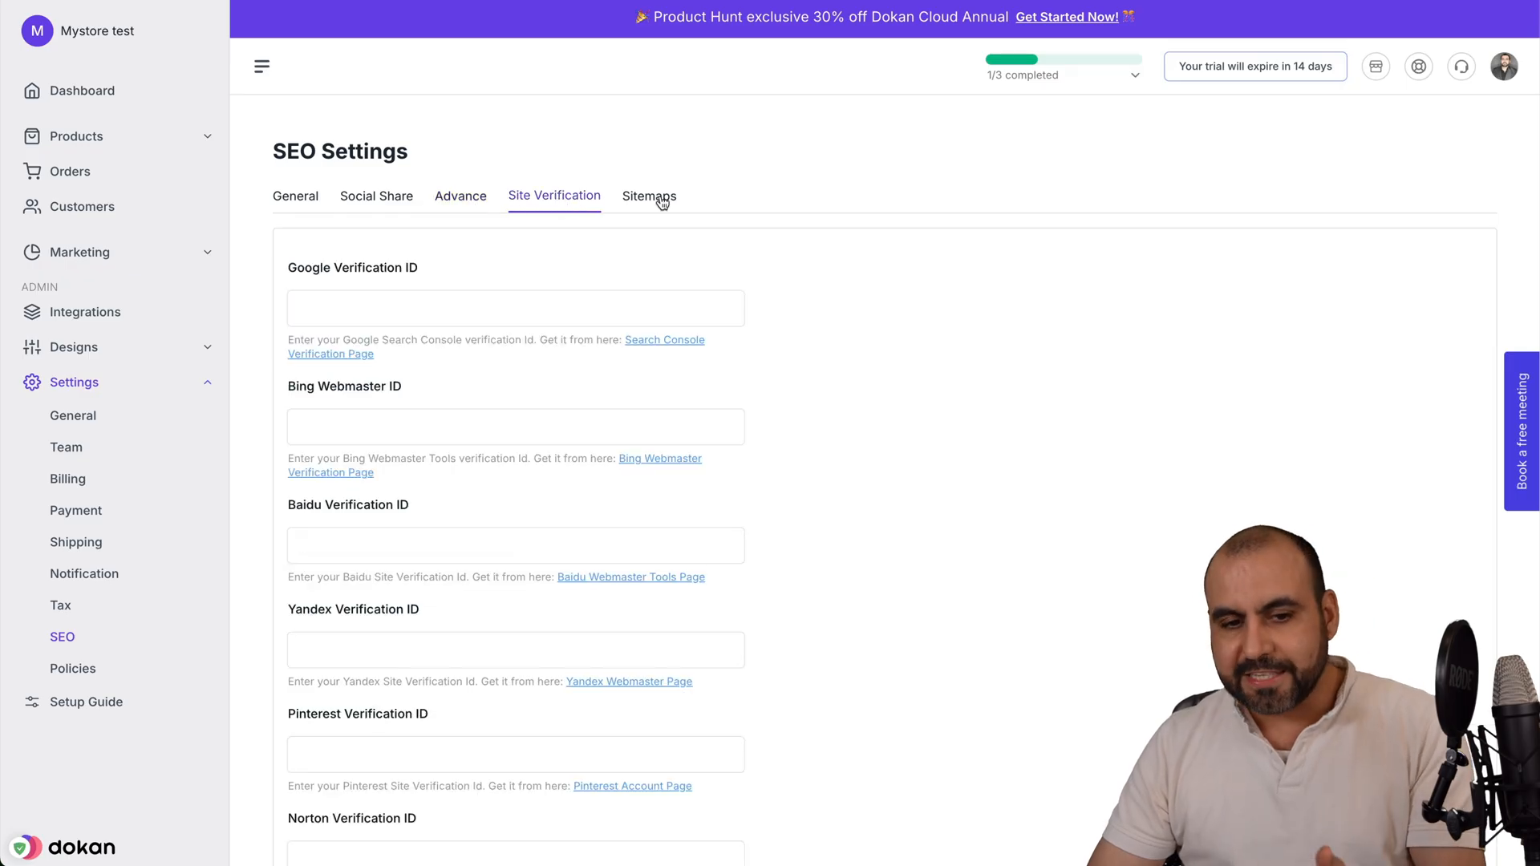
click(649, 196)
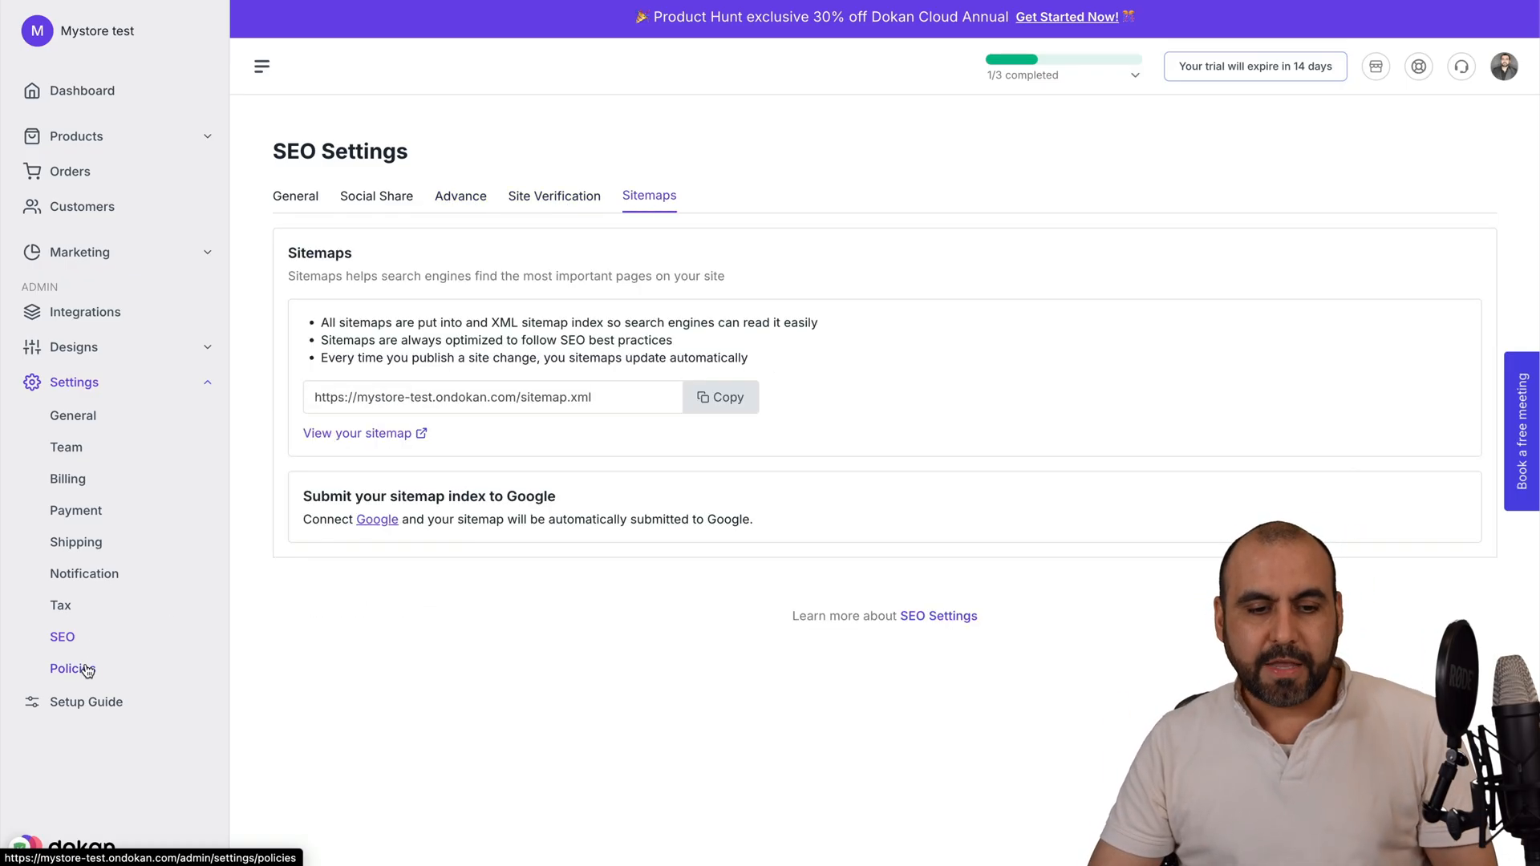
click(69, 669)
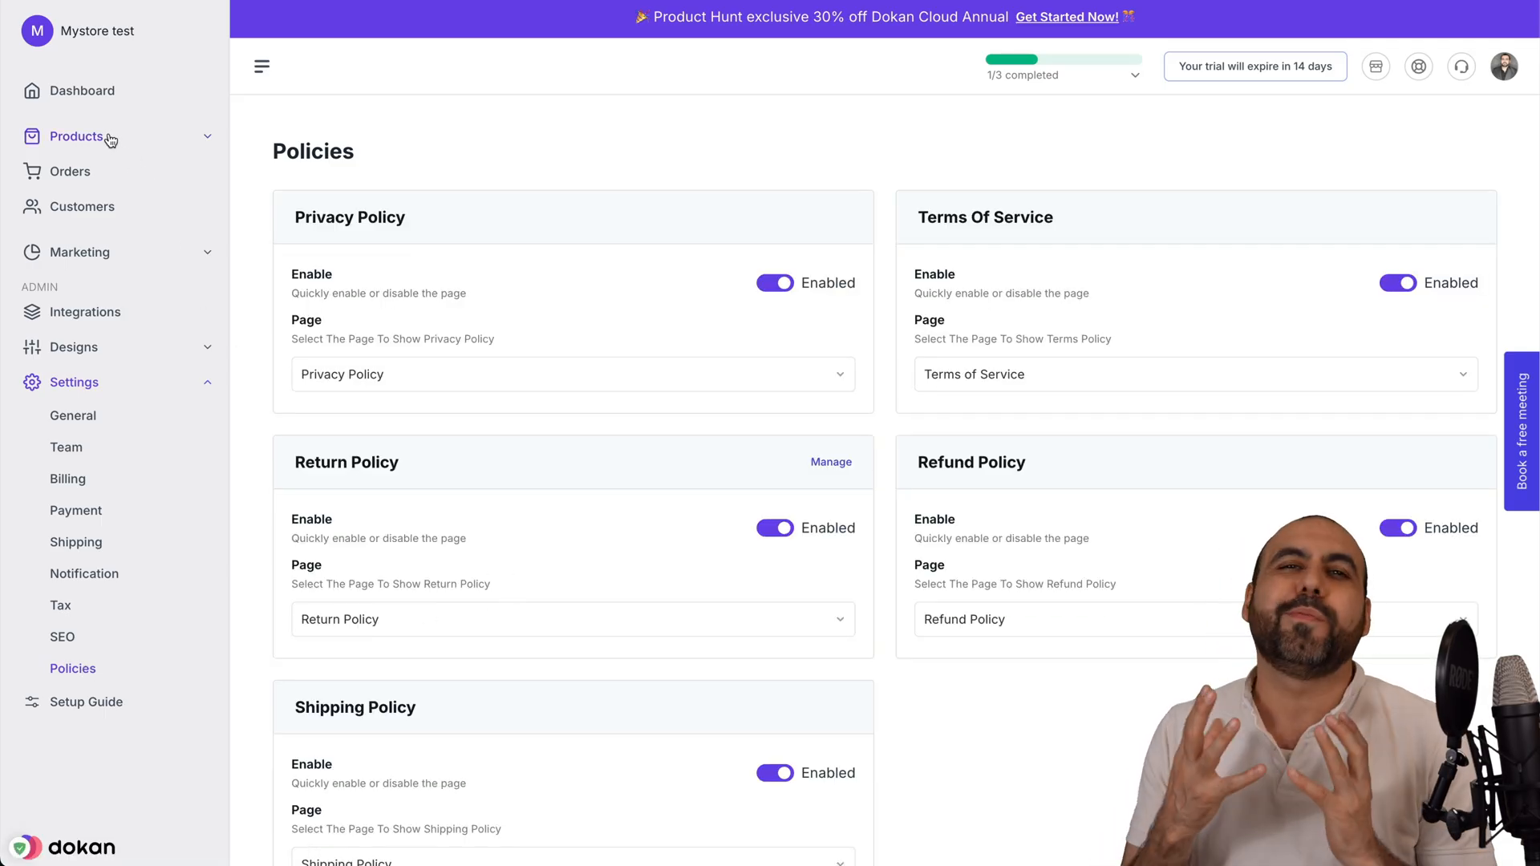
Step: Load the eight sample products, such as Zippered Hoodie and Sun Goggles, as drafts
click(74, 135)
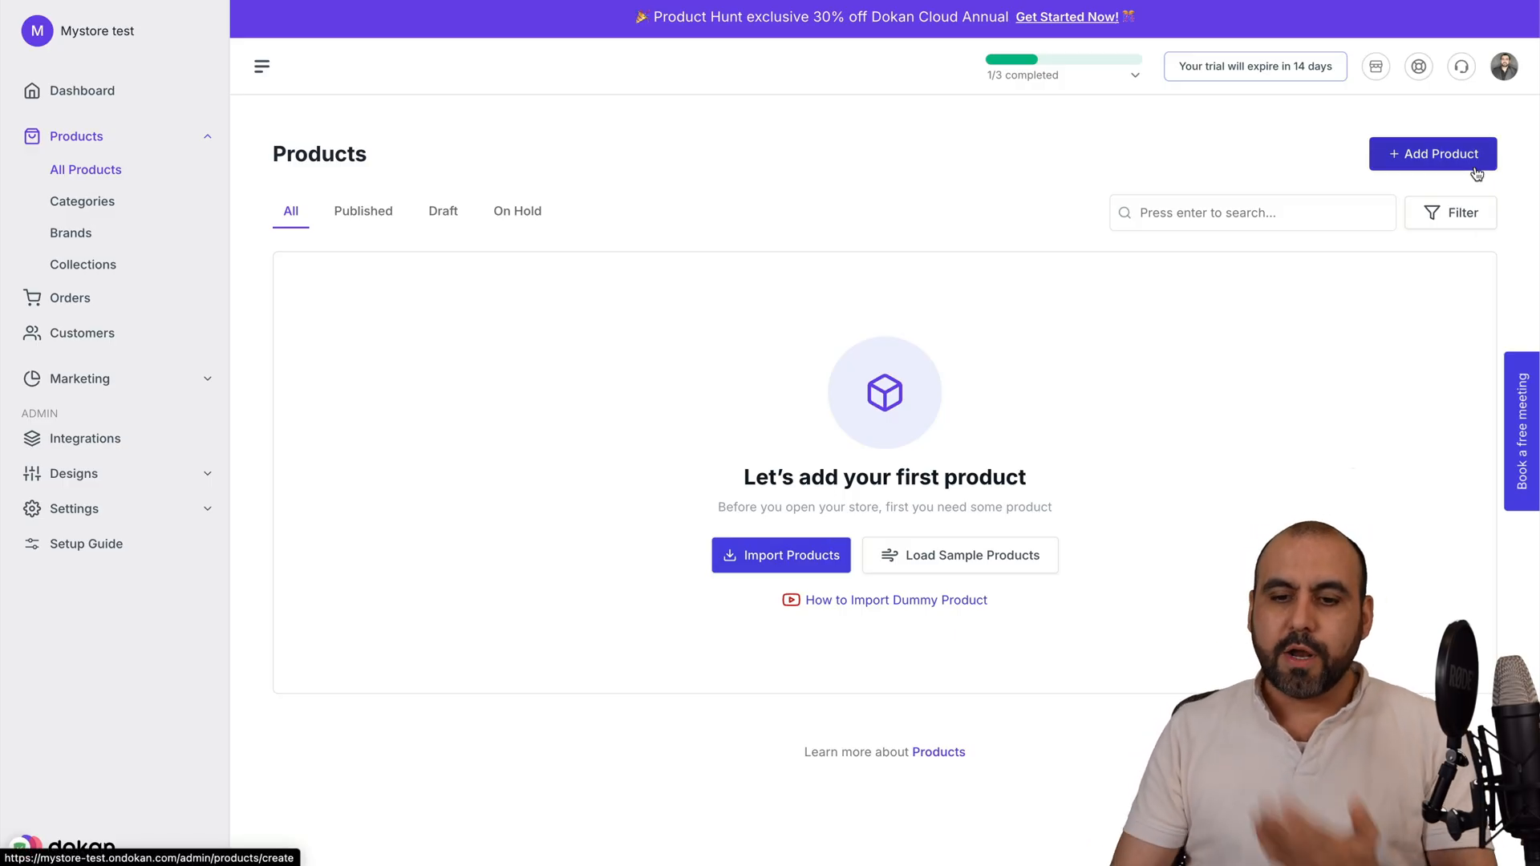
mouse_move(551, 517)
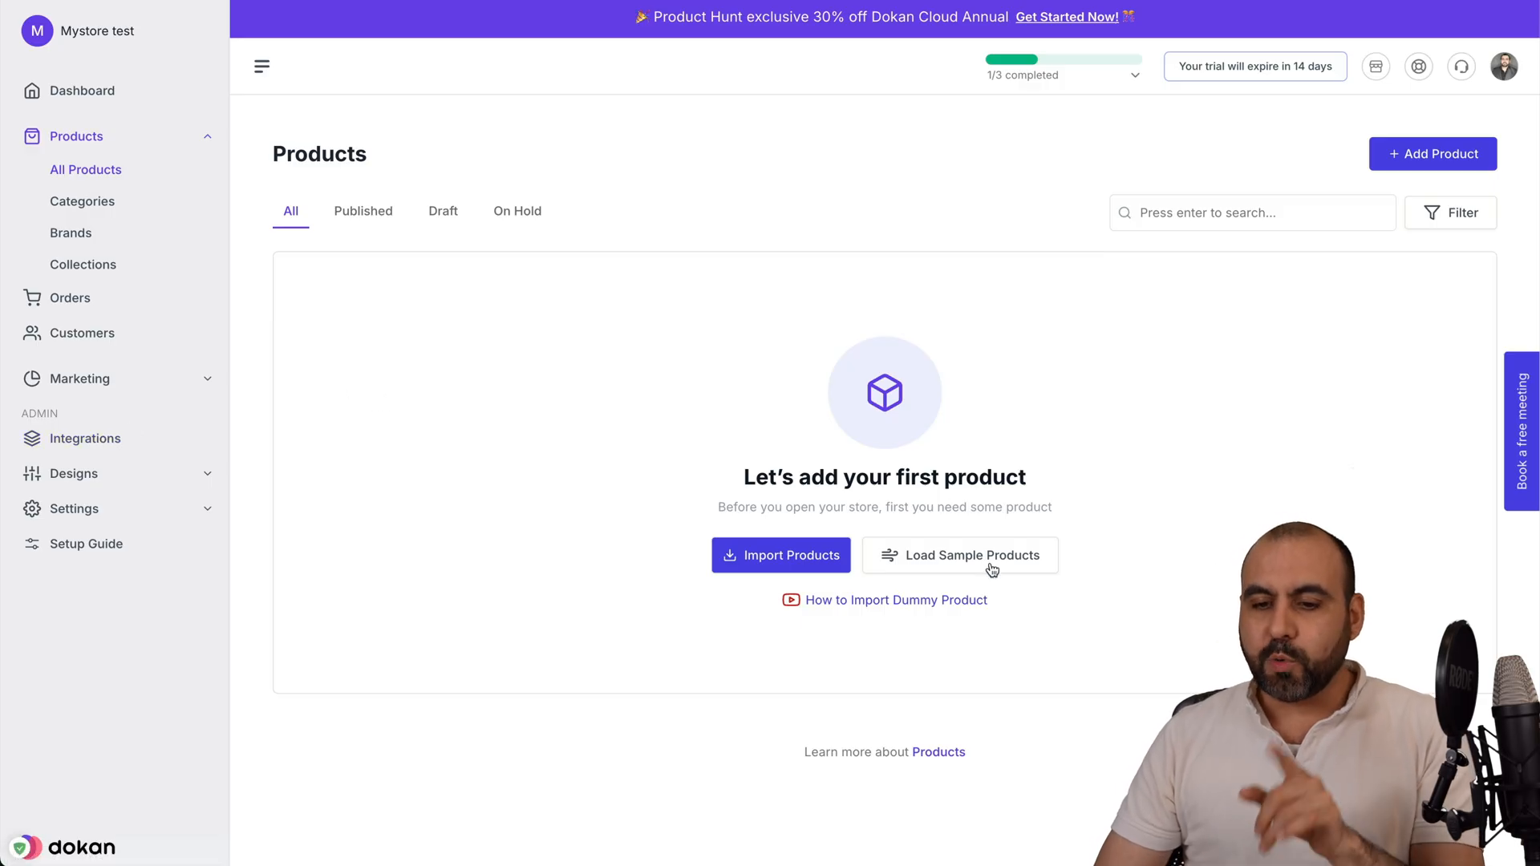
click(959, 555)
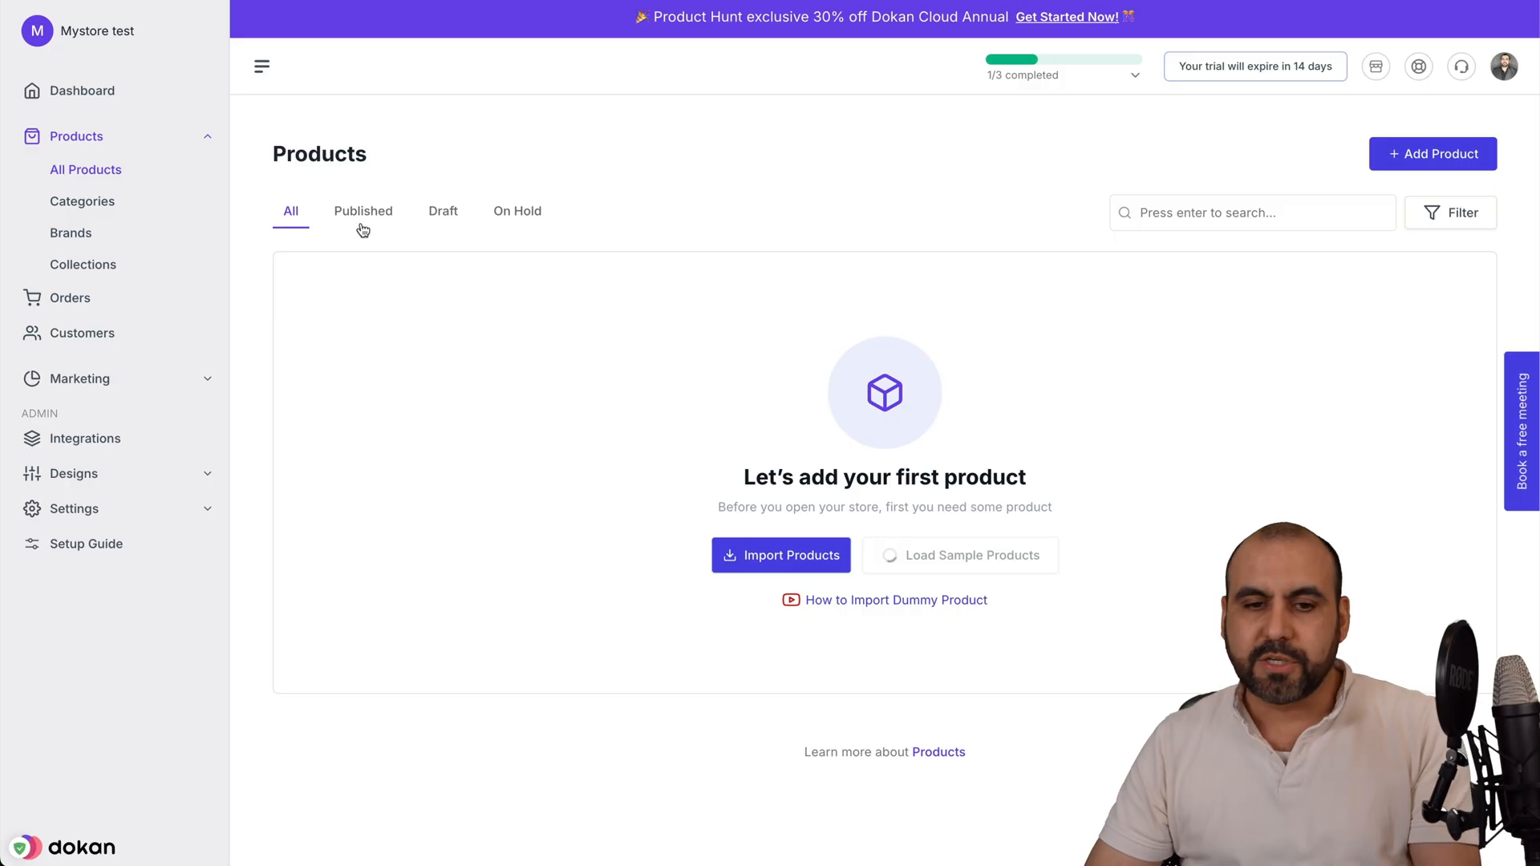
click(959, 555)
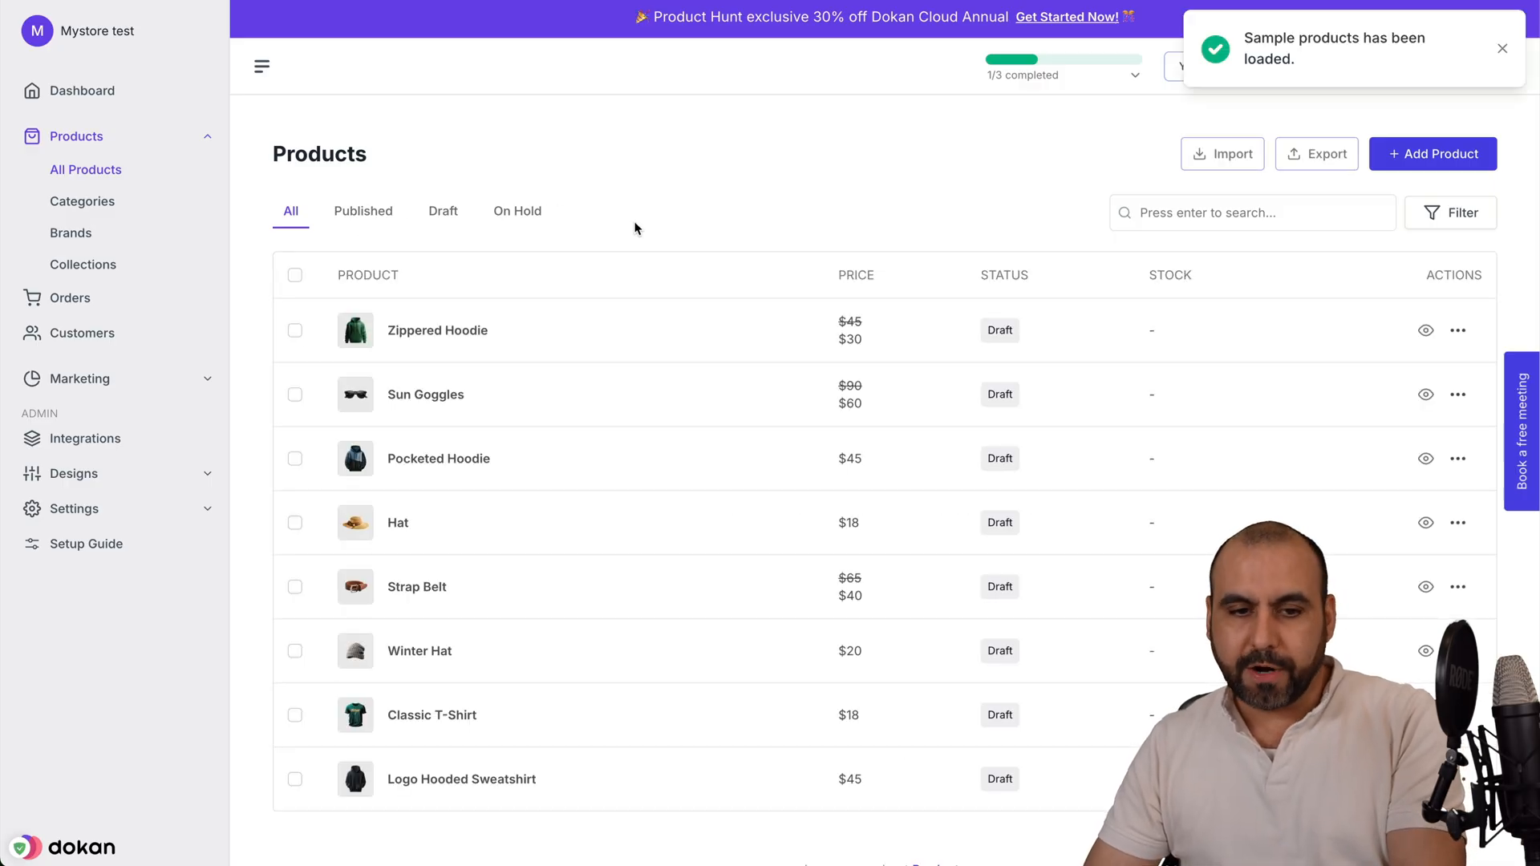
click(1502, 47)
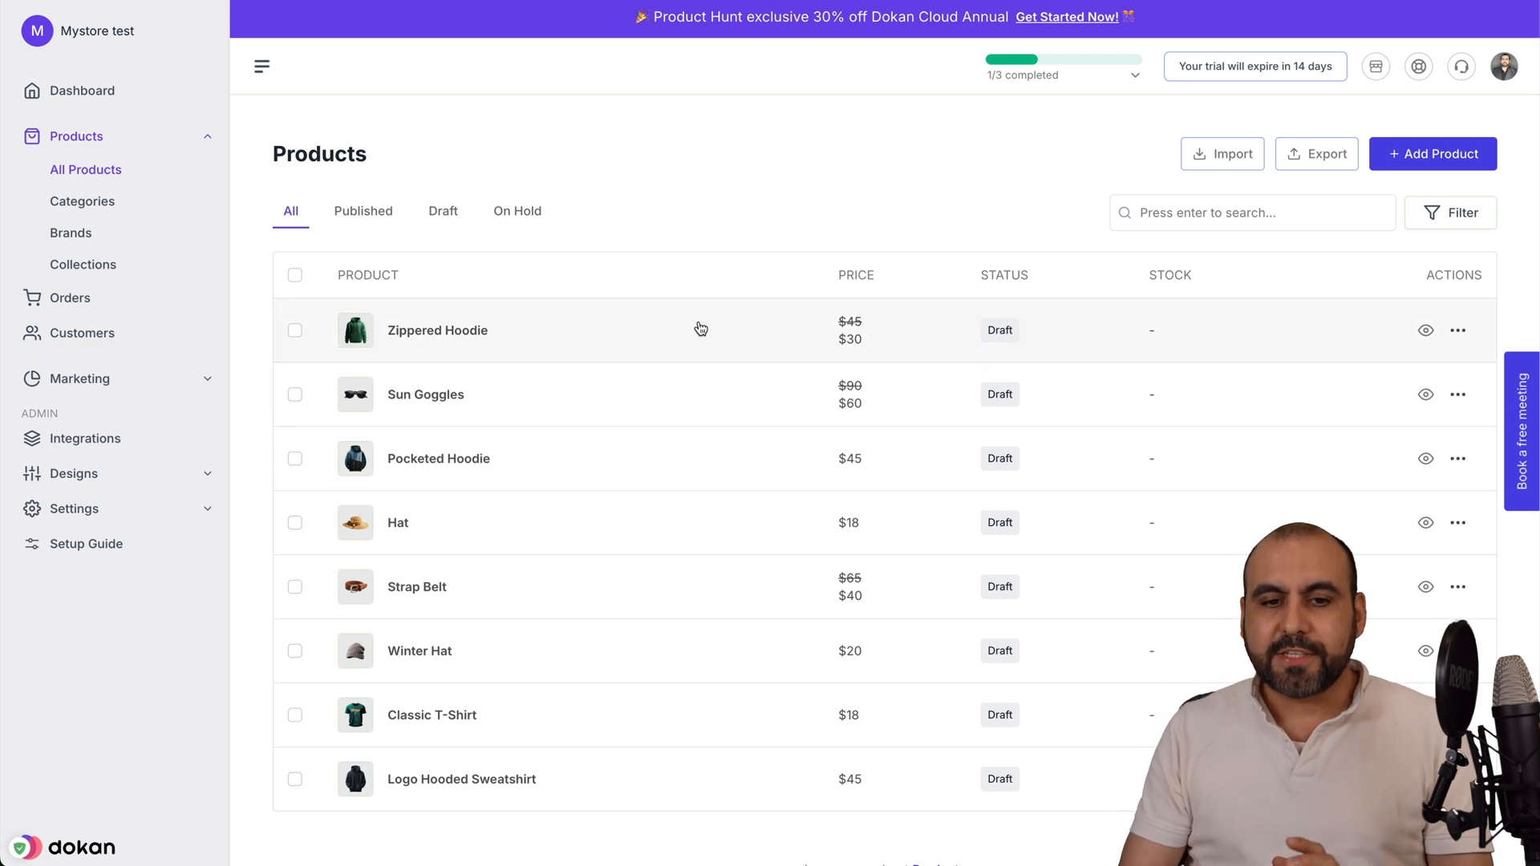
Step: Open the Zippered Hoodie product and toggle Variations on and back off
click(438, 329)
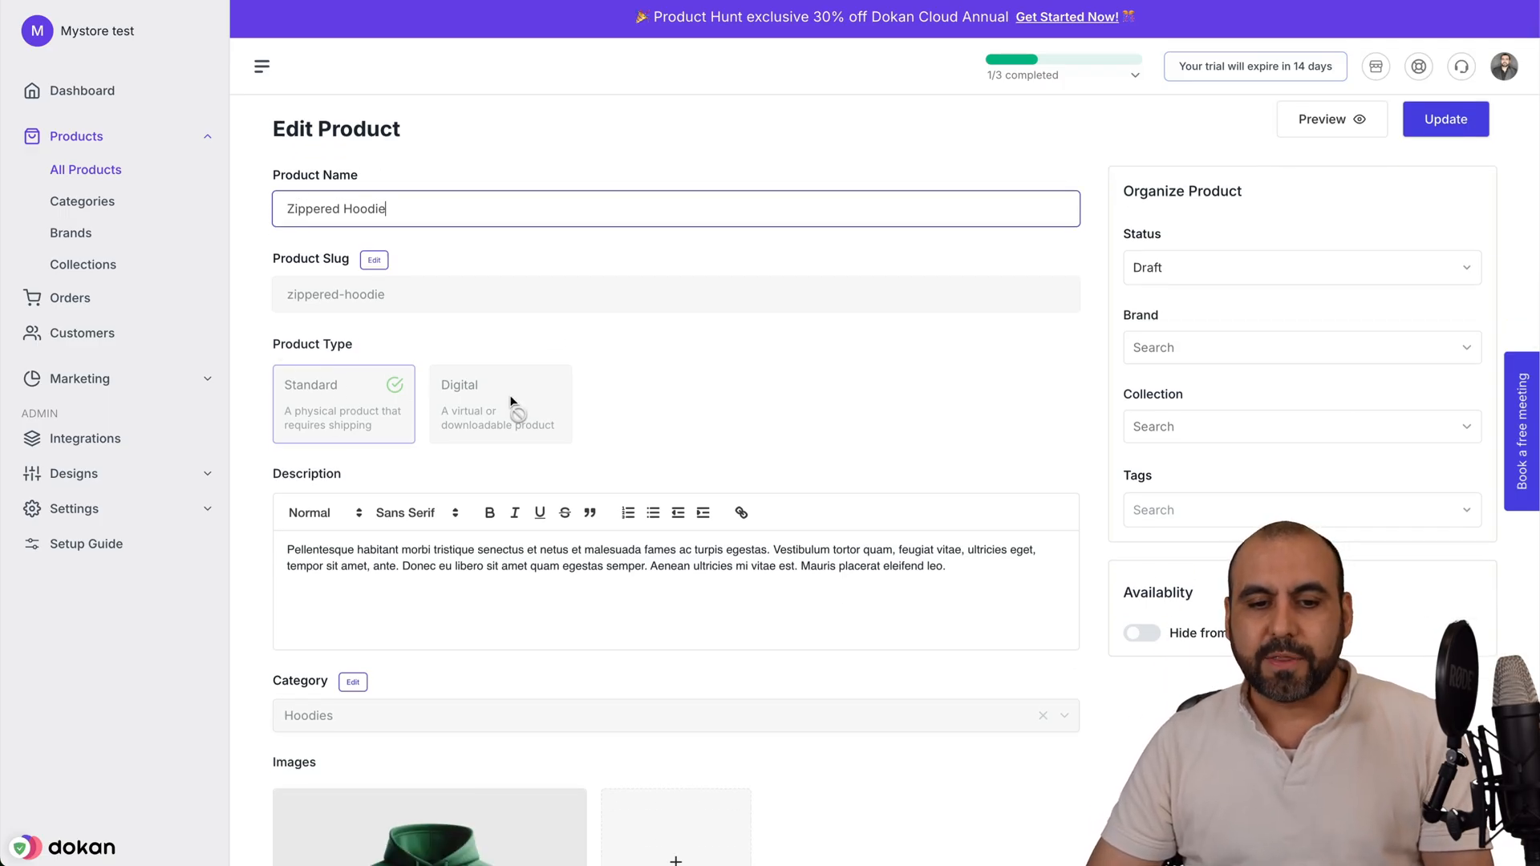
scroll(down, 3)
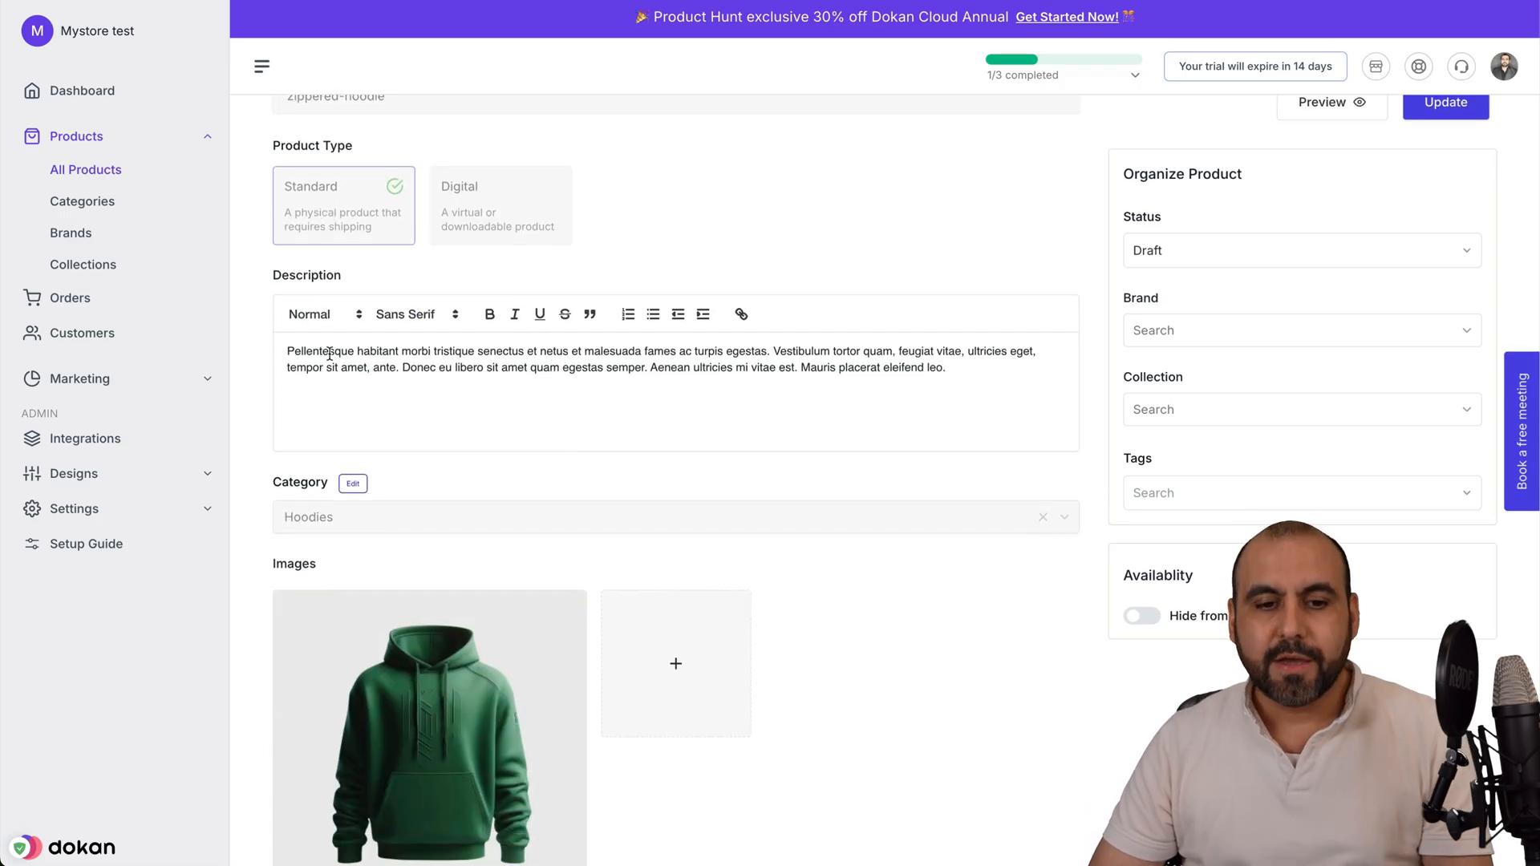
scroll(down, 3)
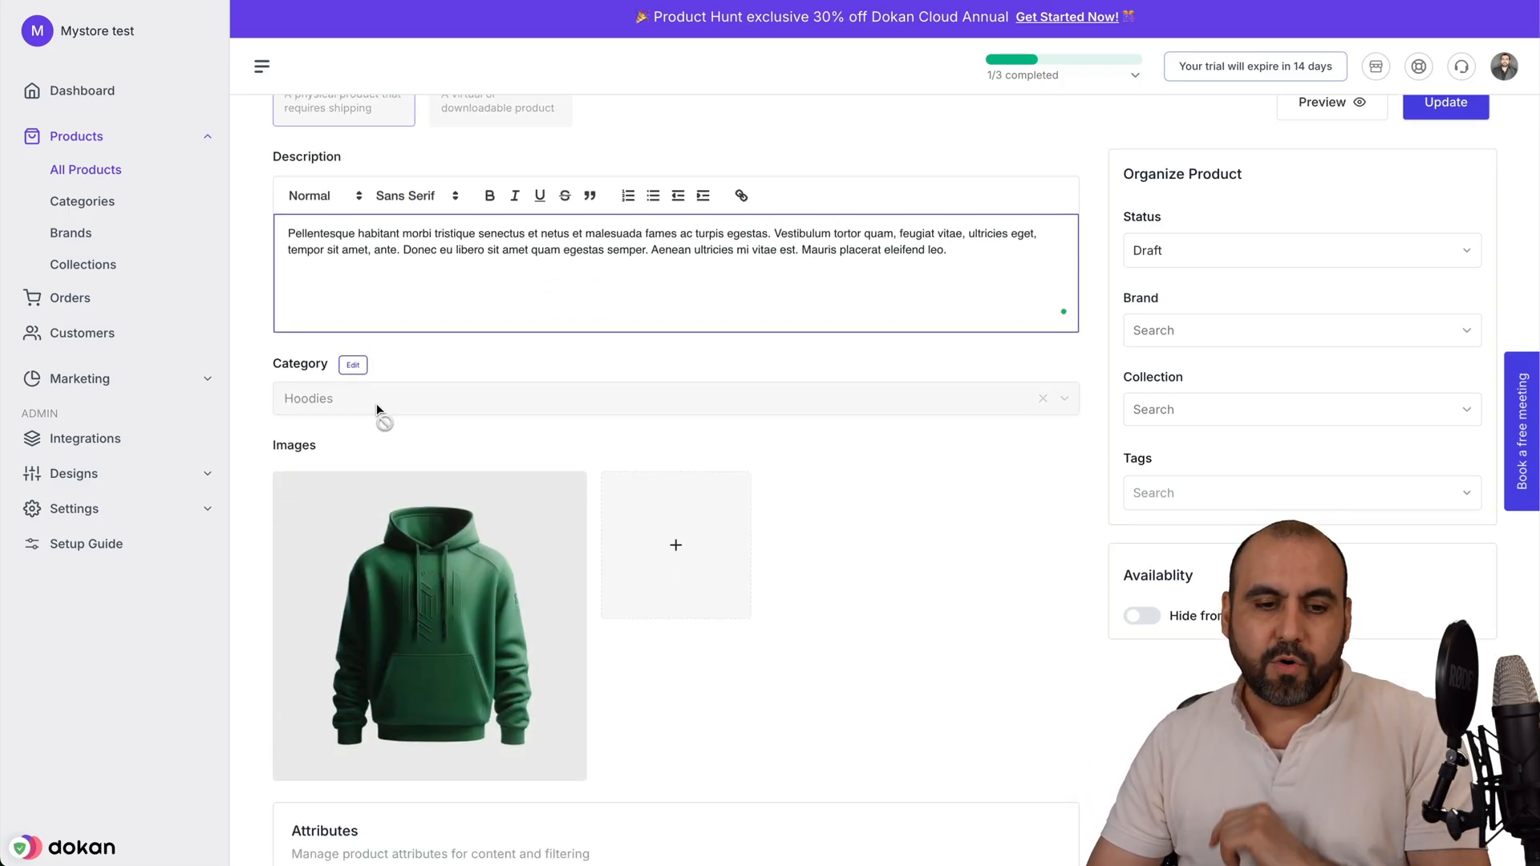
scroll(down, 3)
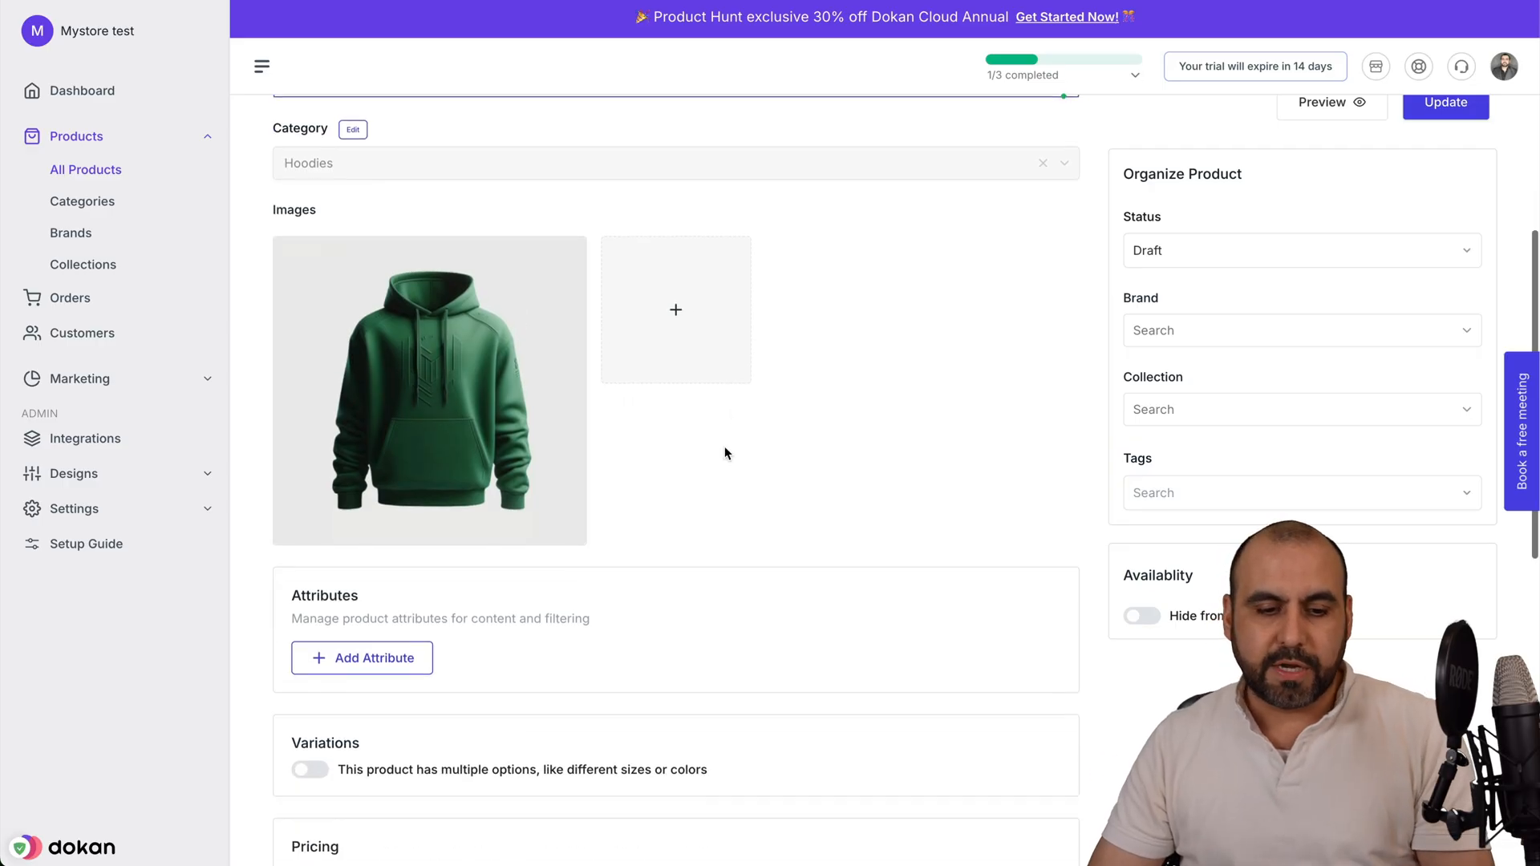
scroll(down, 3)
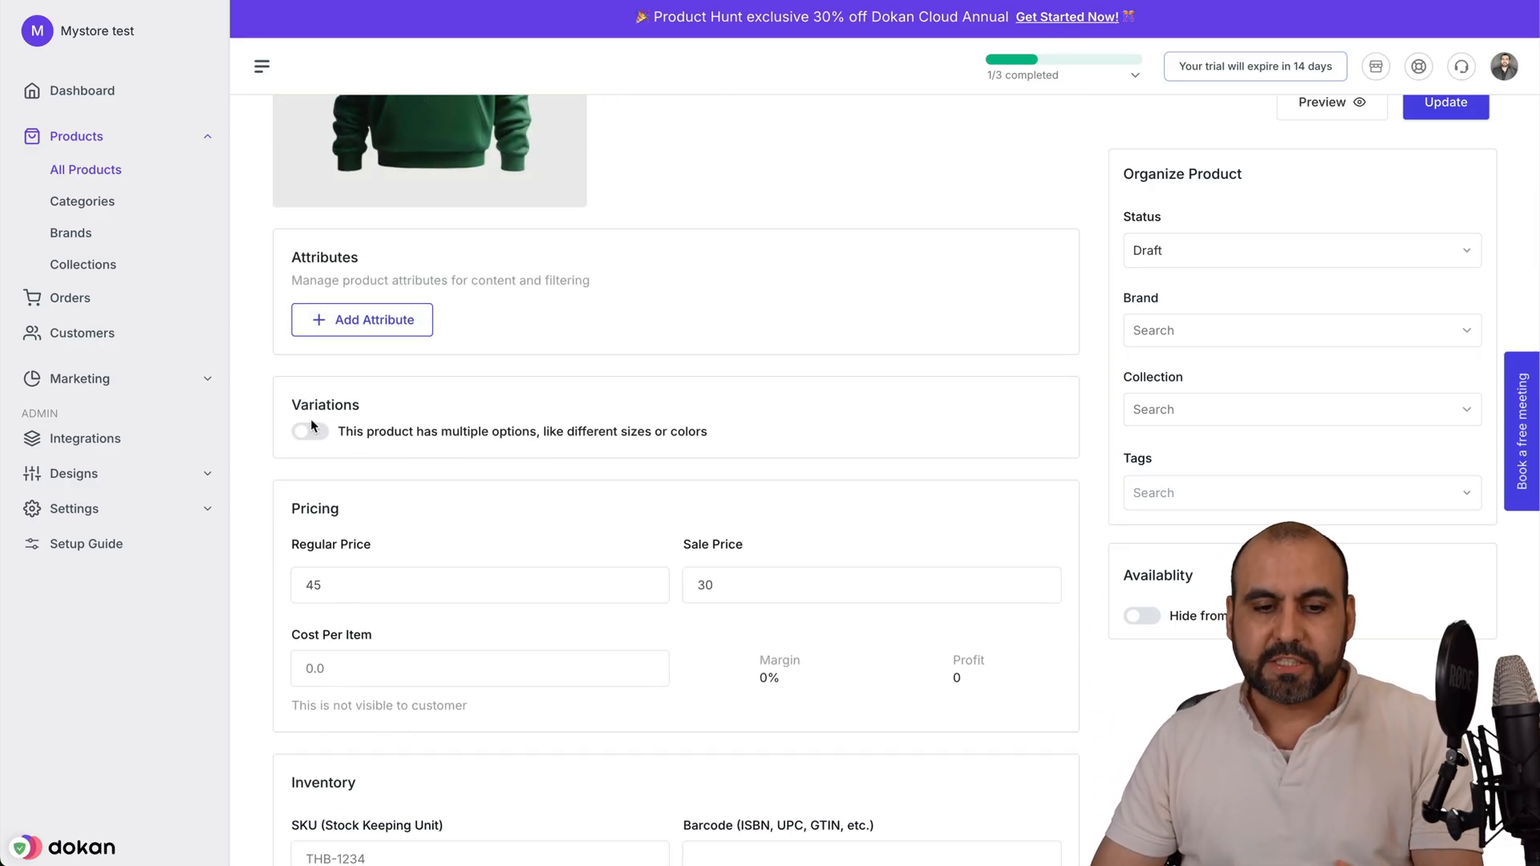
click(308, 431)
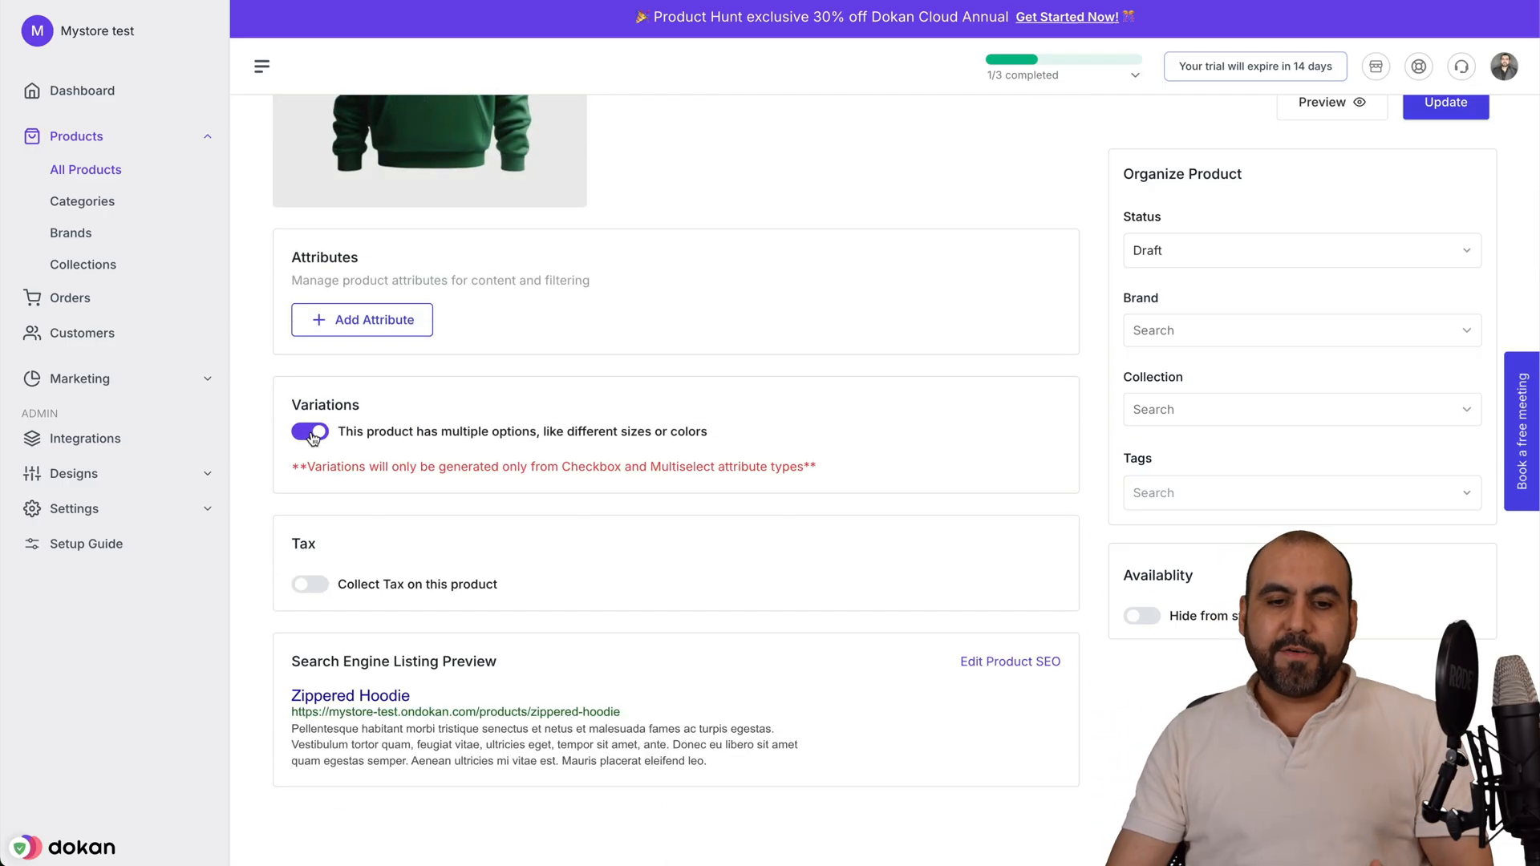
click(308, 431)
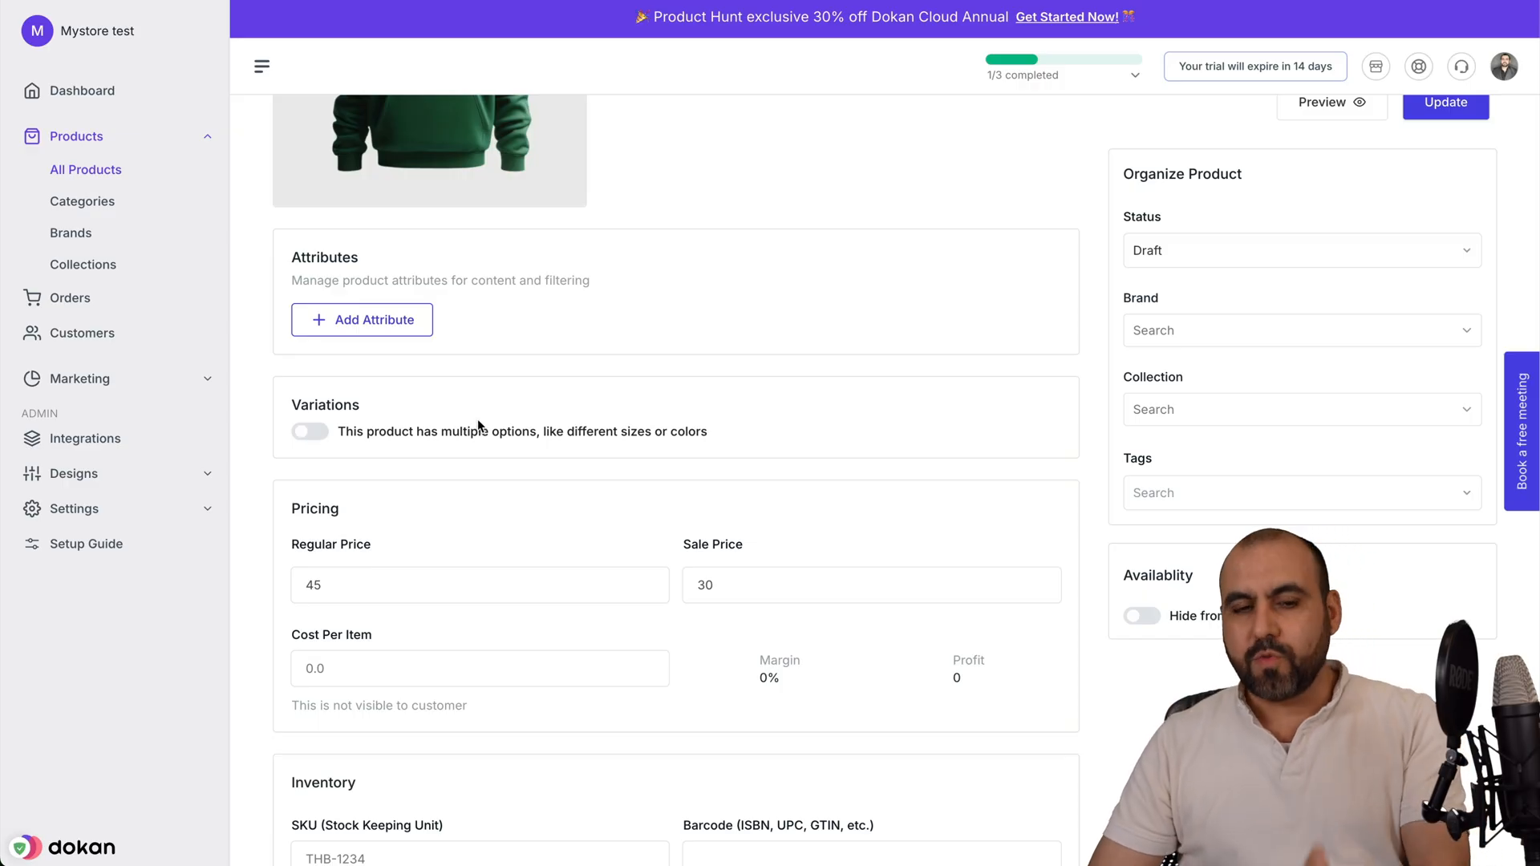
scroll(down, 3)
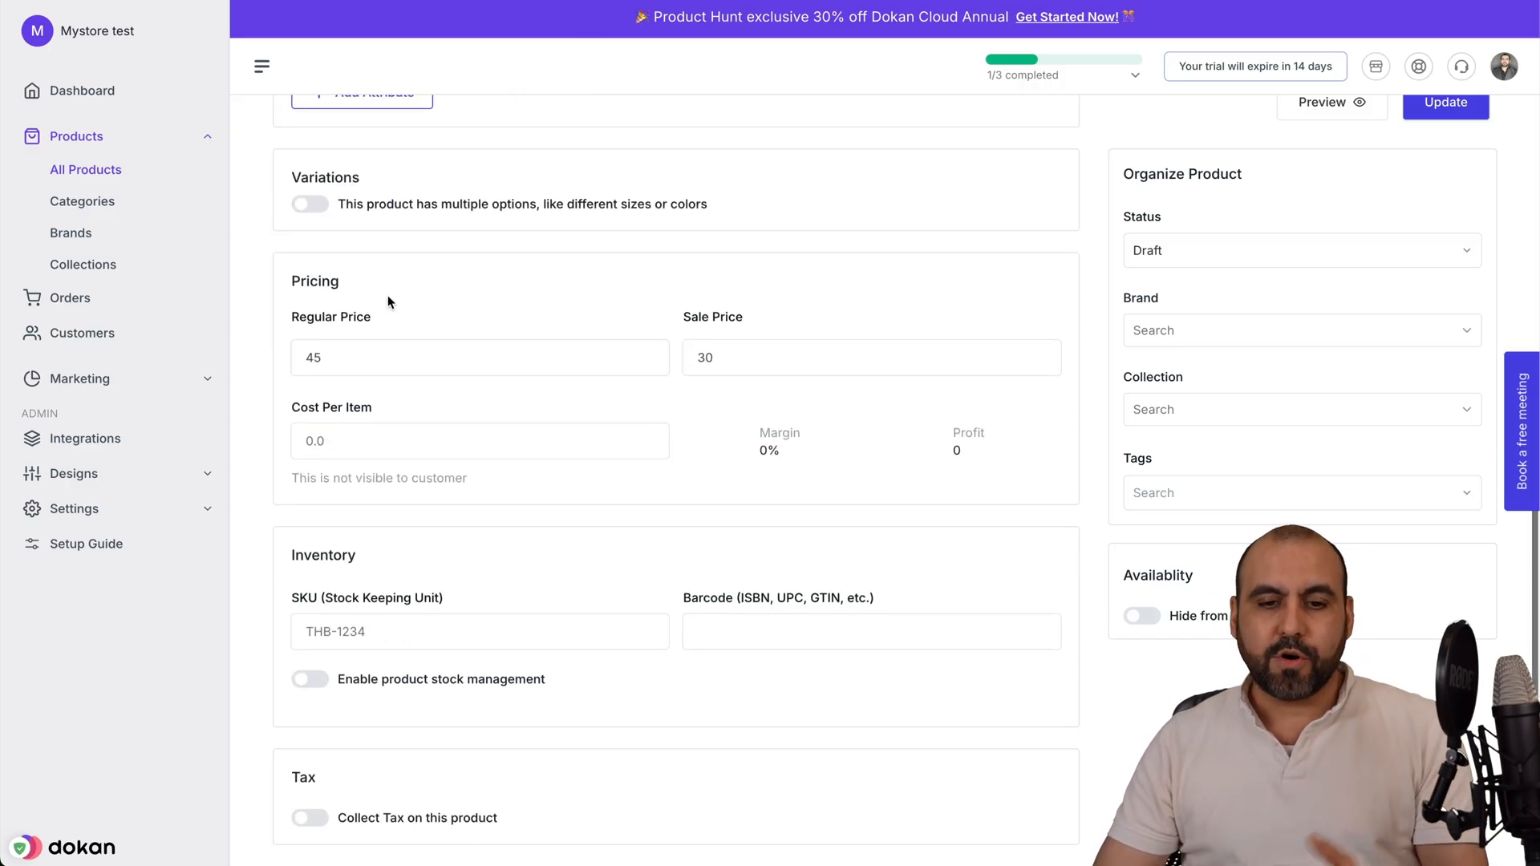
scroll(down, 3)
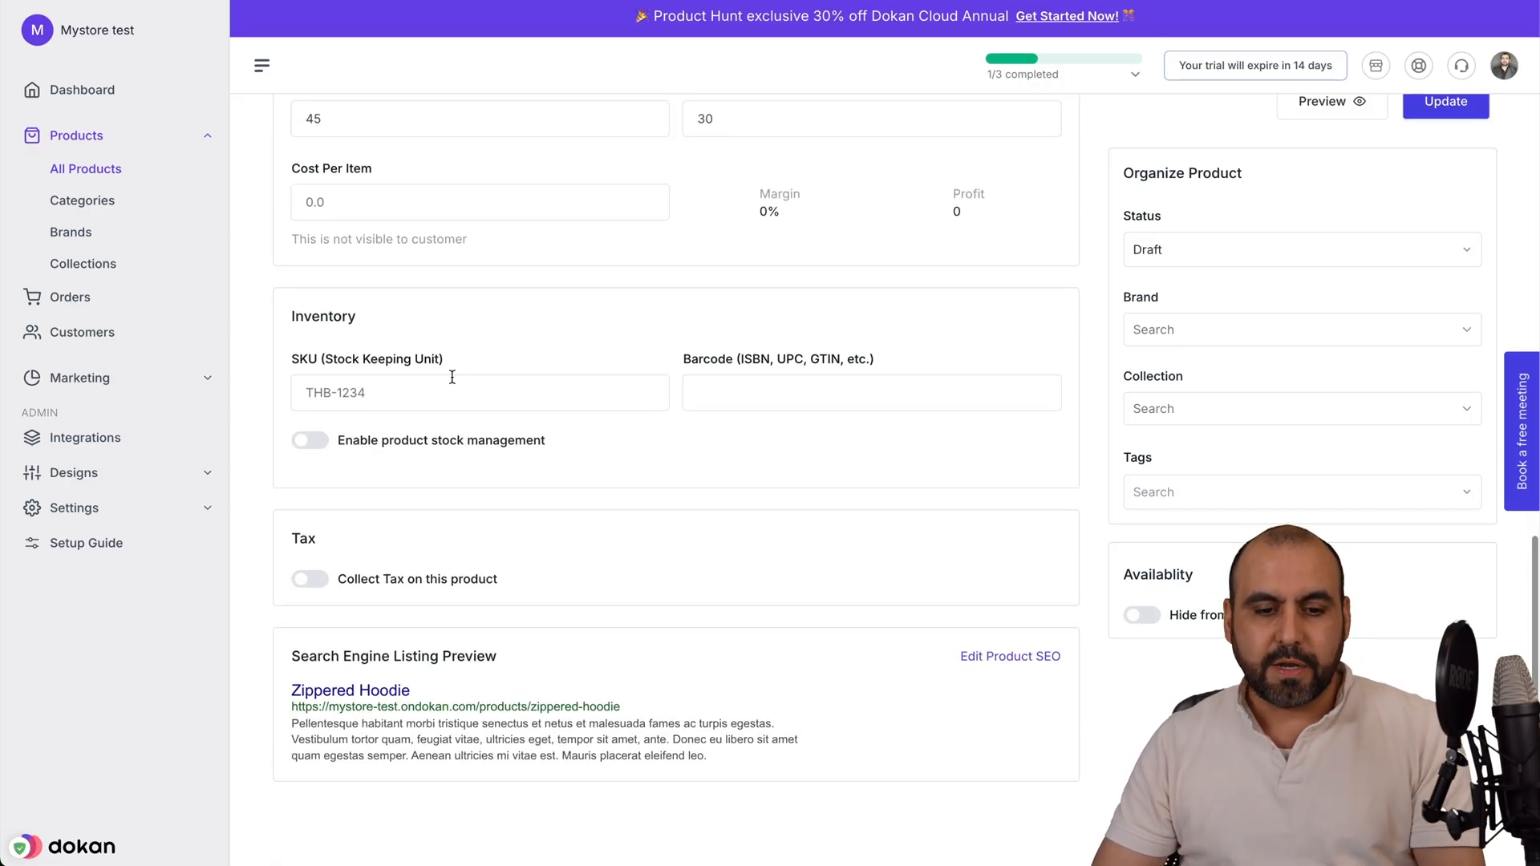
scroll(up, 3)
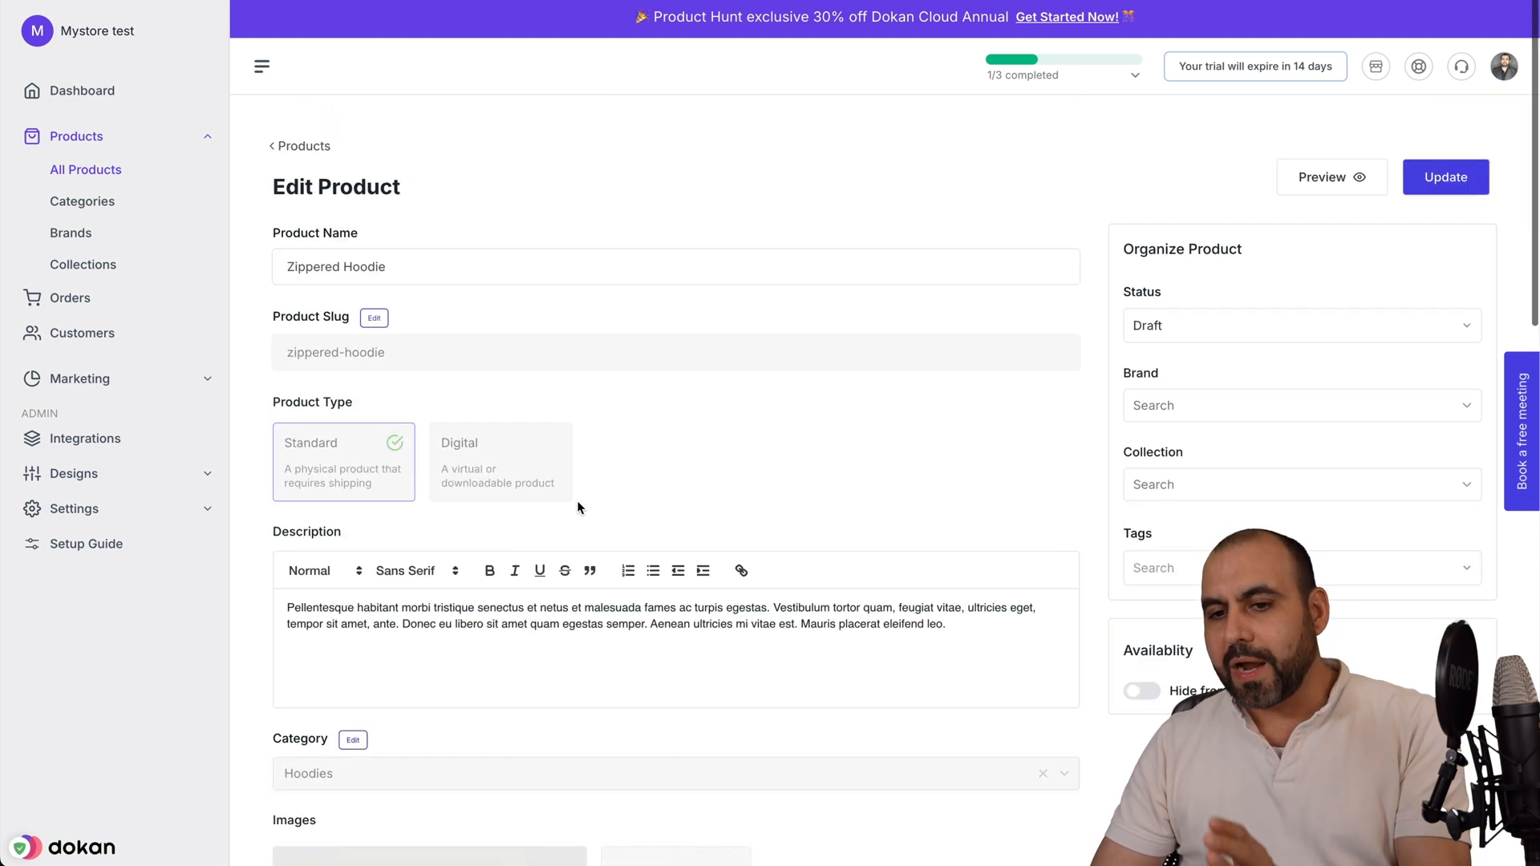
Step: Set the hoodie's status to Published and save the update
click(1300, 325)
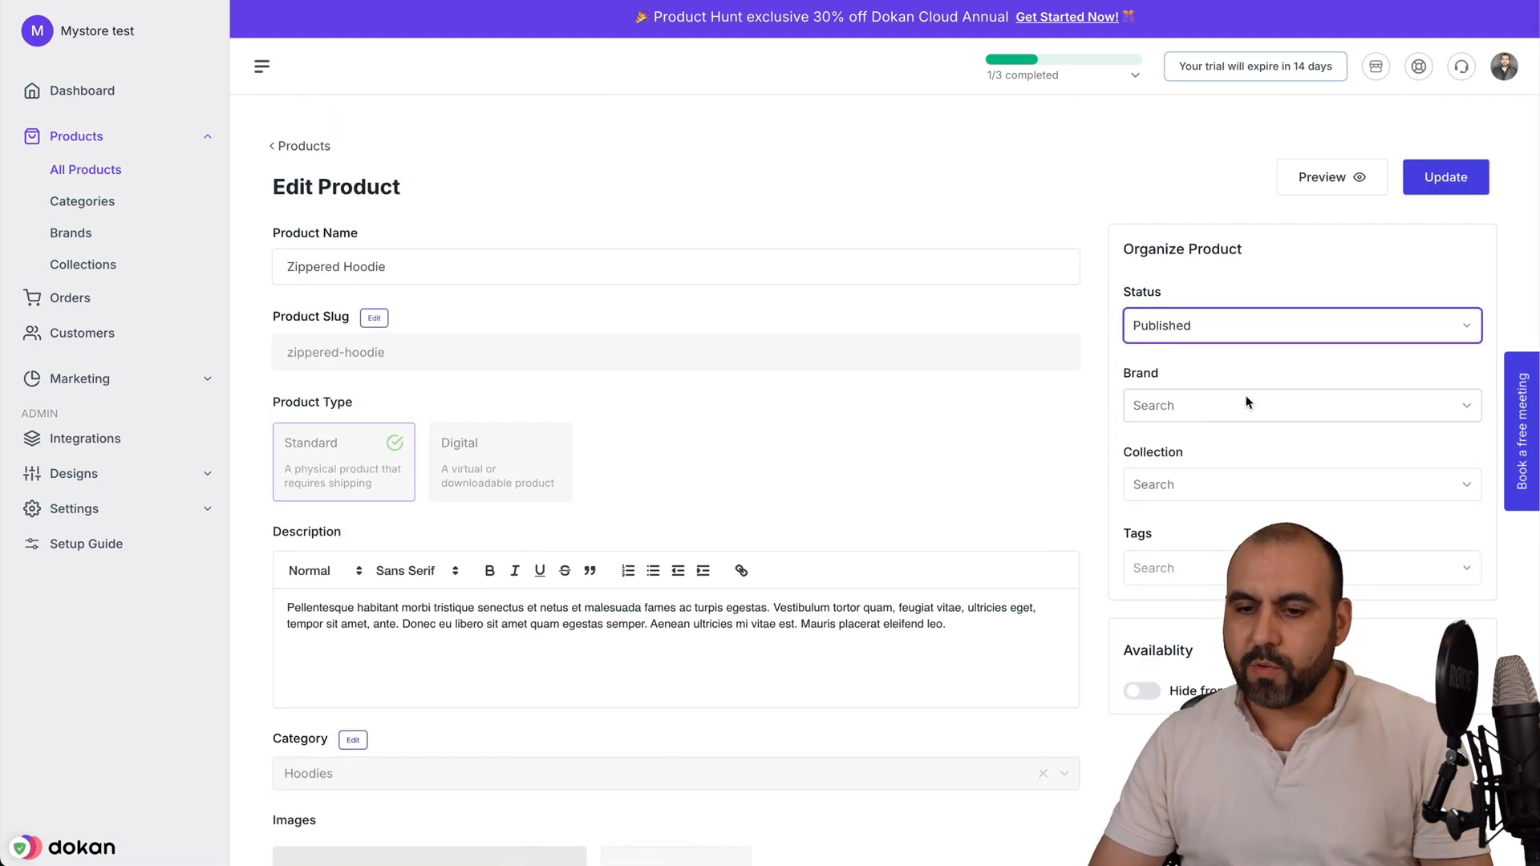
click(1296, 404)
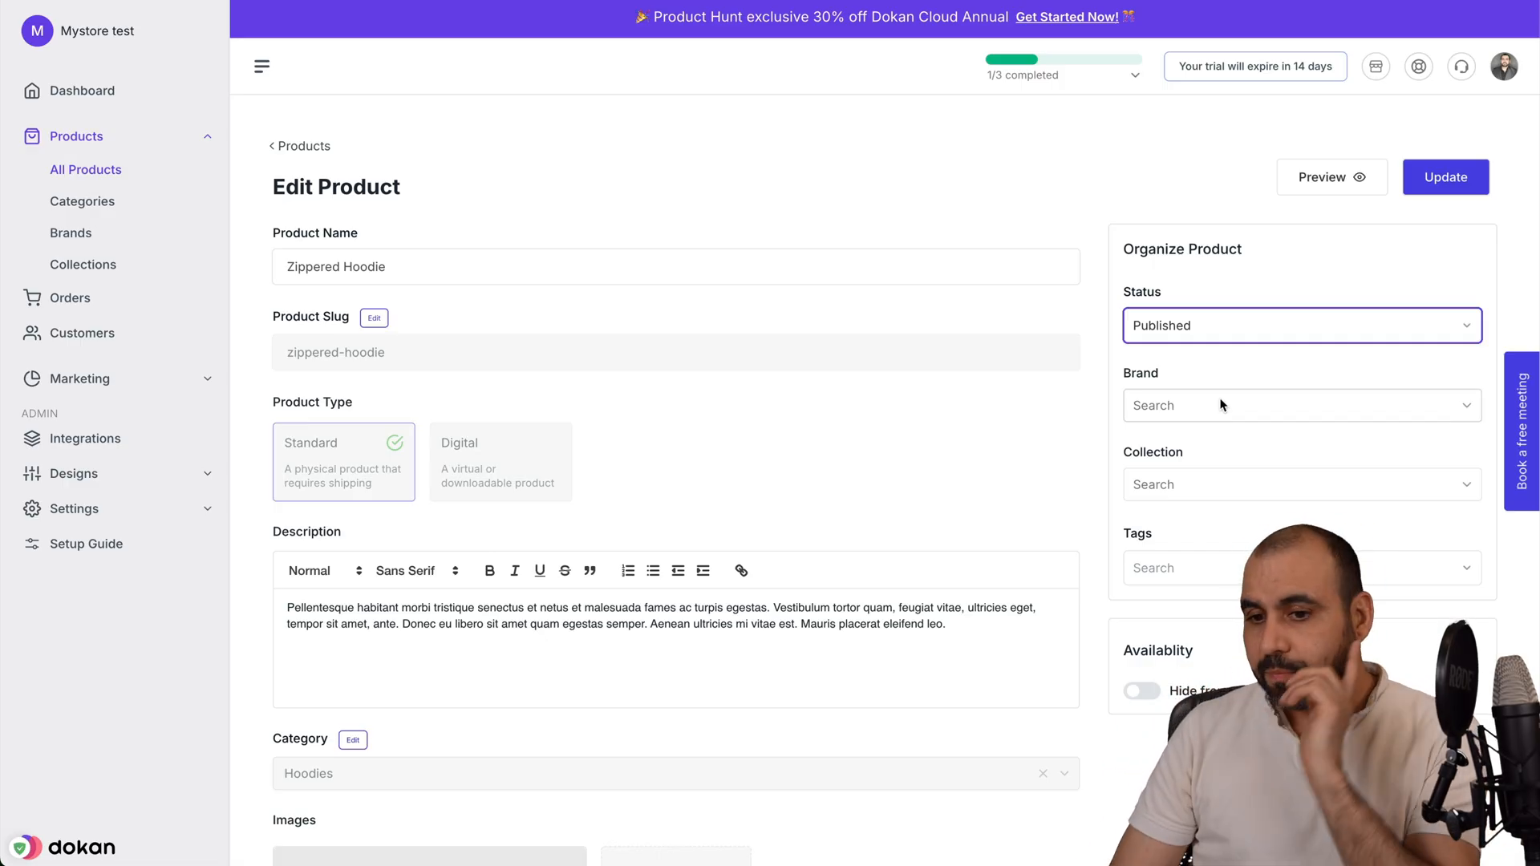
click(1299, 482)
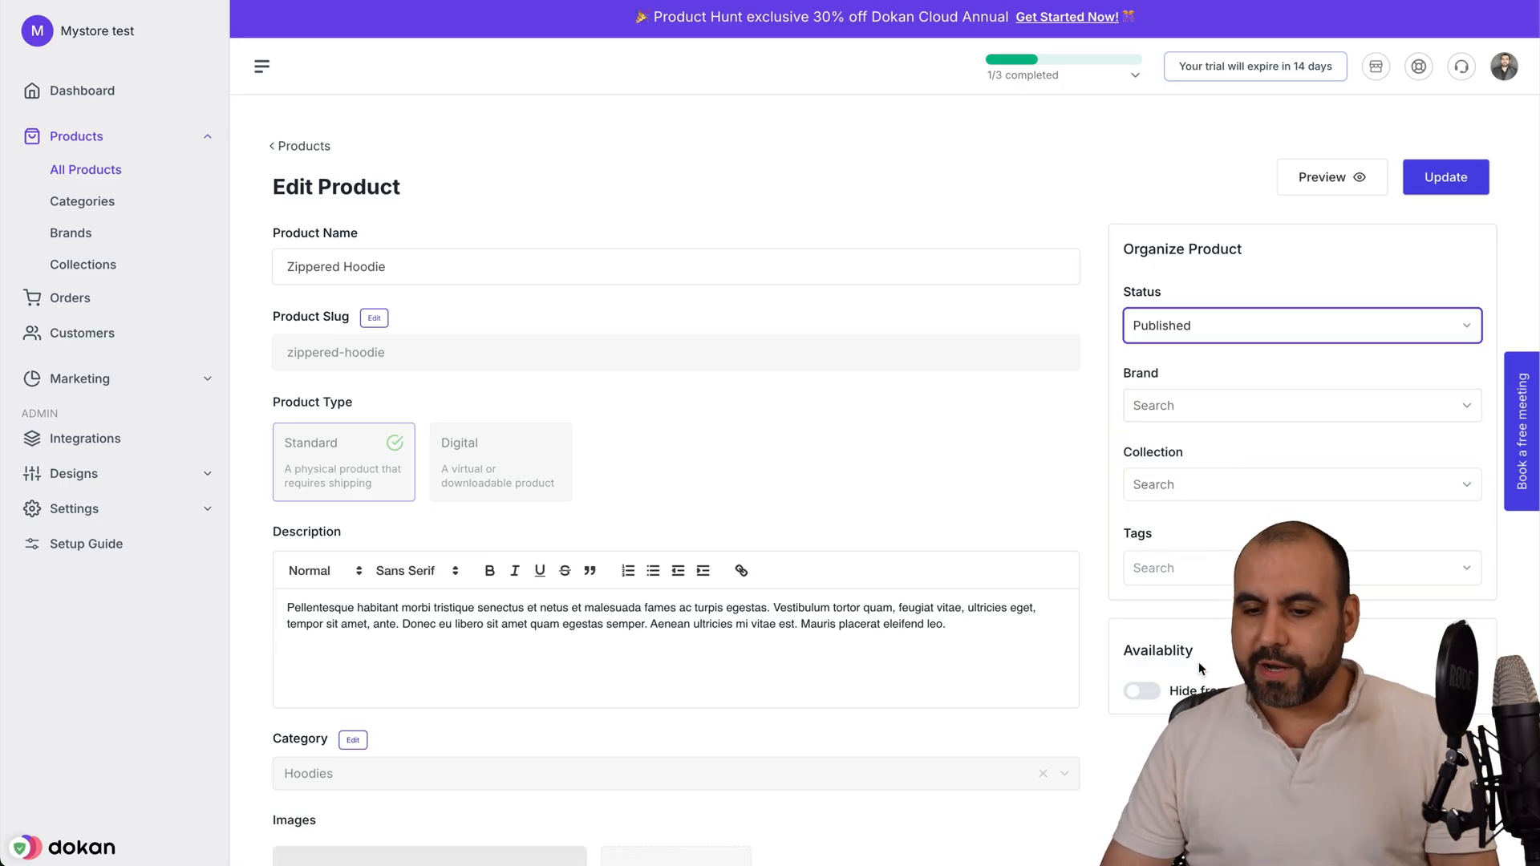
click(1445, 177)
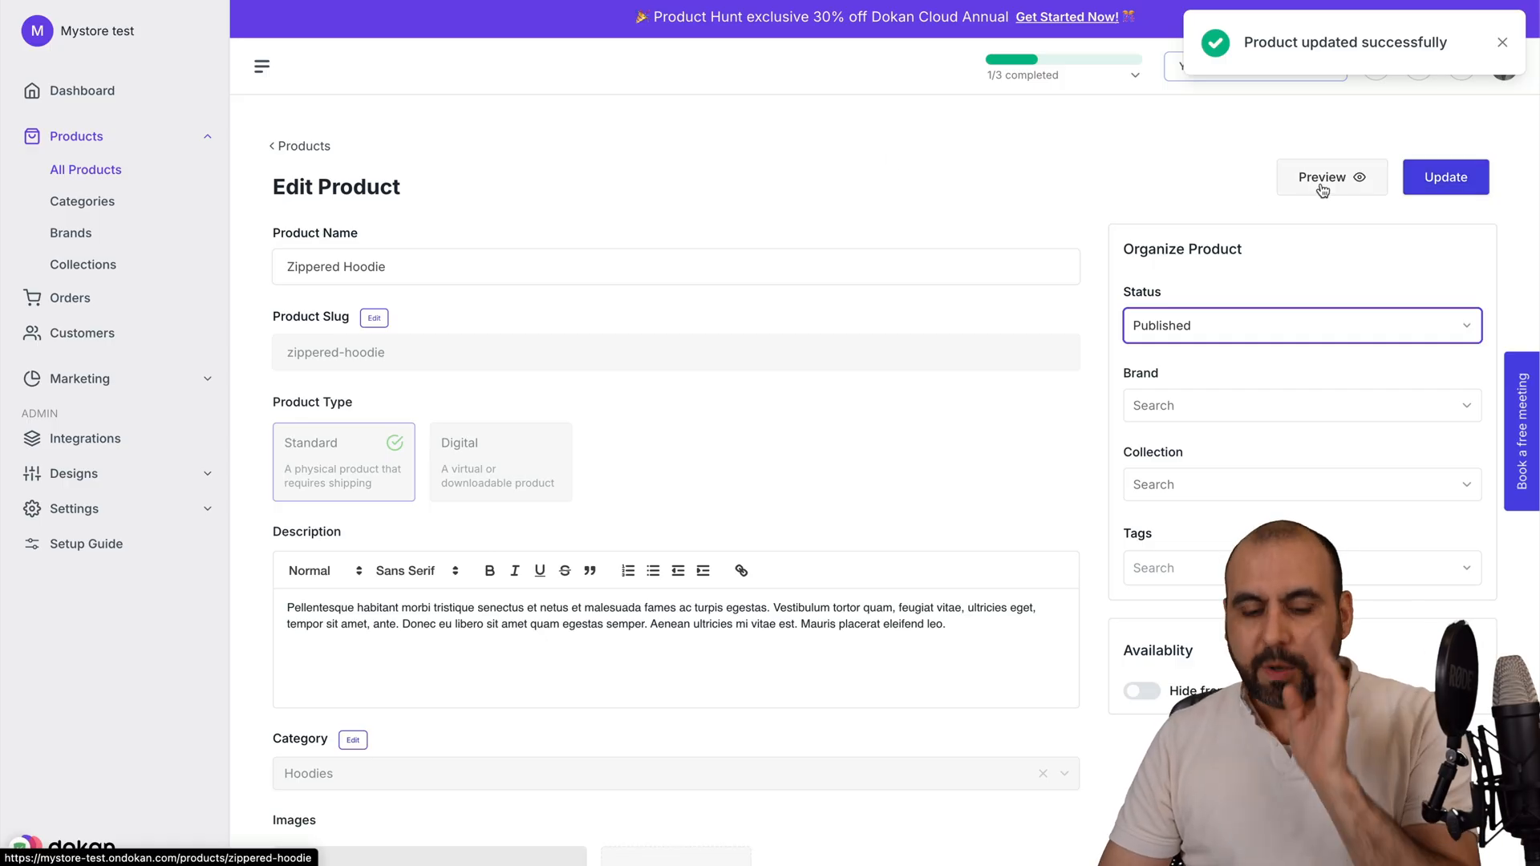
click(1325, 176)
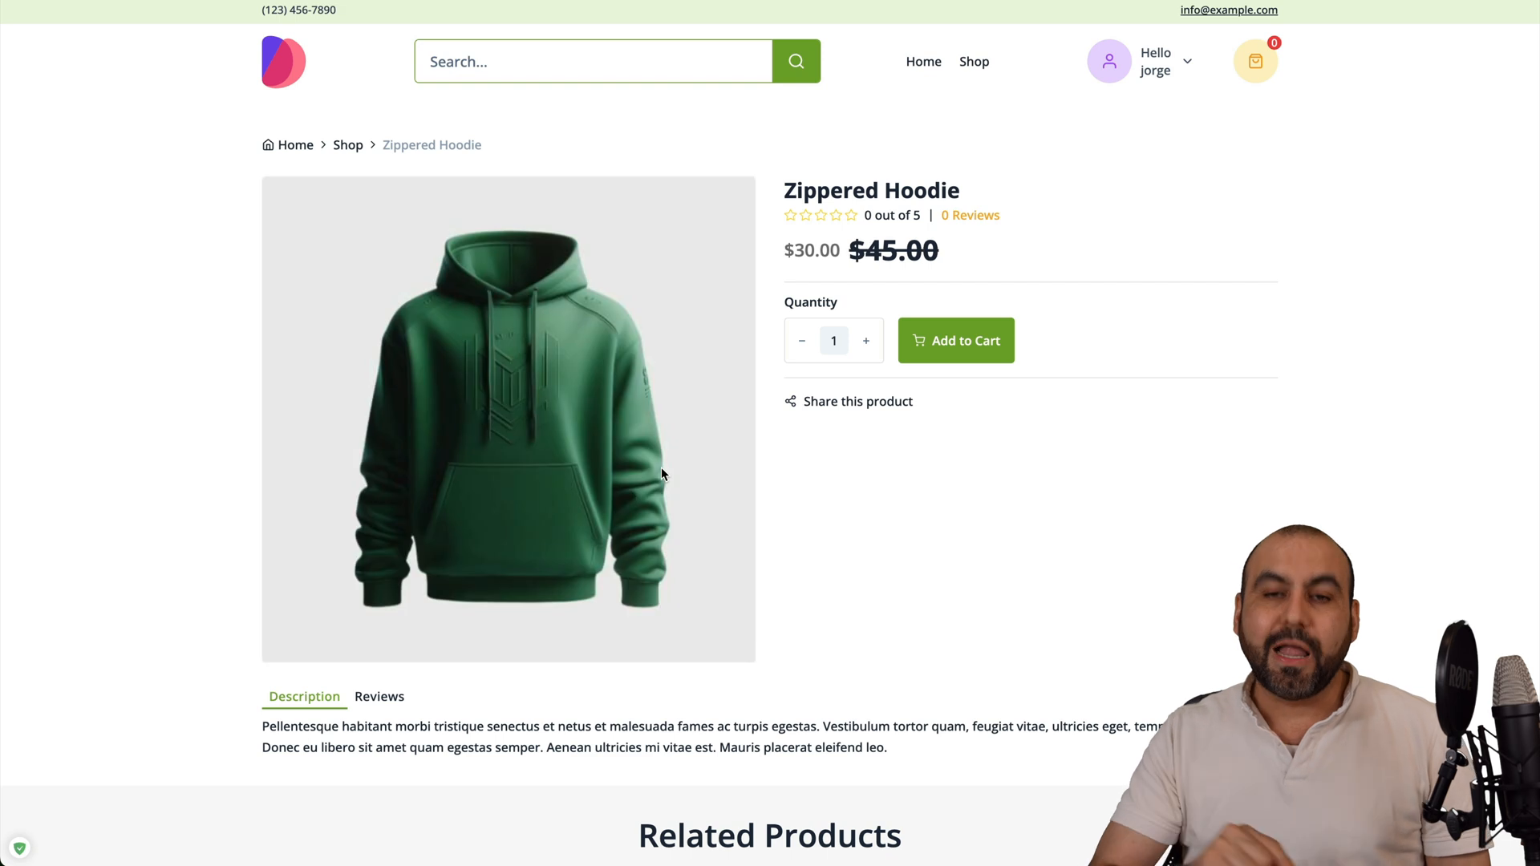
scroll(down, 3)
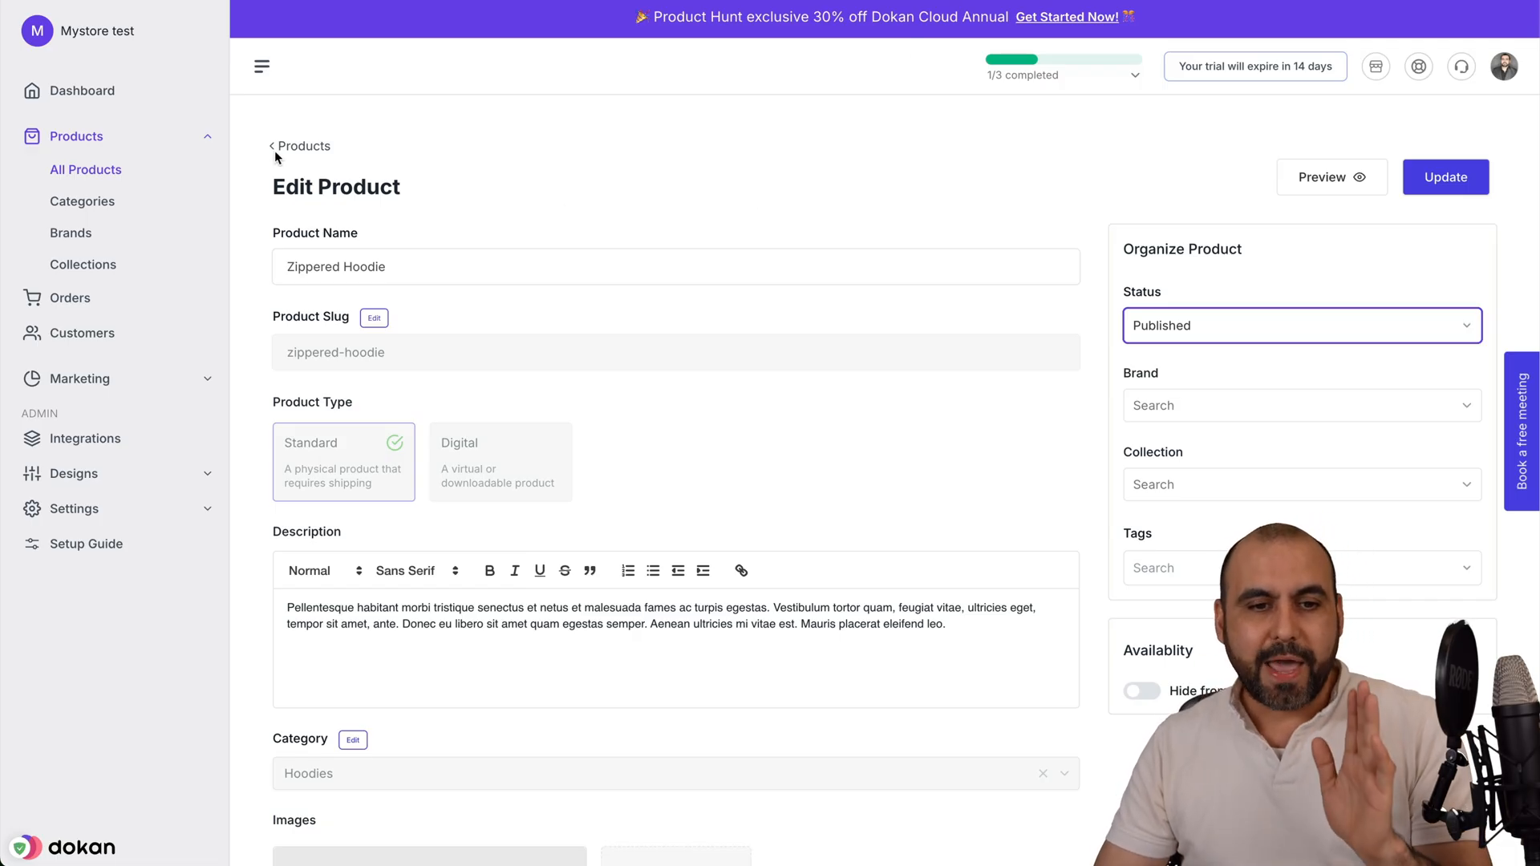
Step: Add Sun Goggles to the cart and view the $105.00 cart with Pocketed Hoodie
click(305, 146)
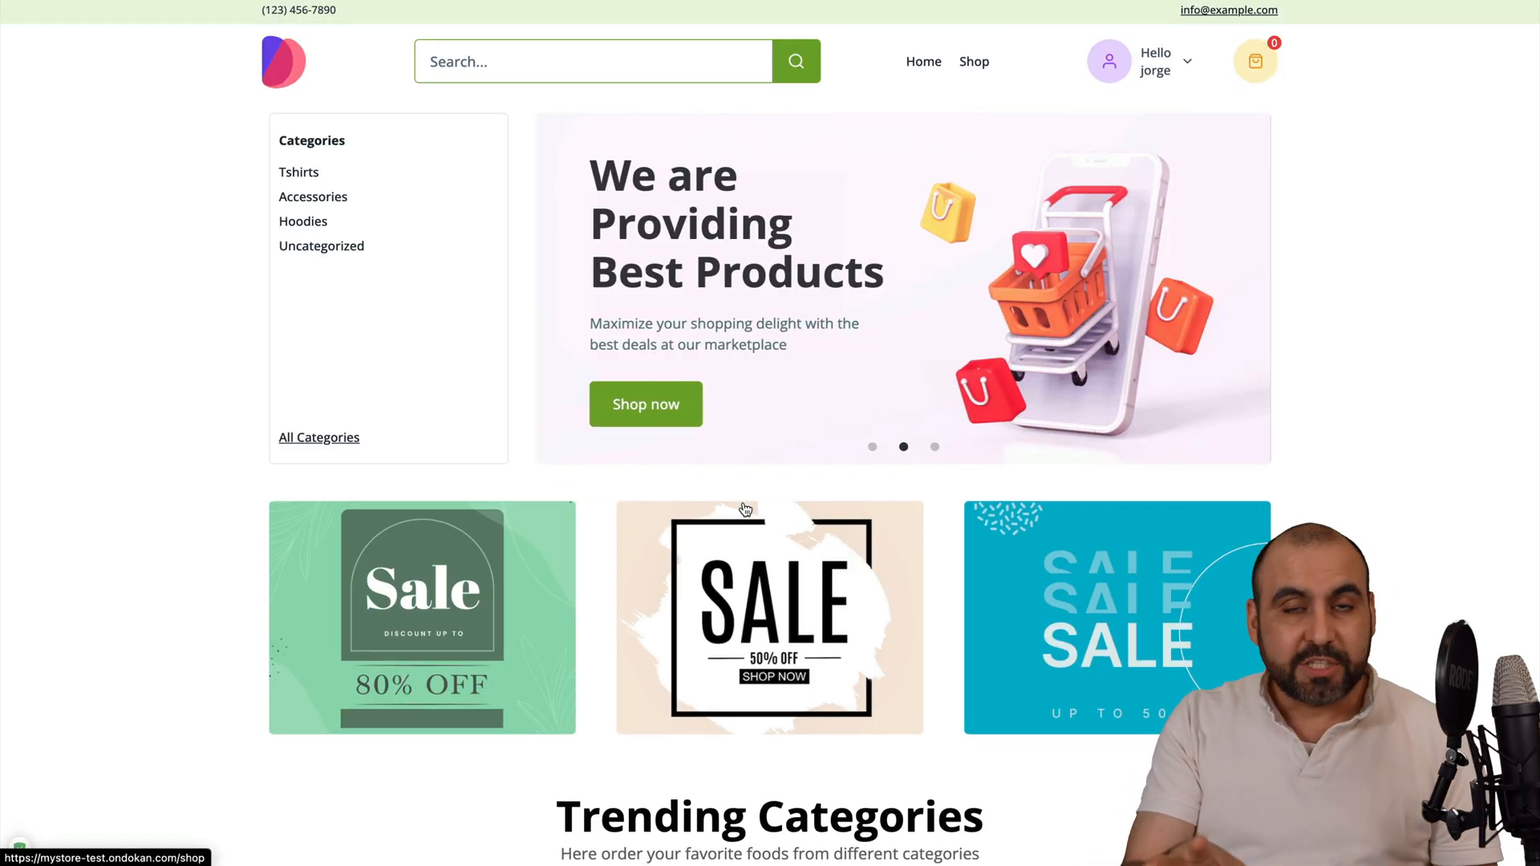
scroll(down, 3)
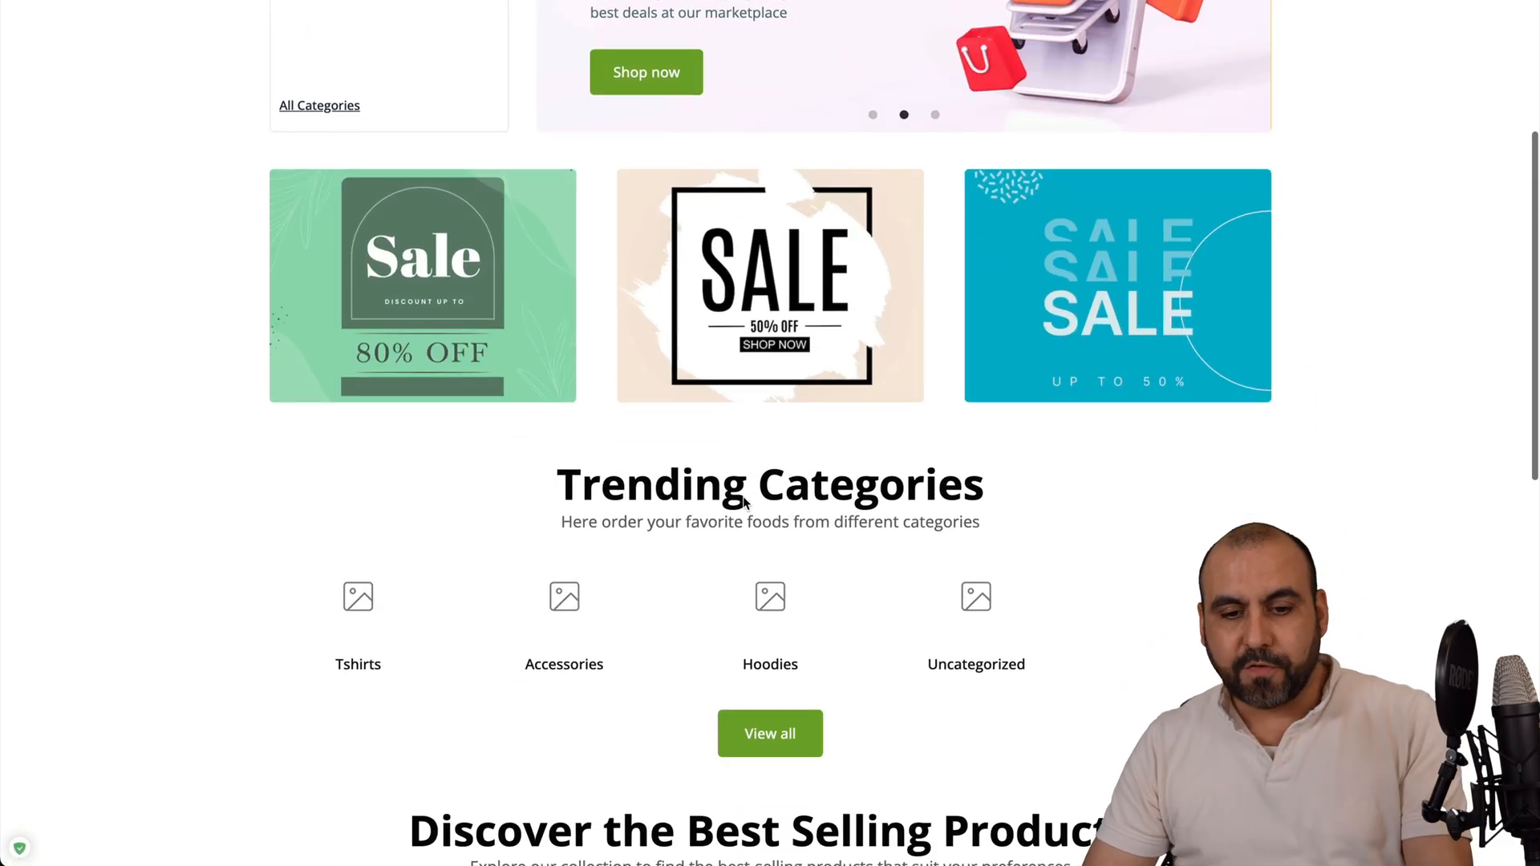
scroll(down, 3)
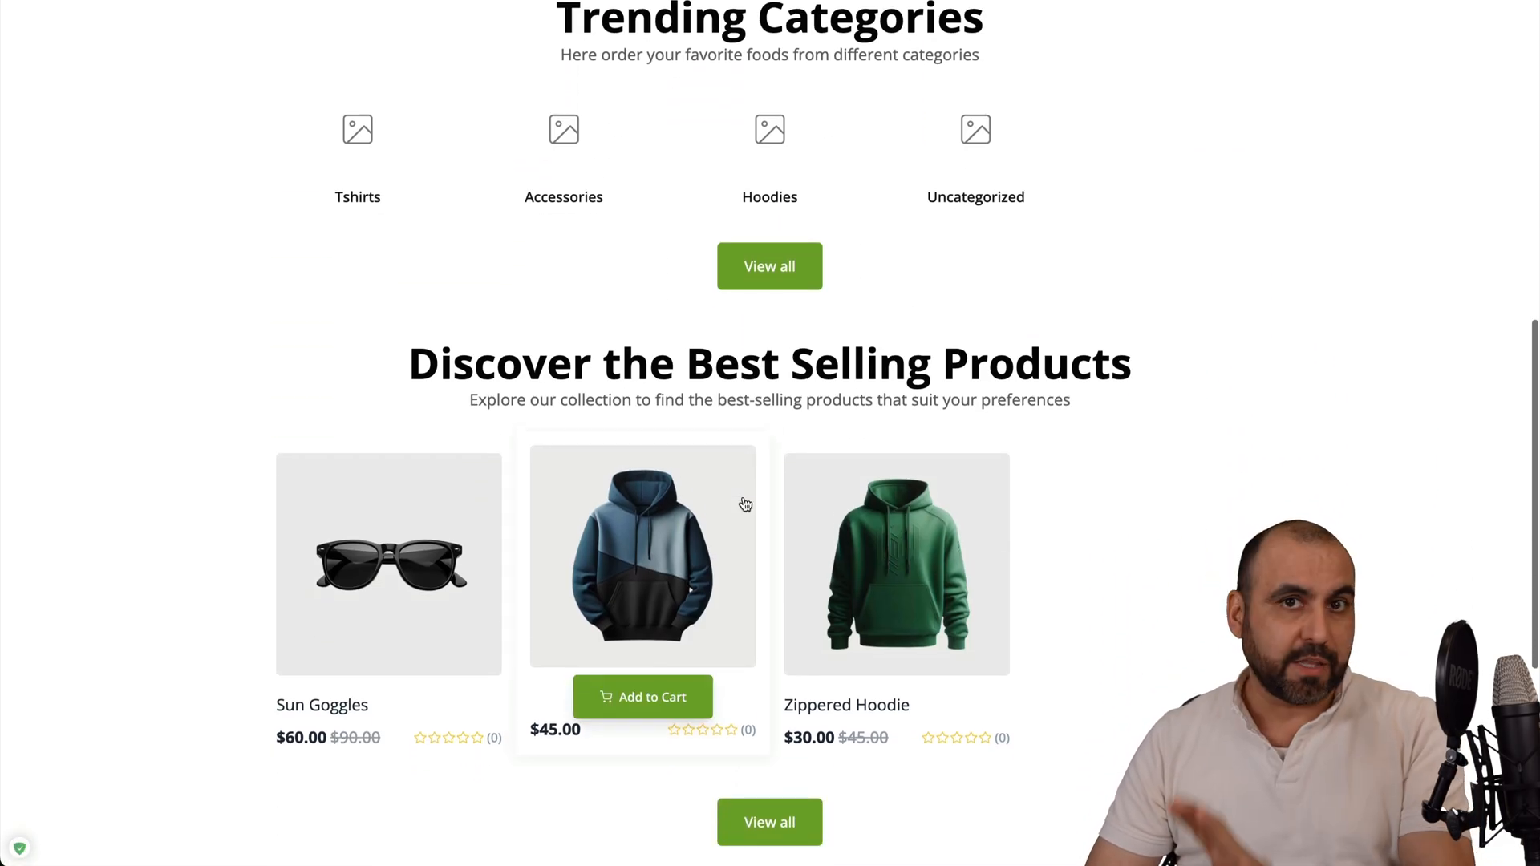
scroll(down, 3)
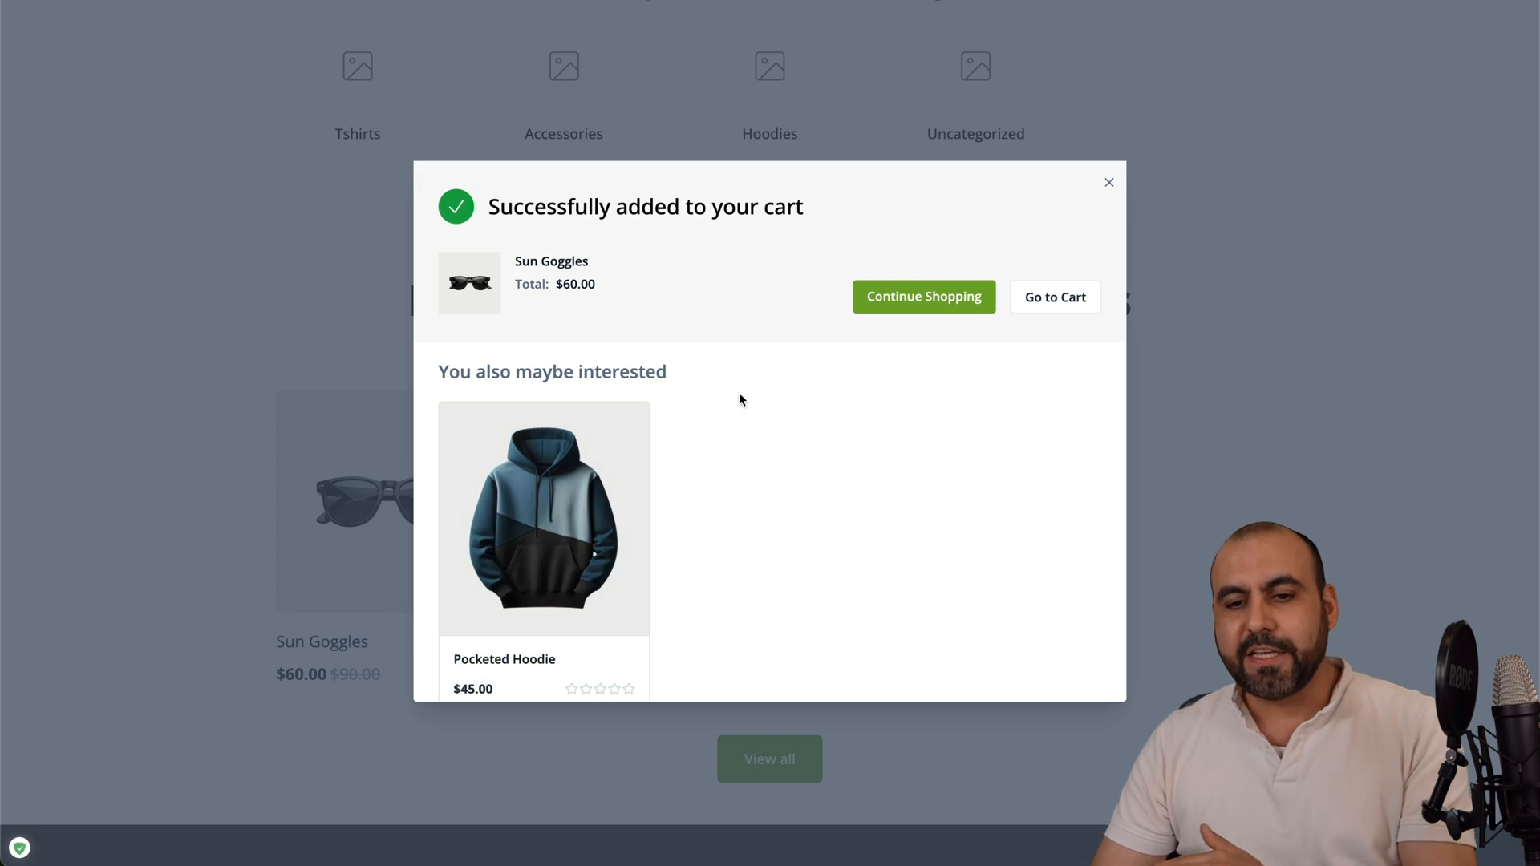
click(1108, 183)
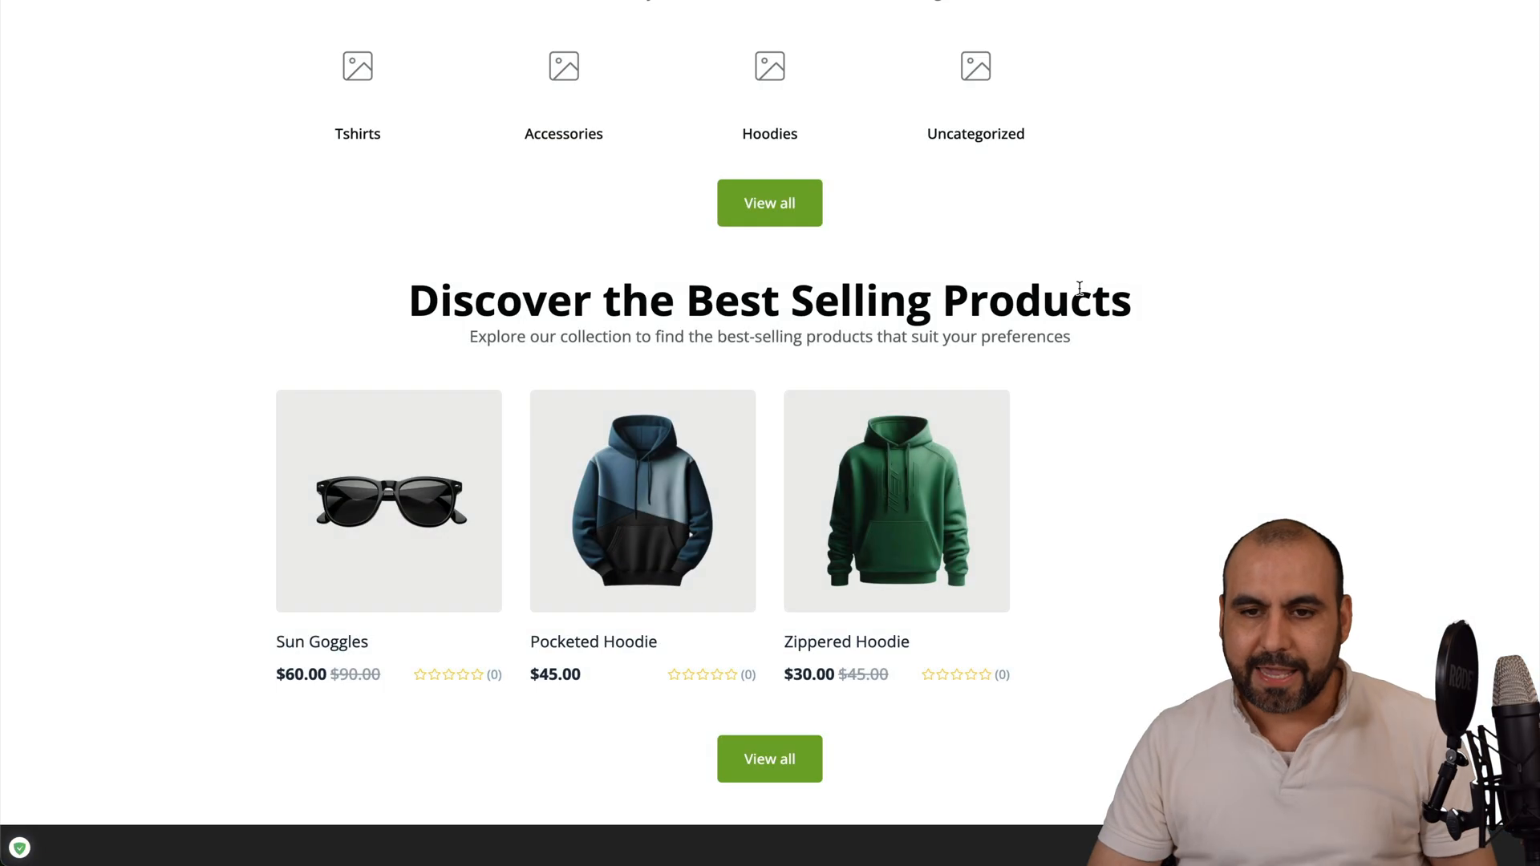
click(1254, 60)
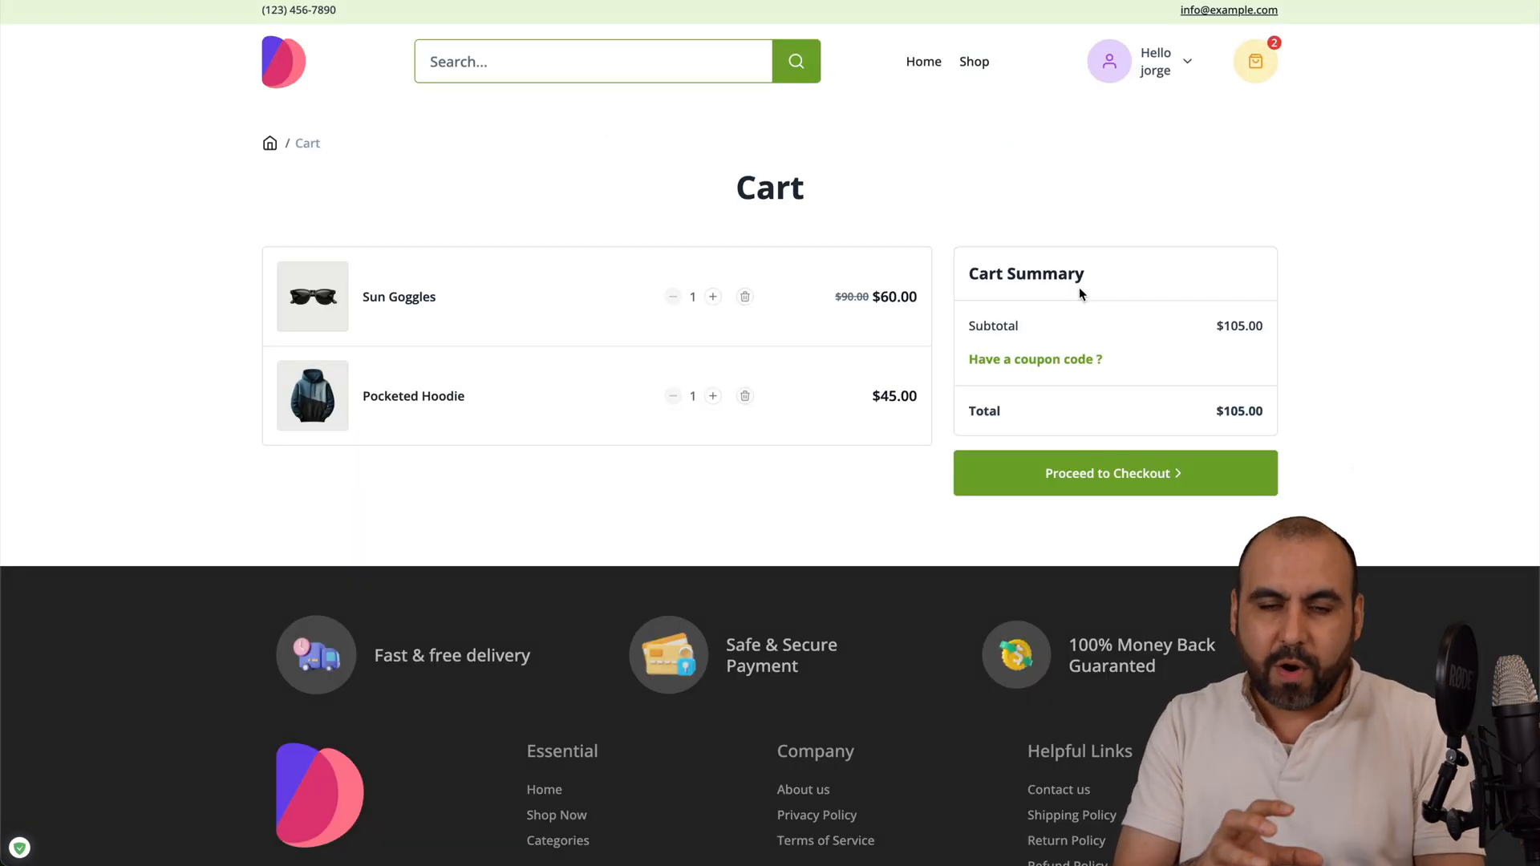
mouse_move(995, 132)
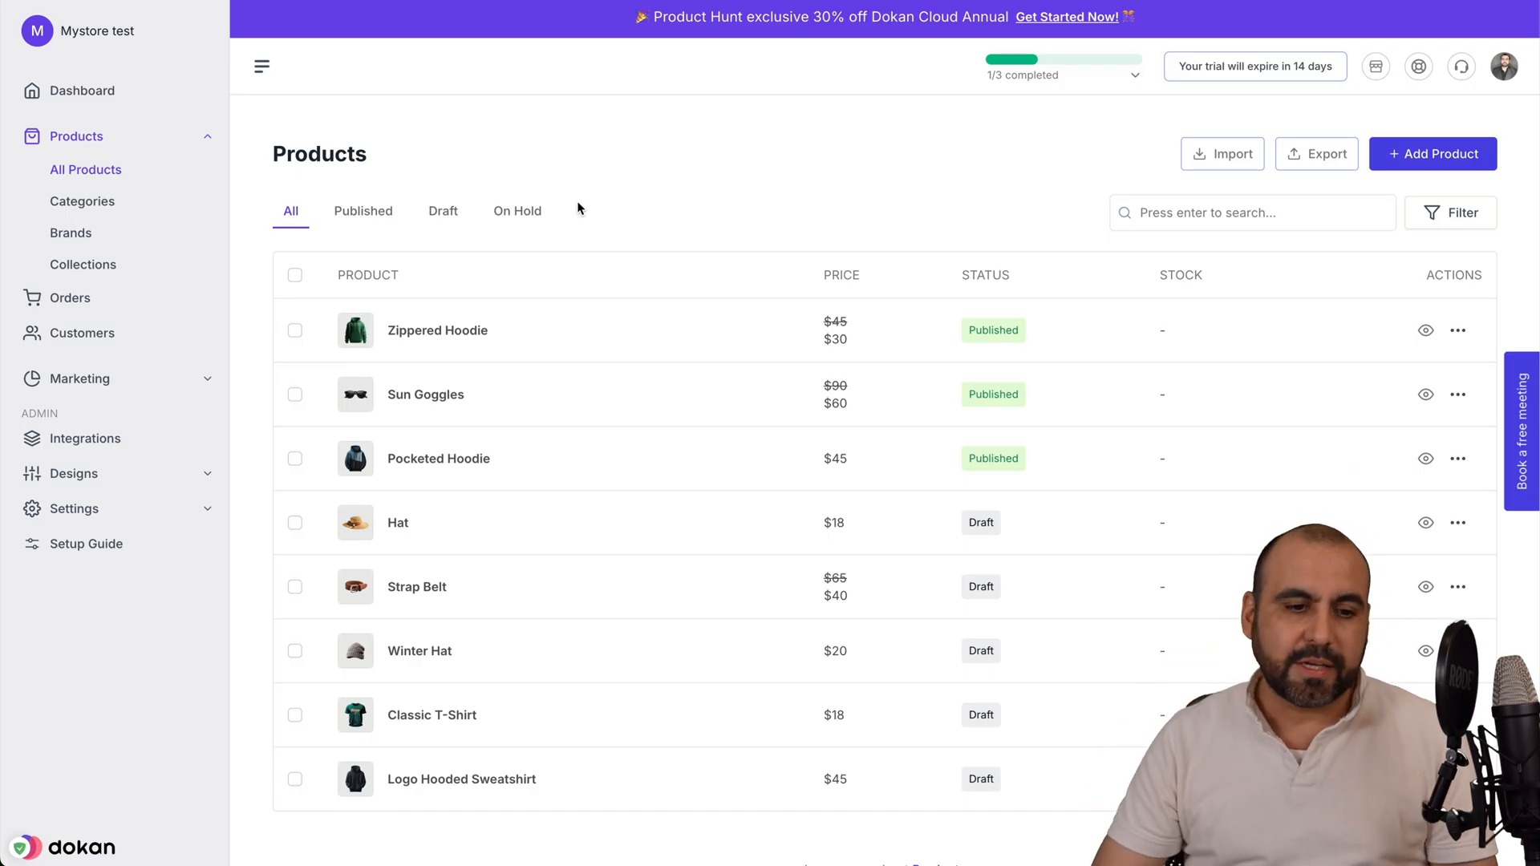
Step: From Designs > Pages, open the About page's settings (Builder mode, Published)
click(73, 473)
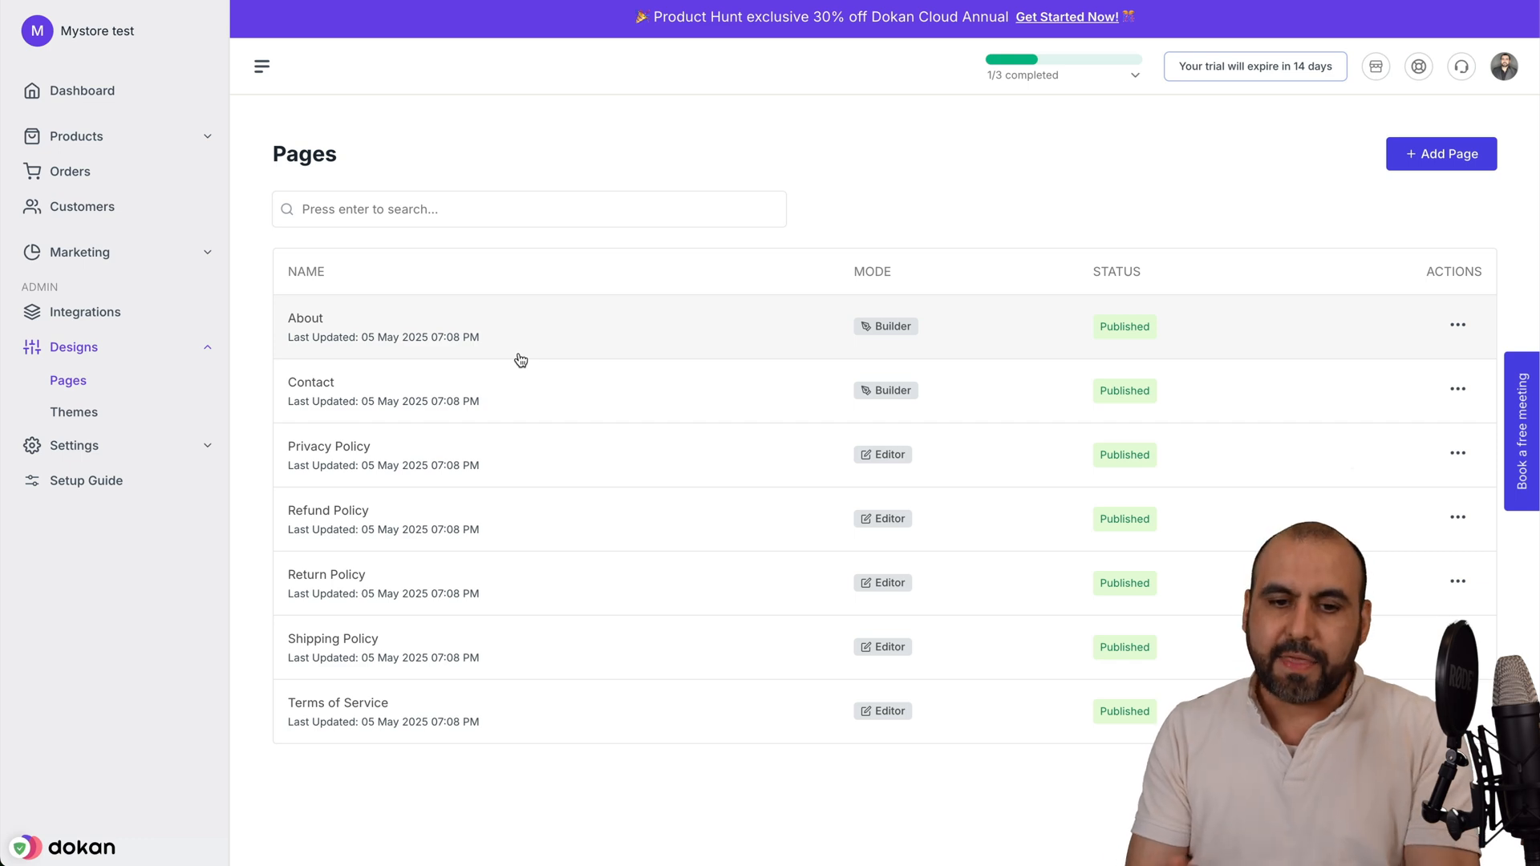
click(306, 317)
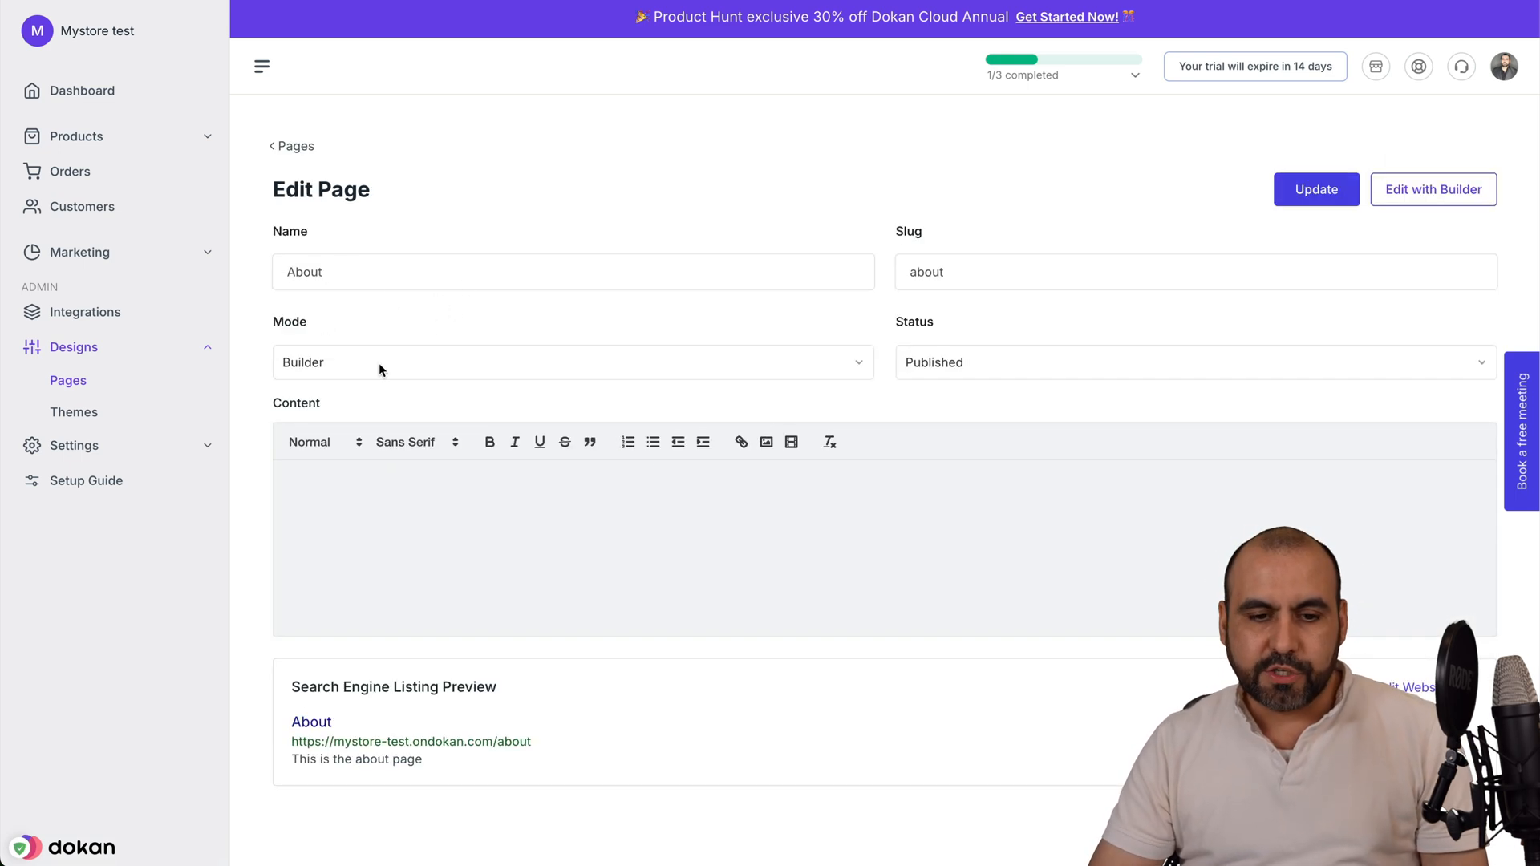
mouse_move(1433, 189)
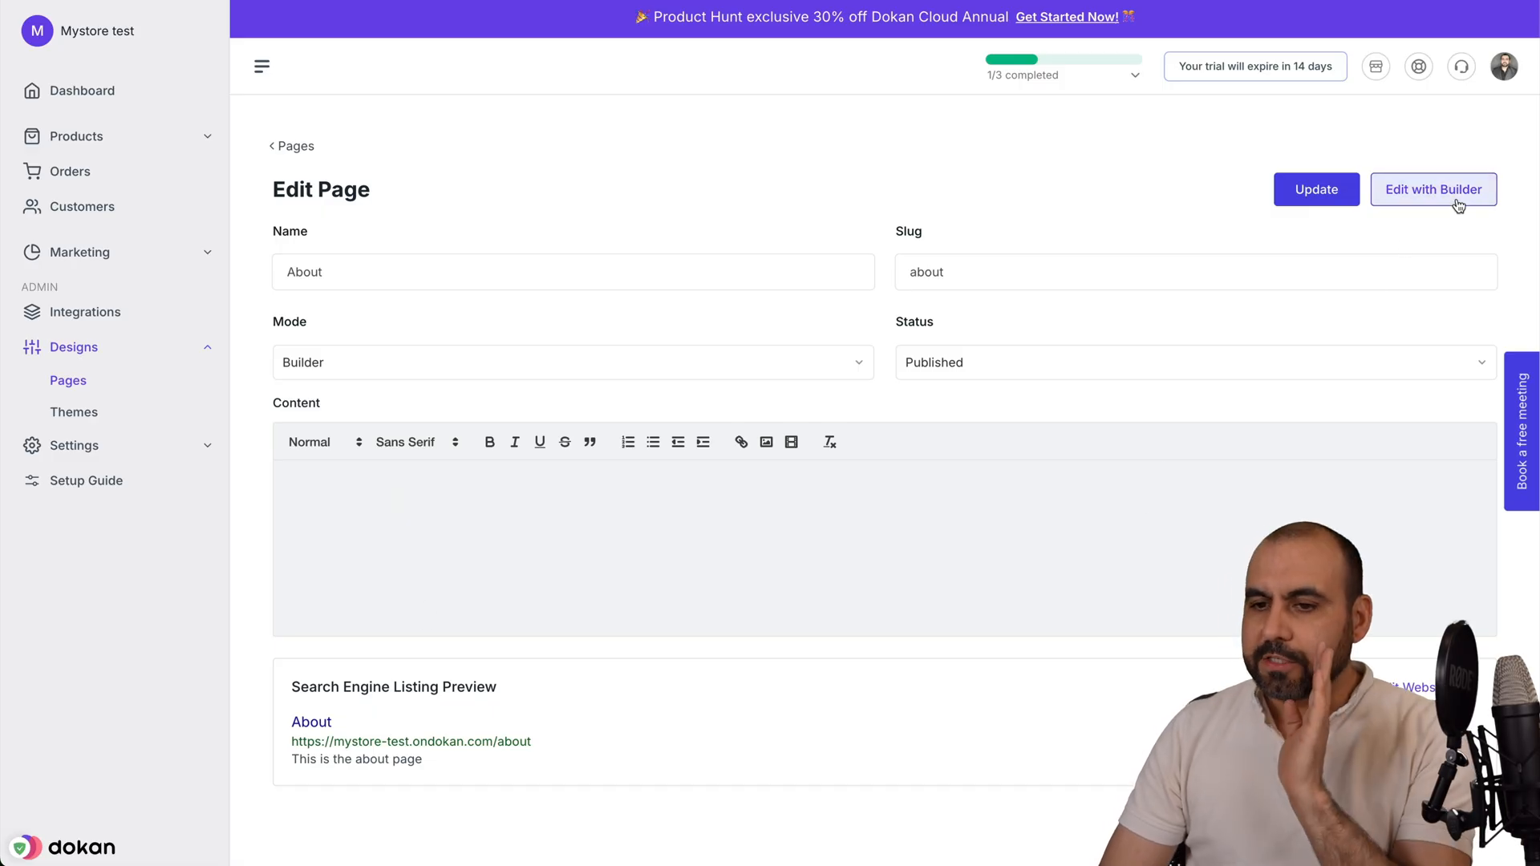
Step: Open the About page in the visual builder and select several paragraphs of its text
click(1433, 189)
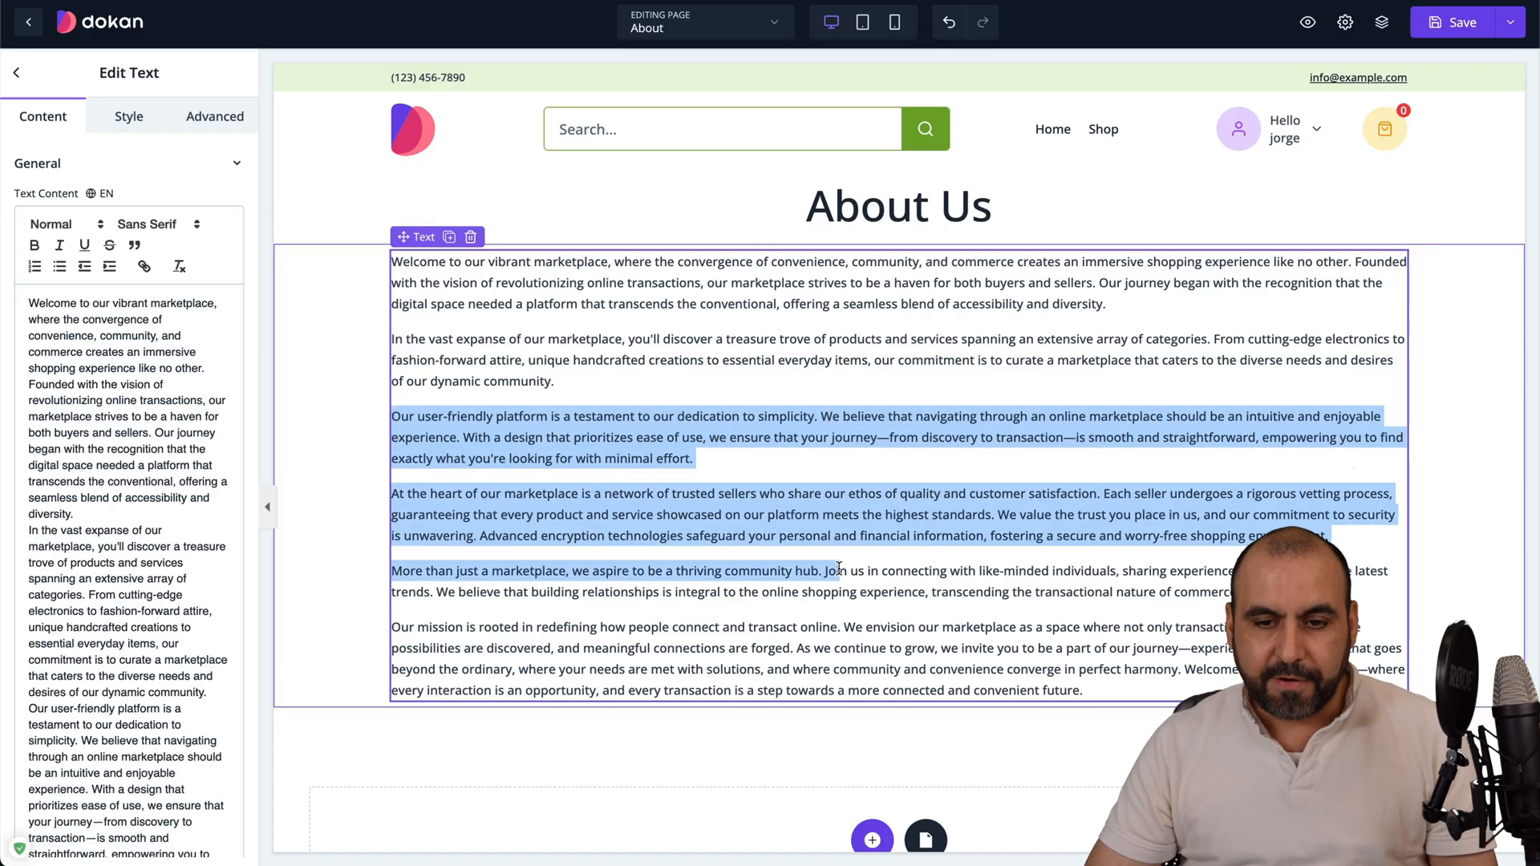
click(704, 550)
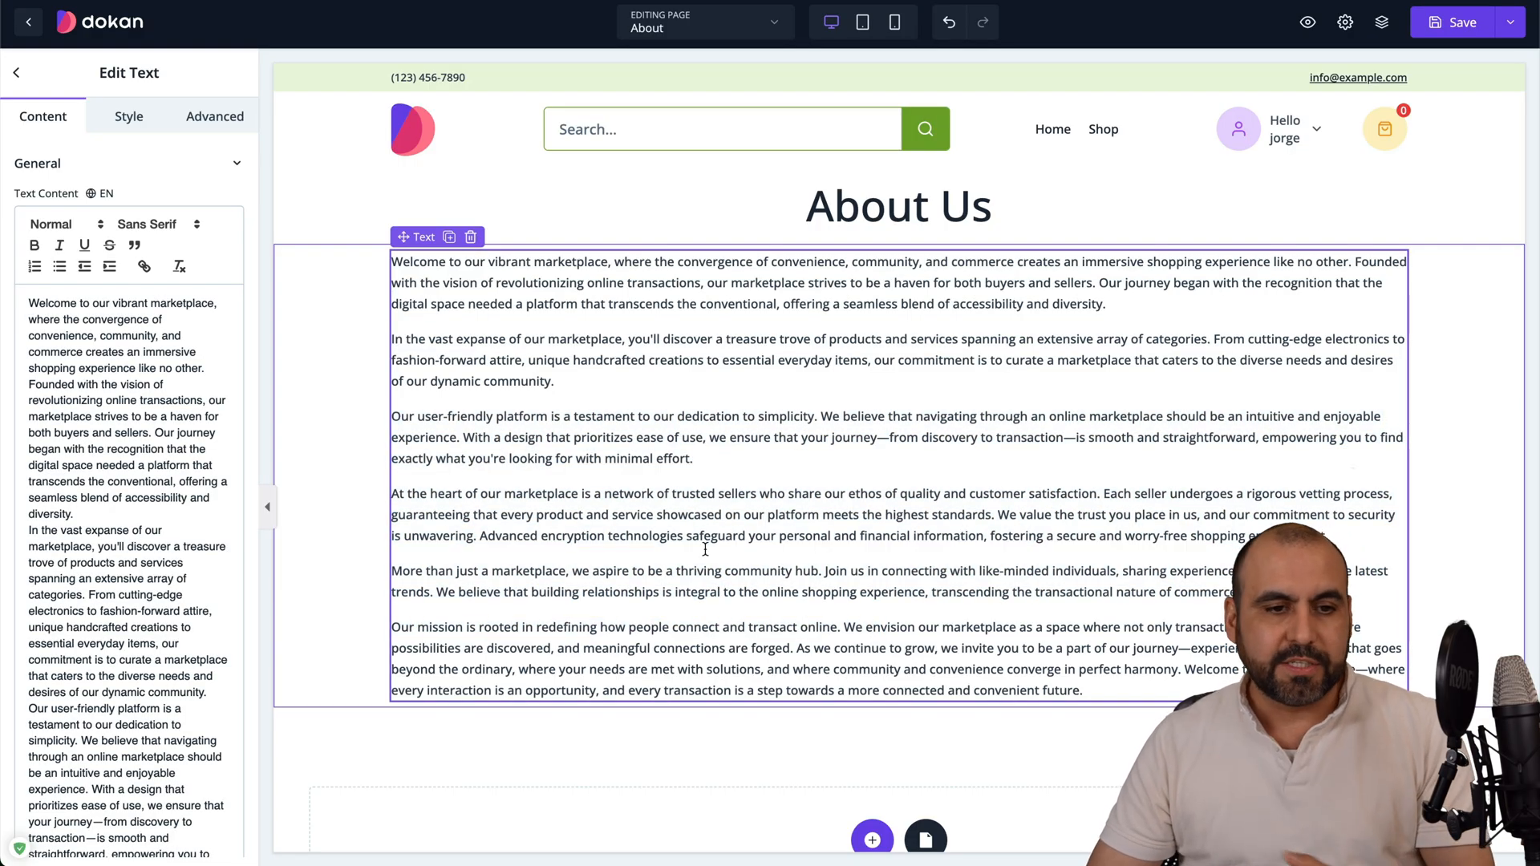
drag(677, 415, 697, 591)
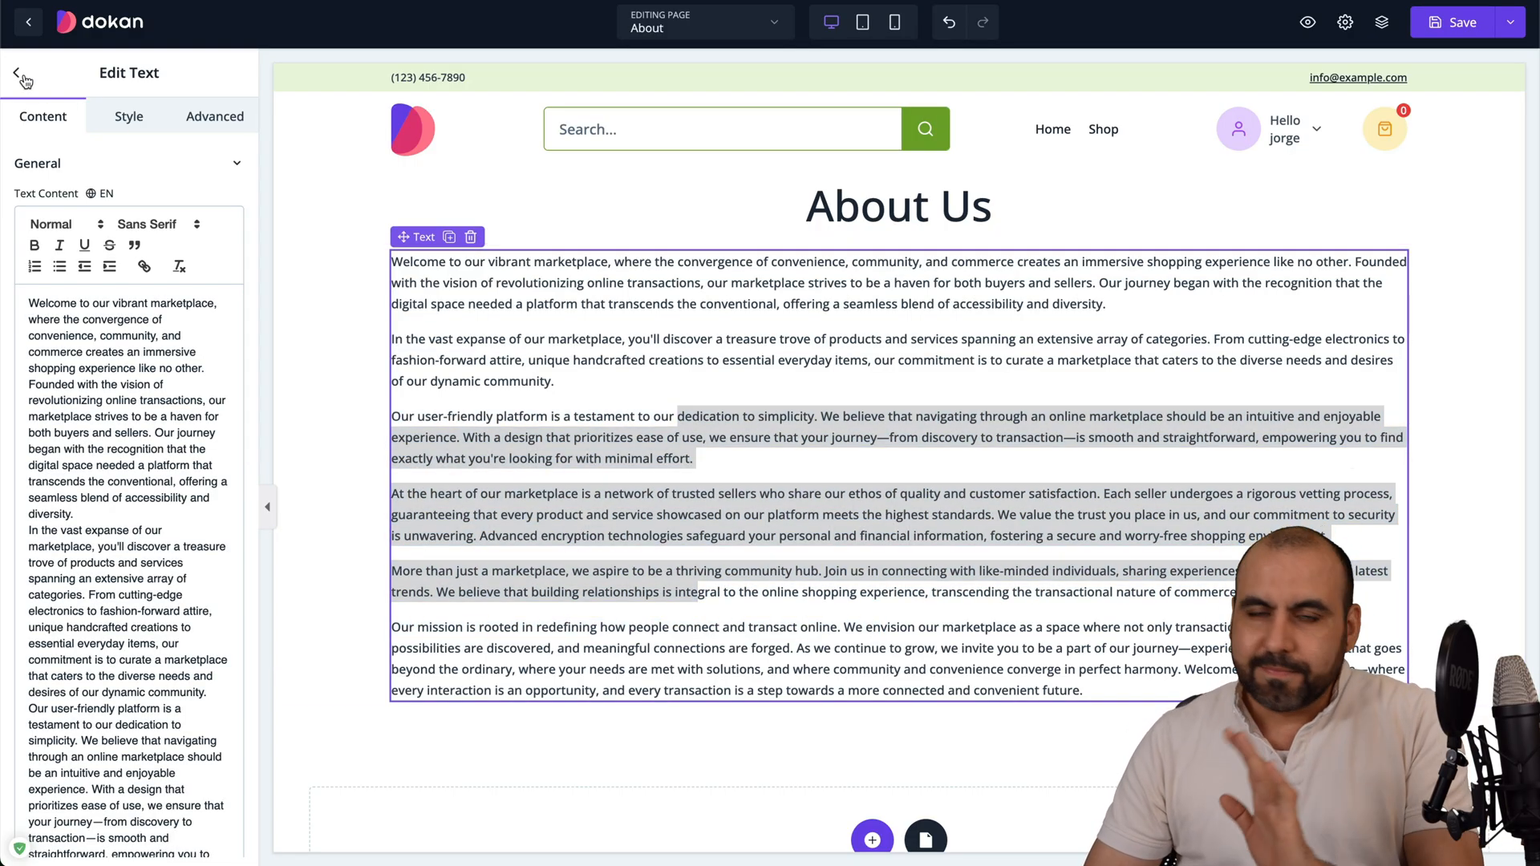
Step: Drag an HTML block below the About Us text, then exit the builder
click(22, 73)
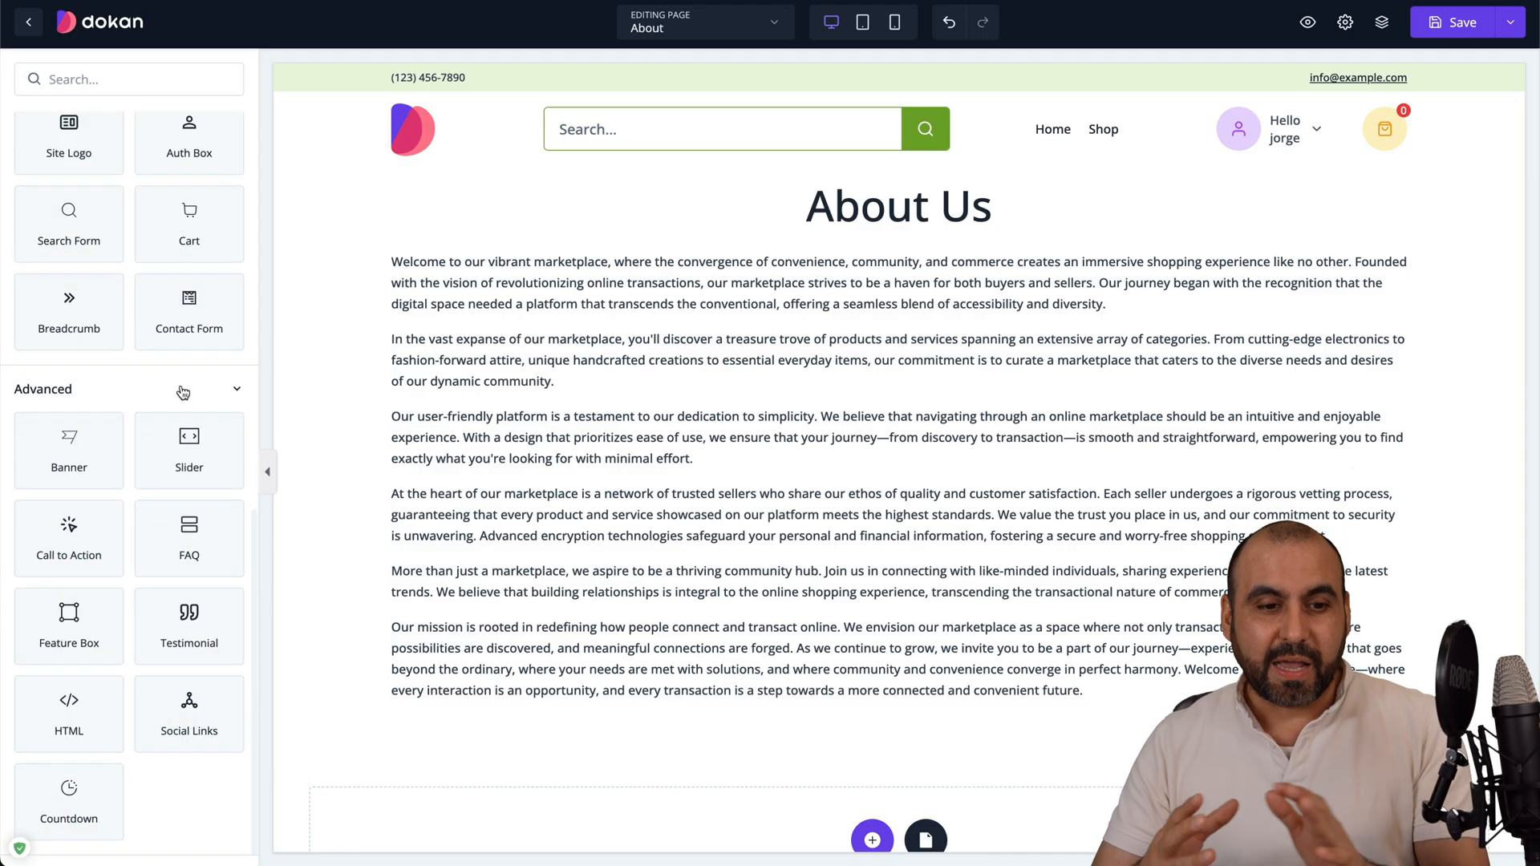
drag(69, 714, 508, 714)
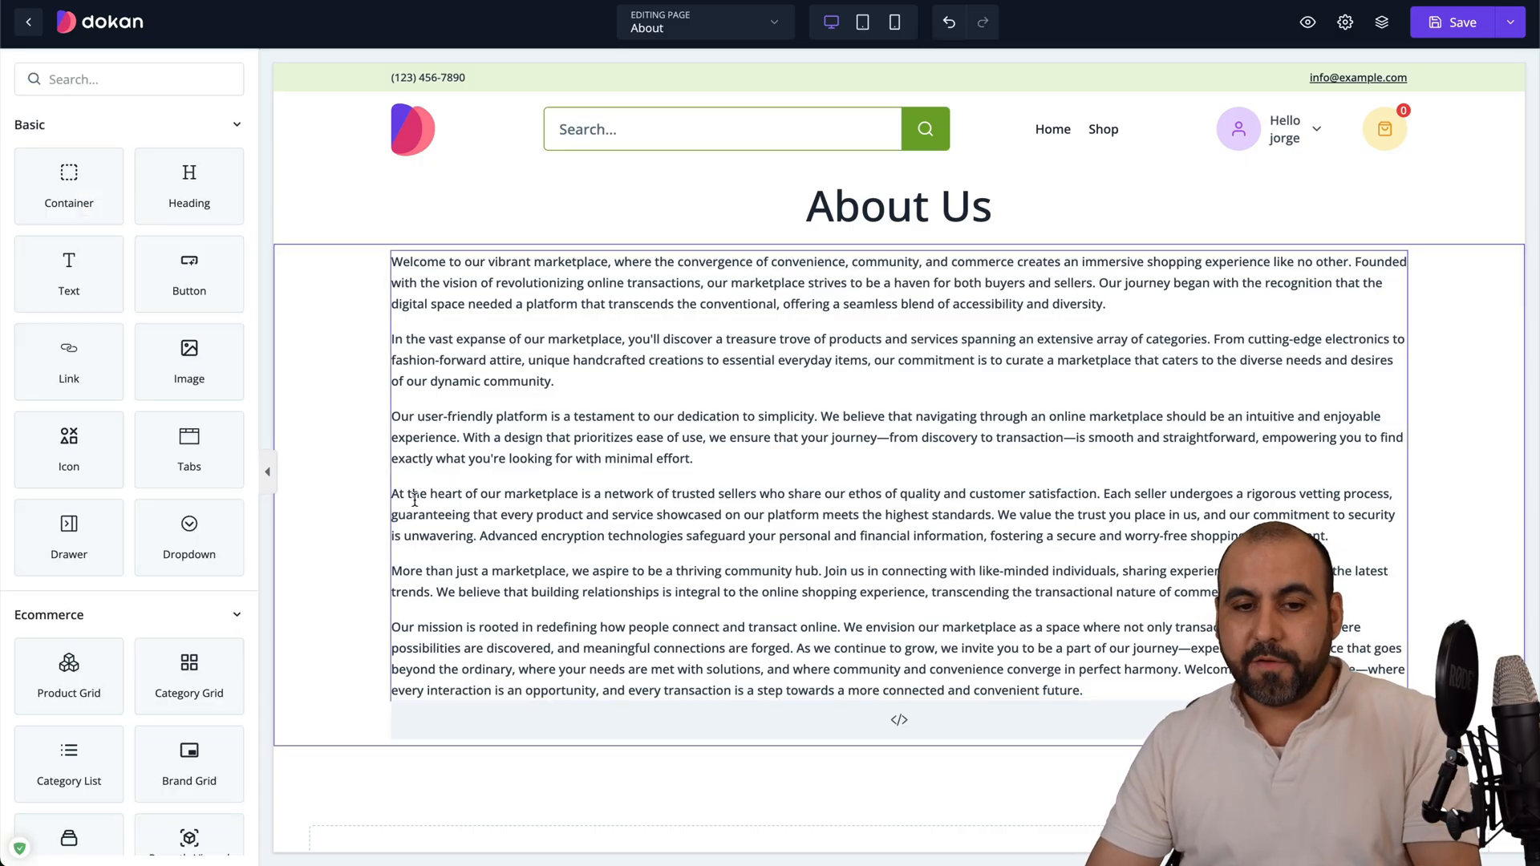
click(896, 205)
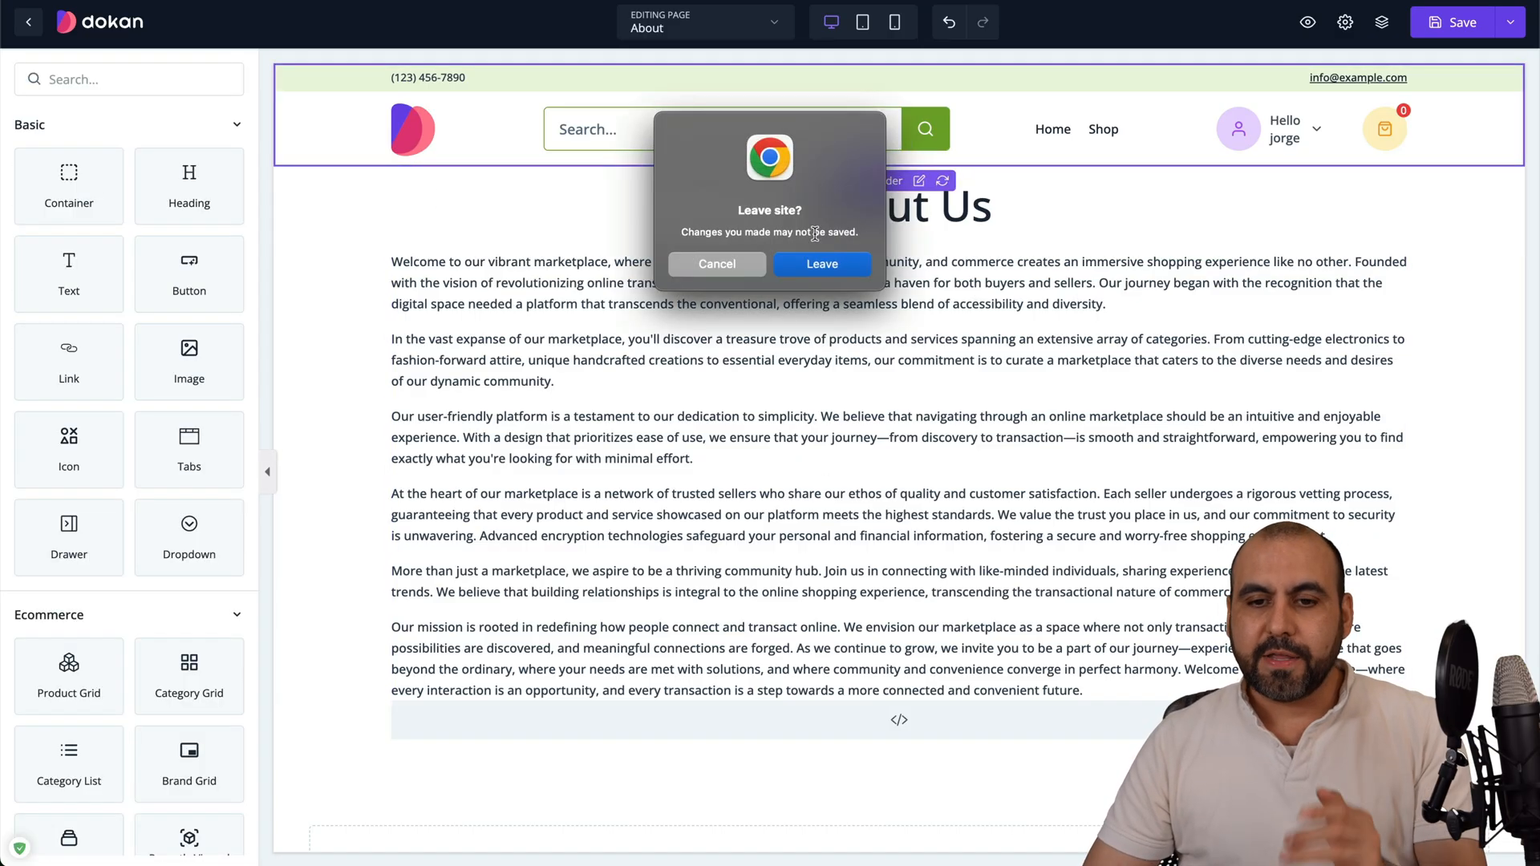
Step: Leave the builder without saving and return to the Pages list
click(821, 263)
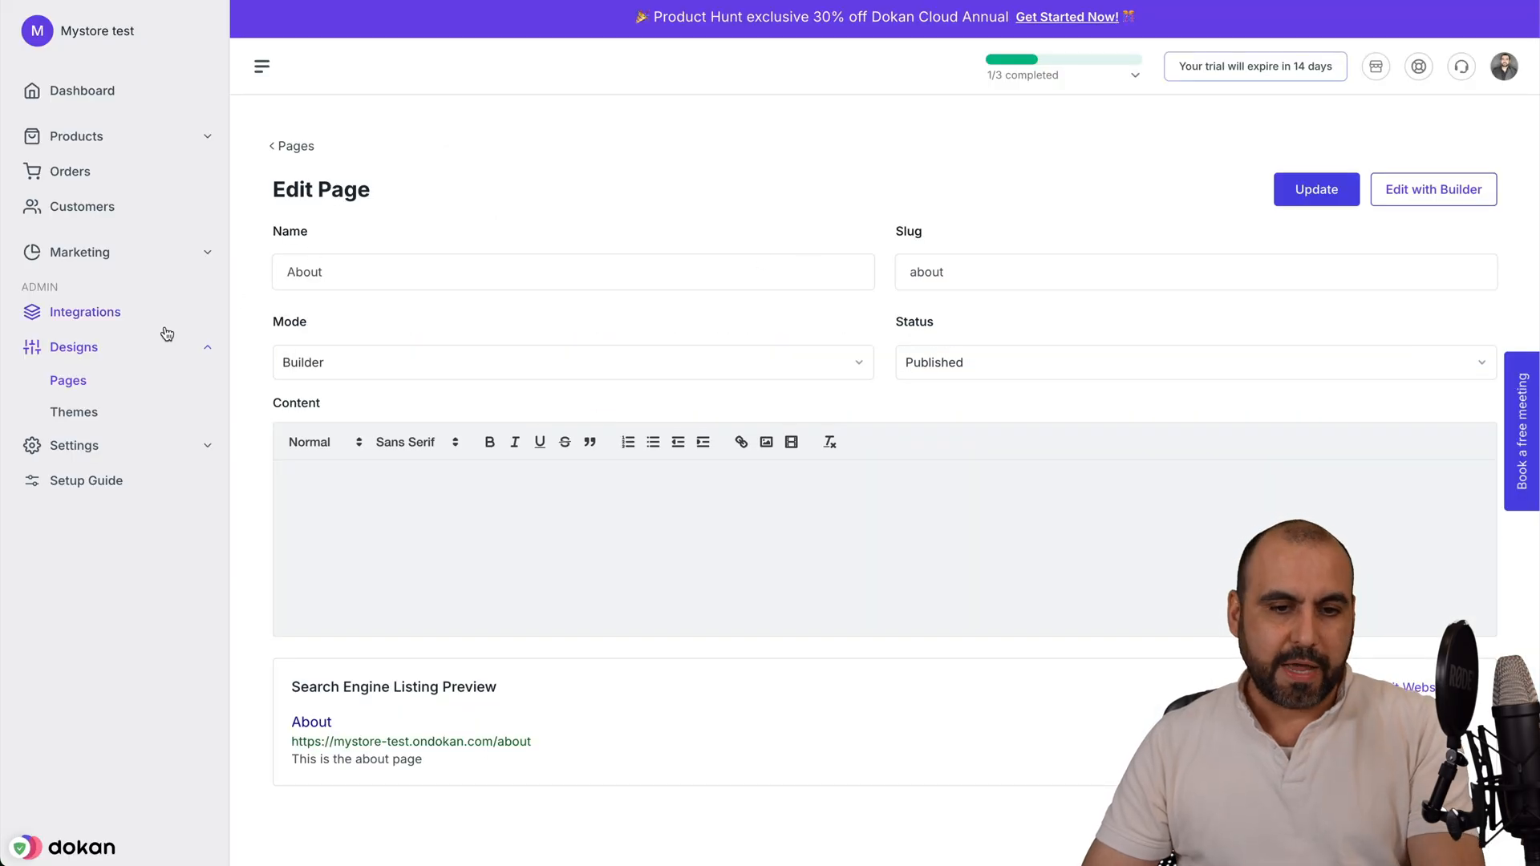
click(292, 145)
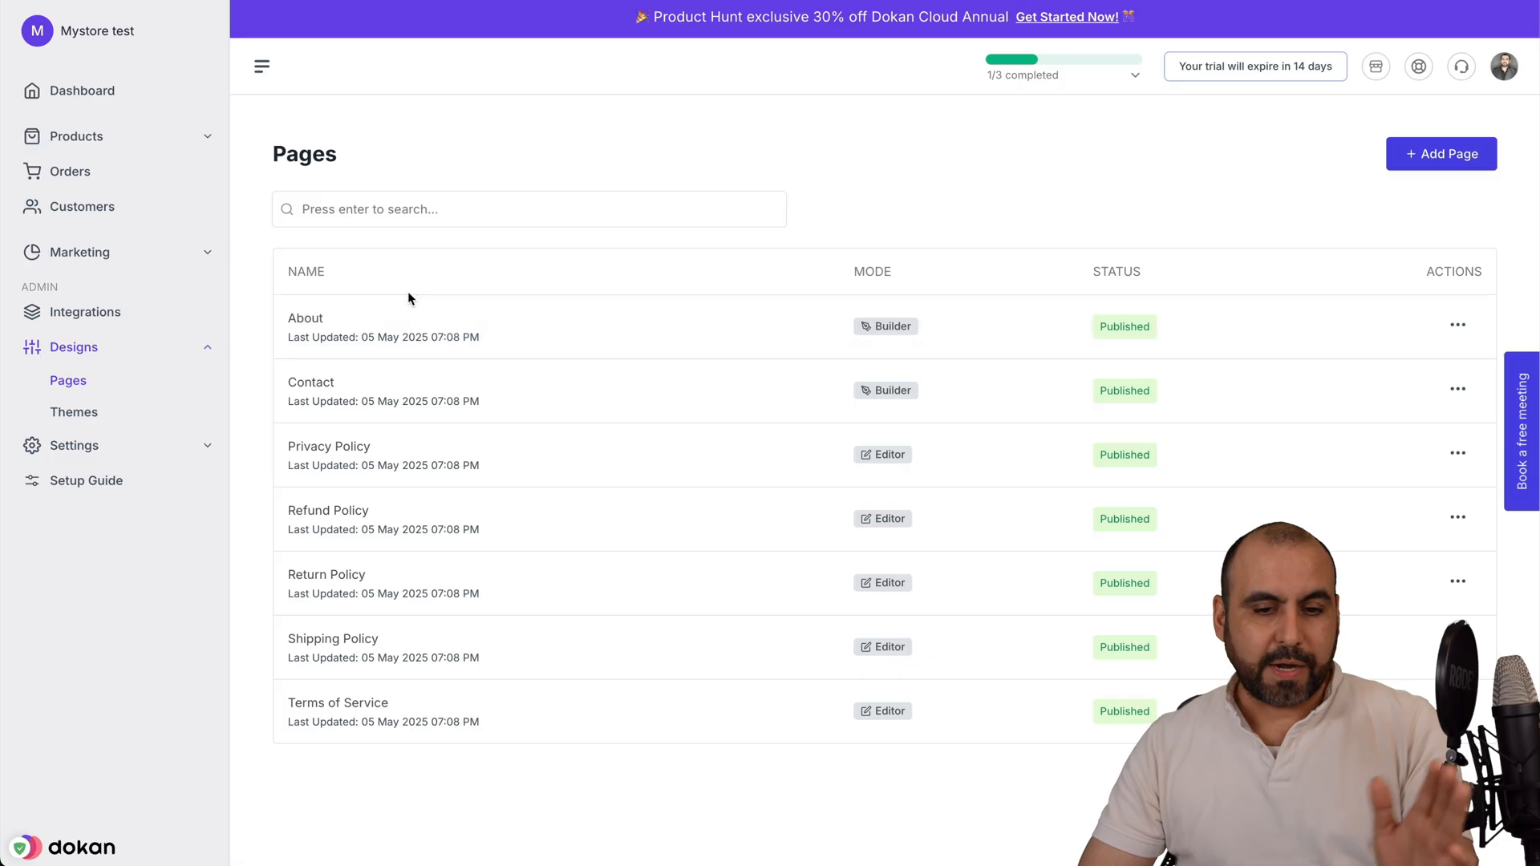
mouse_move(489, 722)
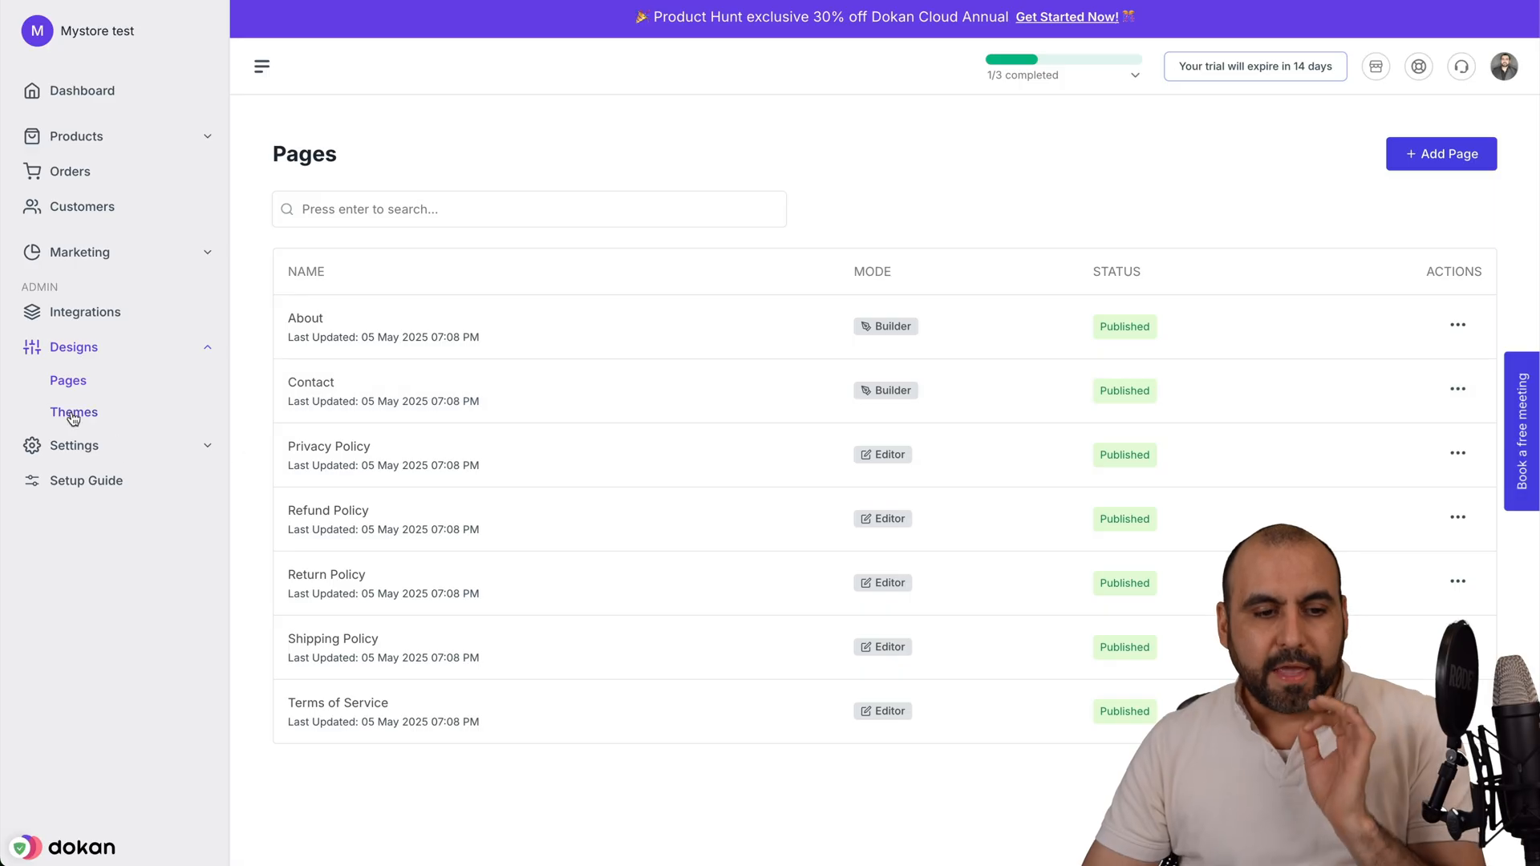
Step: Open Designs > Themes and scroll down the theme library
click(74, 411)
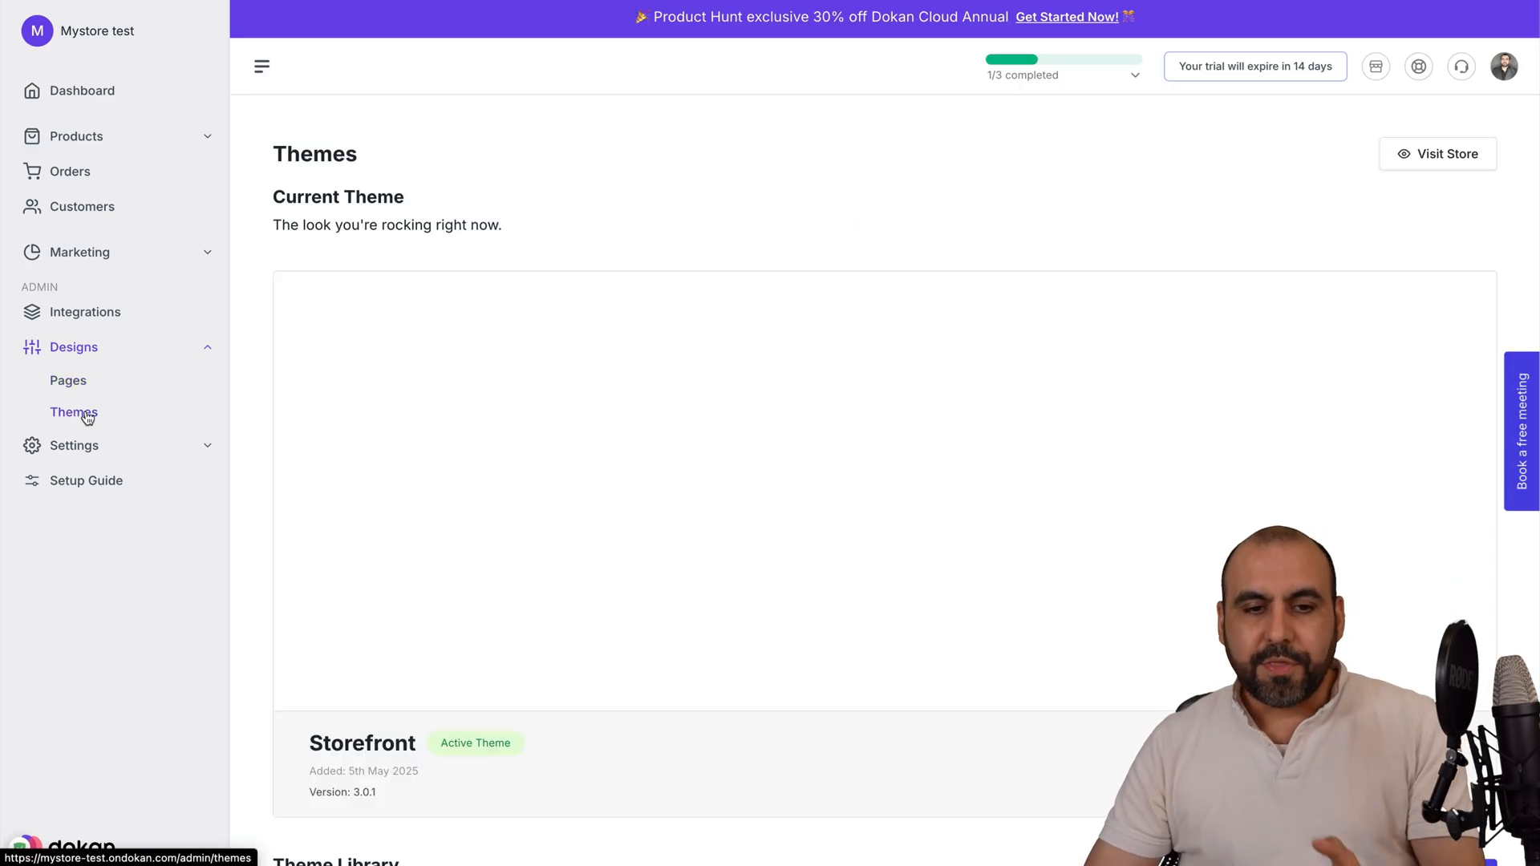
scroll(down, 3)
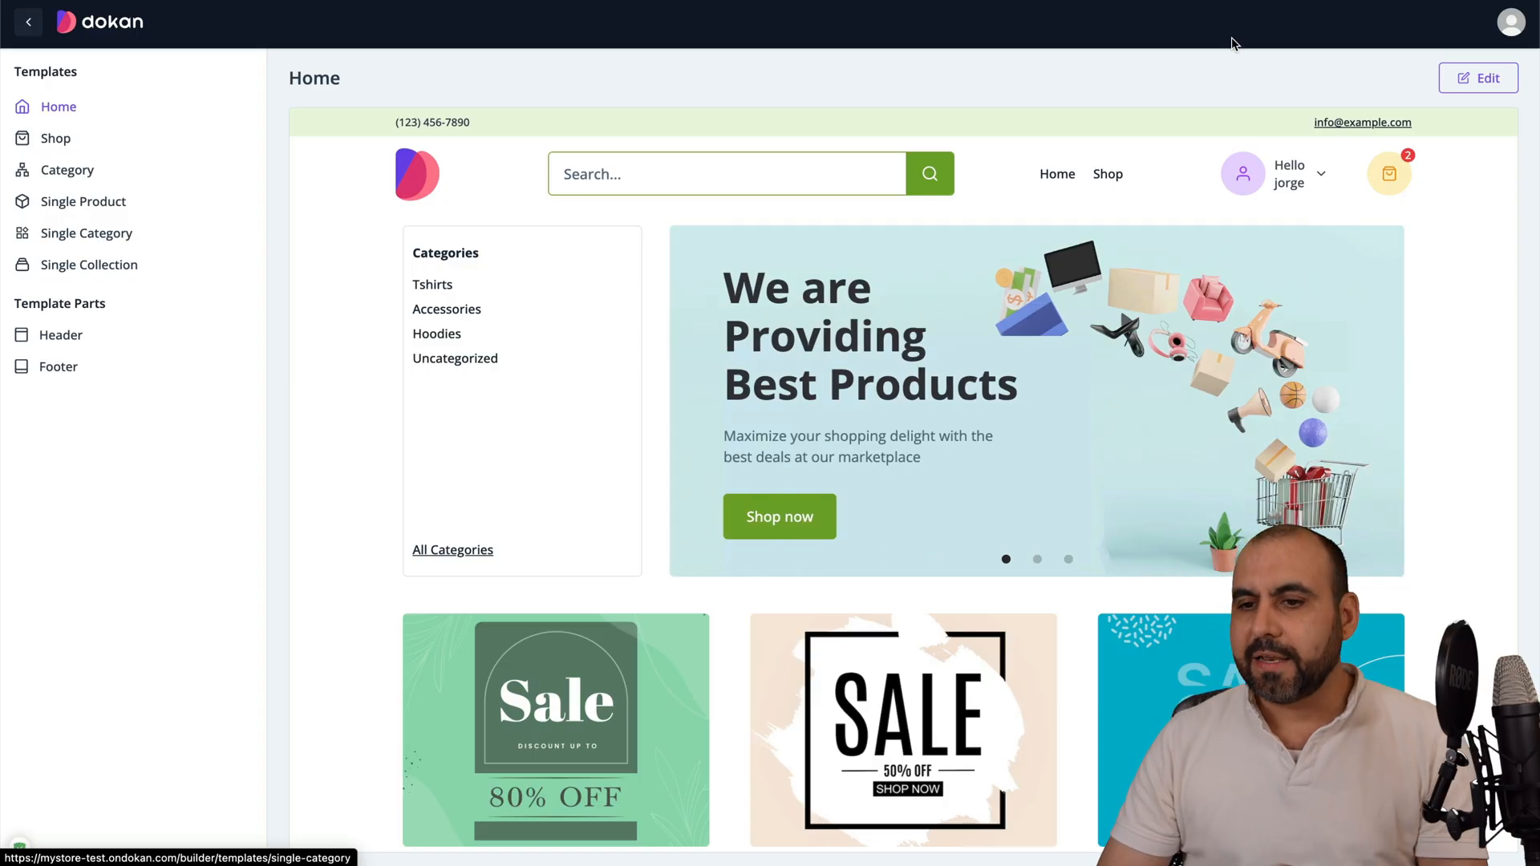
Step: Open the Home template for editing and select the Categories list and 80% OFF sale image
click(1478, 78)
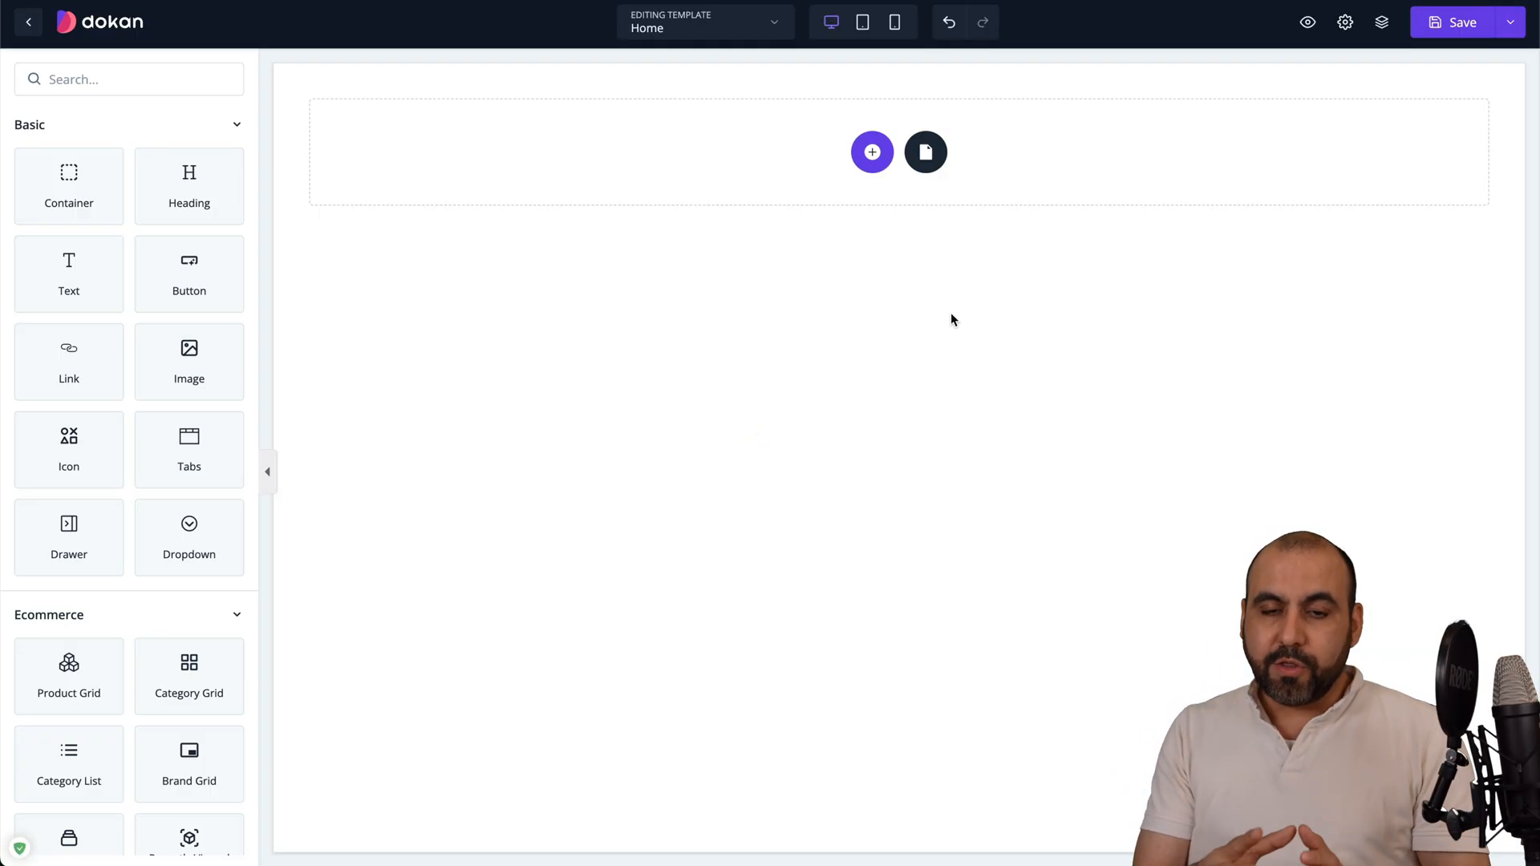
click(871, 151)
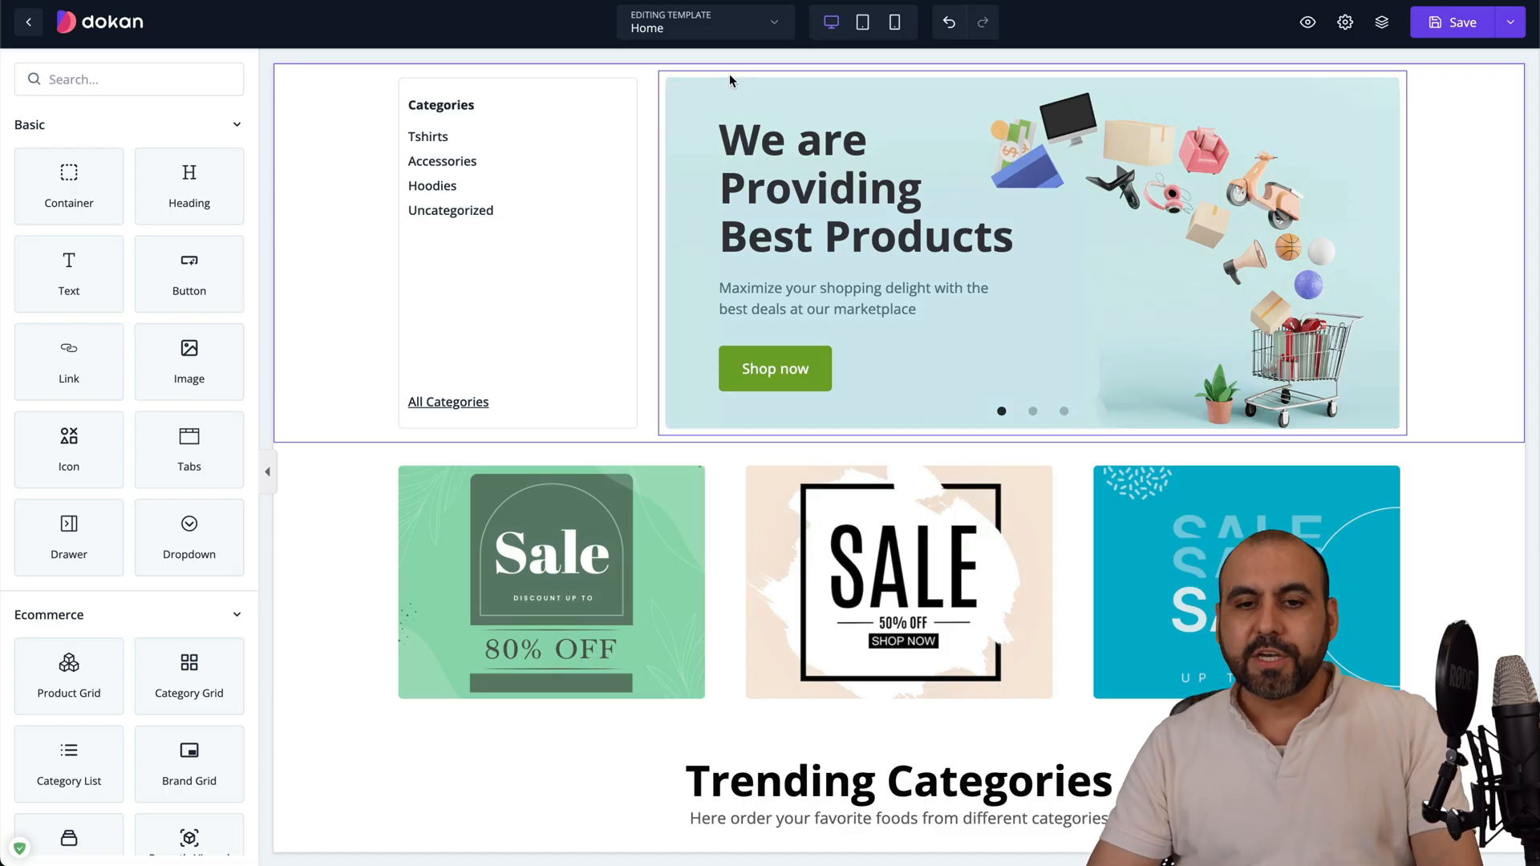
click(1032, 251)
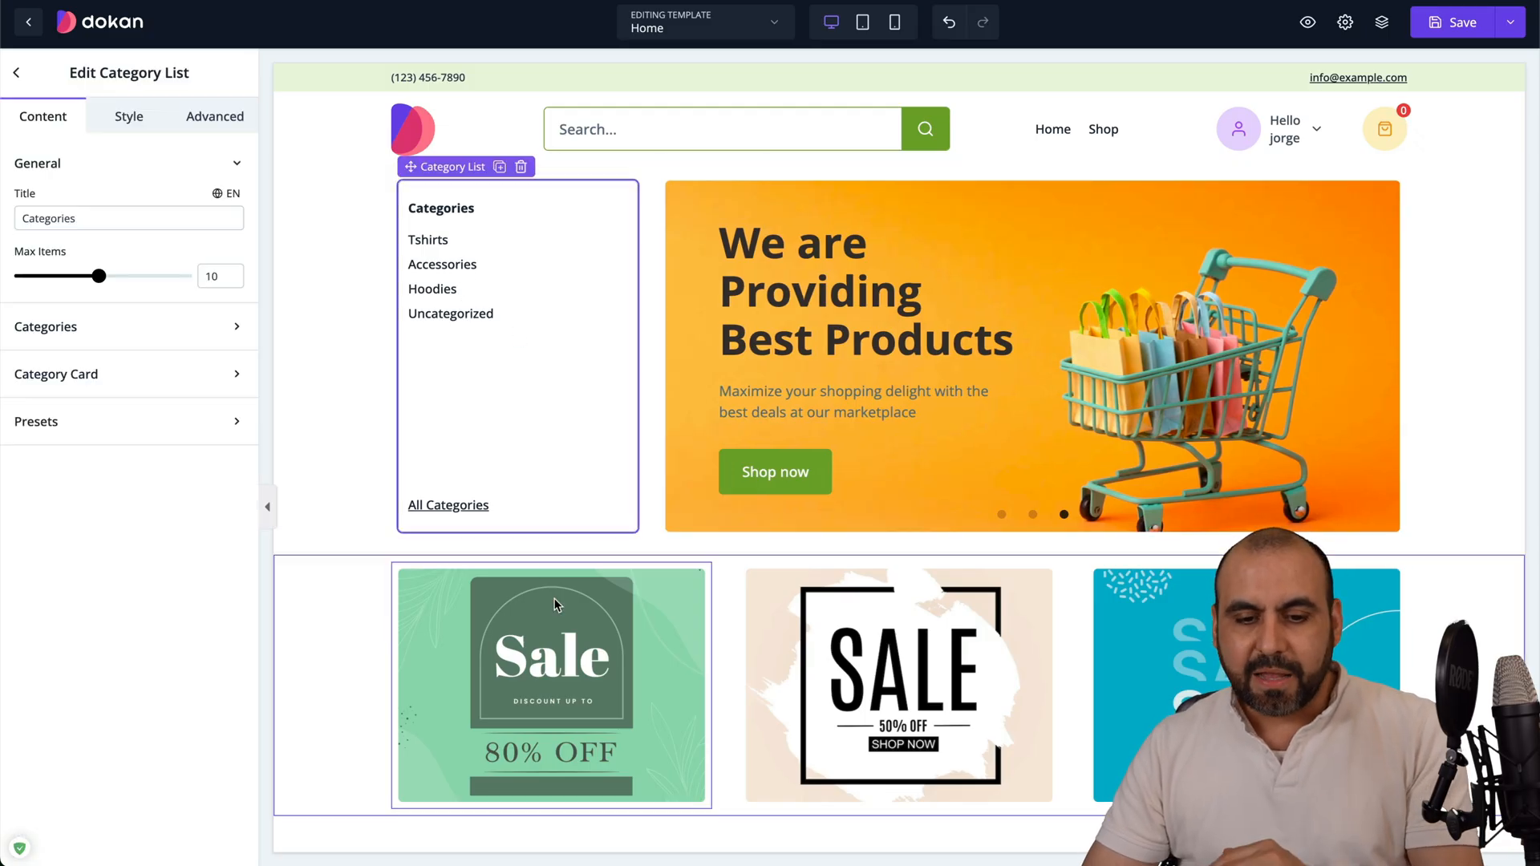
click(551, 686)
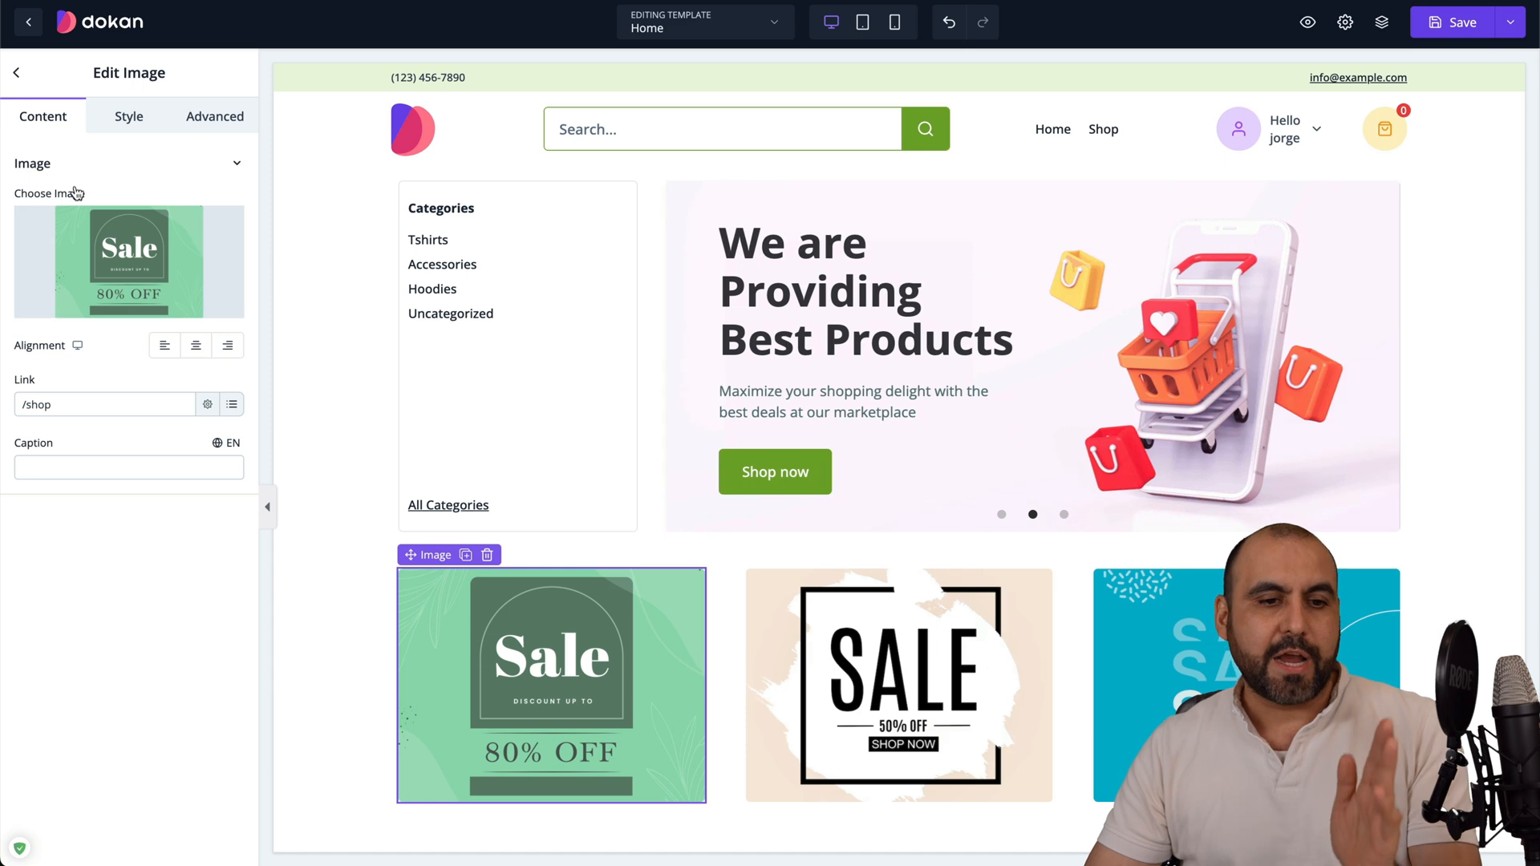
Step: Inspect the sale image's Advanced options and the hero container, then exit the template builder
click(214, 115)
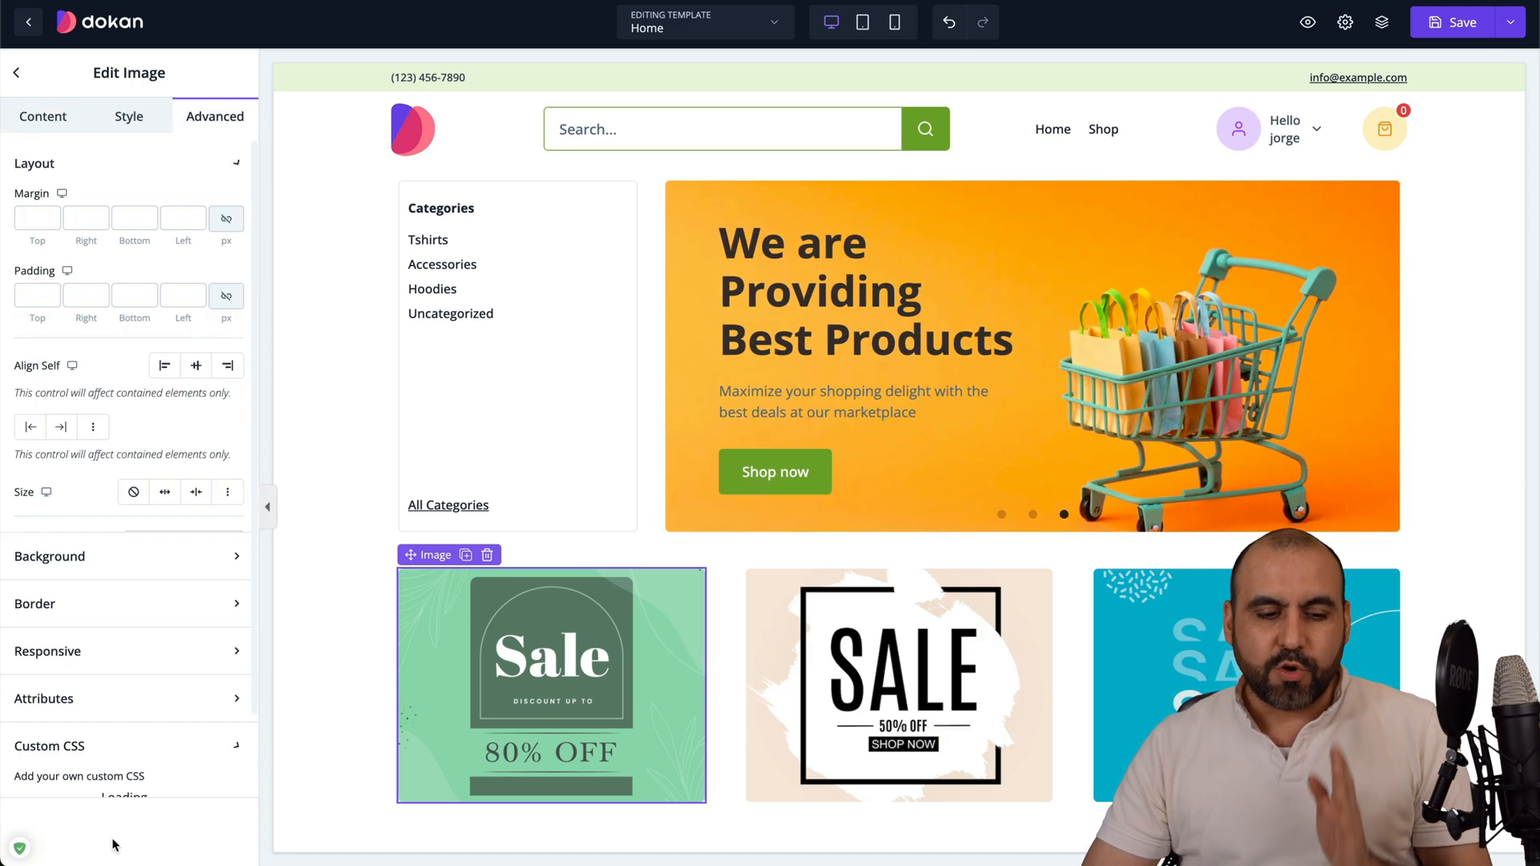
click(34, 163)
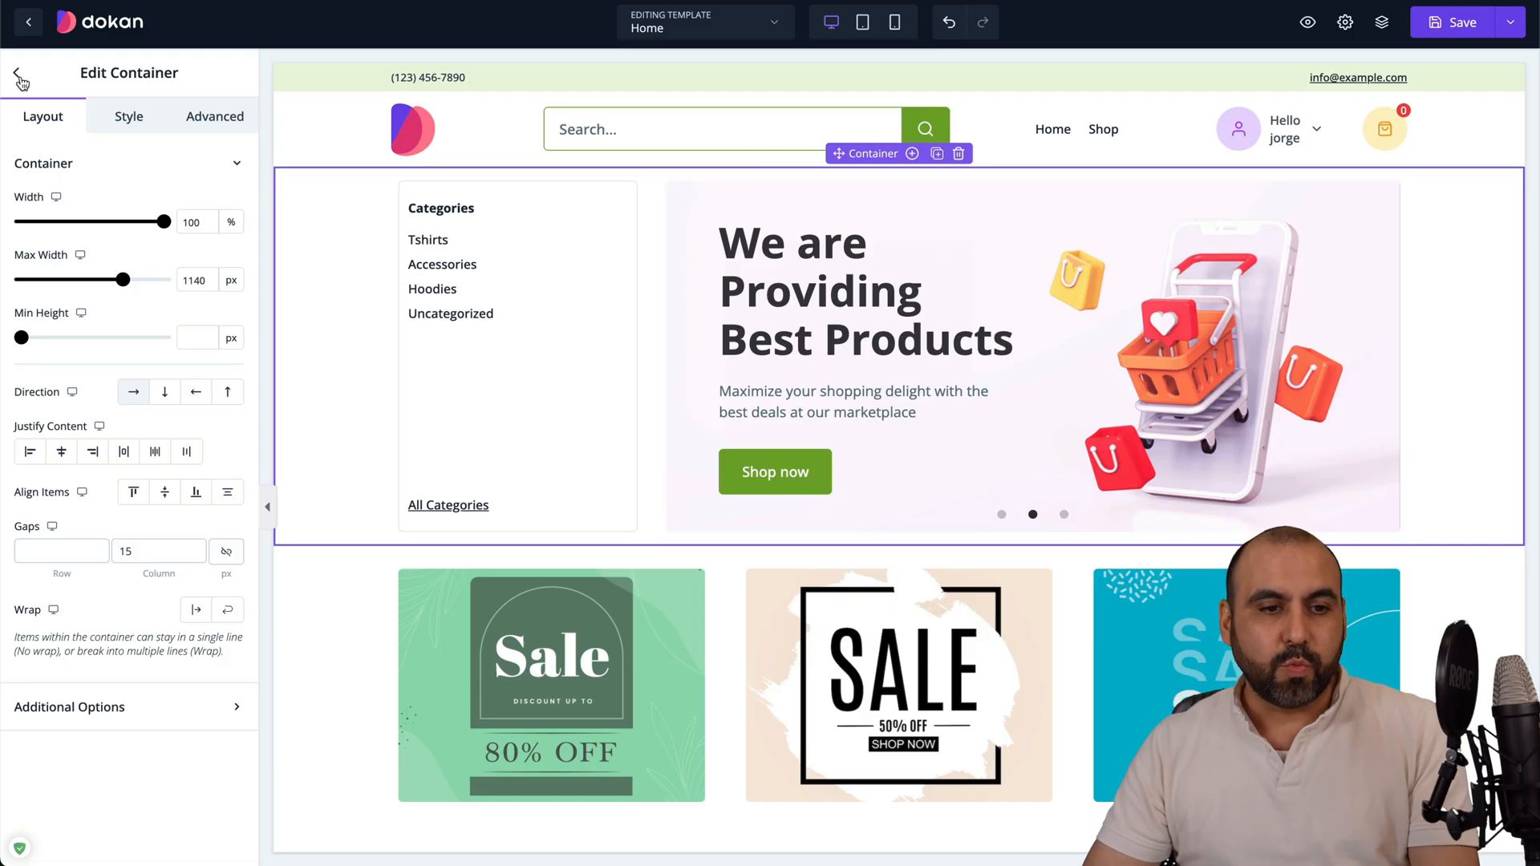
click(18, 77)
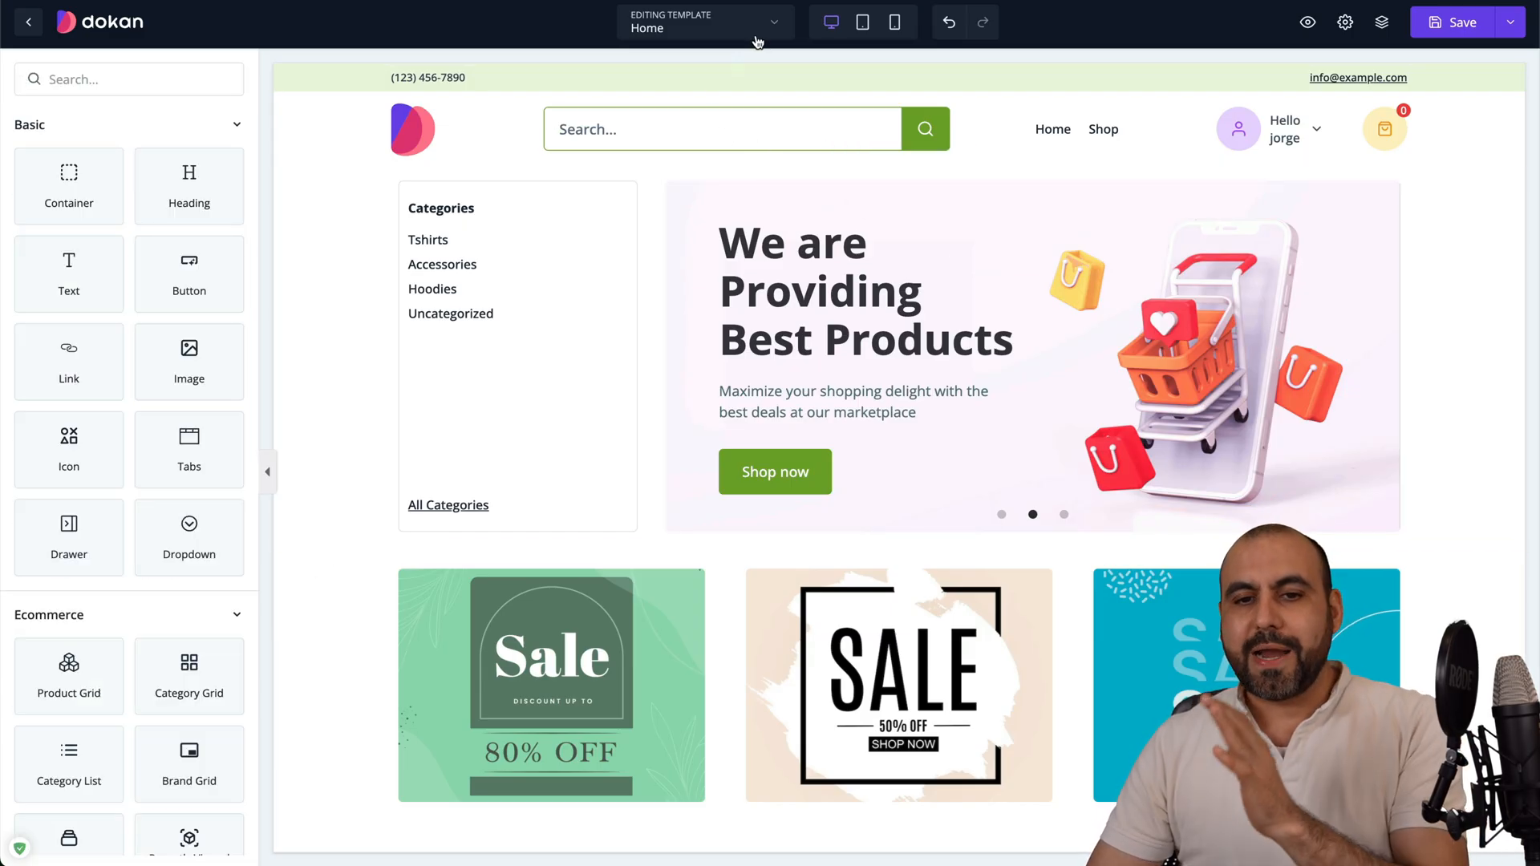
click(704, 27)
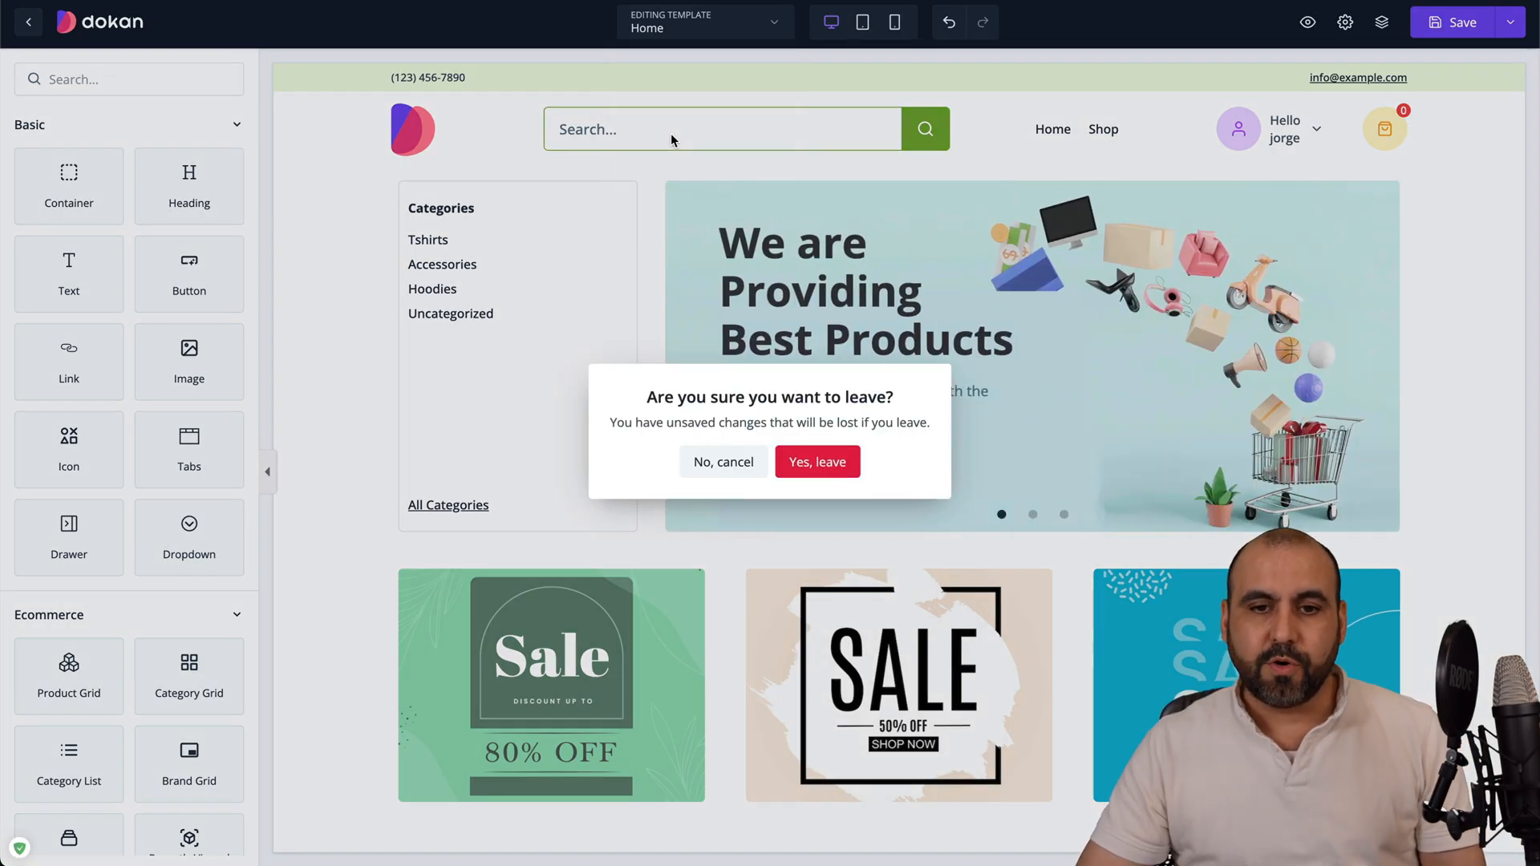
click(816, 462)
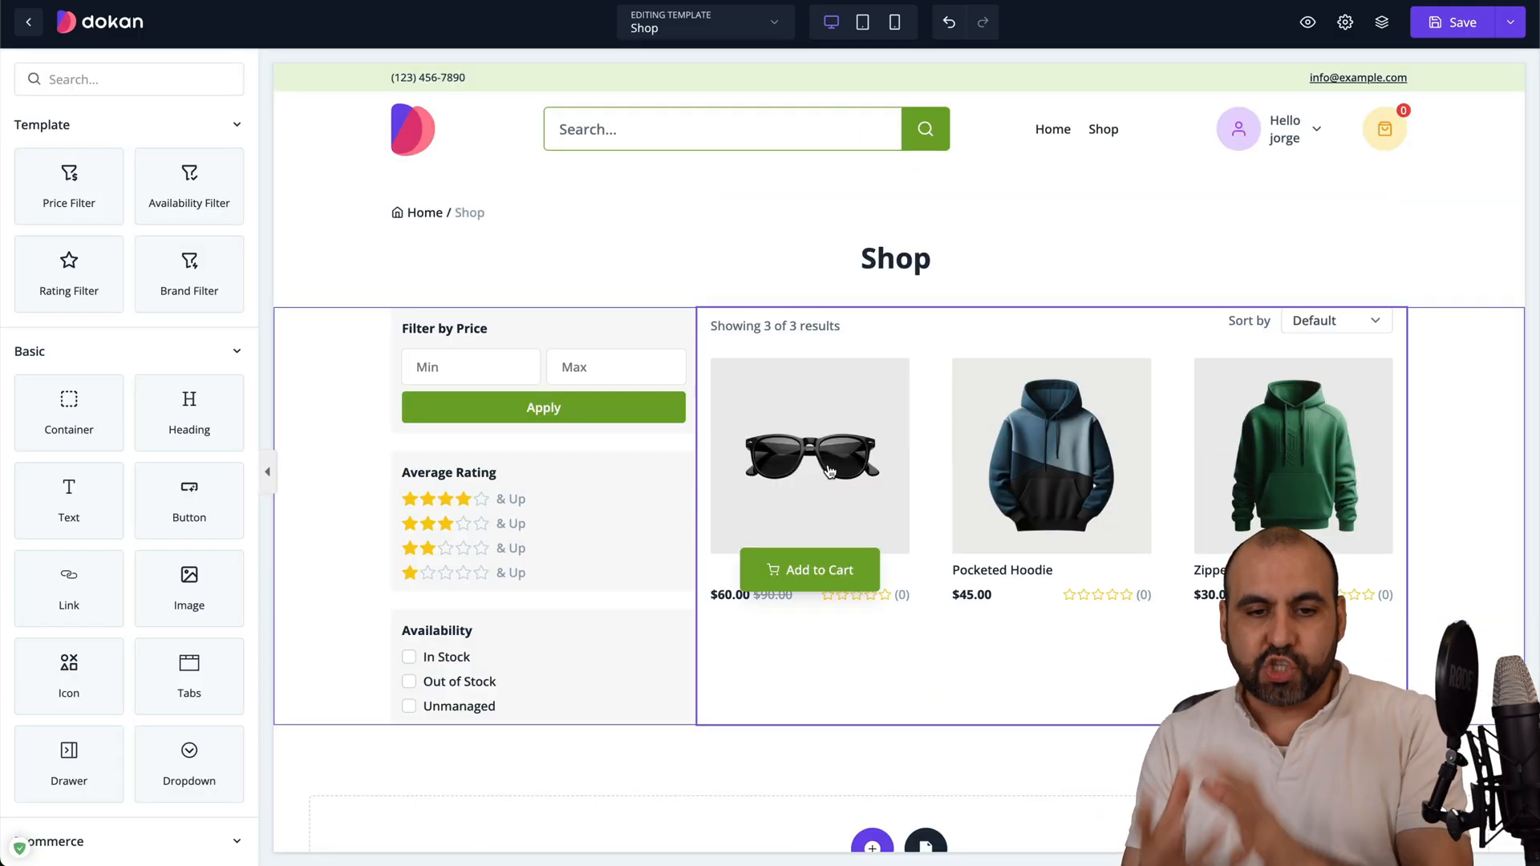
click(805, 455)
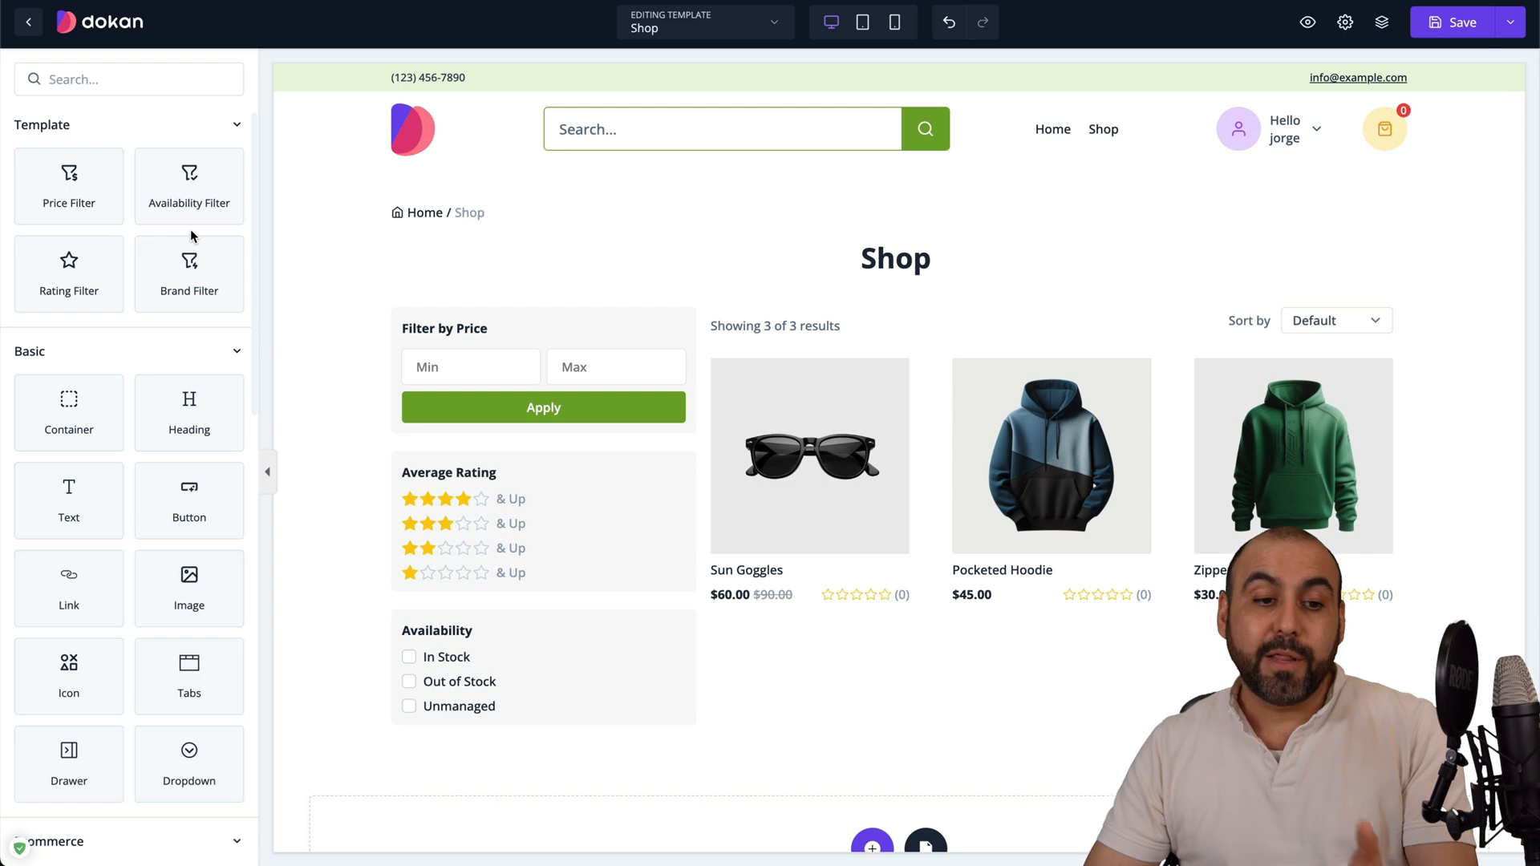
scroll(down, 3)
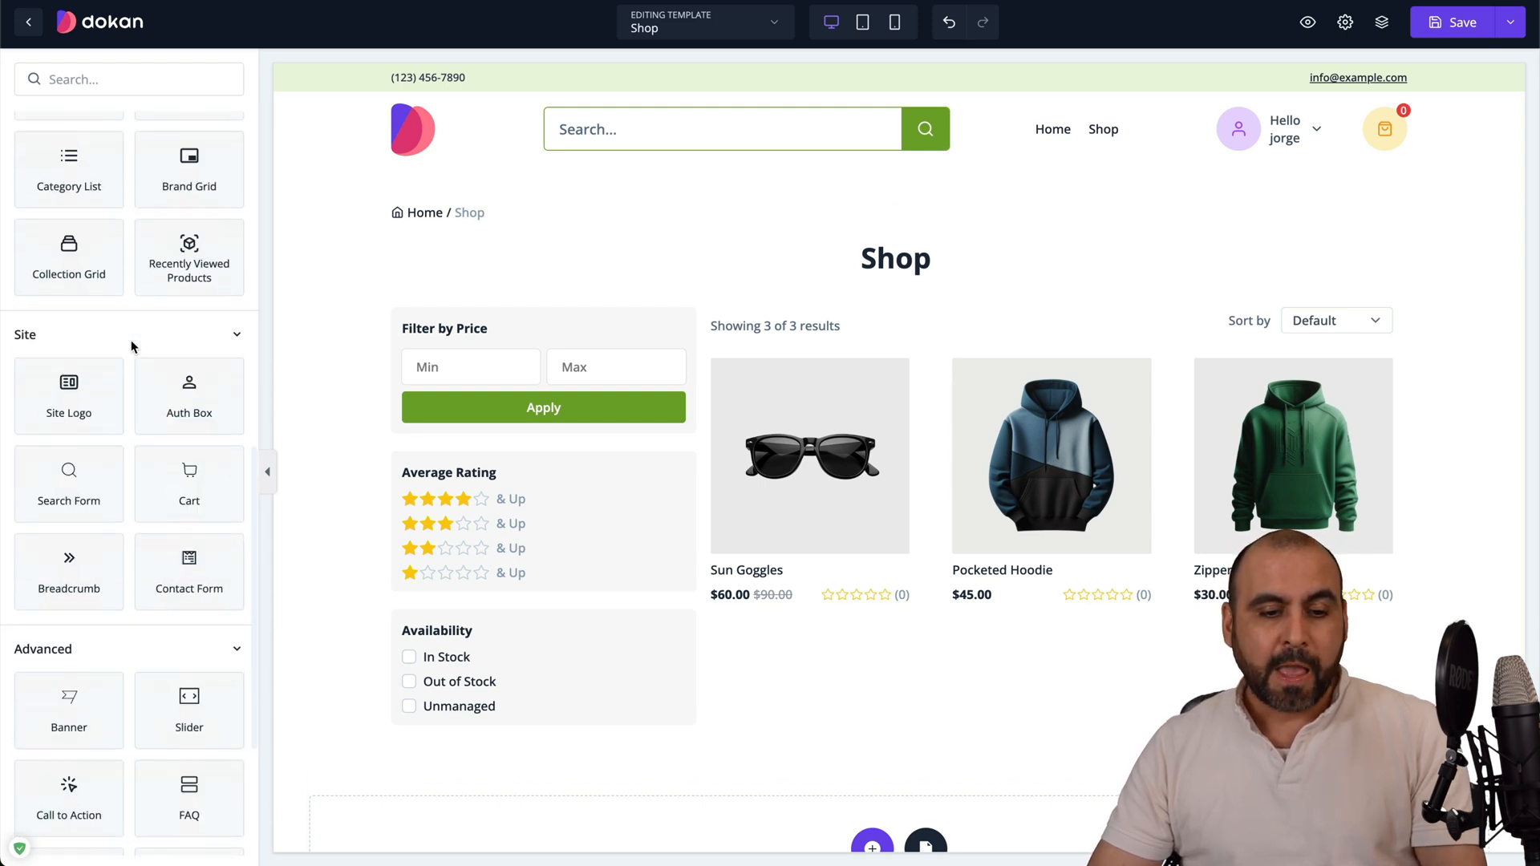
scroll(down, 3)
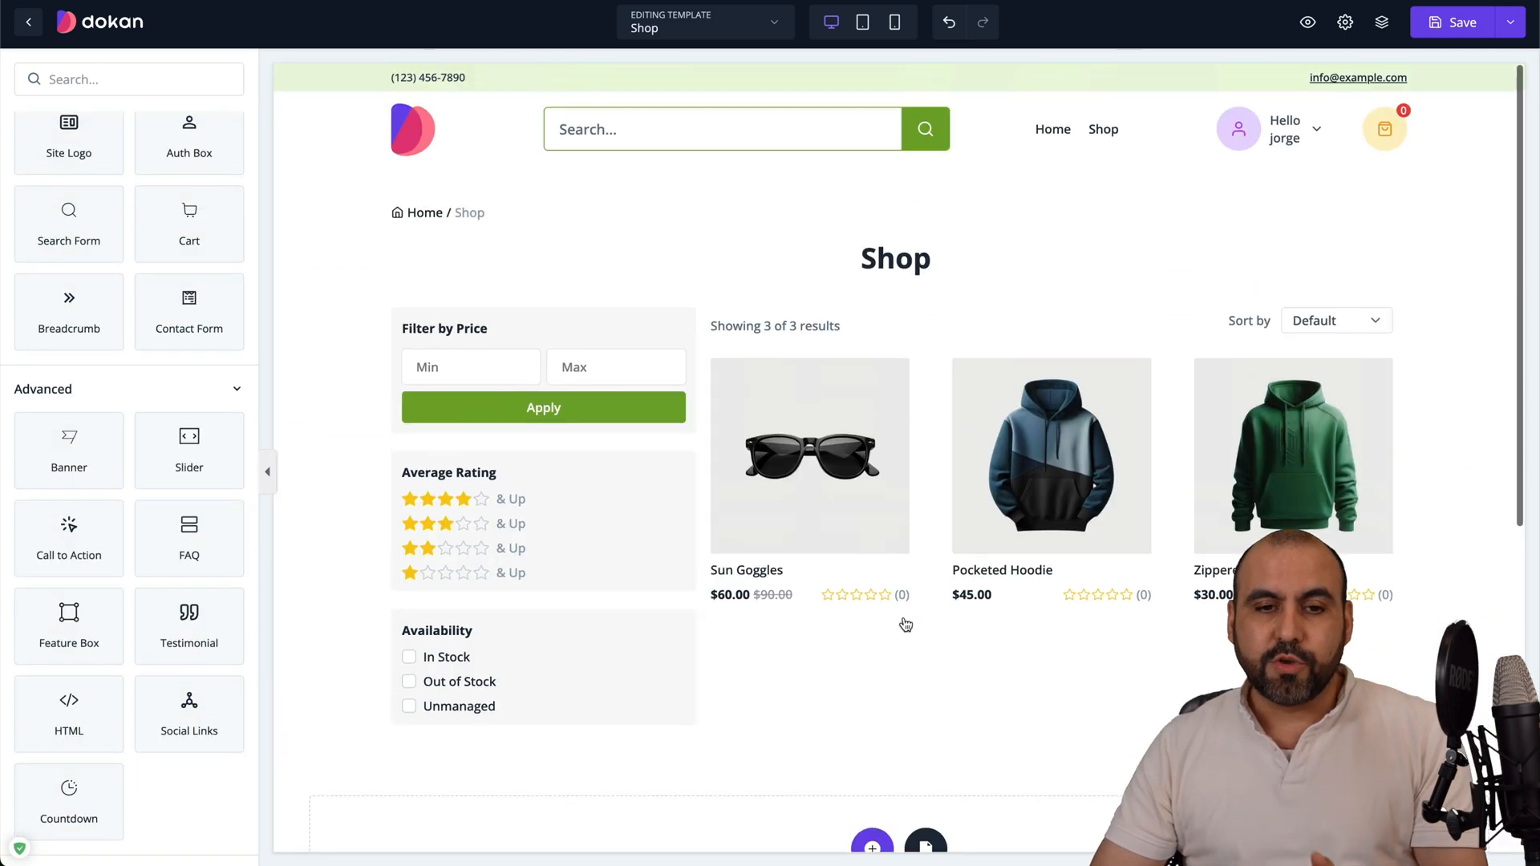
click(704, 22)
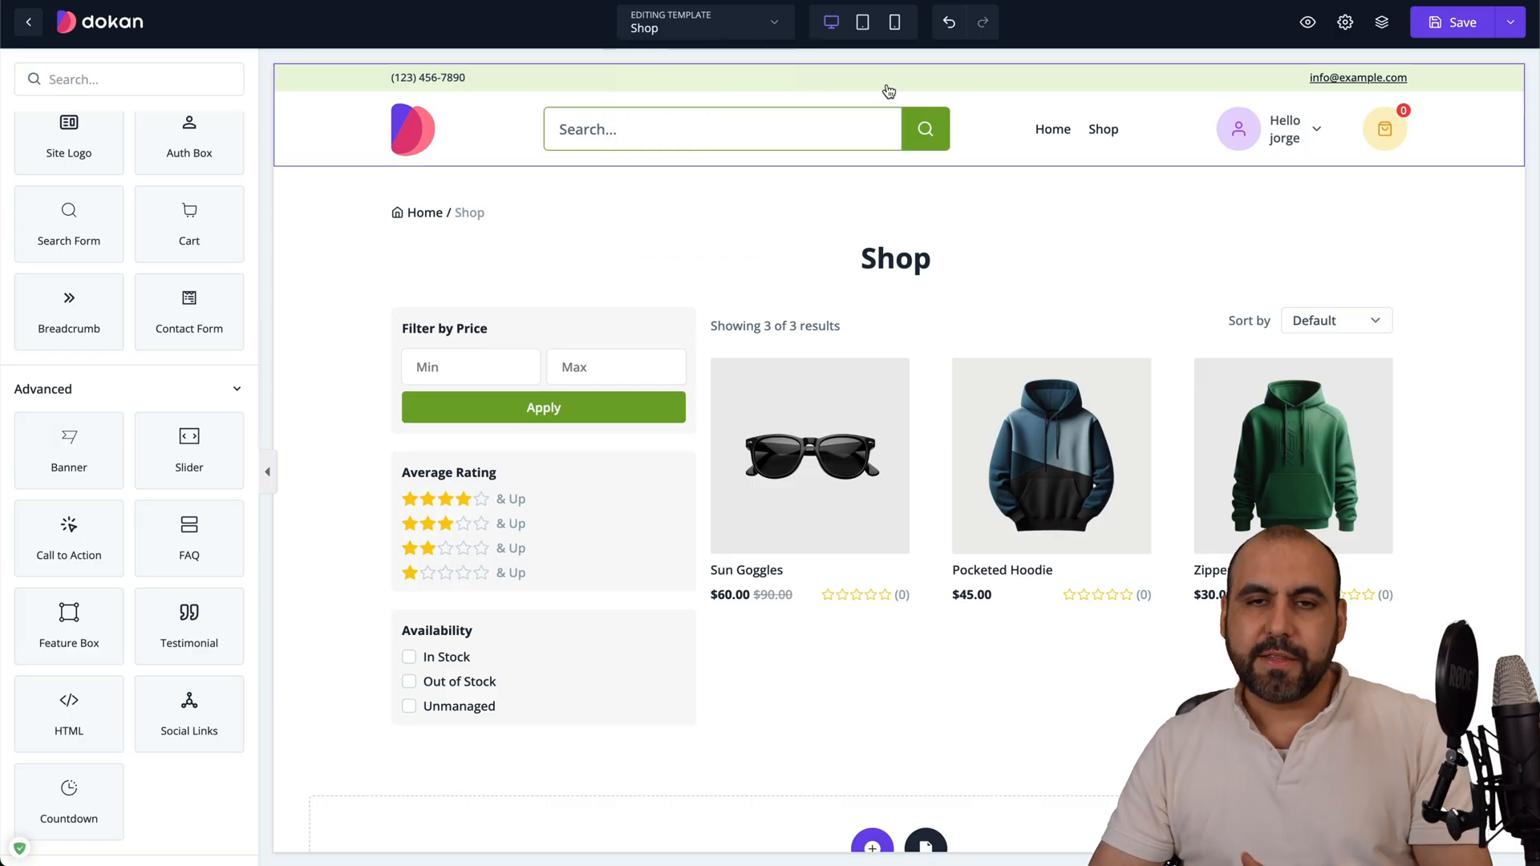
click(894, 21)
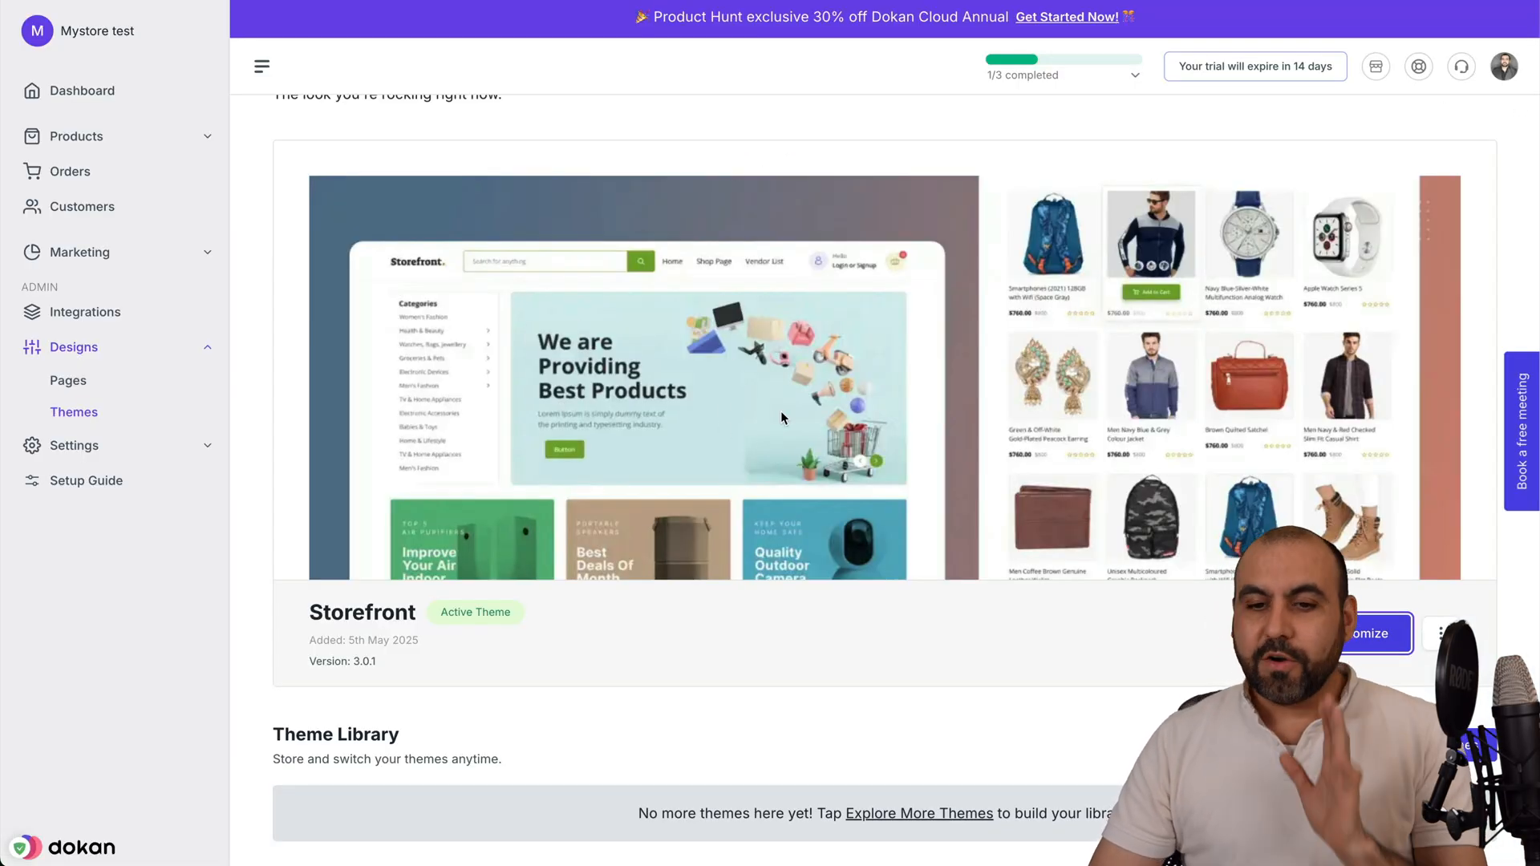
mouse_move(796, 451)
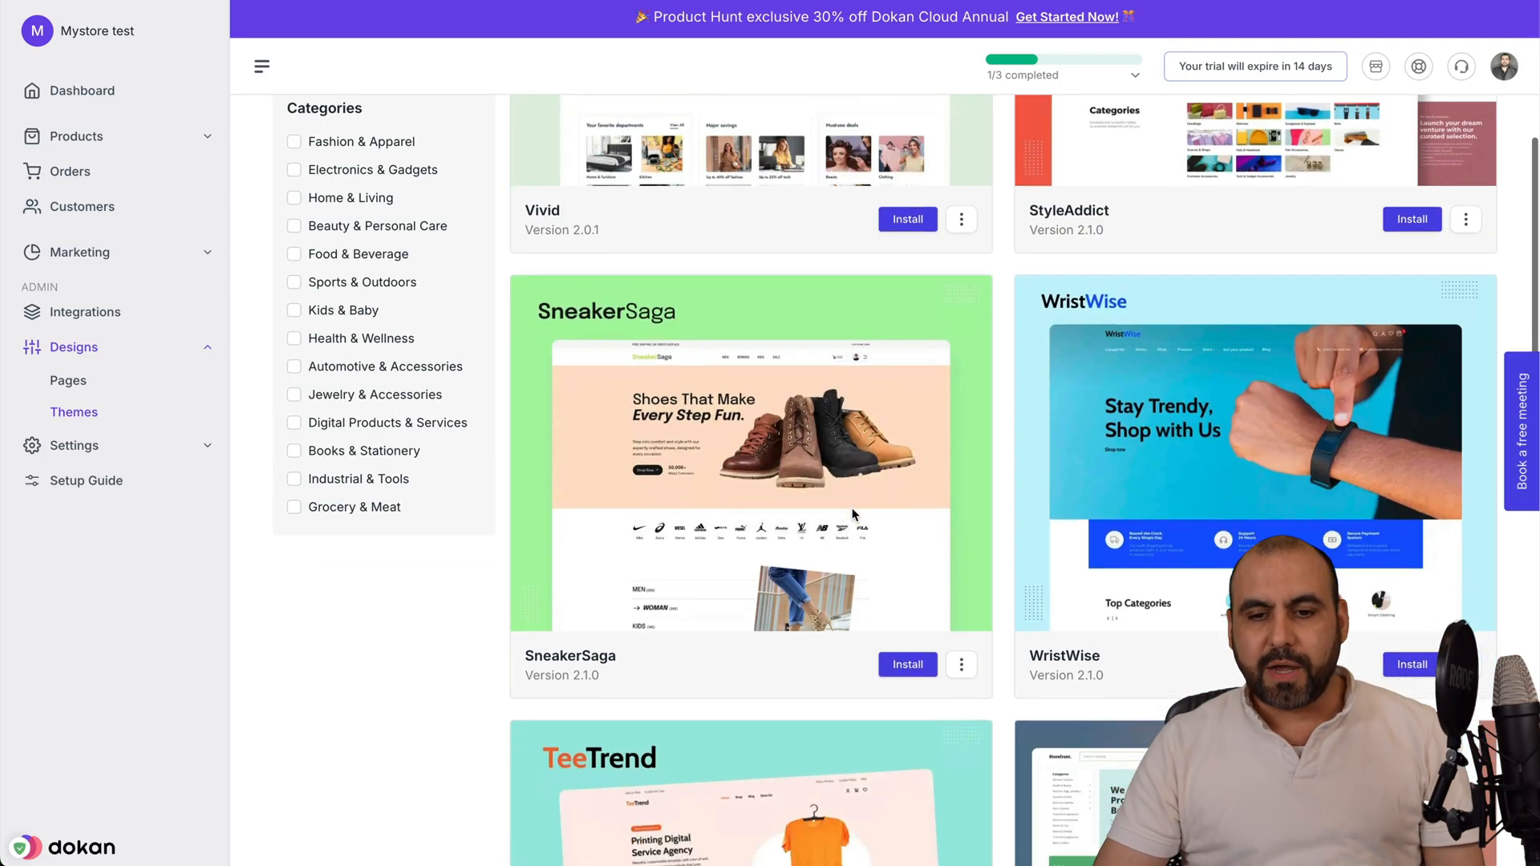
Step: Scroll through the Theme Collections catalogue of installable themes
scroll(down, 3)
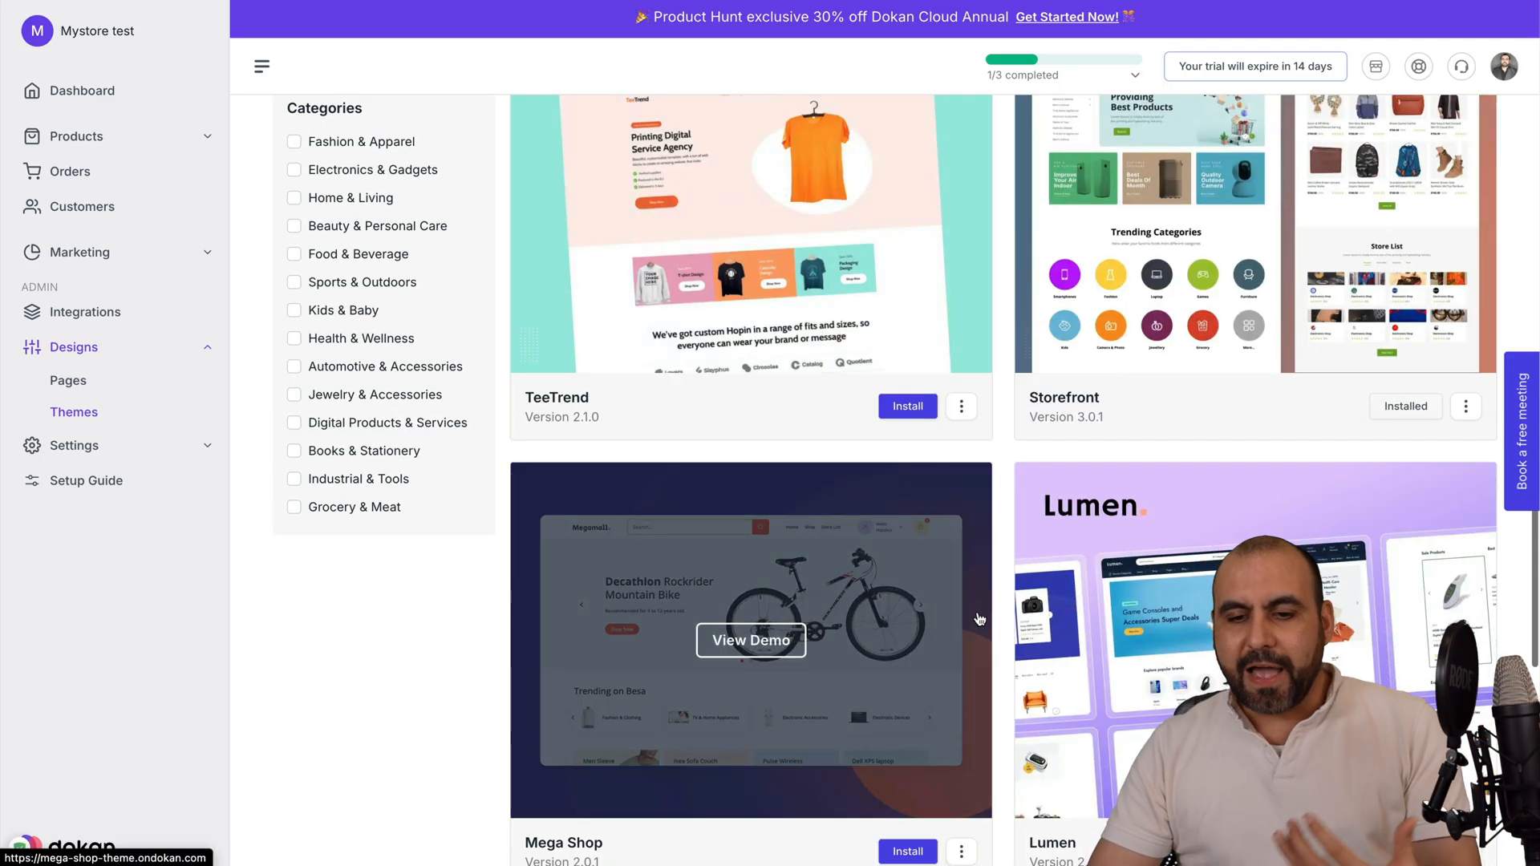
scroll(down, 3)
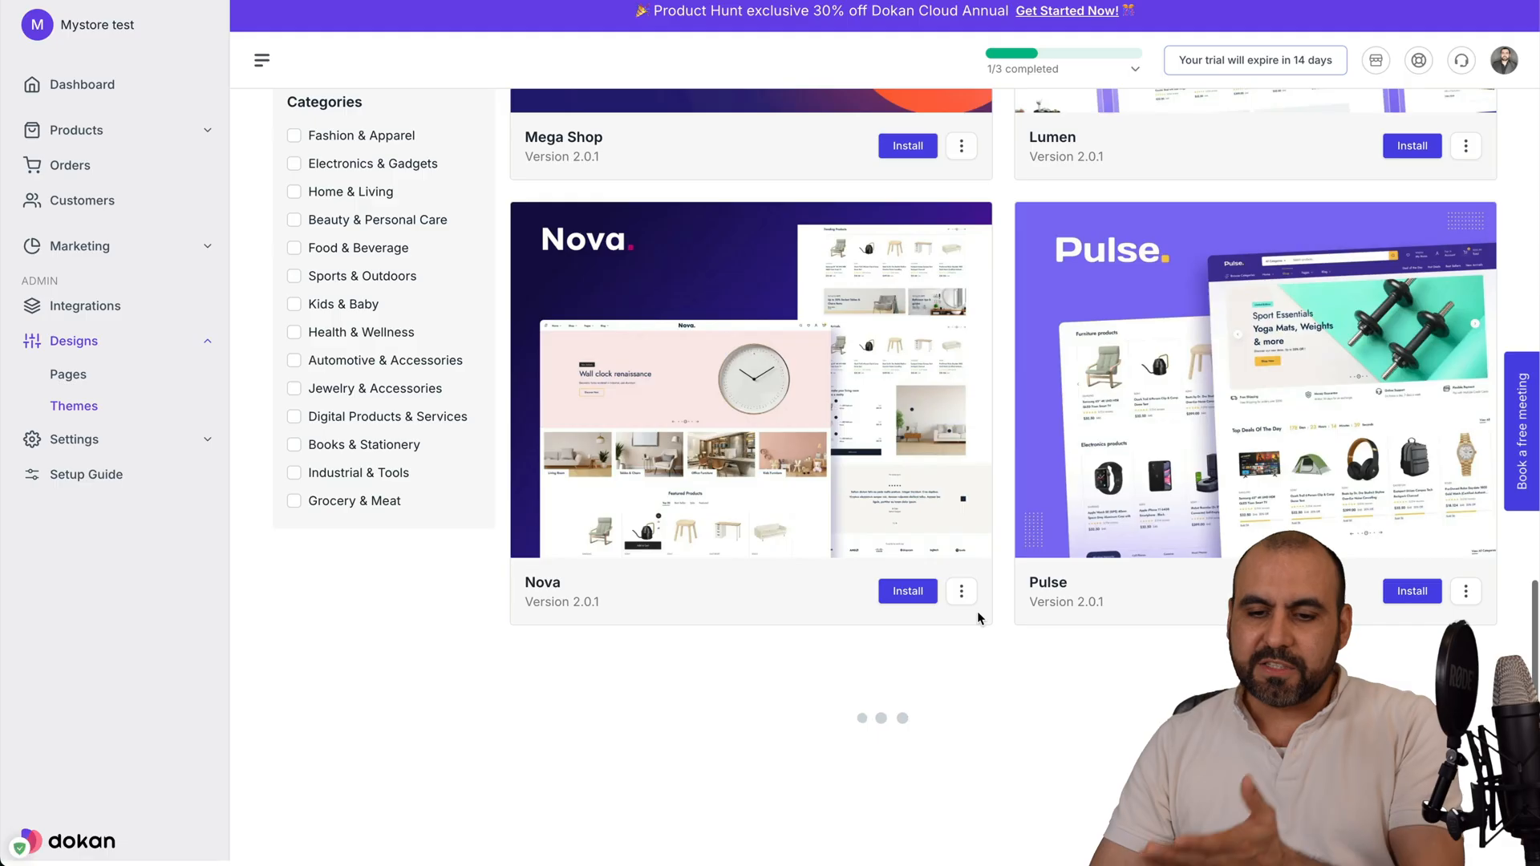
scroll(down, 3)
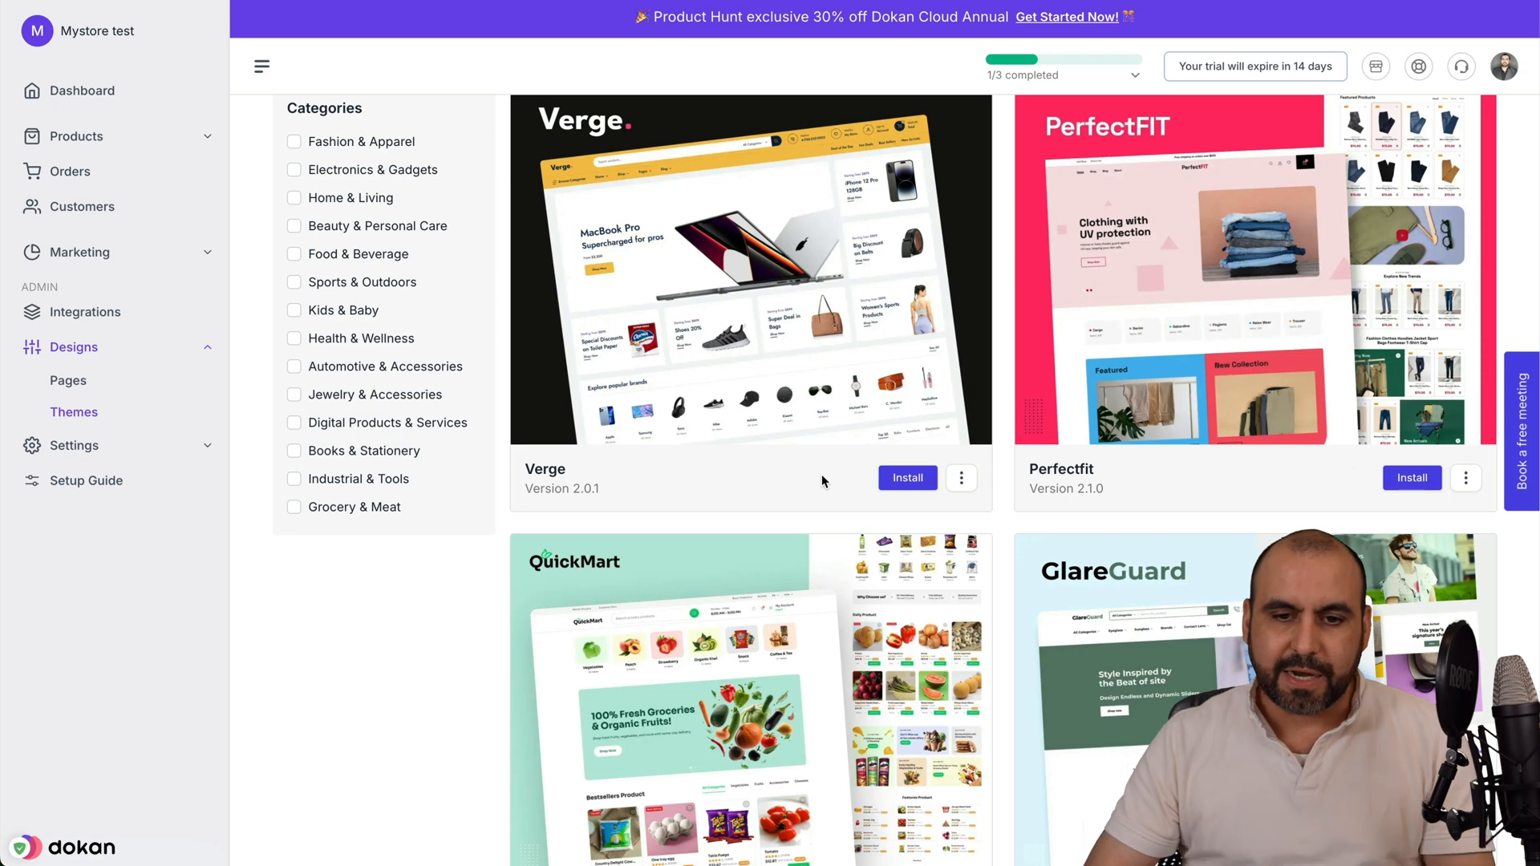
mouse_move(751, 266)
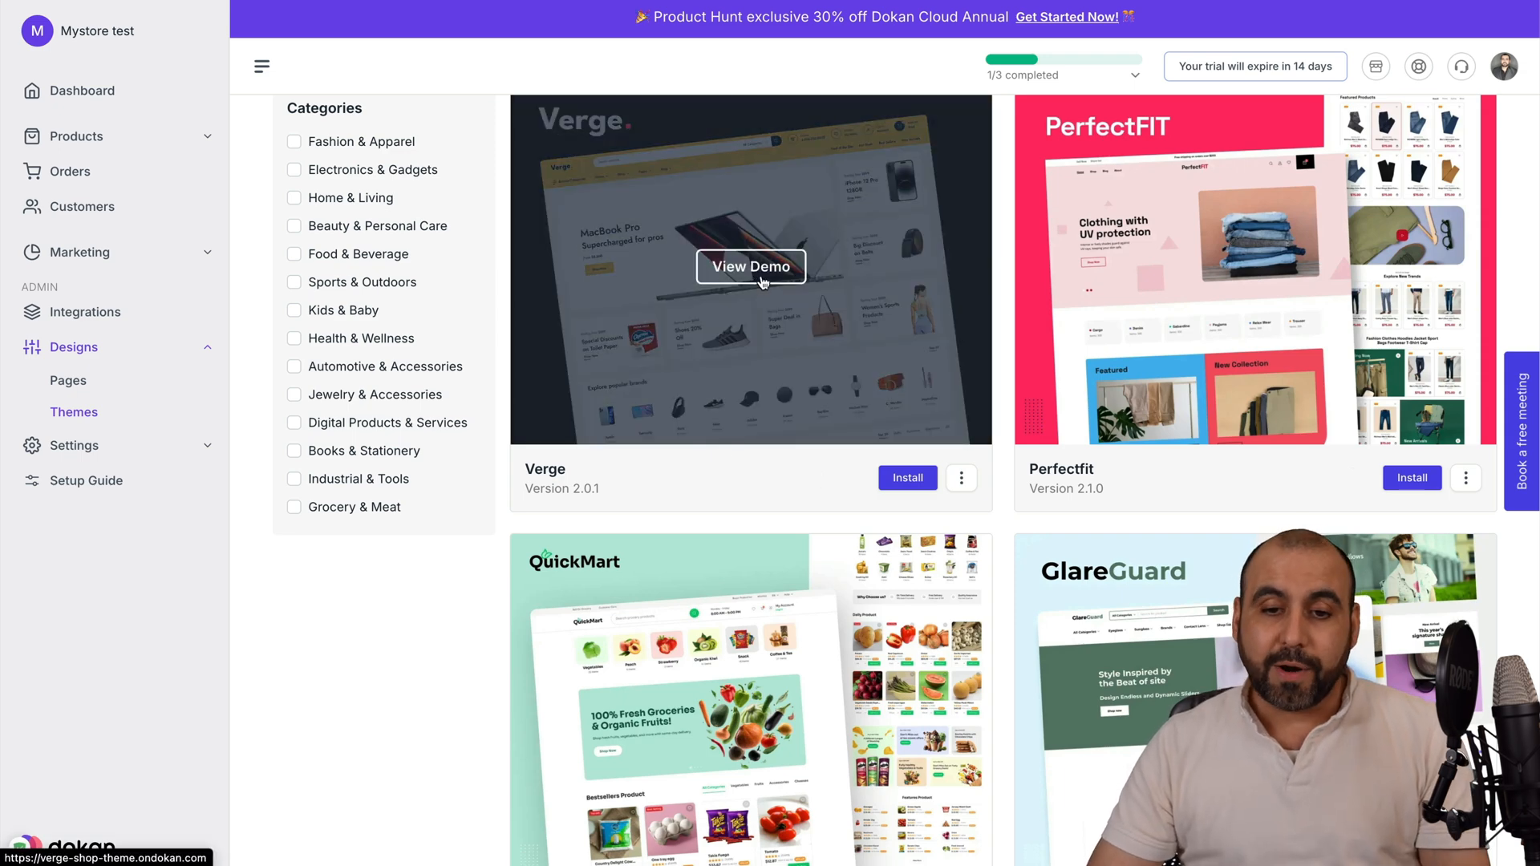
Step: Preview the Verge theme's live demo, then go to the Orders page
click(750, 266)
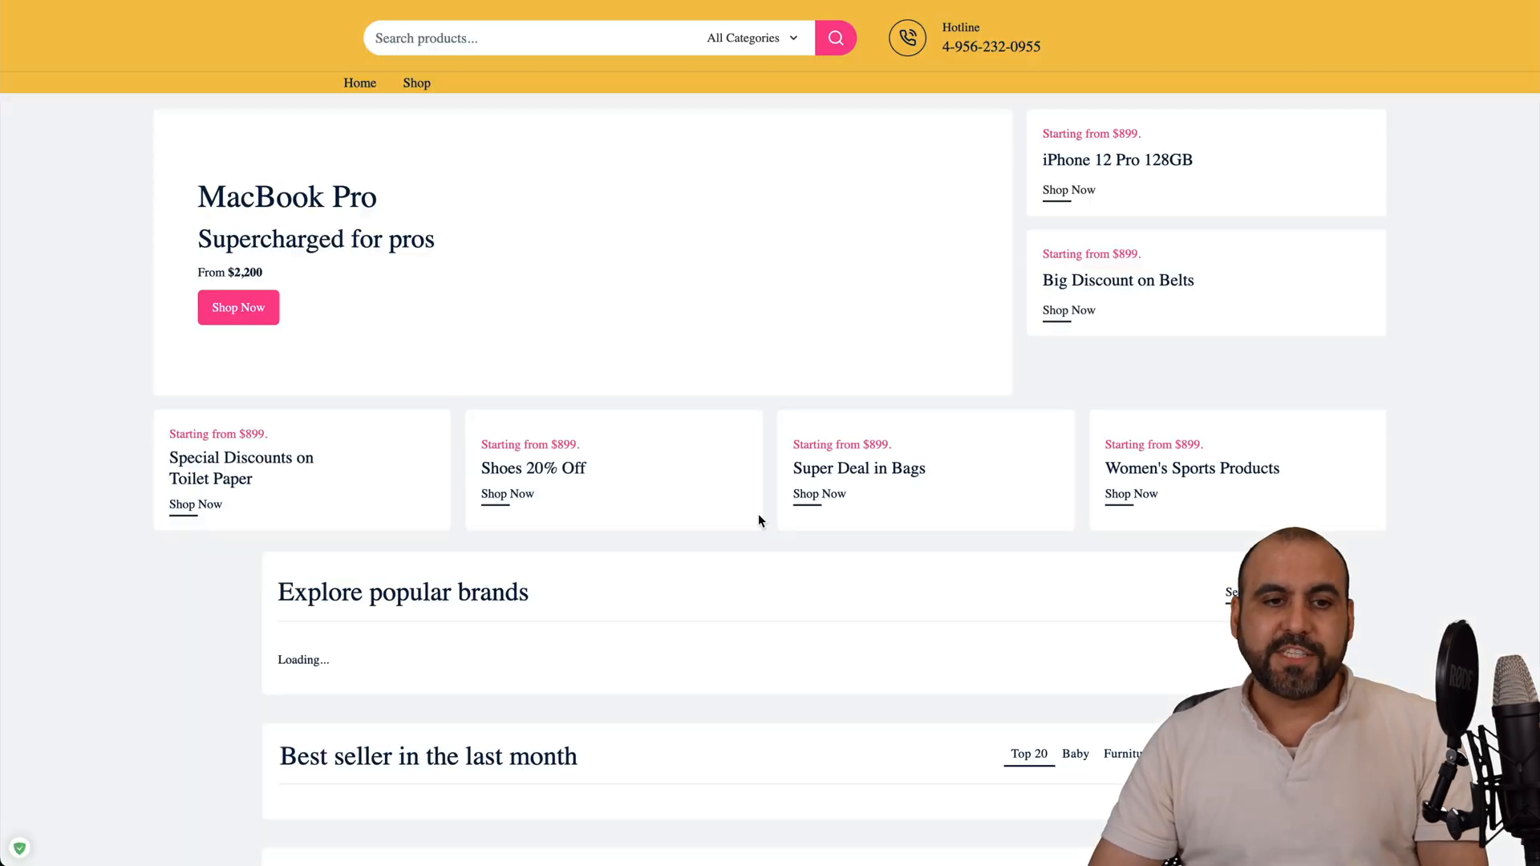
scroll(down, 3)
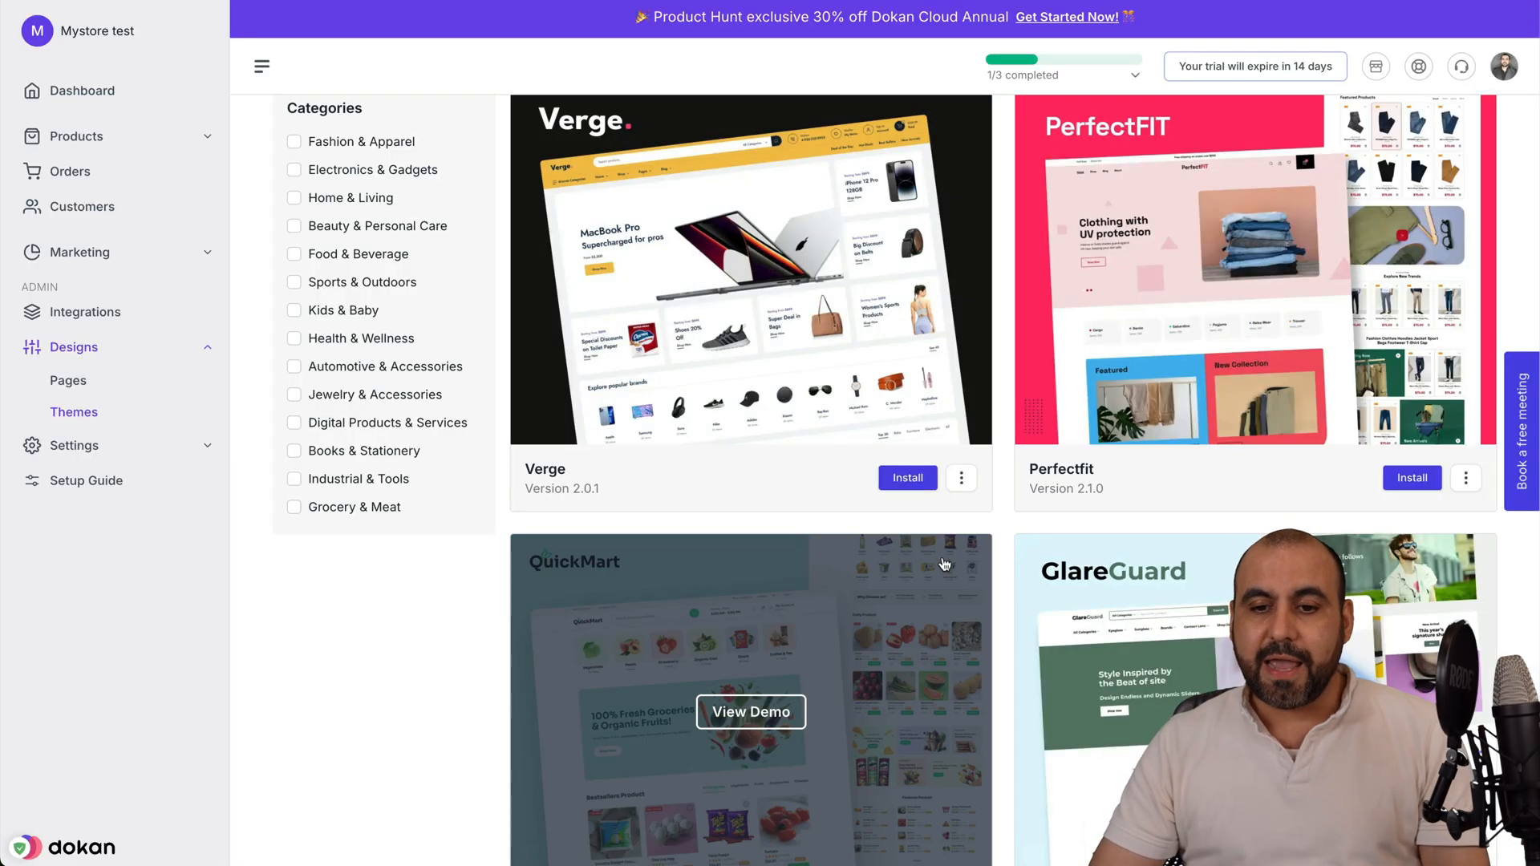
mouse_move(752, 490)
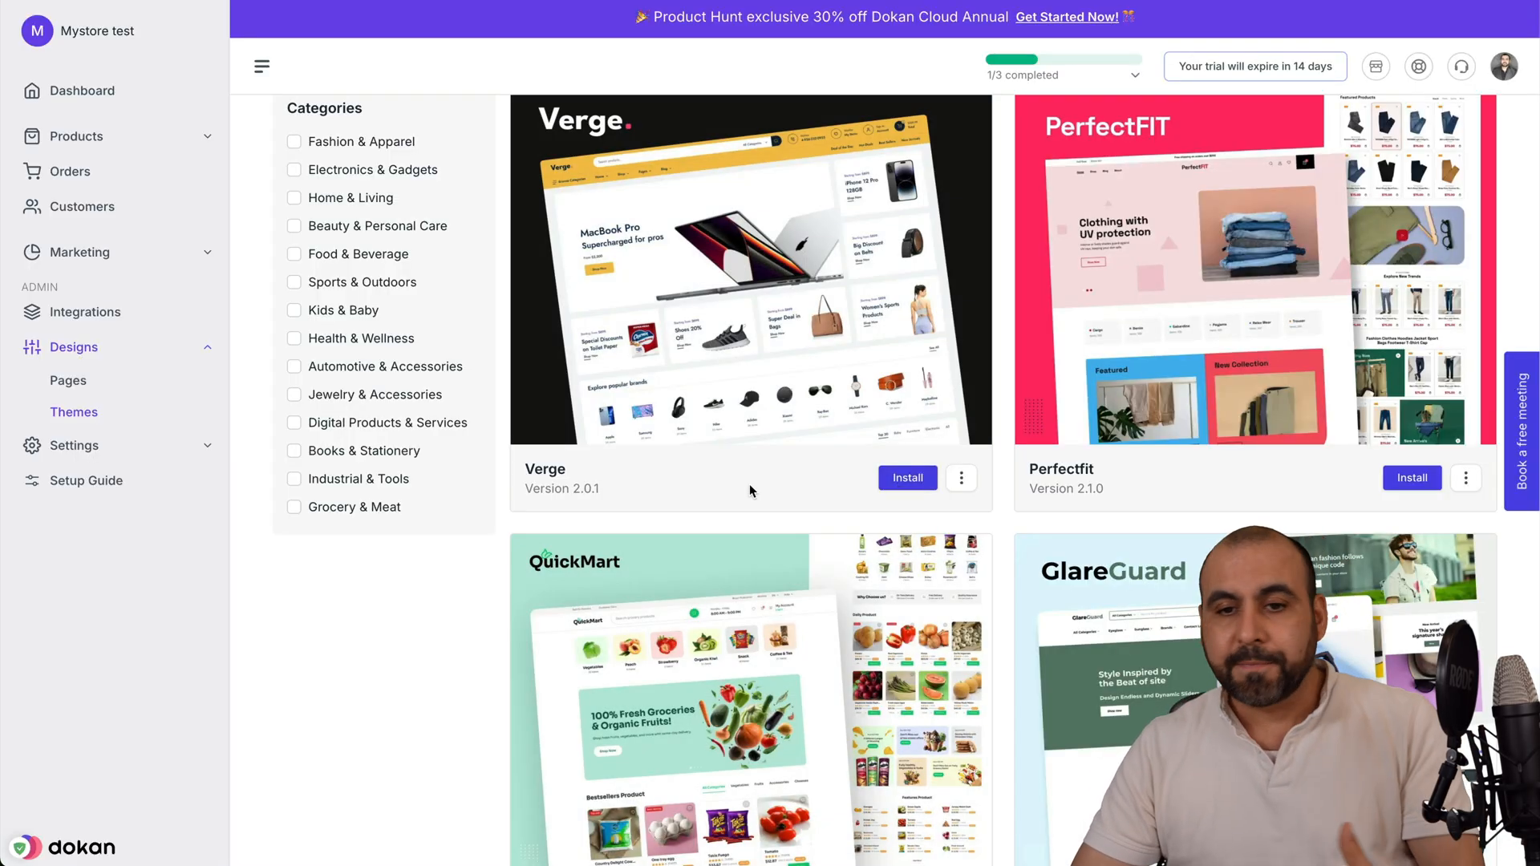
scroll(down, 3)
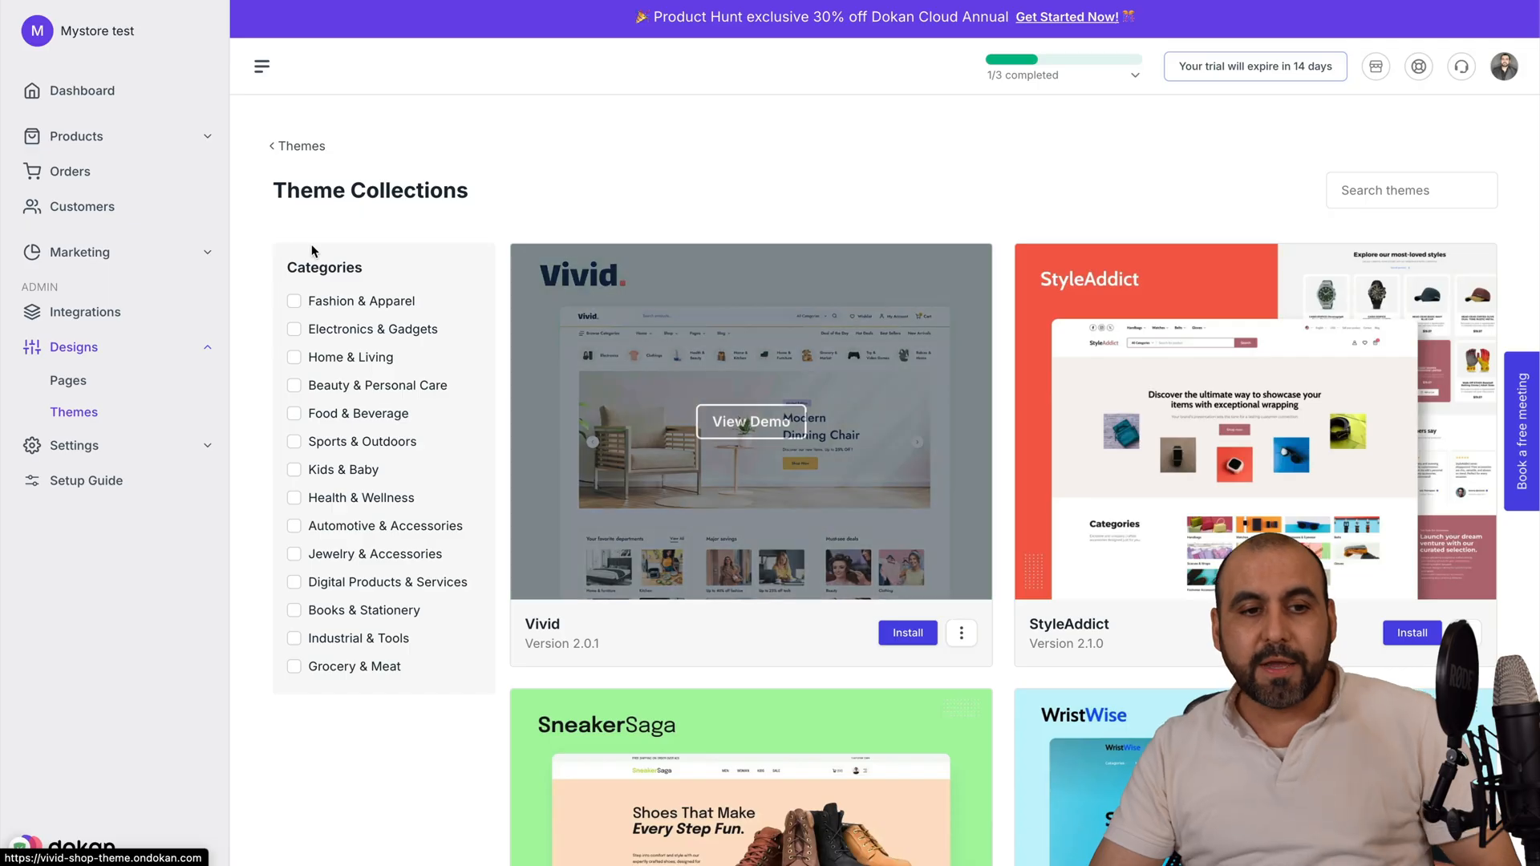
click(70, 171)
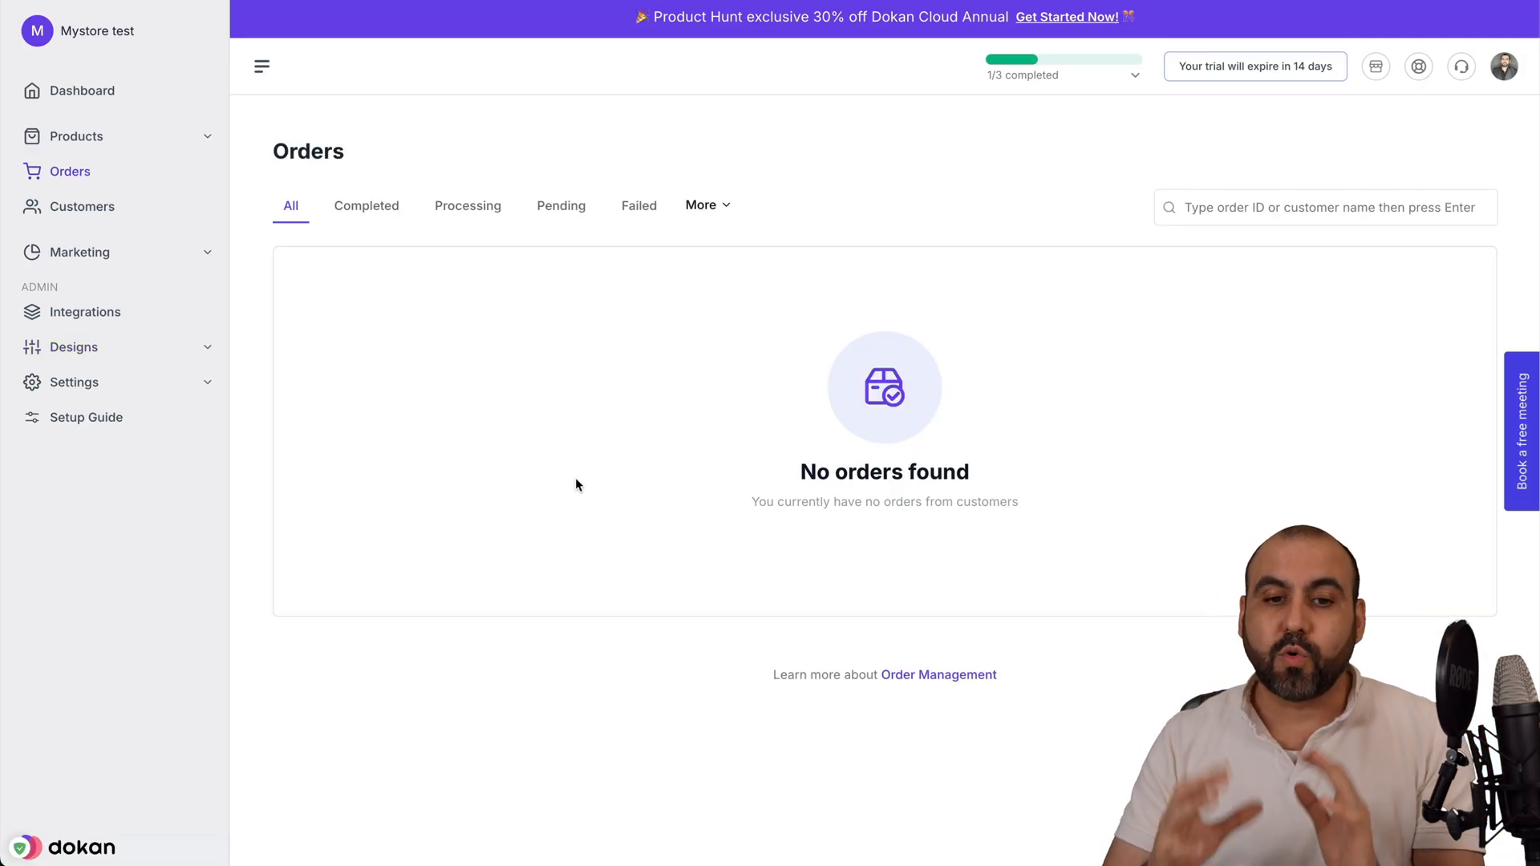
Step: Filter orders to Completed, finding none, then open the Customers list
click(367, 205)
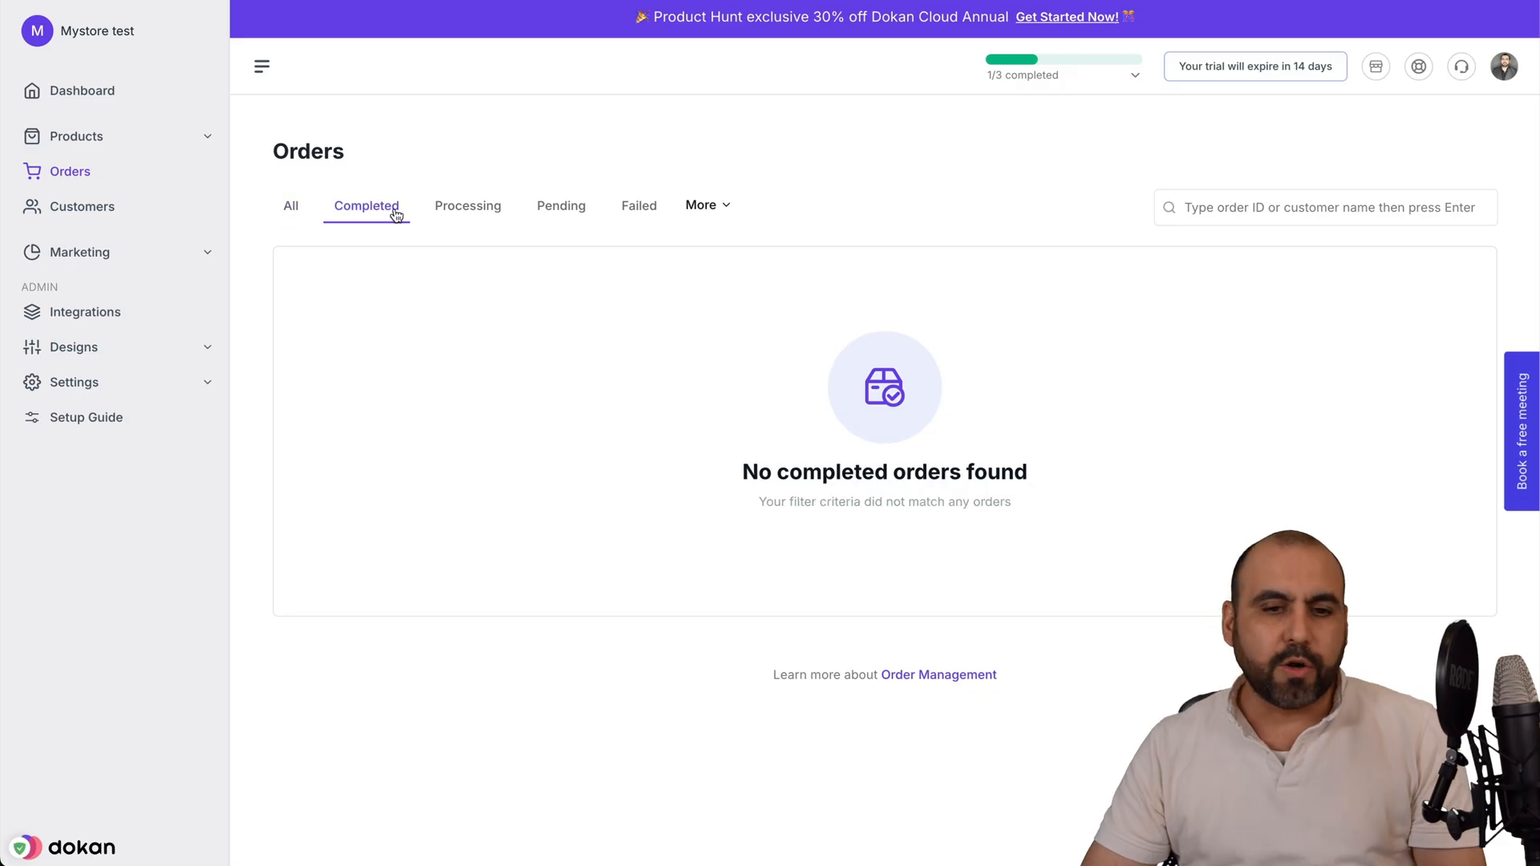
click(700, 205)
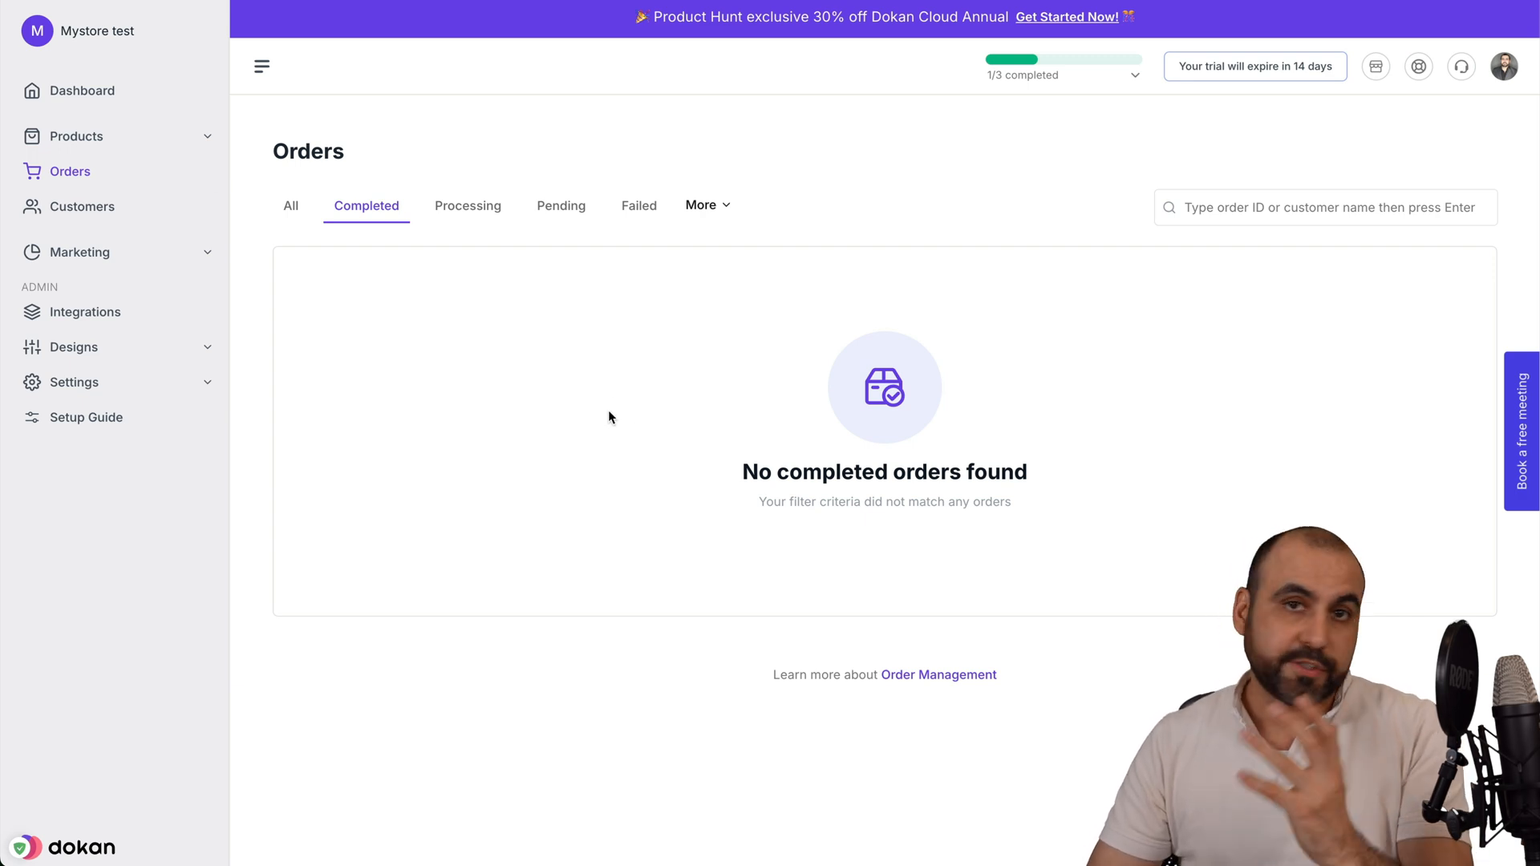
click(83, 206)
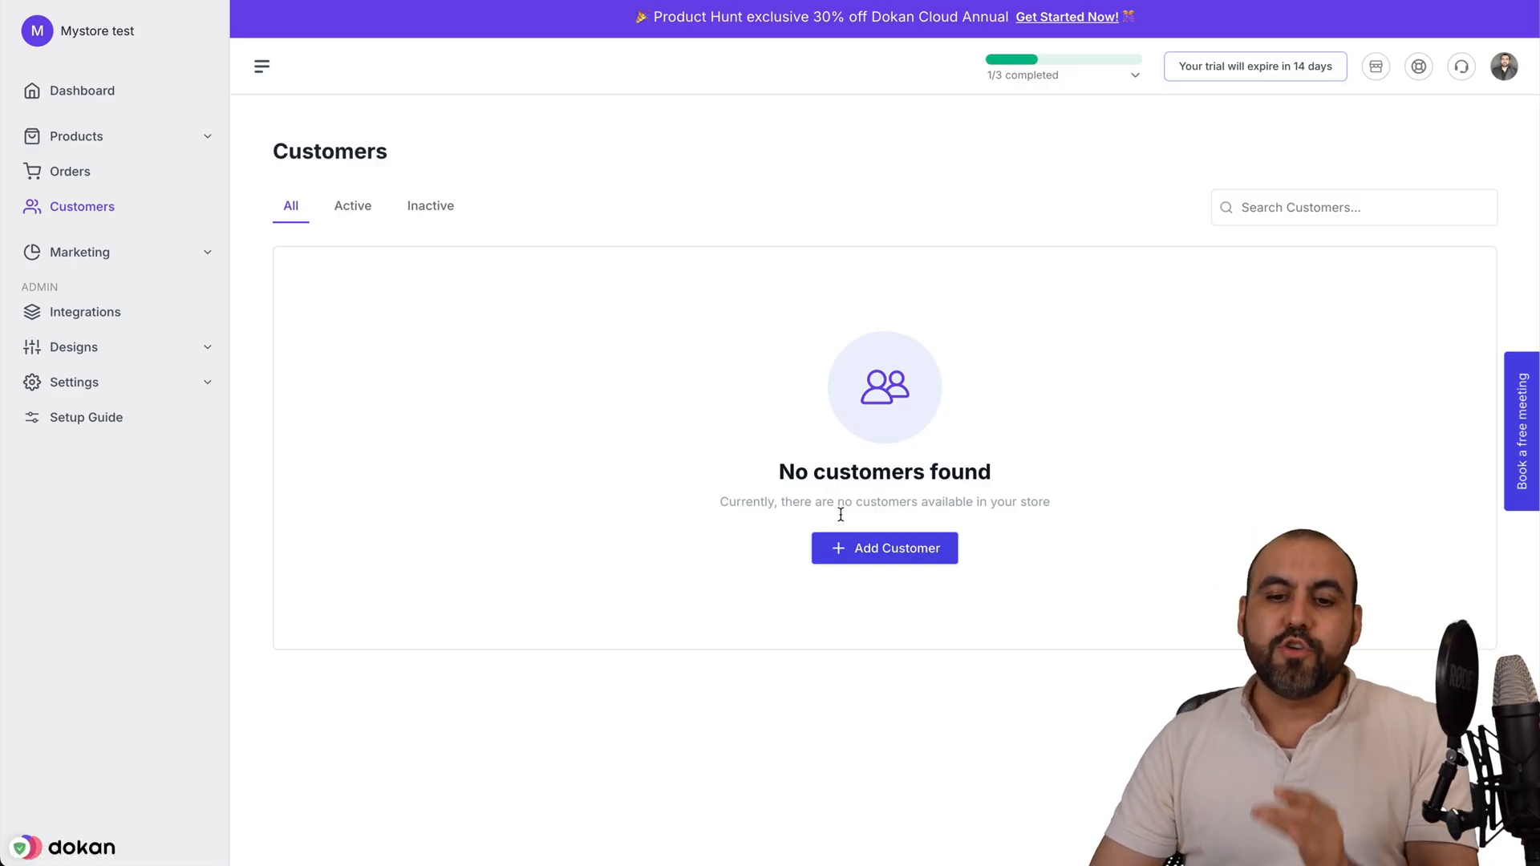
click(883, 547)
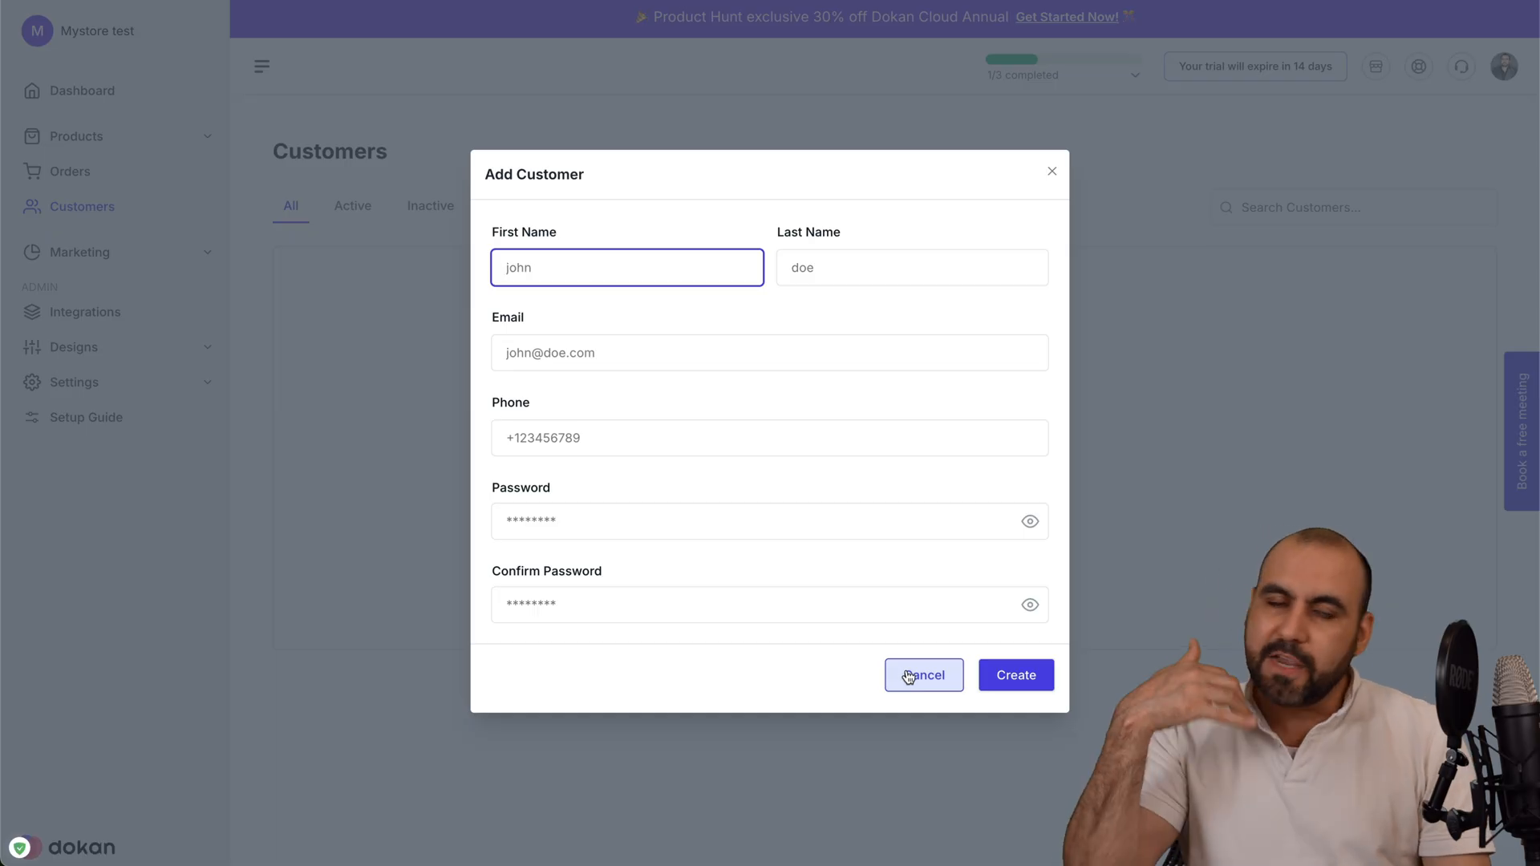
click(922, 675)
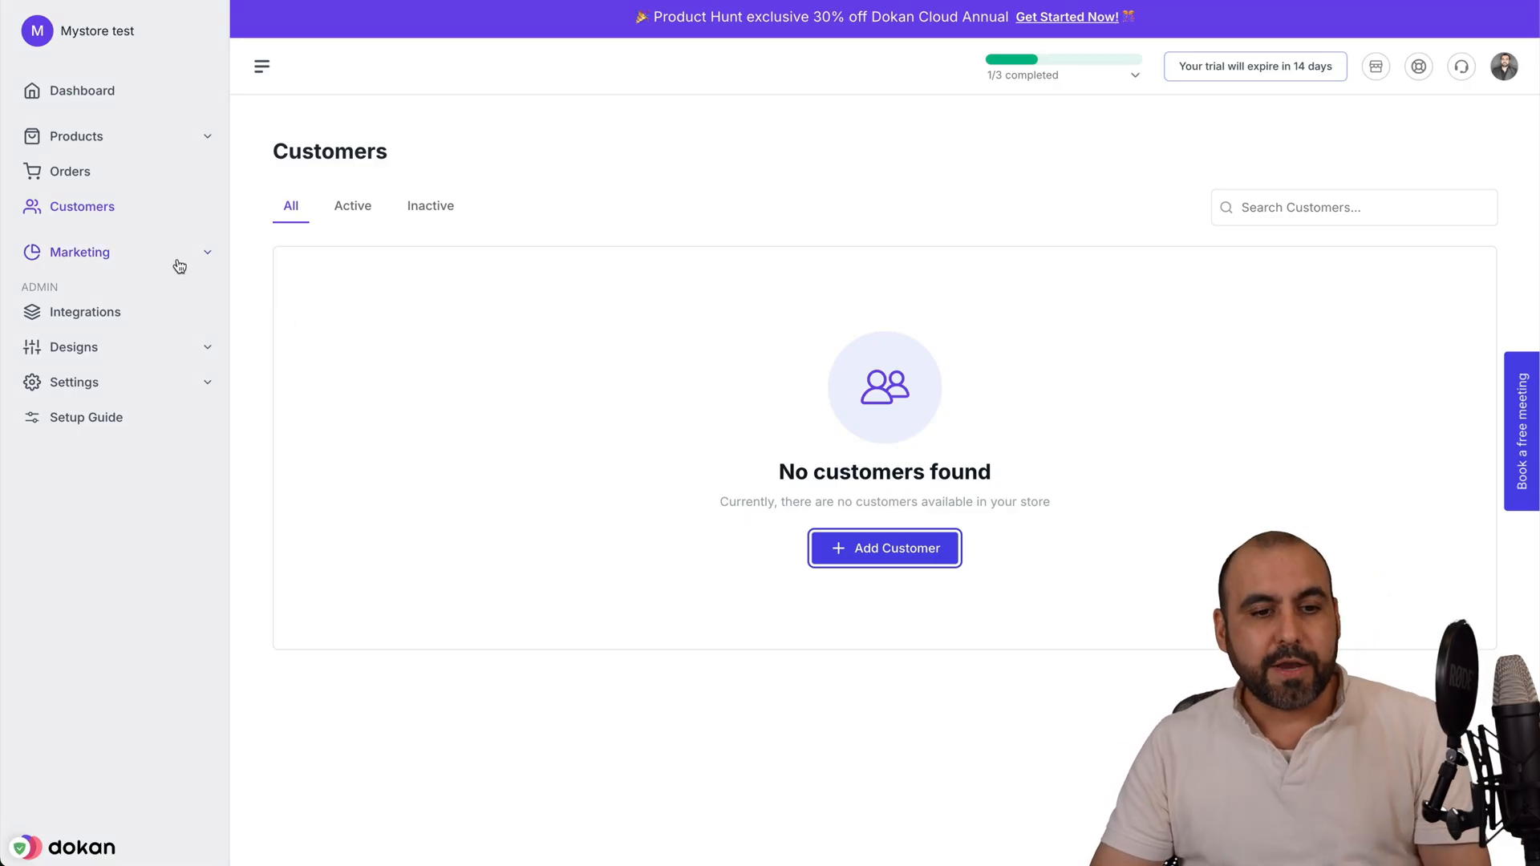
Step: View the Add New Coupon form under Marketing > Coupons, then scroll the zero-sales Dashboard
click(80, 251)
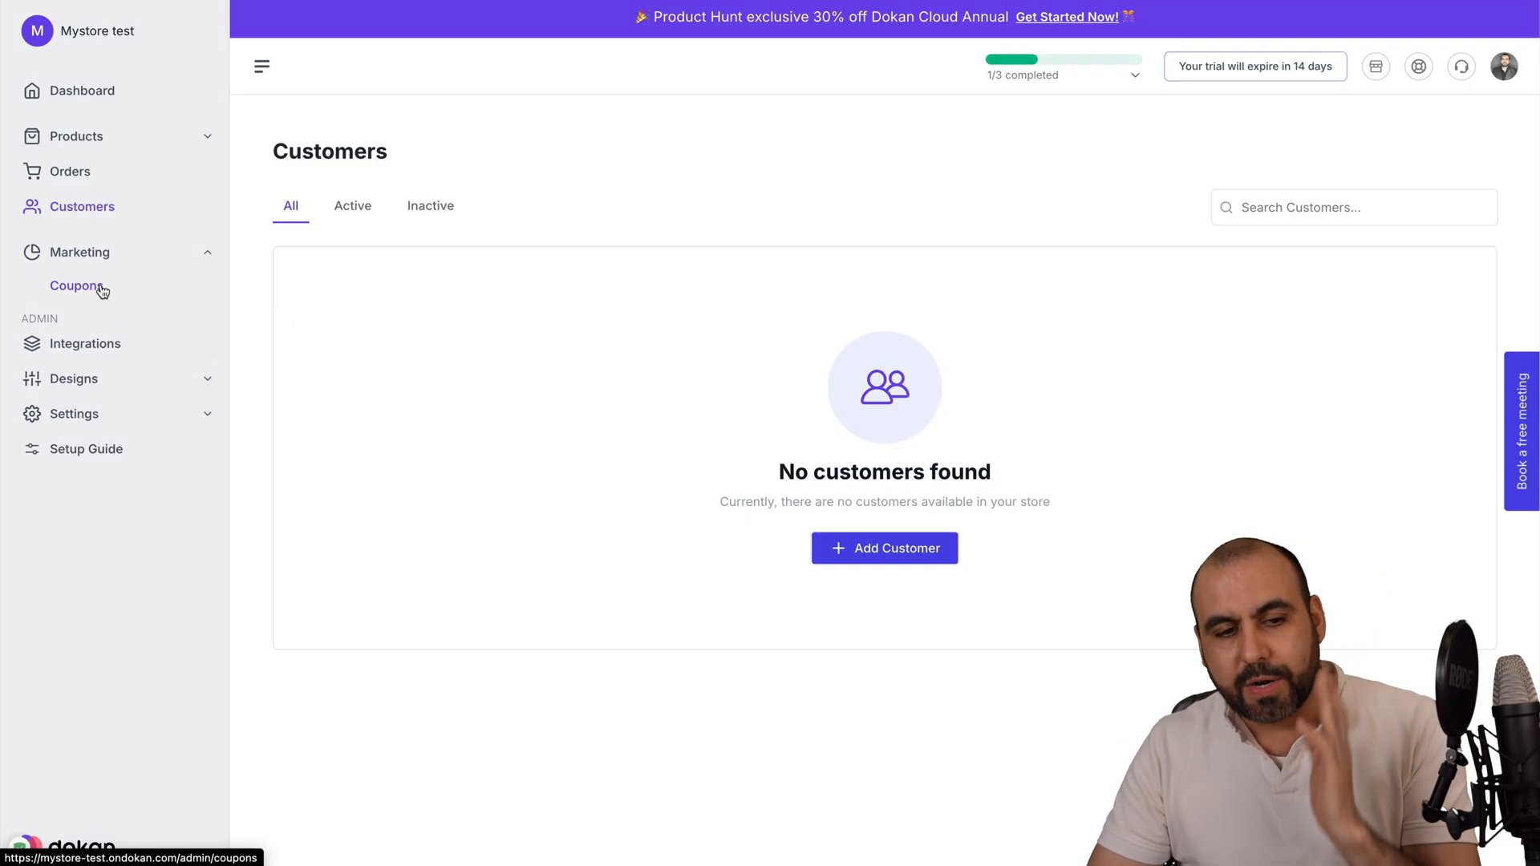
click(77, 286)
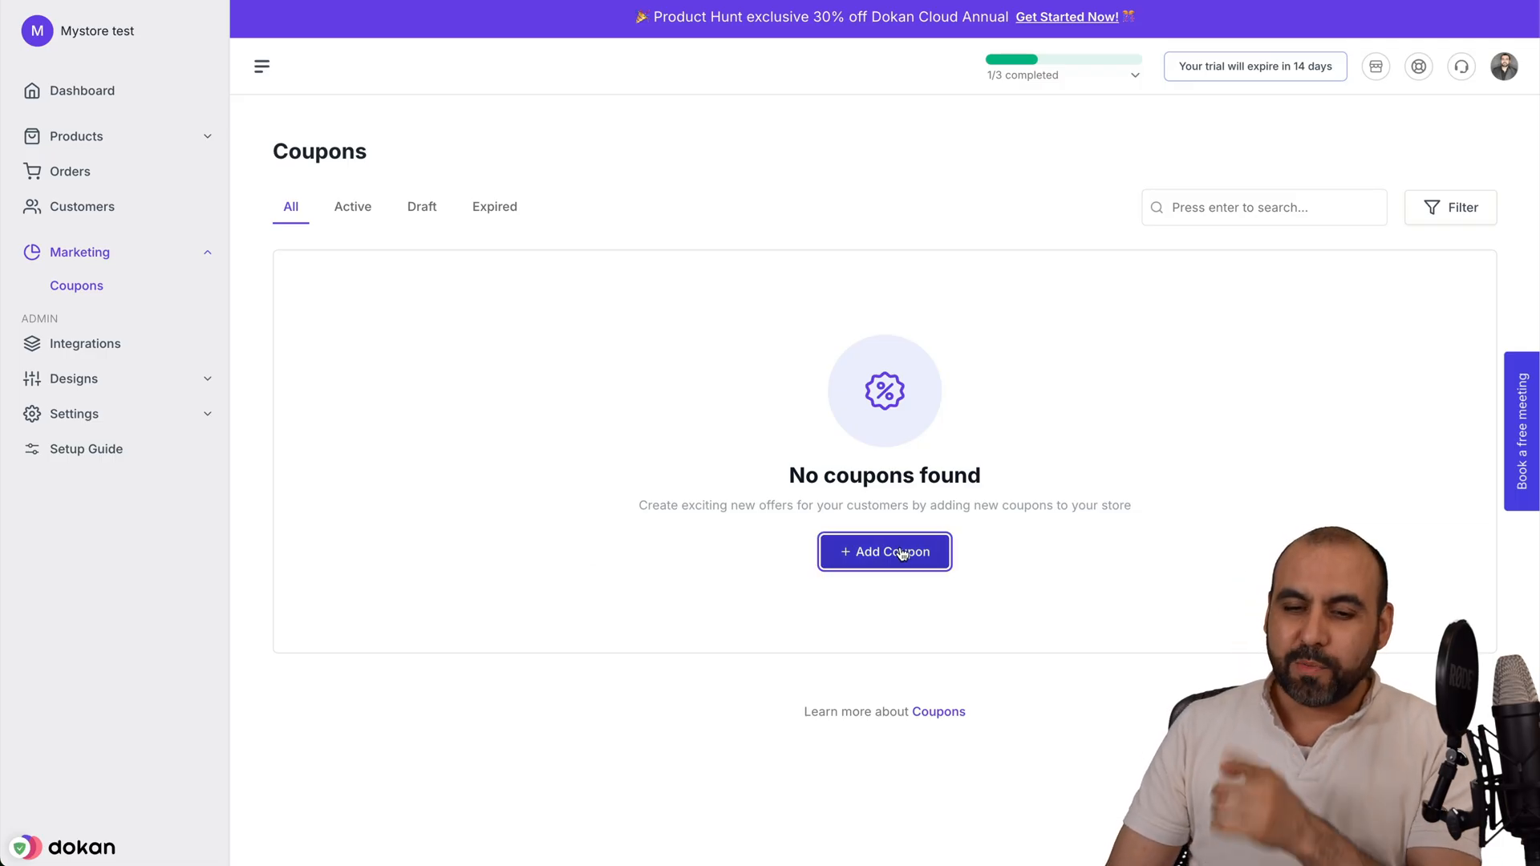
click(883, 551)
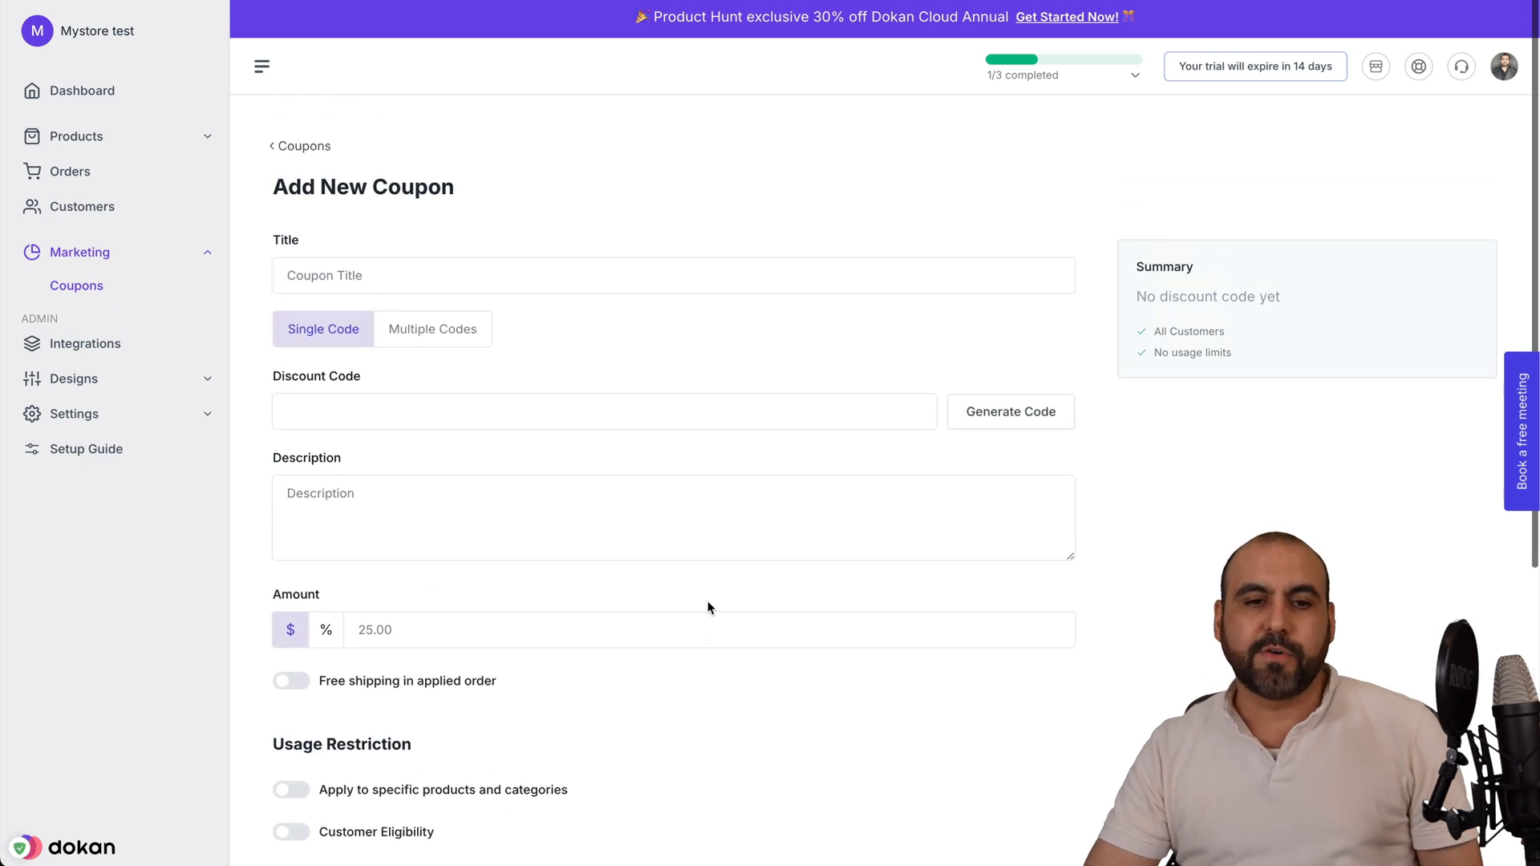
mouse_move(157, 91)
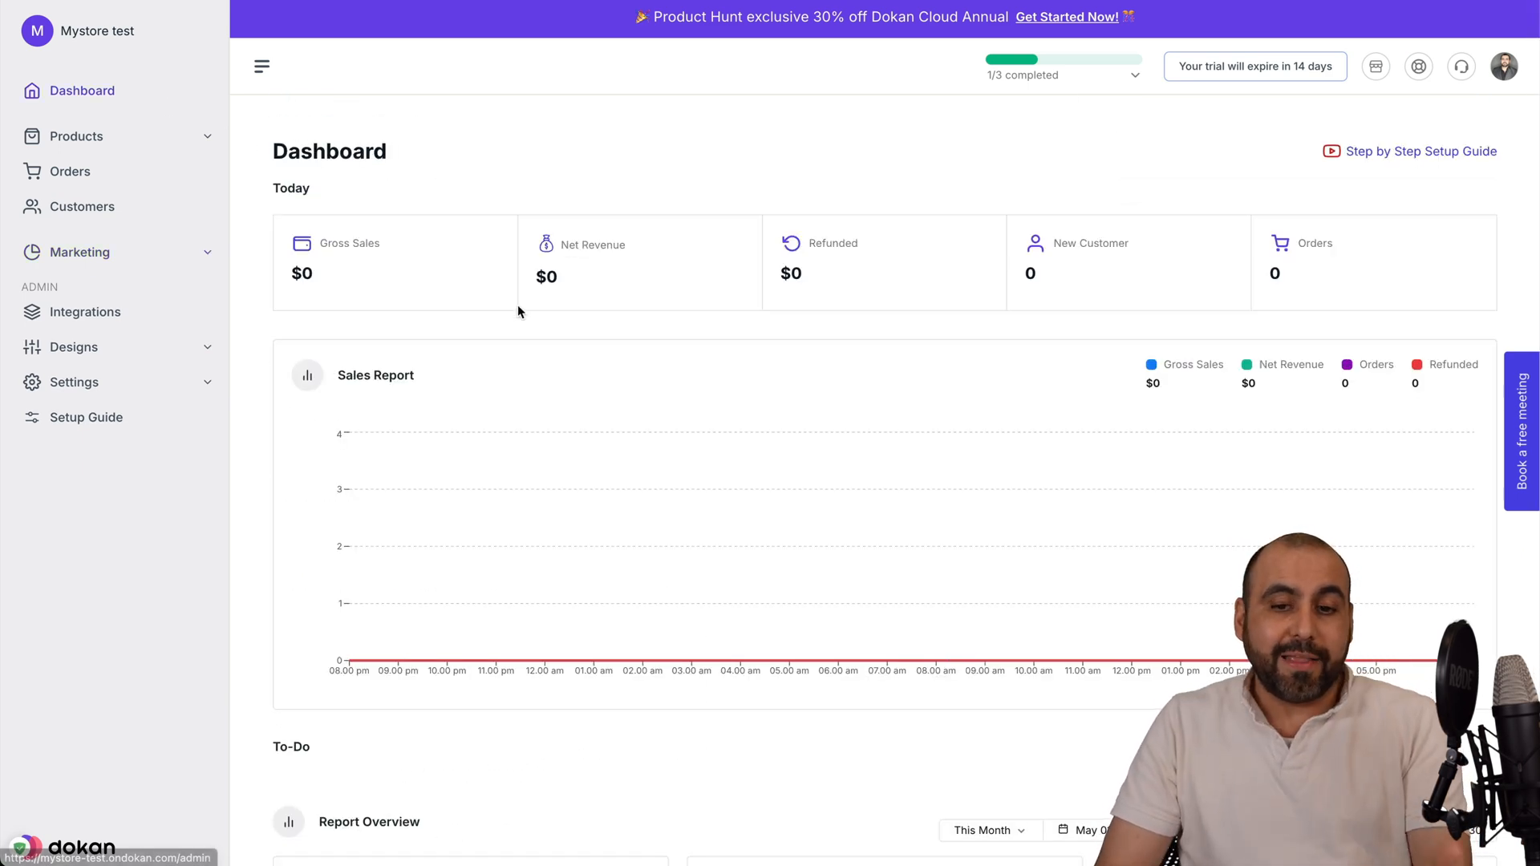
scroll(down, 3)
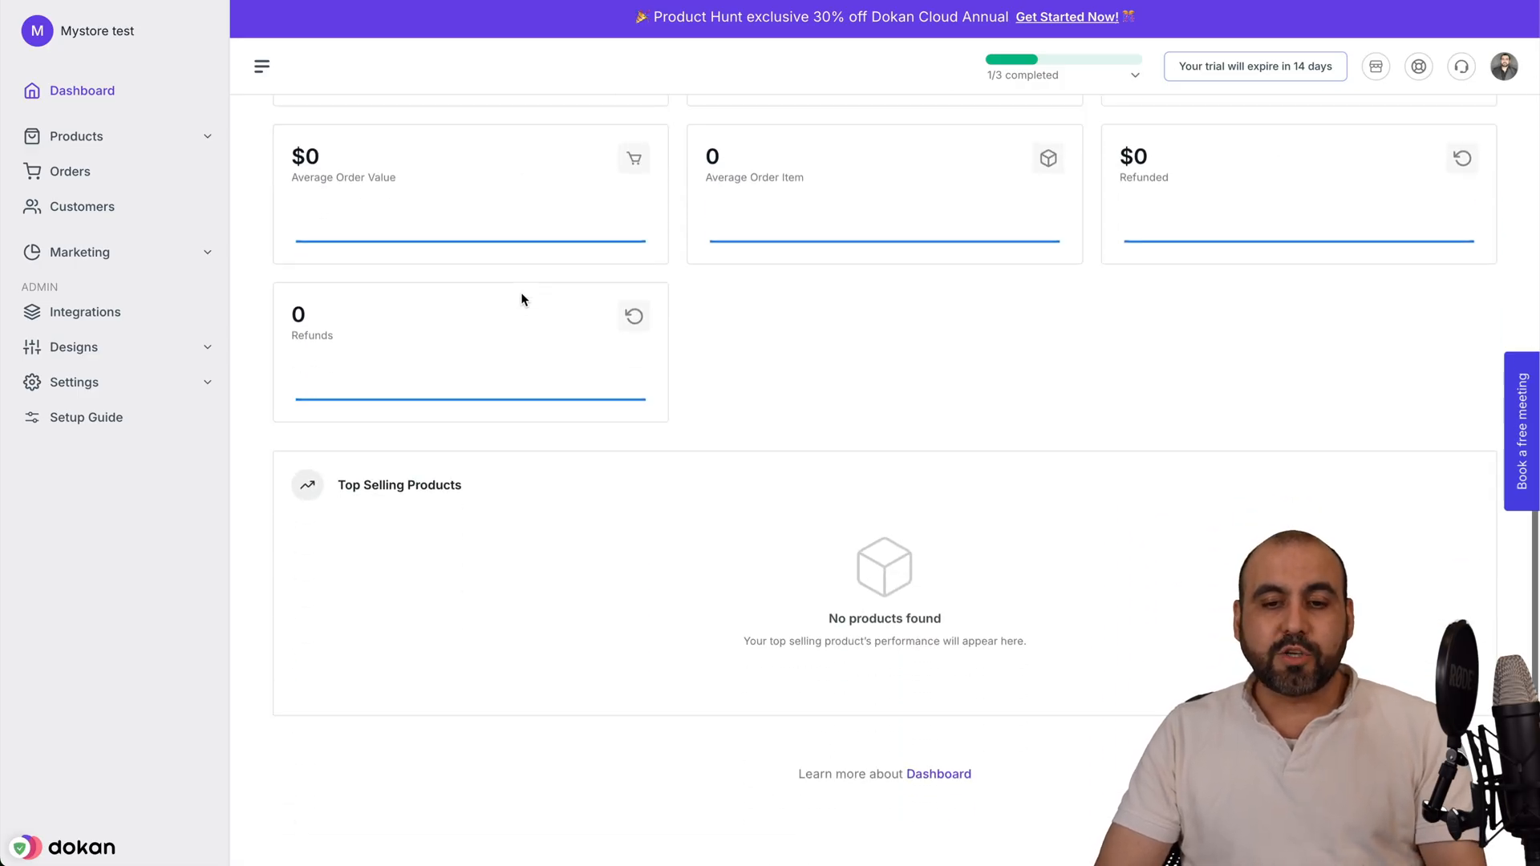